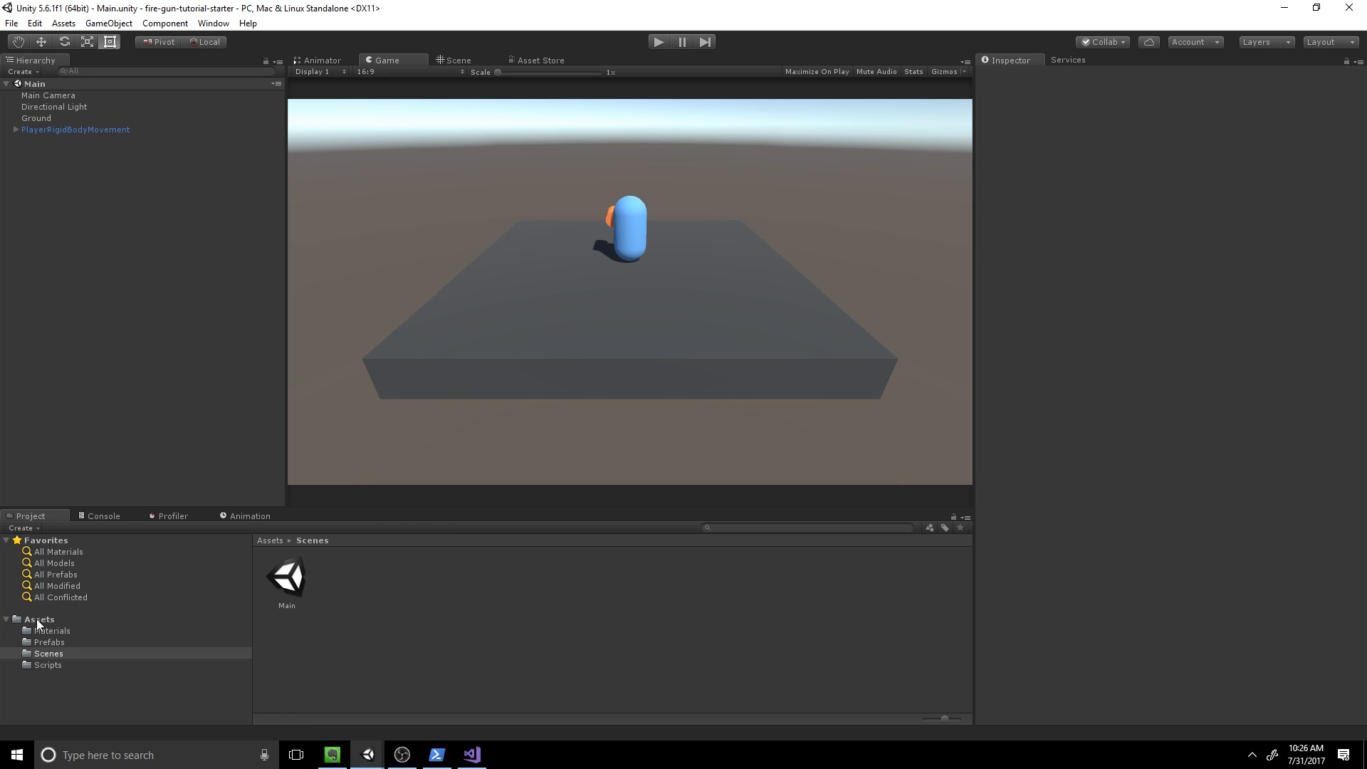
Step: Browse the top-level Assets folder and dismiss the Scenes folder's context menu
{"action": "left_click", "coordinate": [39, 620]}
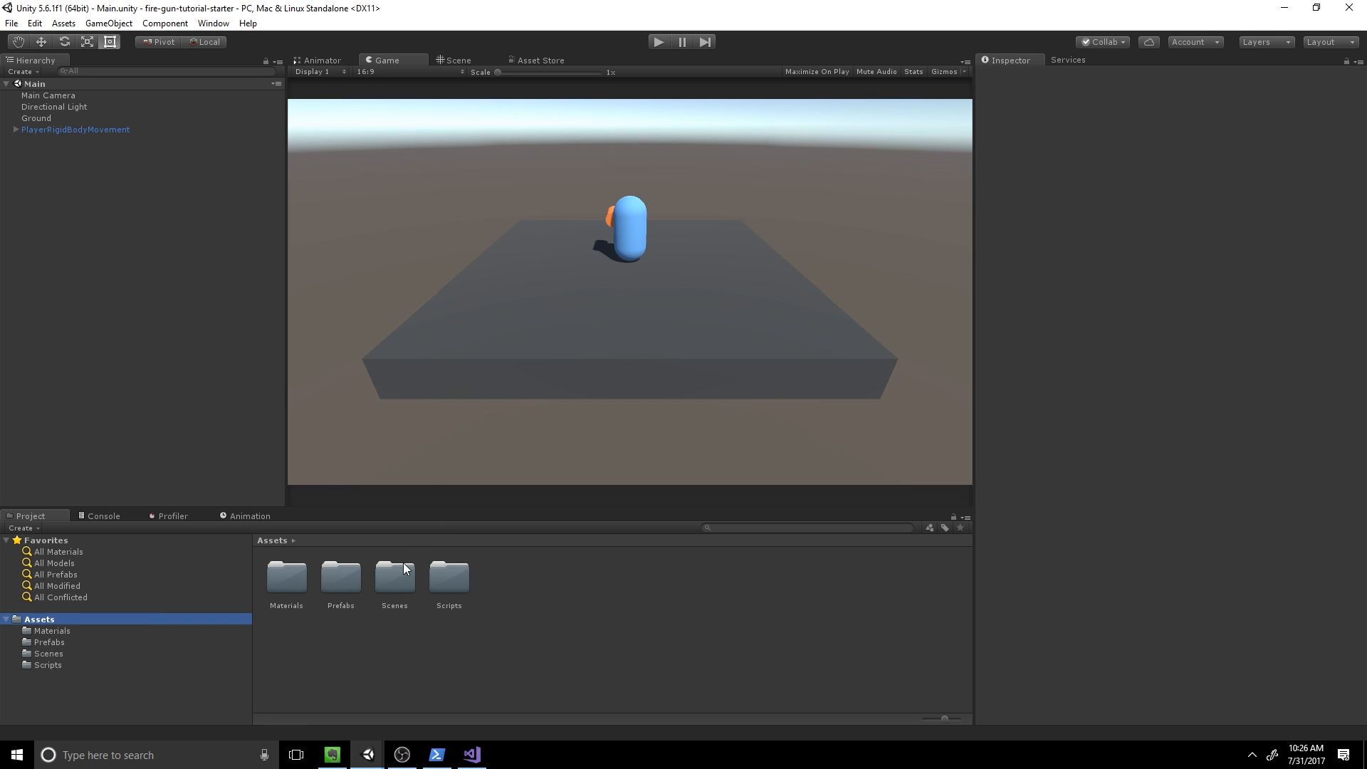
{"action": "right_click", "coordinate": [393, 579]}
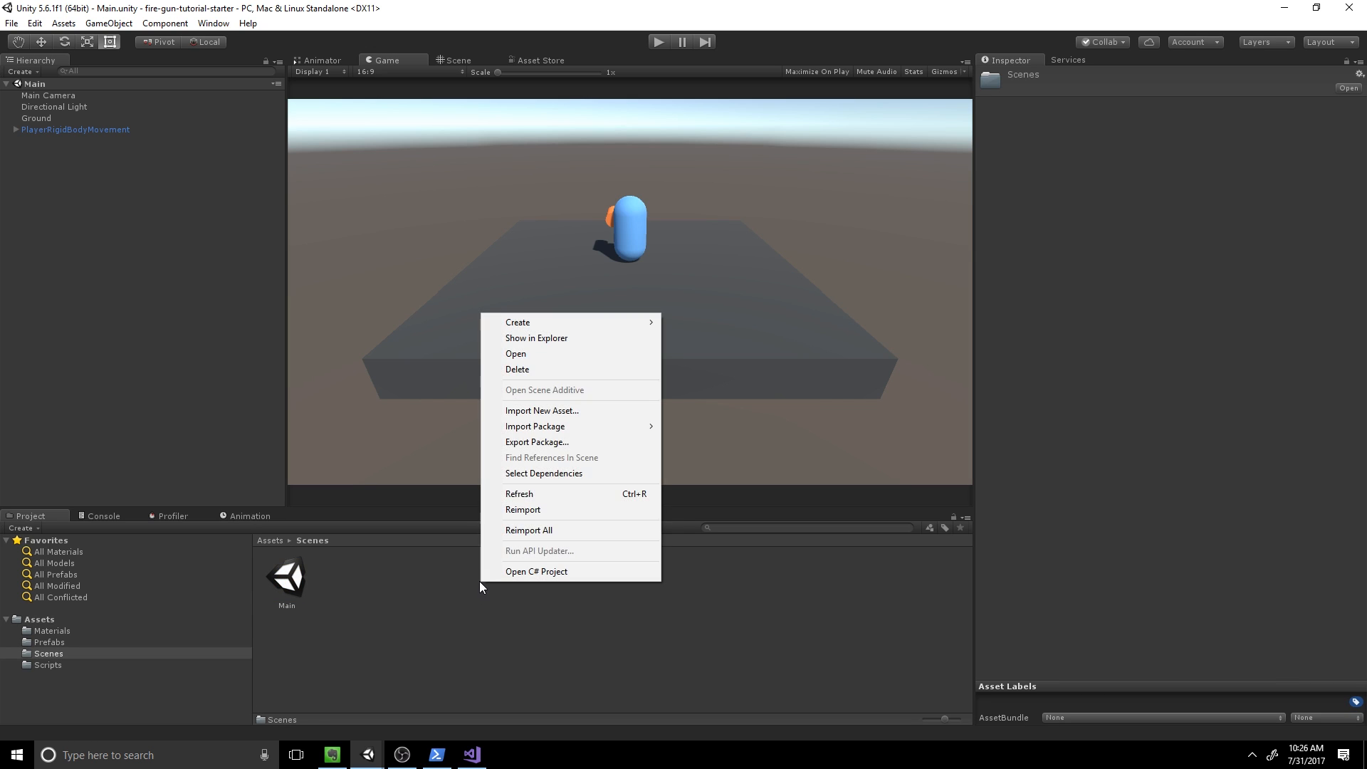
{"action": "left_click", "coordinate": [471, 558]}
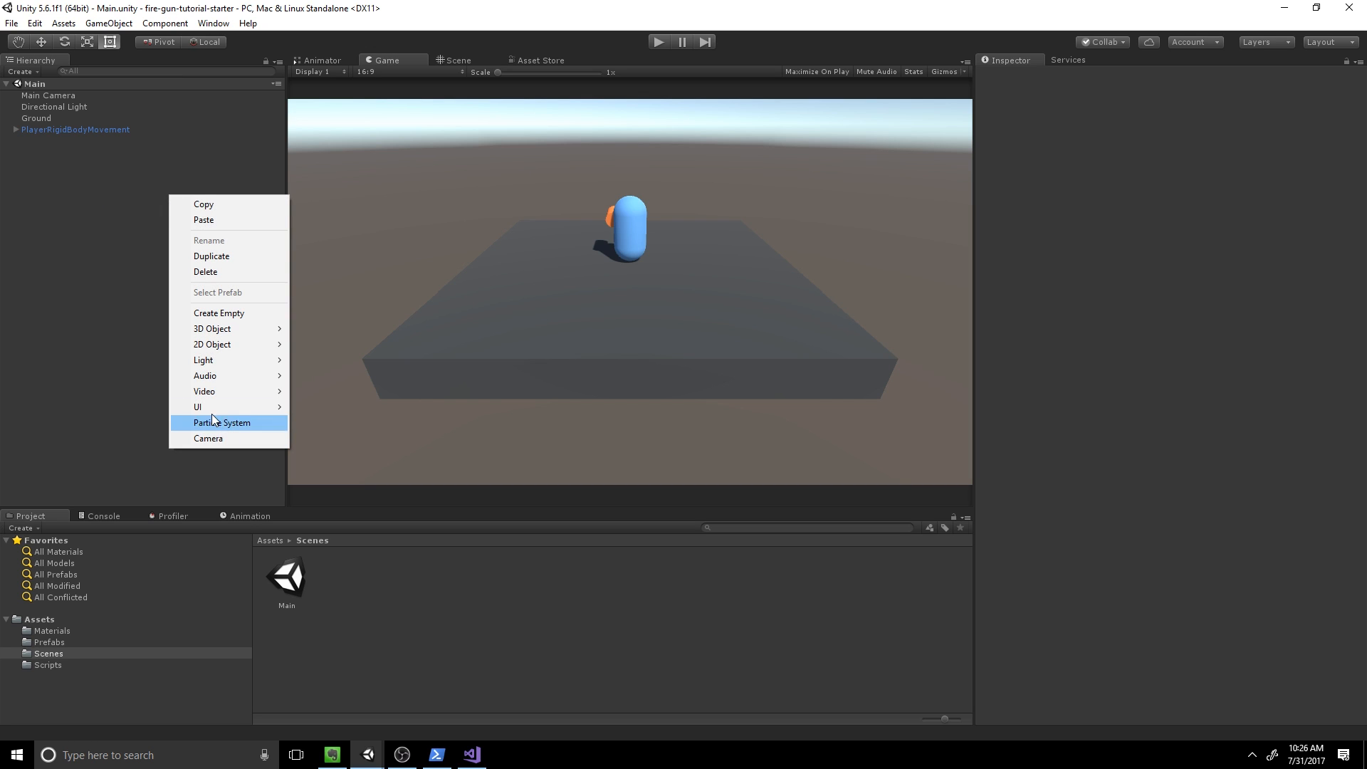
{"action": "mouse_move", "coordinate": [212, 329]}
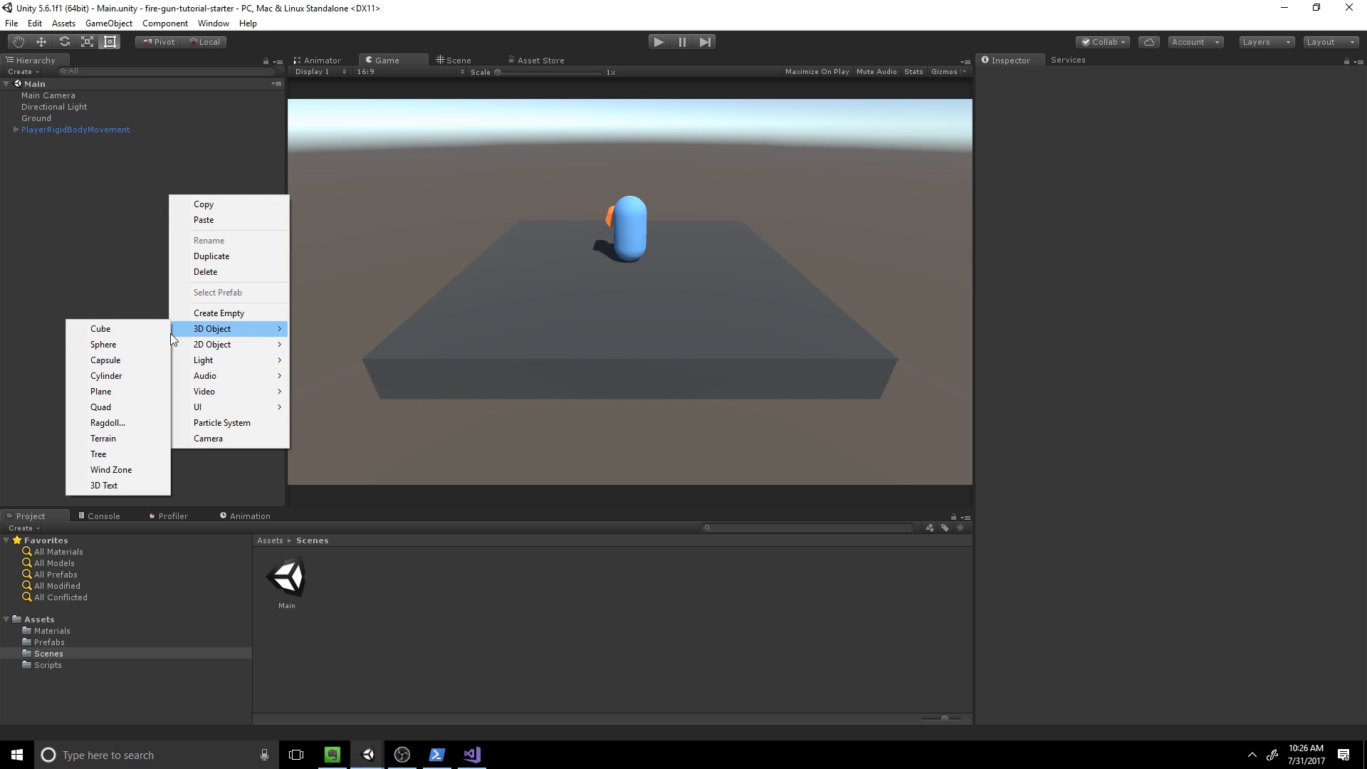
Step: Add a Capsule to the scene and move it up beside the player in the Scene view
{"action": "left_click", "coordinate": [104, 359]}
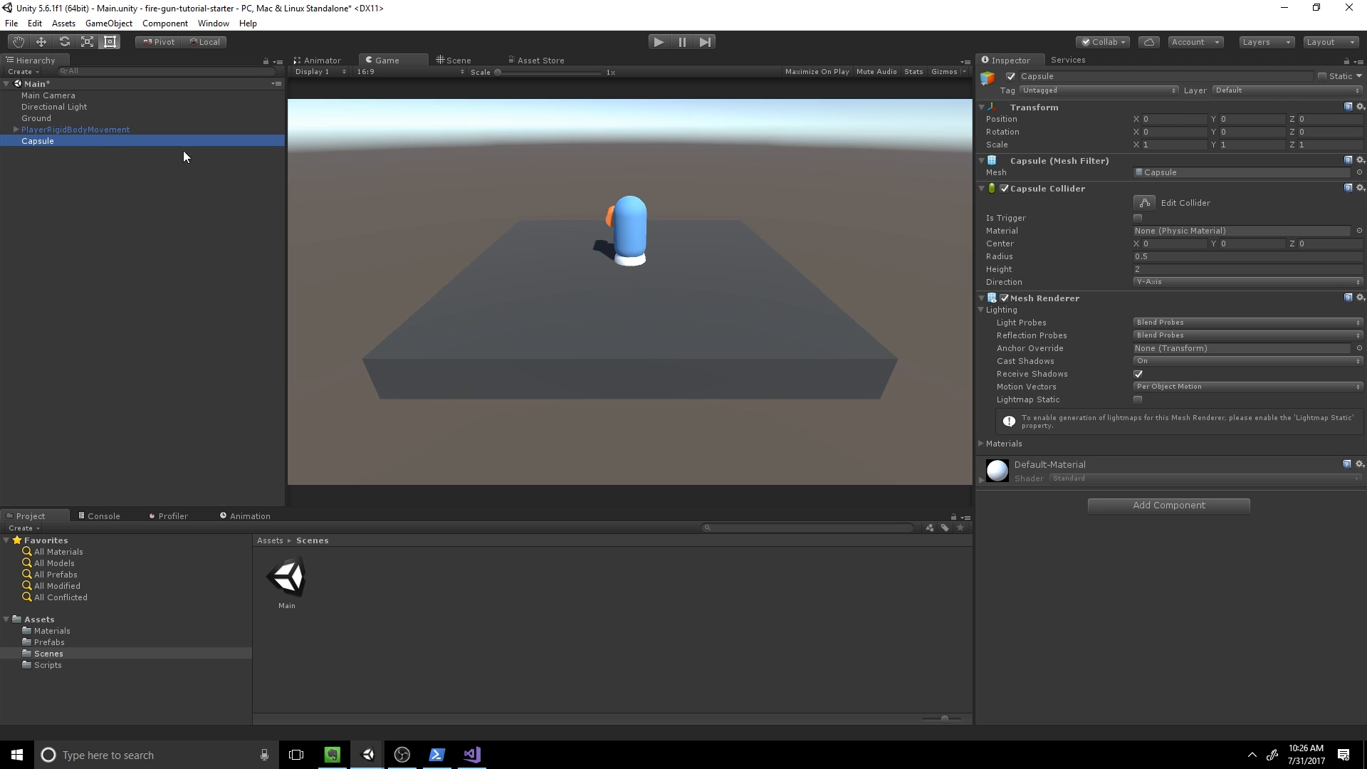
{"action": "left_click", "coordinate": [457, 59]}
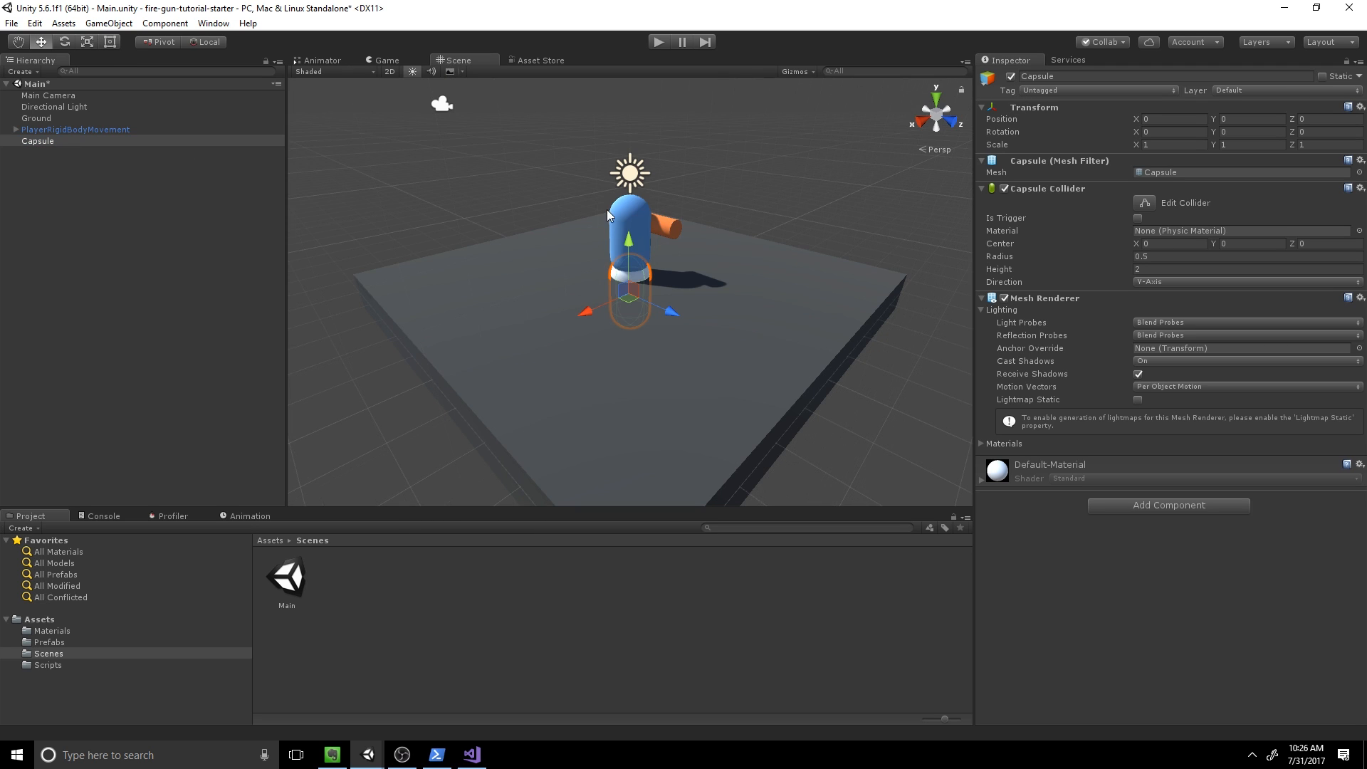
{"action": "left_click_drag", "start_coordinate": [608, 215], "coordinate": [476, 209]}
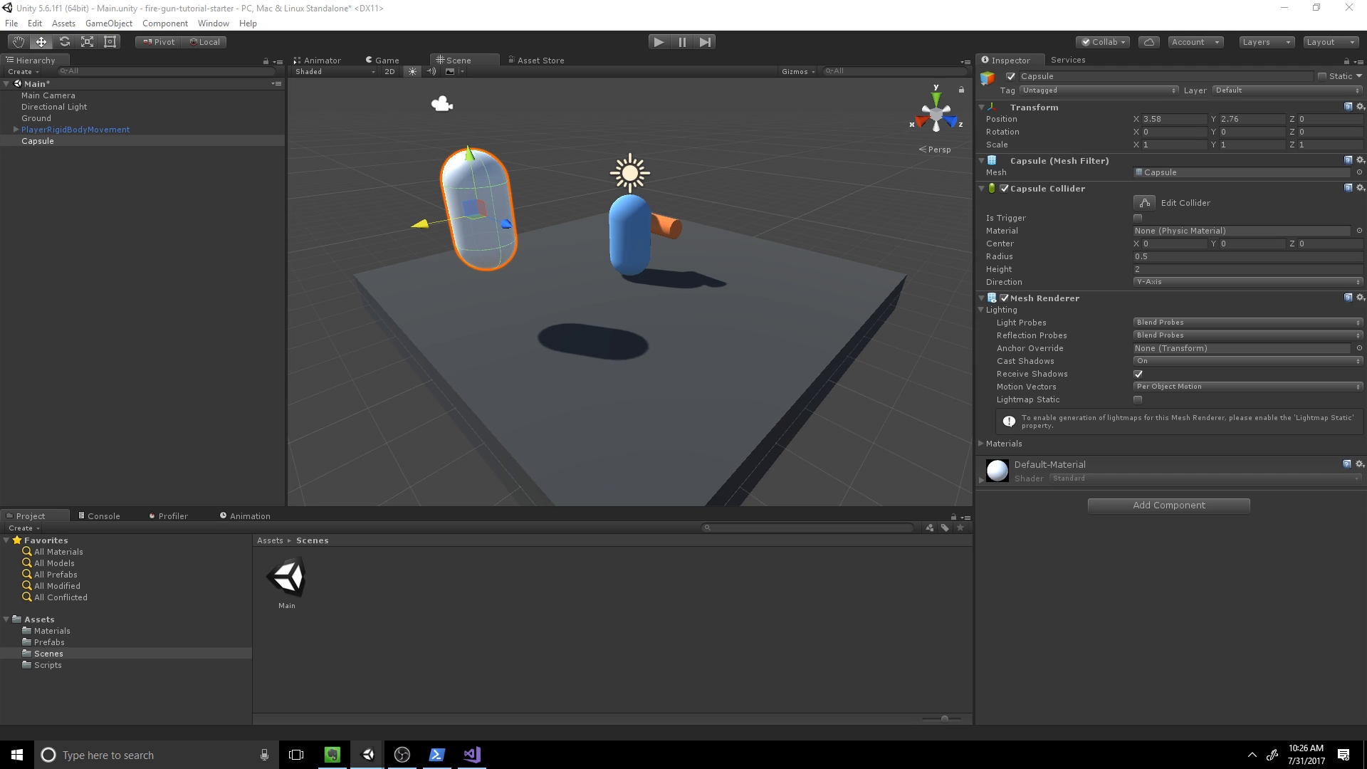
{"action": "mouse_move", "coordinate": [1213, 131]}
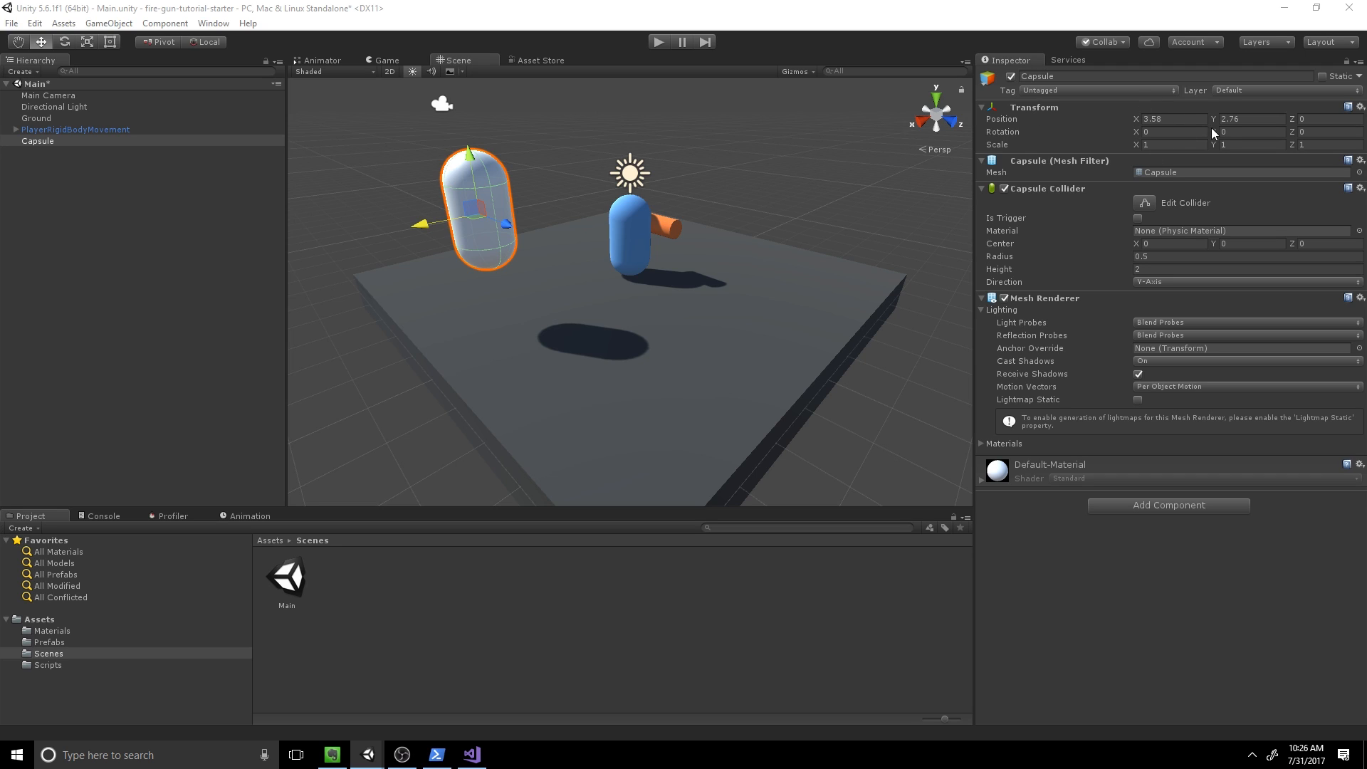
Step: Set the capsule's Rotation X to 90 and Scale to 0.1, then reselect it
{"action": "left_click", "coordinate": [1172, 131]}
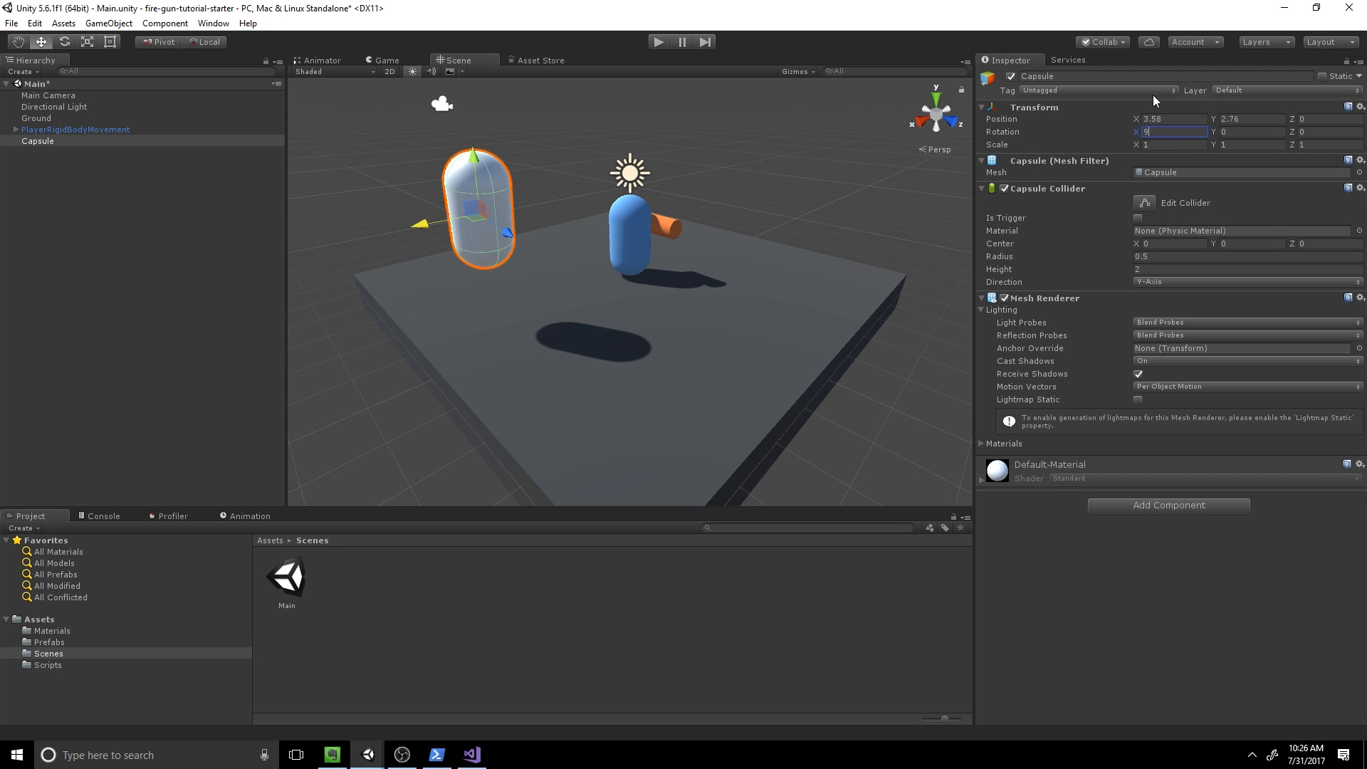
{"action": "type", "text": "0"}
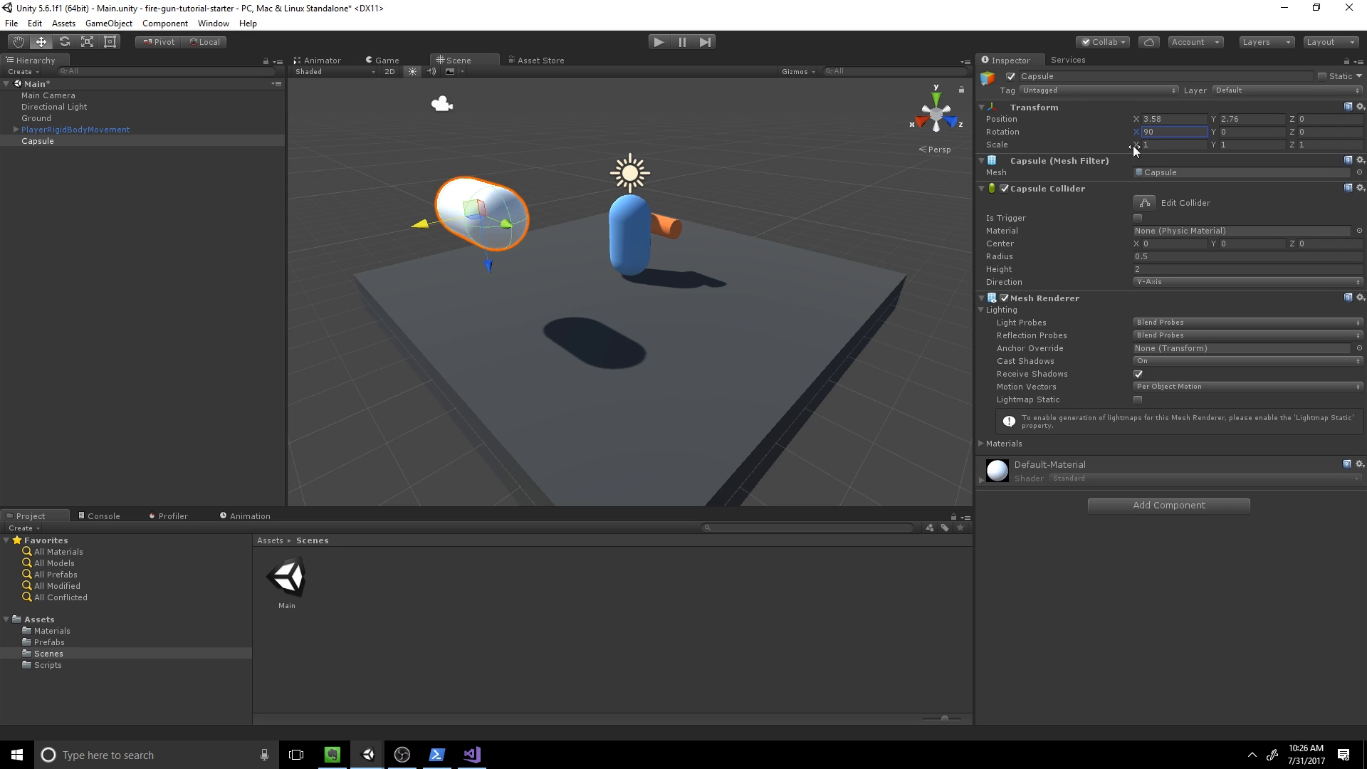
{"action": "left_click", "coordinate": [1172, 144]}
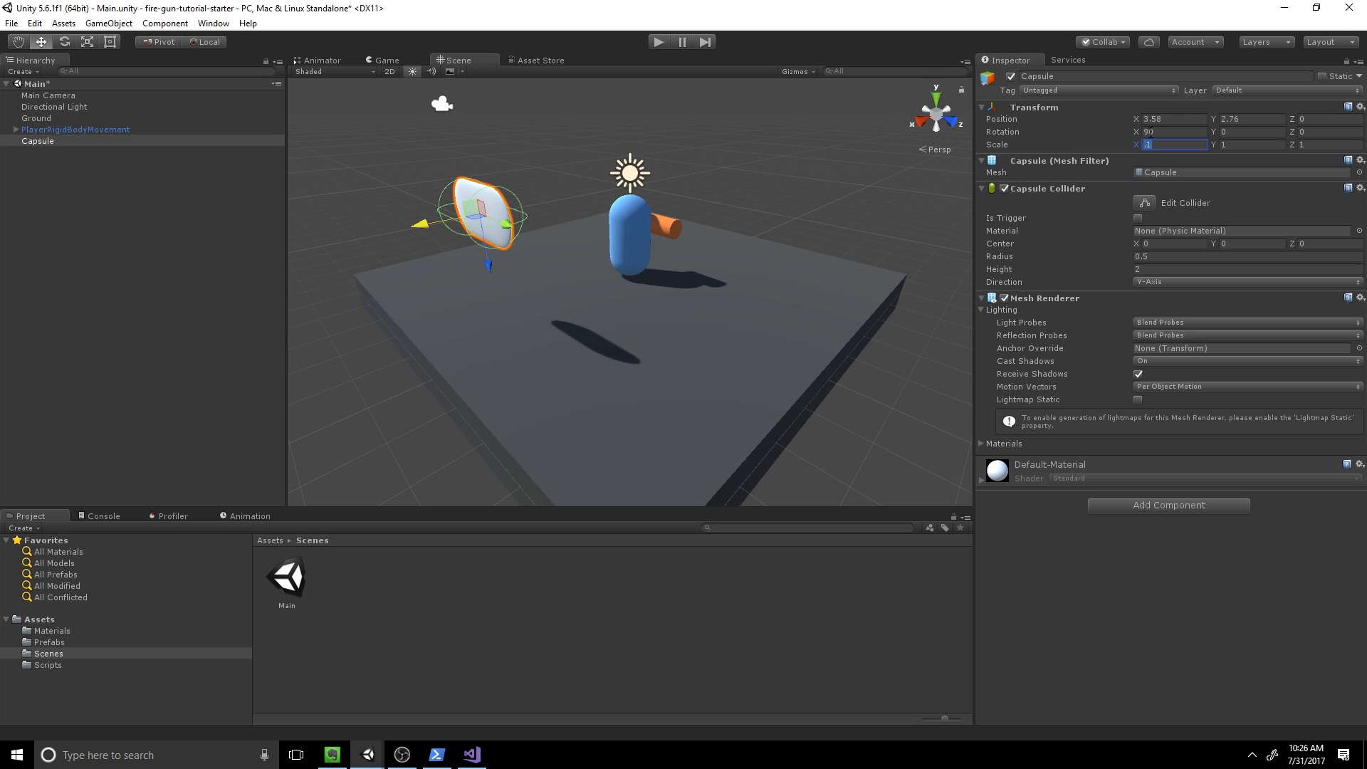
{"action": "type", "text": "0.1"}
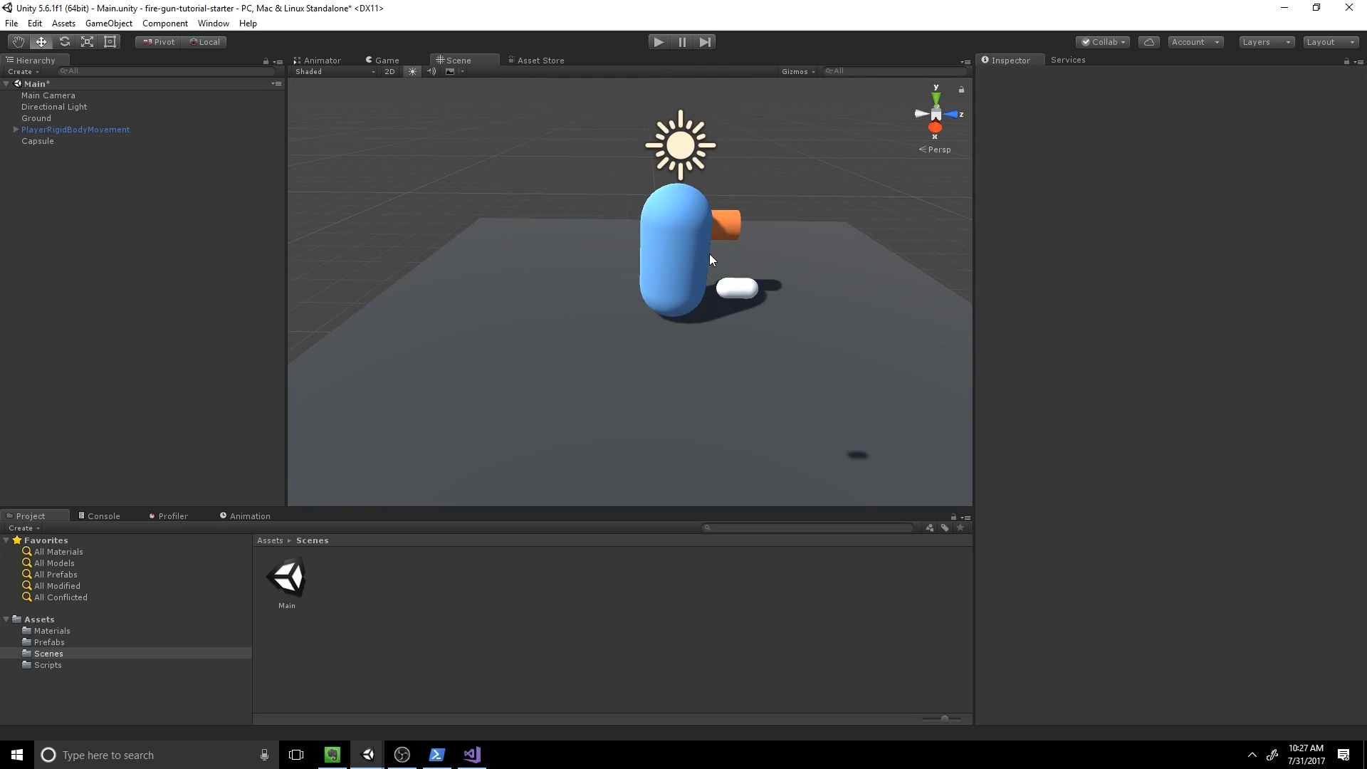
{"action": "left_click", "coordinate": [37, 141]}
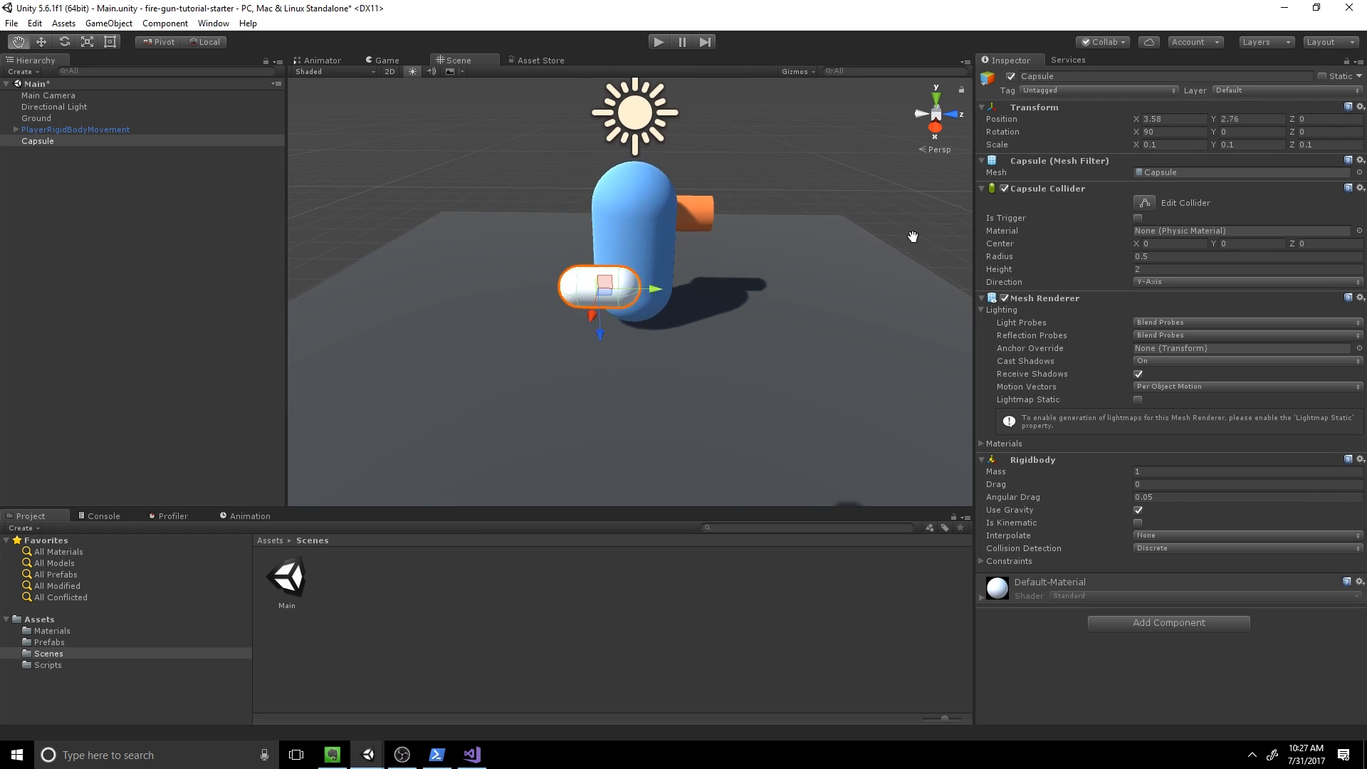
Step: Enable Is Trigger on the Capsule Collider and orbit the view around player and capsule
{"action": "left_click", "coordinate": [1139, 217]}
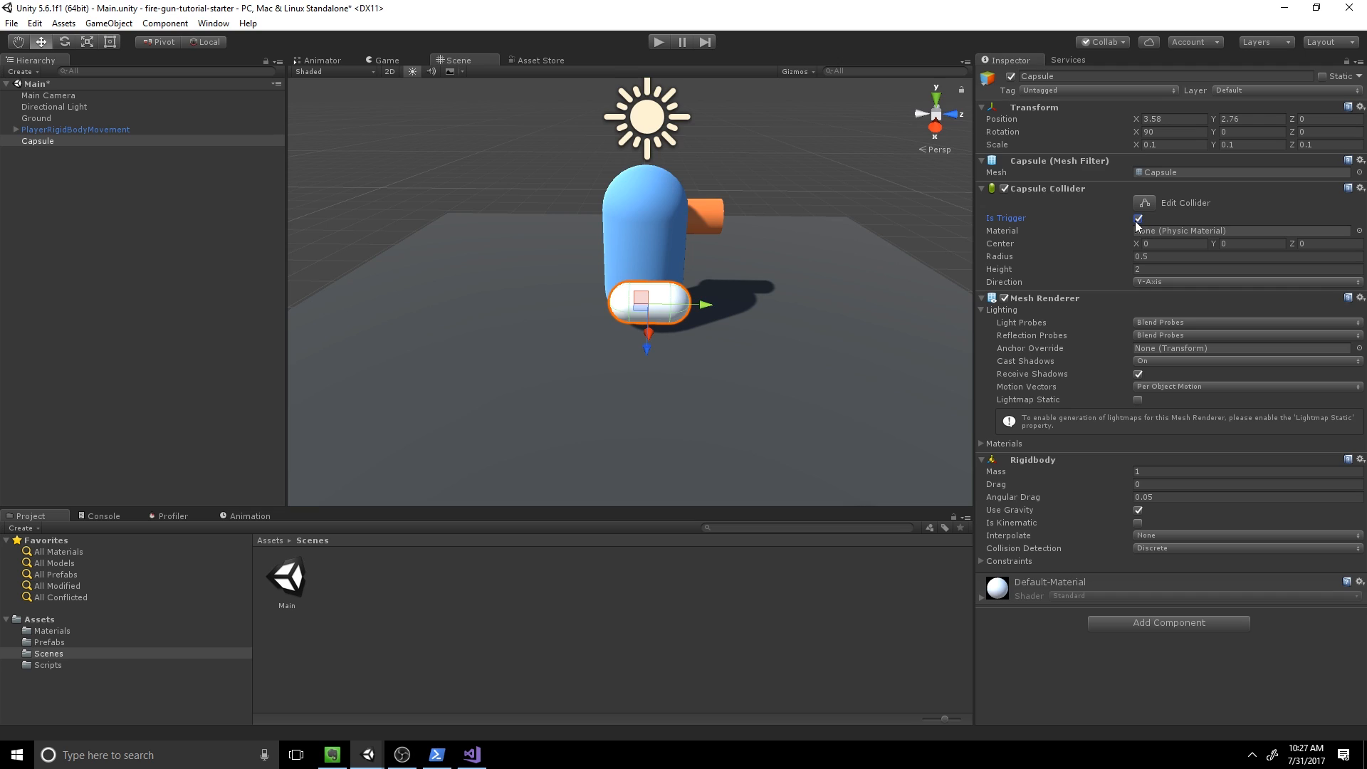
{"action": "mouse_move", "coordinate": [1034, 231]}
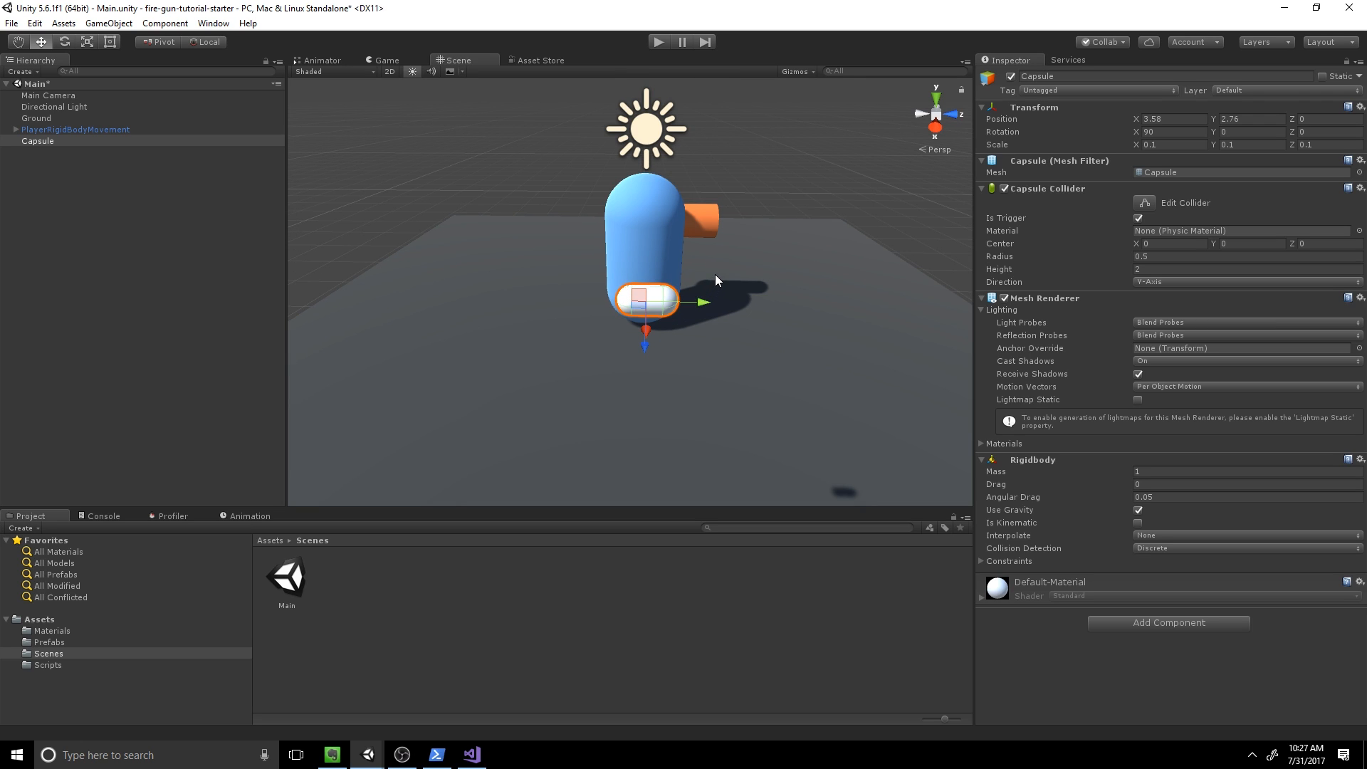
{"action": "left_click_drag", "start_coordinate": [715, 280], "coordinate": [755, 312]}
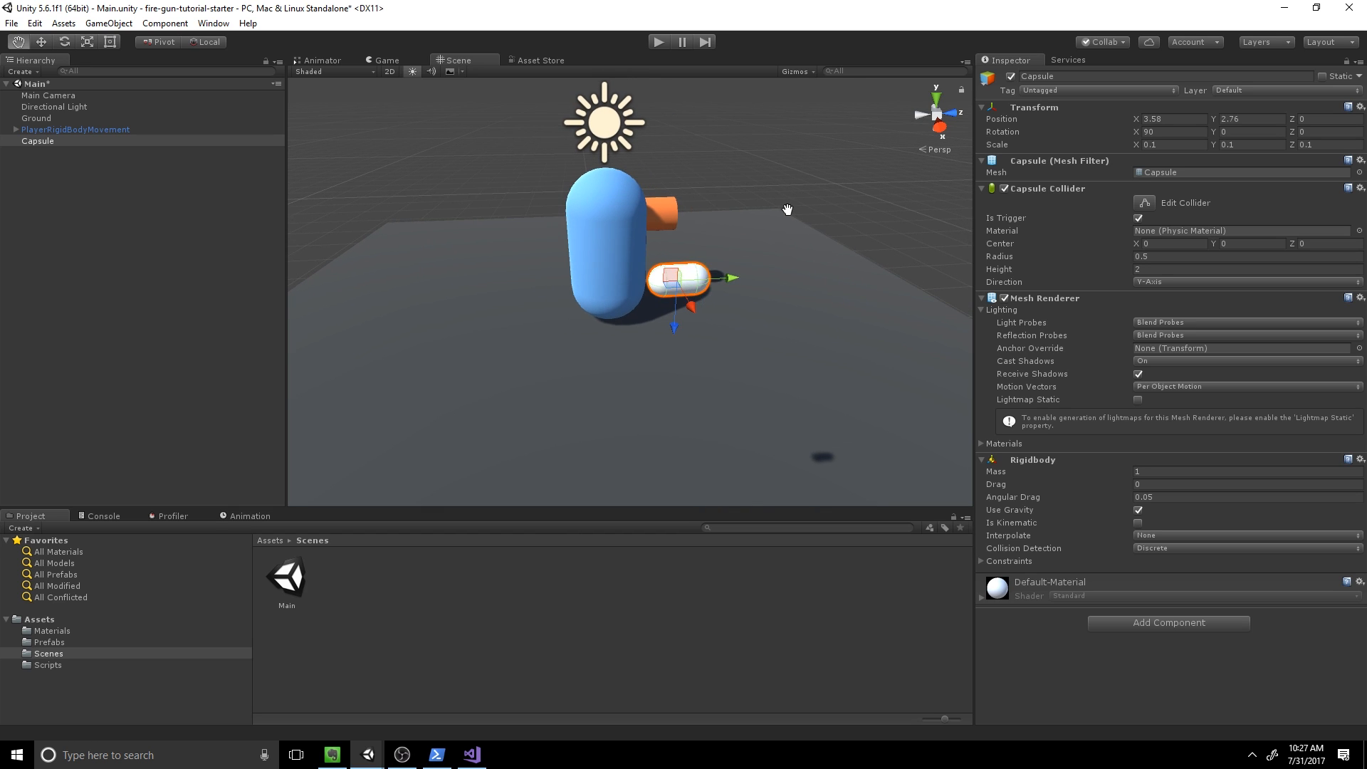
{"action": "left_click_drag", "start_coordinate": [787, 209], "coordinate": [681, 280]}
{"action": "type", "text": "Bullet"}
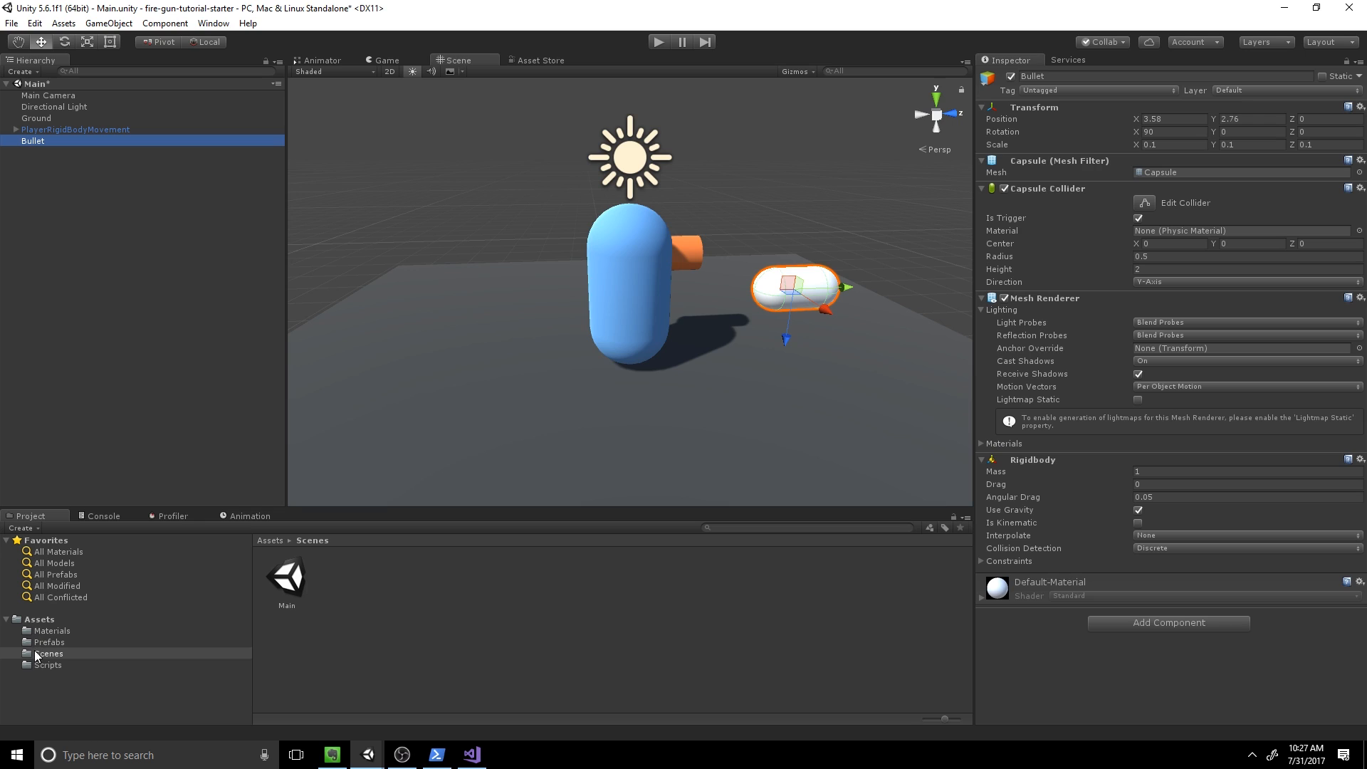
Step: Save Bullet as a prefab, create a BulletBehaviour C# script in Scripts and open it
{"action": "left_click", "coordinate": [49, 642]}
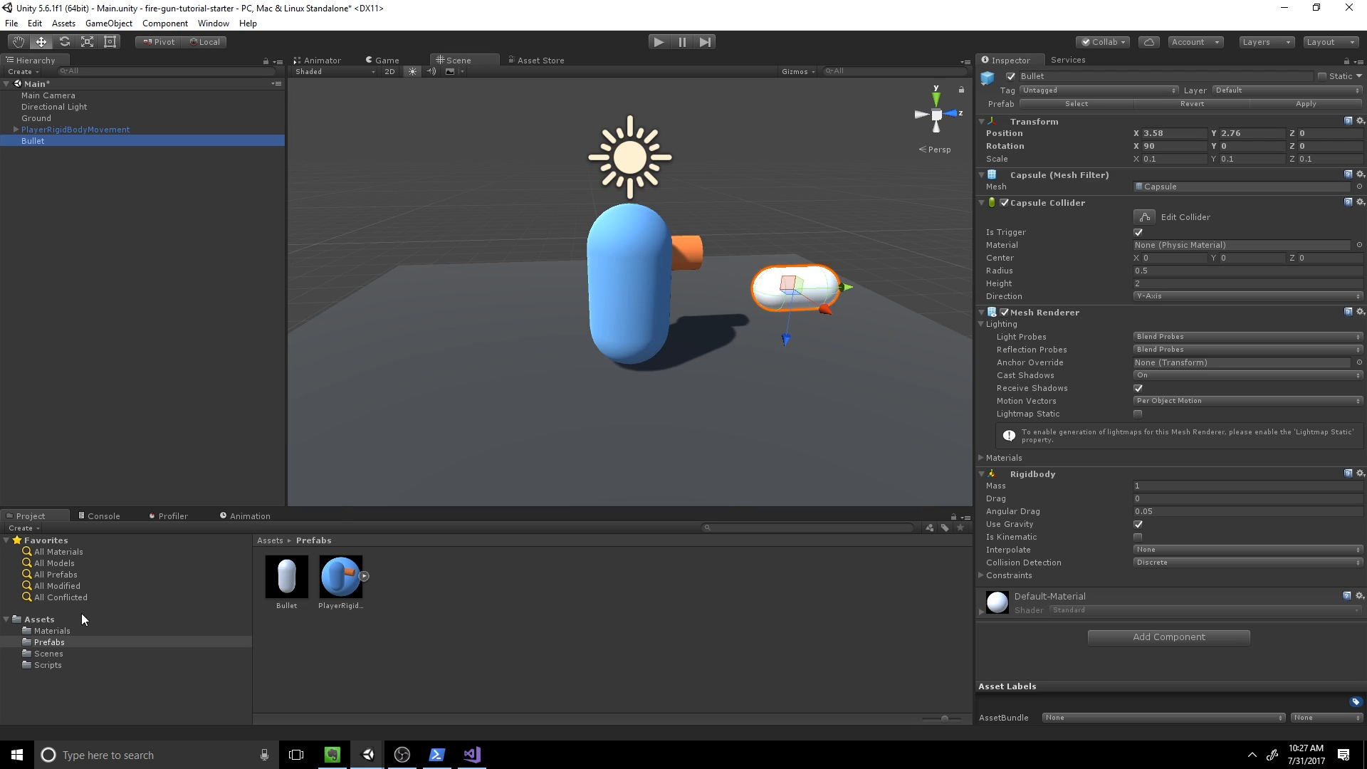
{"action": "left_click", "coordinate": [47, 665]}
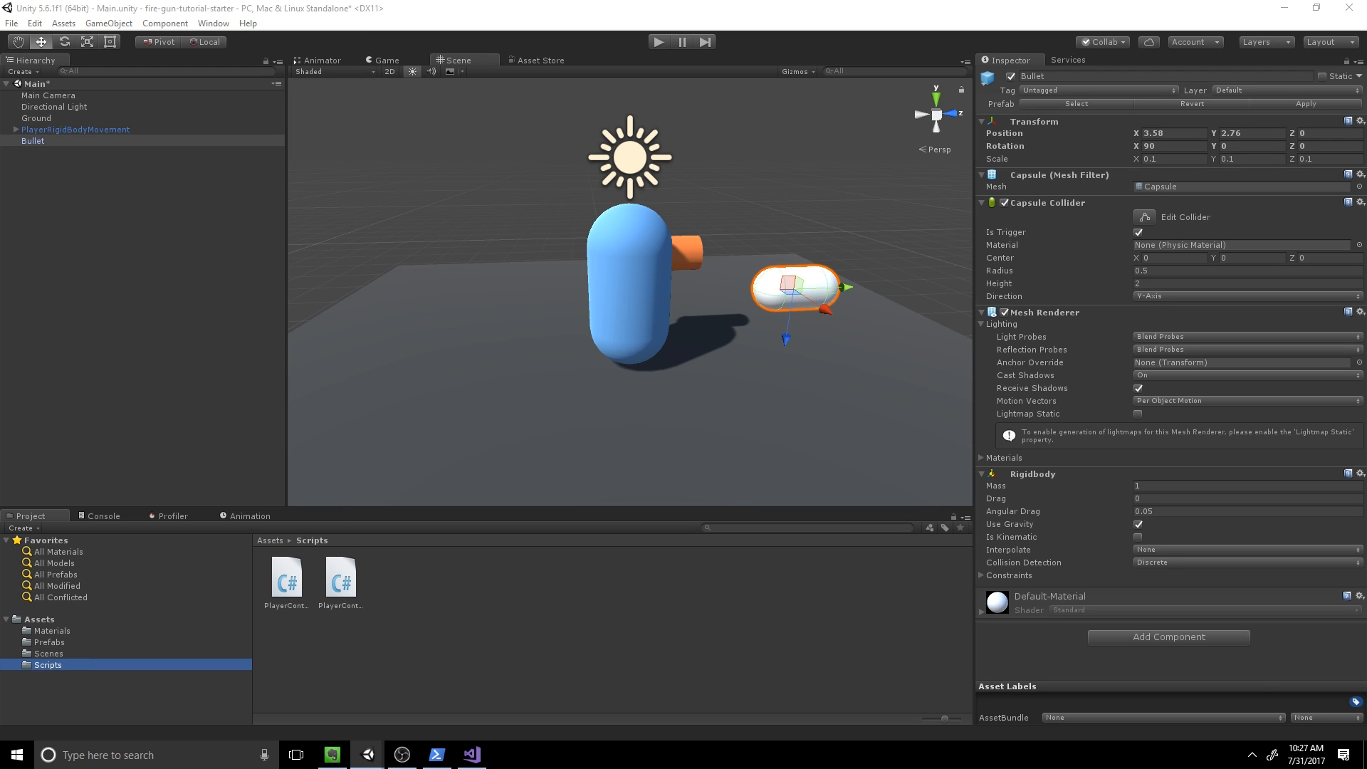
{"action": "mouse_move", "coordinate": [782, 624]}
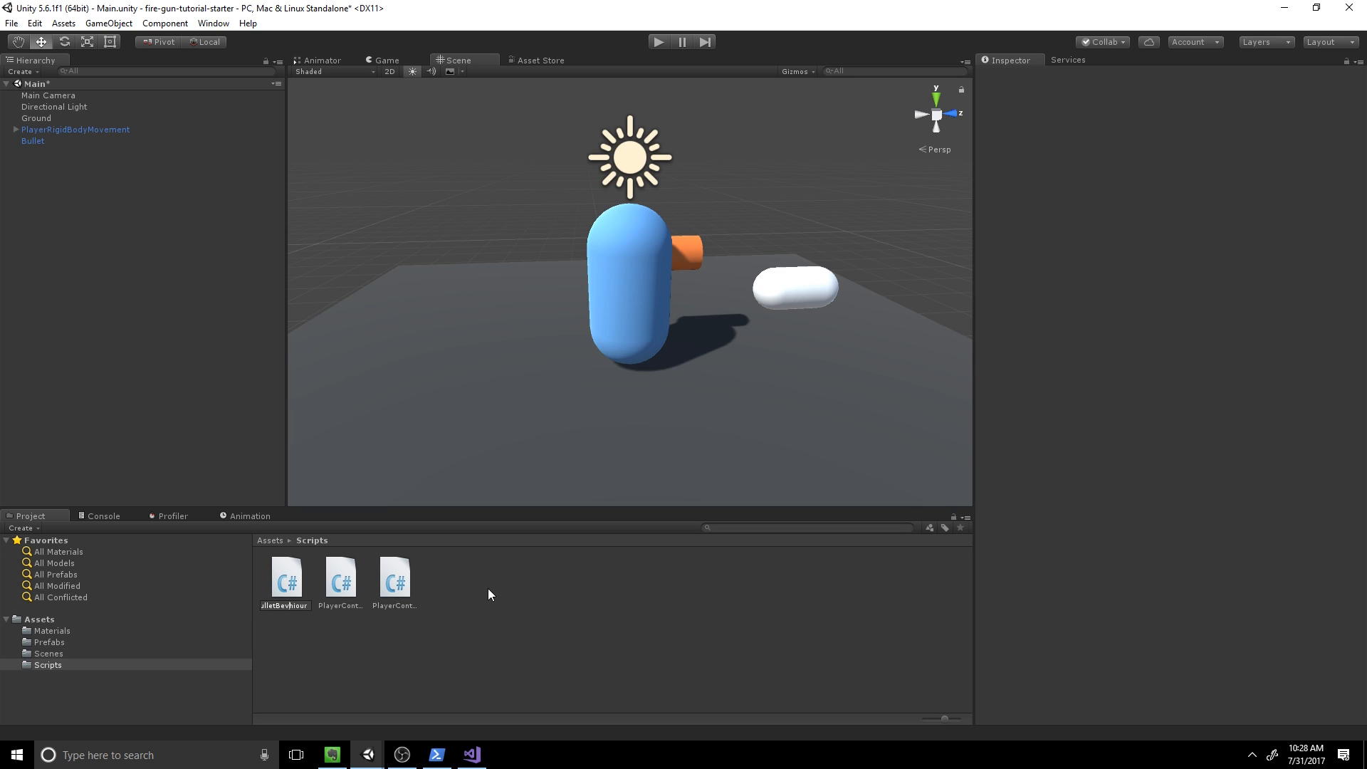
{"action": "left_click", "coordinate": [285, 577]}
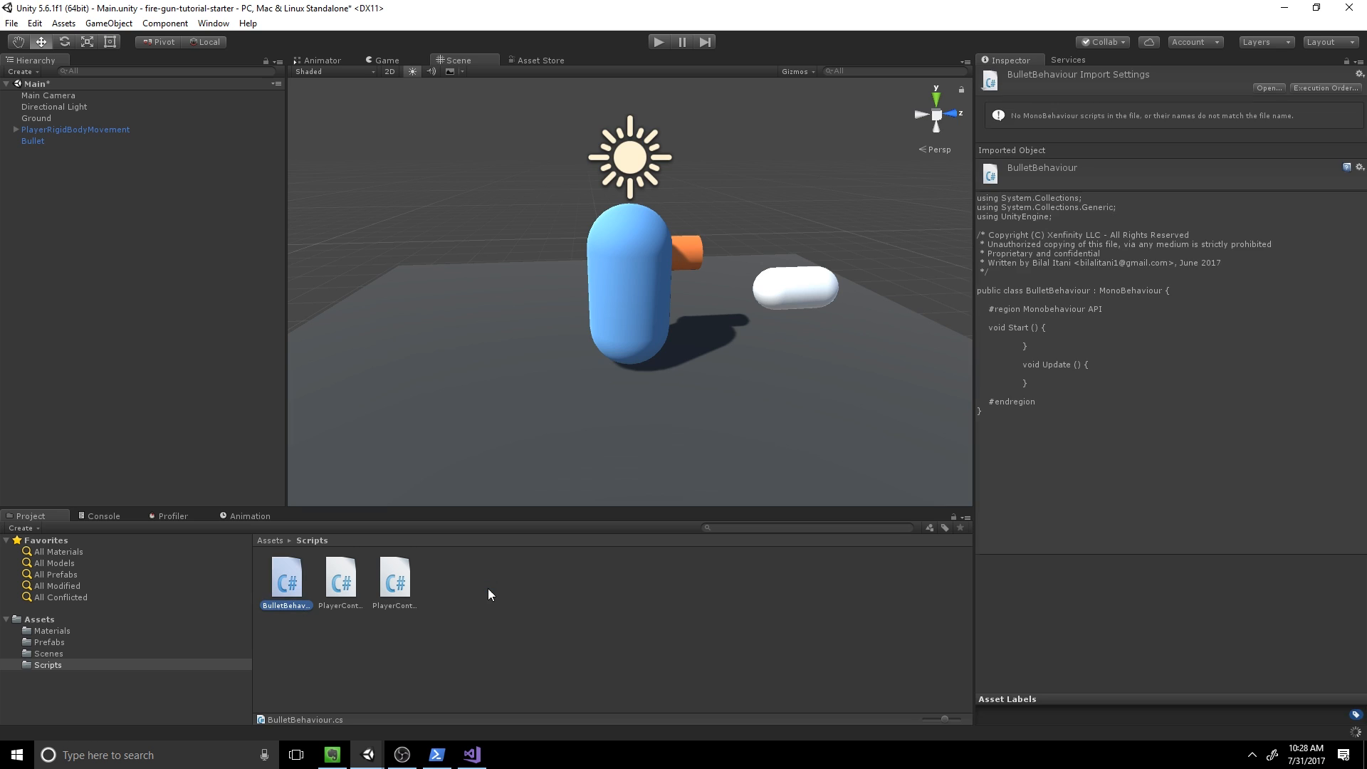
{"action": "double_click", "coordinate": [286, 577]}
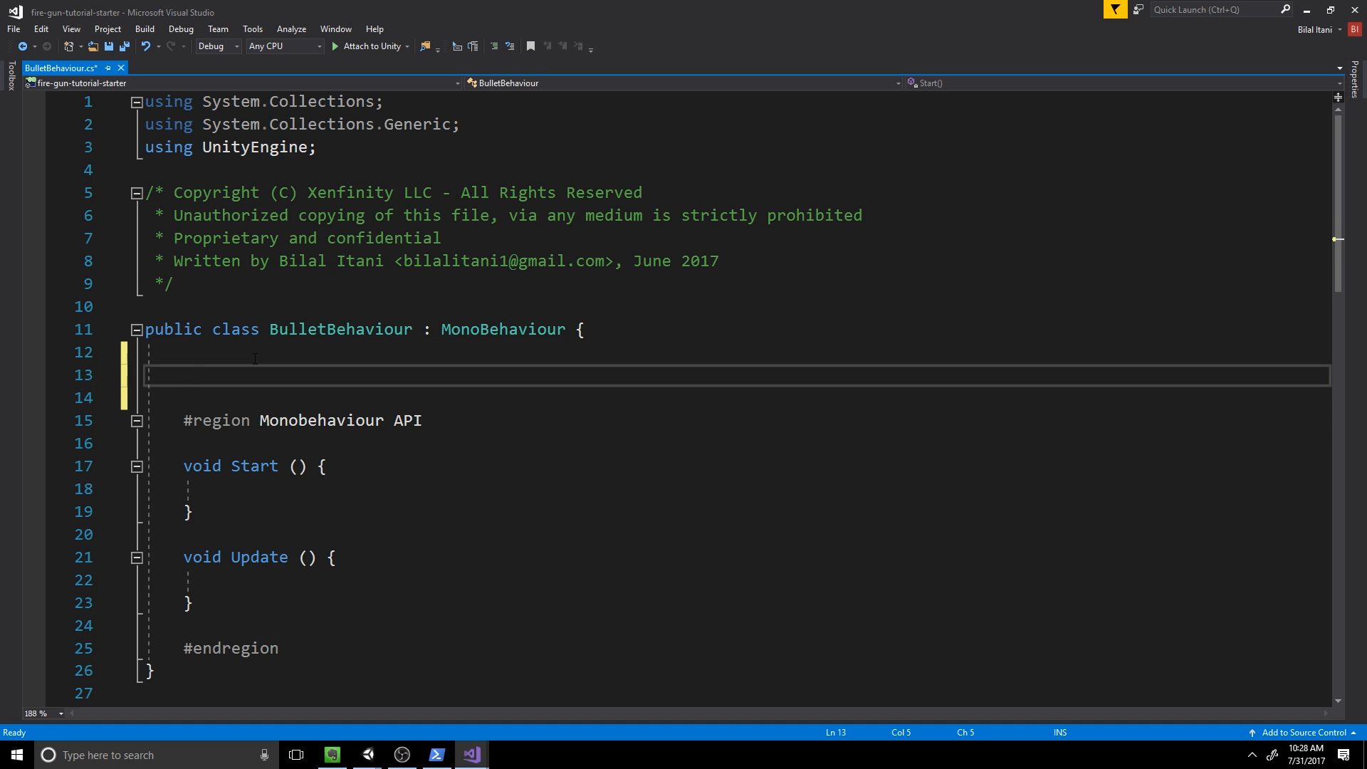
Step: Replace the default Start and Update code with a private void OnTriggerEnter method and save
{"action": "type", "text": "public"}
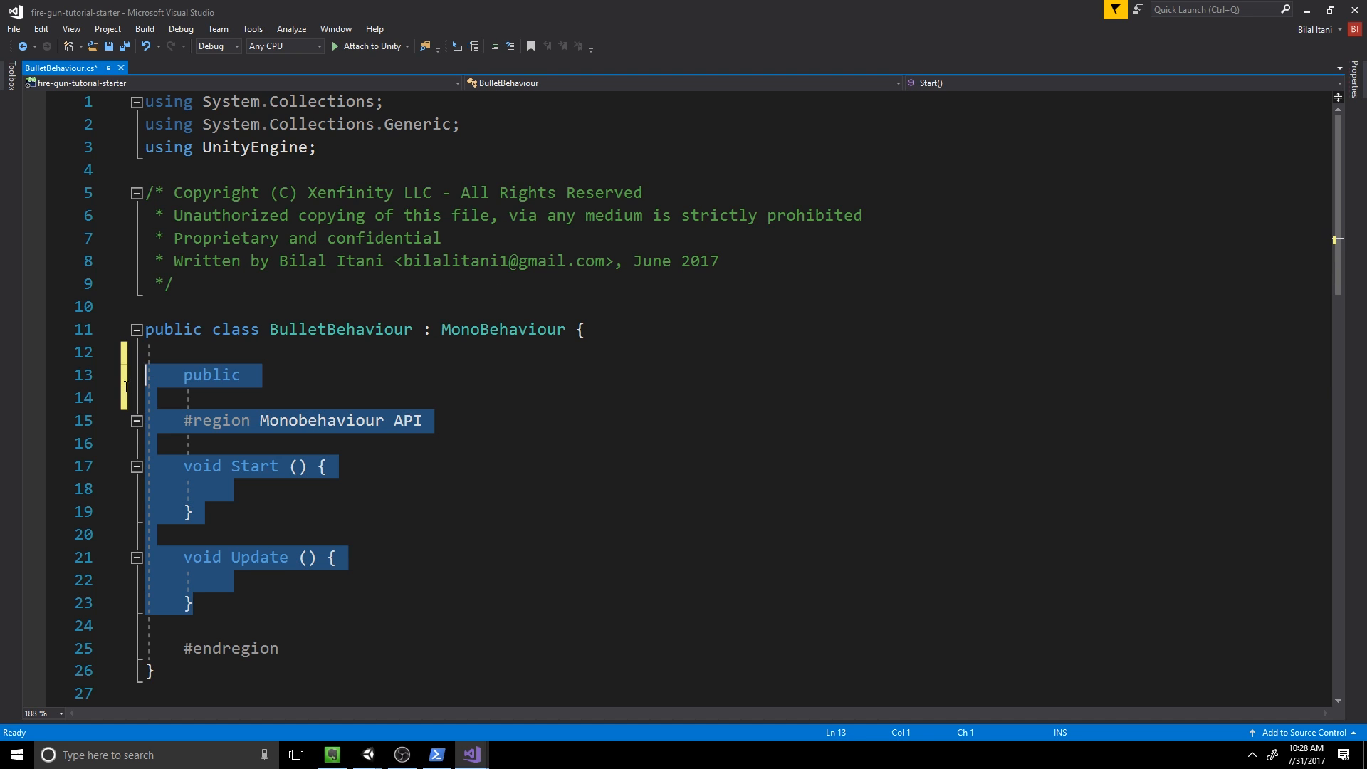
{"action": "key", "text": "Delete"}
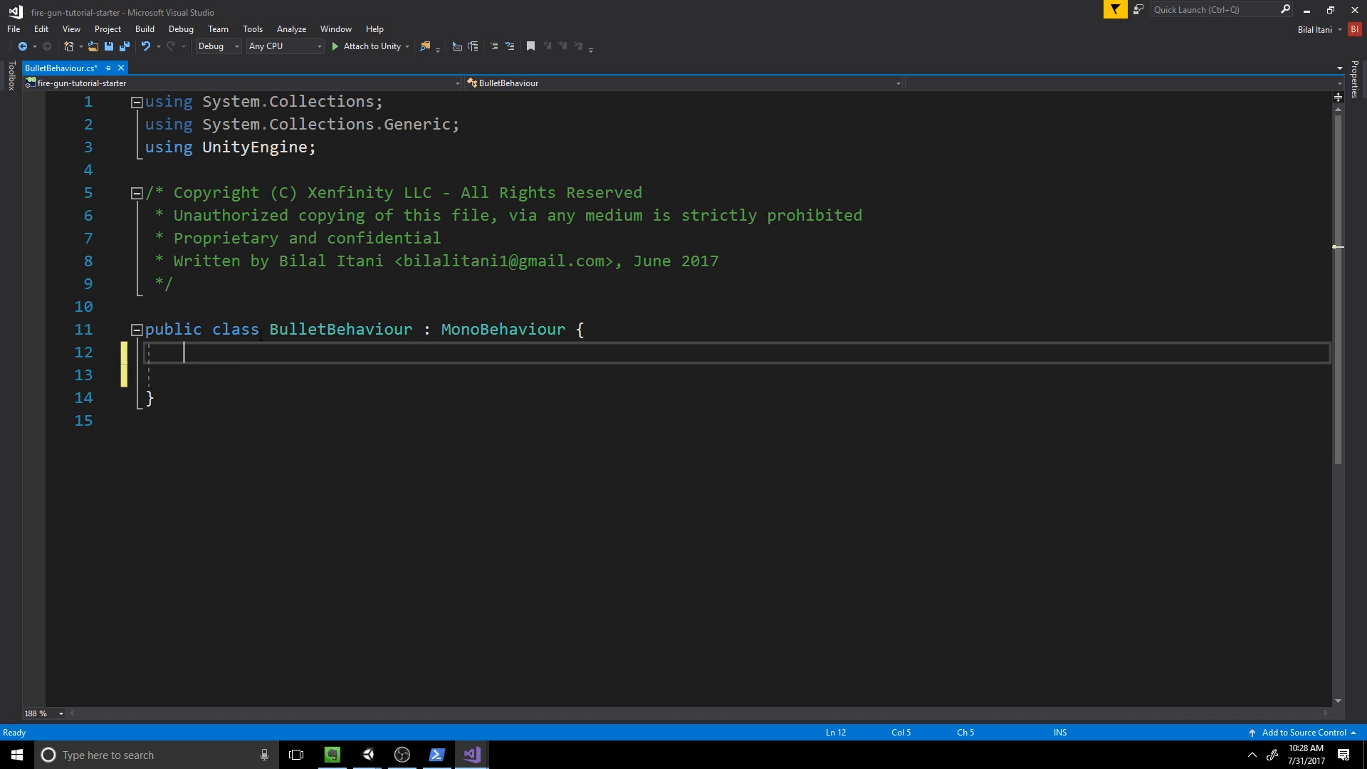
{"action": "key", "text": "enter"}
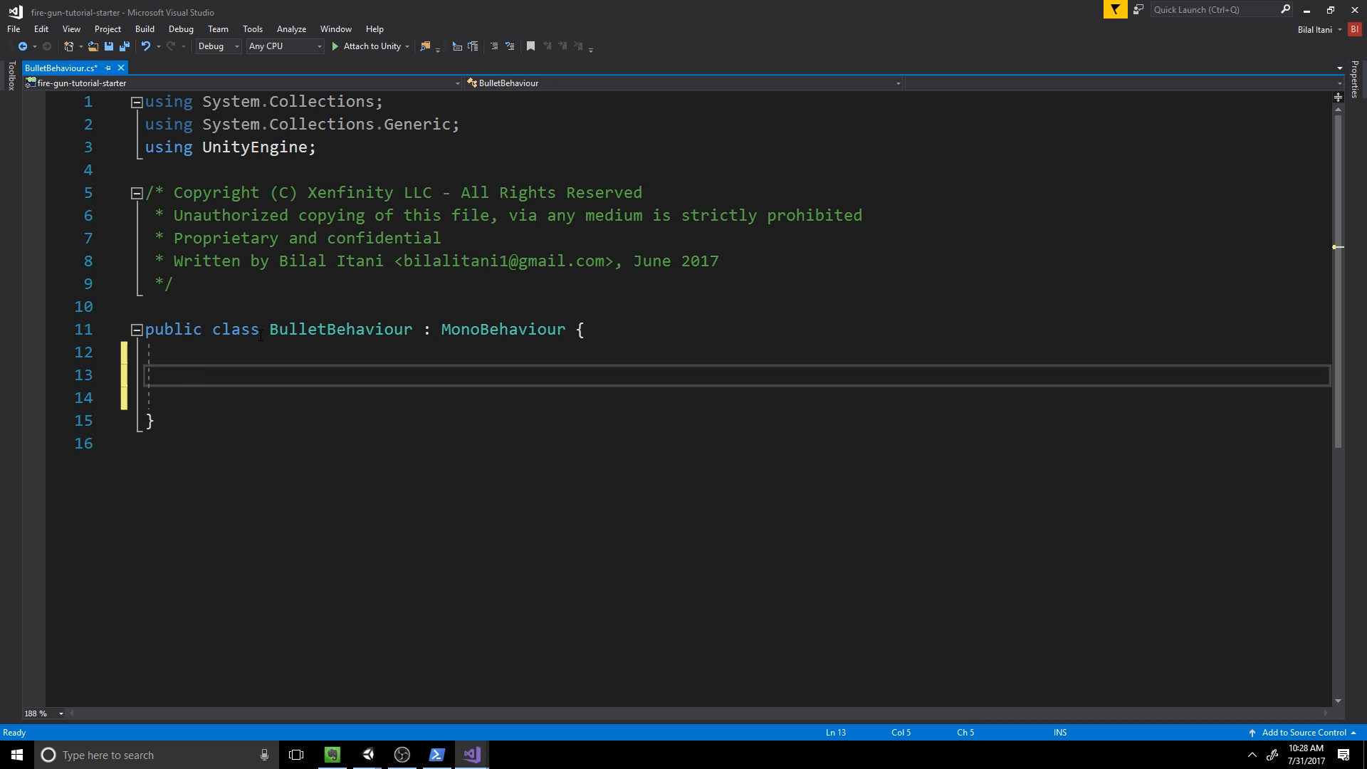
{"action": "type", "text": "pu"}
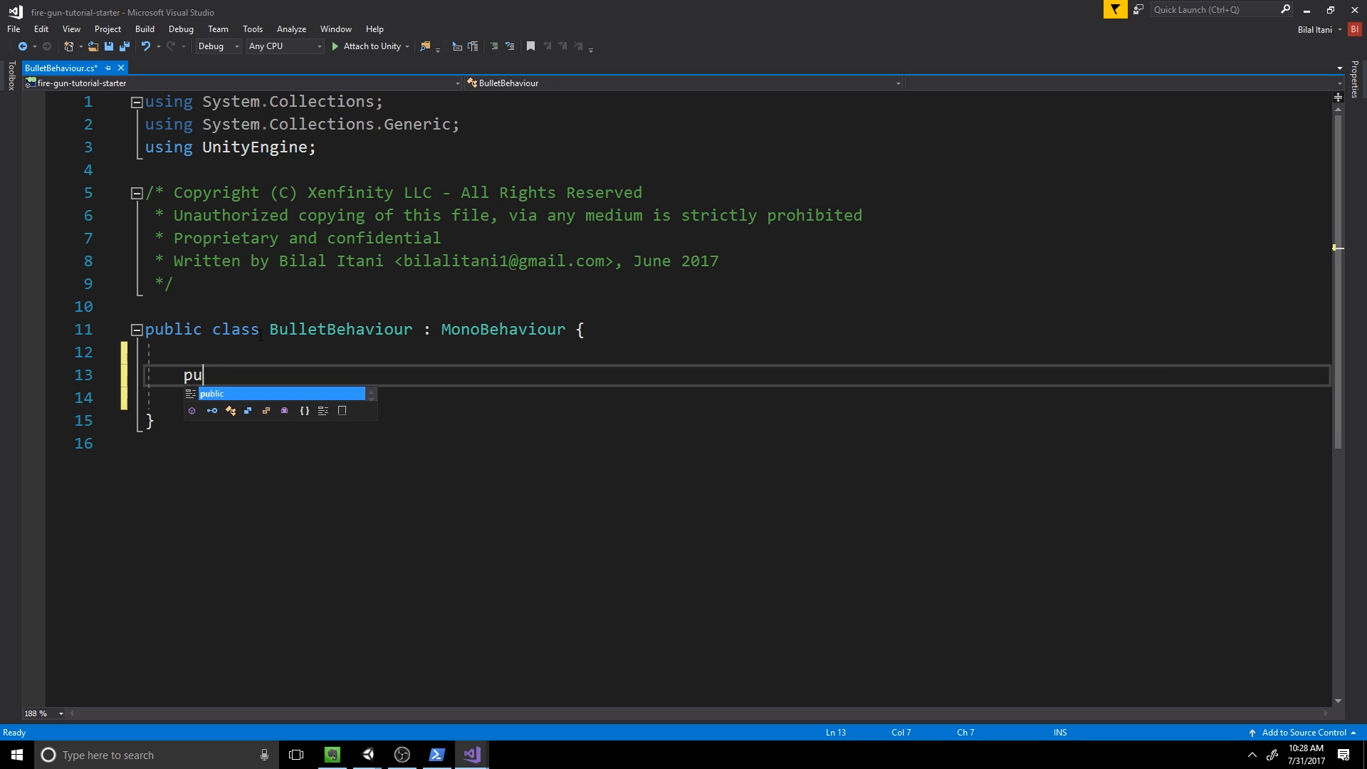
{"action": "type", "text": "private void OnTriggerEnter(Collider other"}
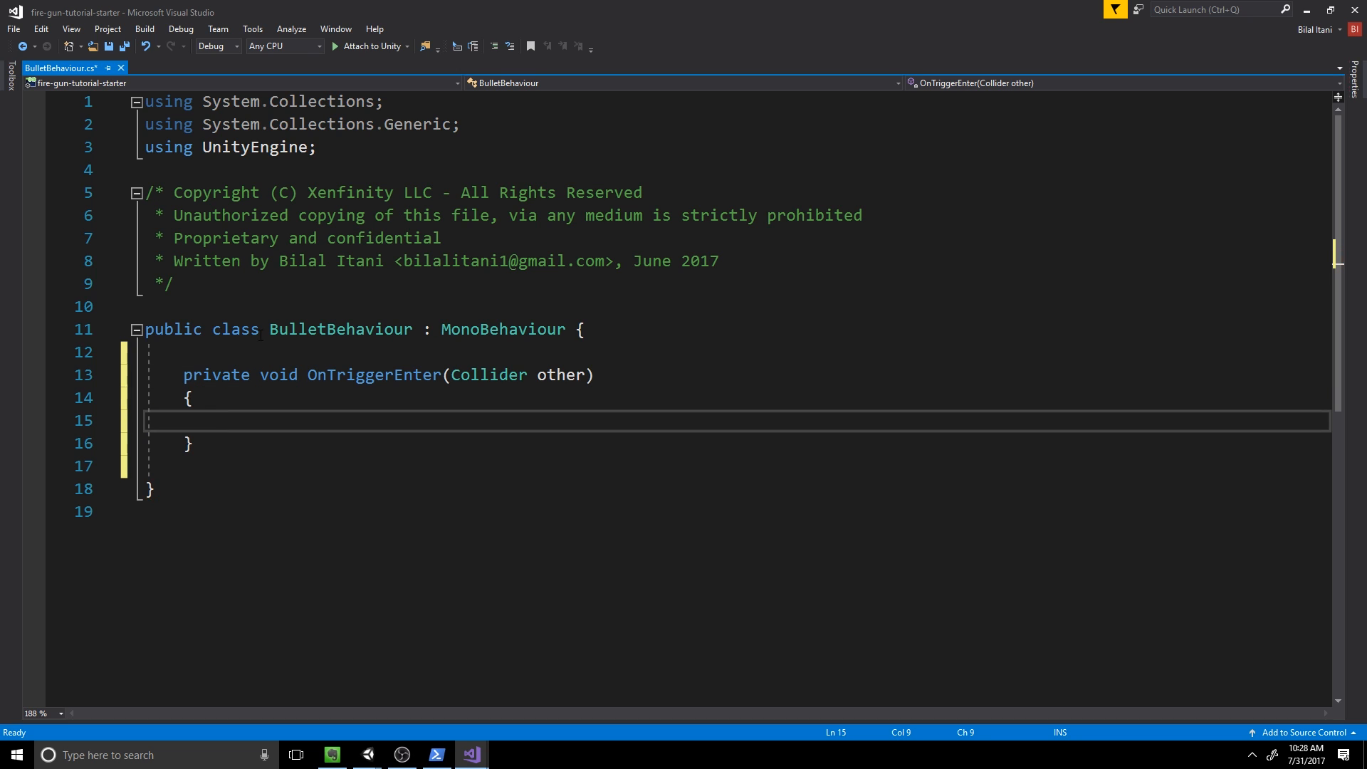
{"action": "key", "text": "ctrl+s"}
{"action": "type", "text": "print(\""}
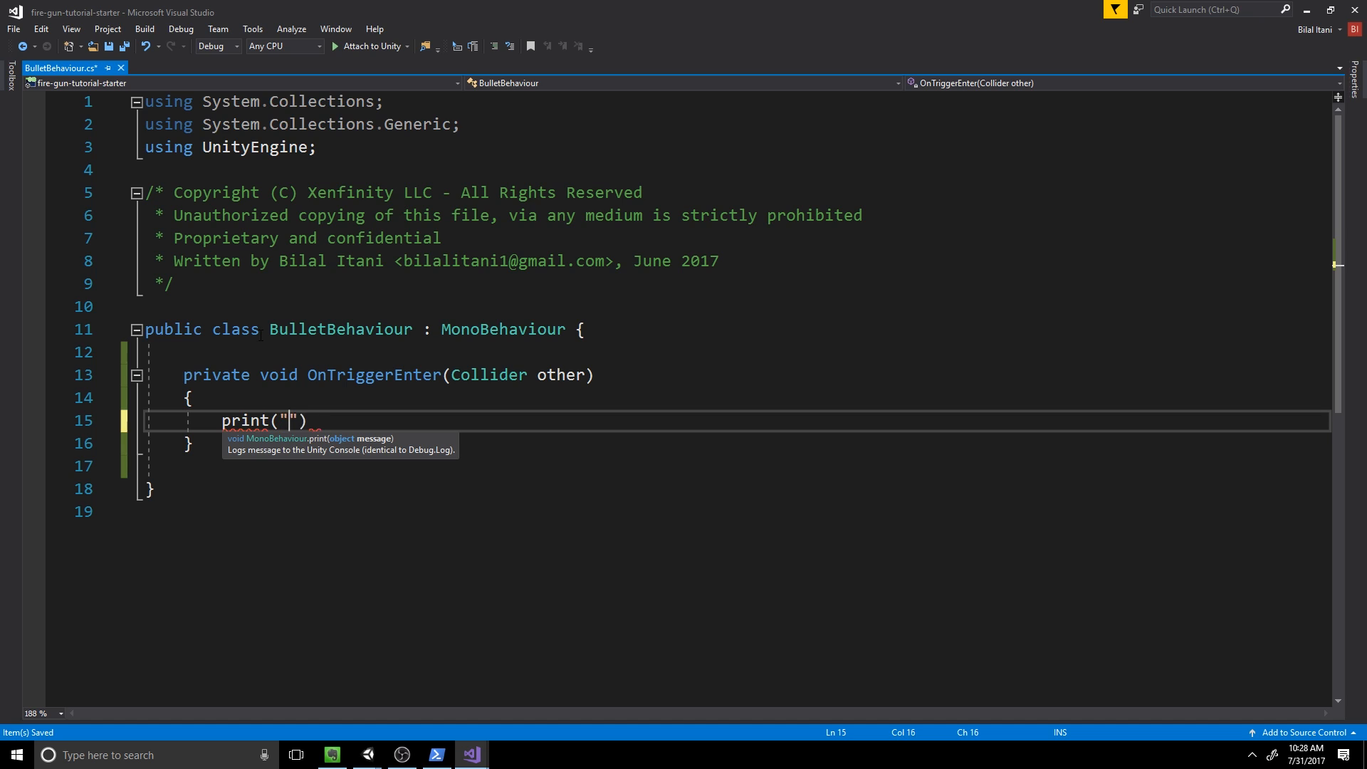
Step: Print "hit" plus the other object's name and add Destroy(gameObject); inside OnTriggerEnter
{"action": "type", "text": "hit"}
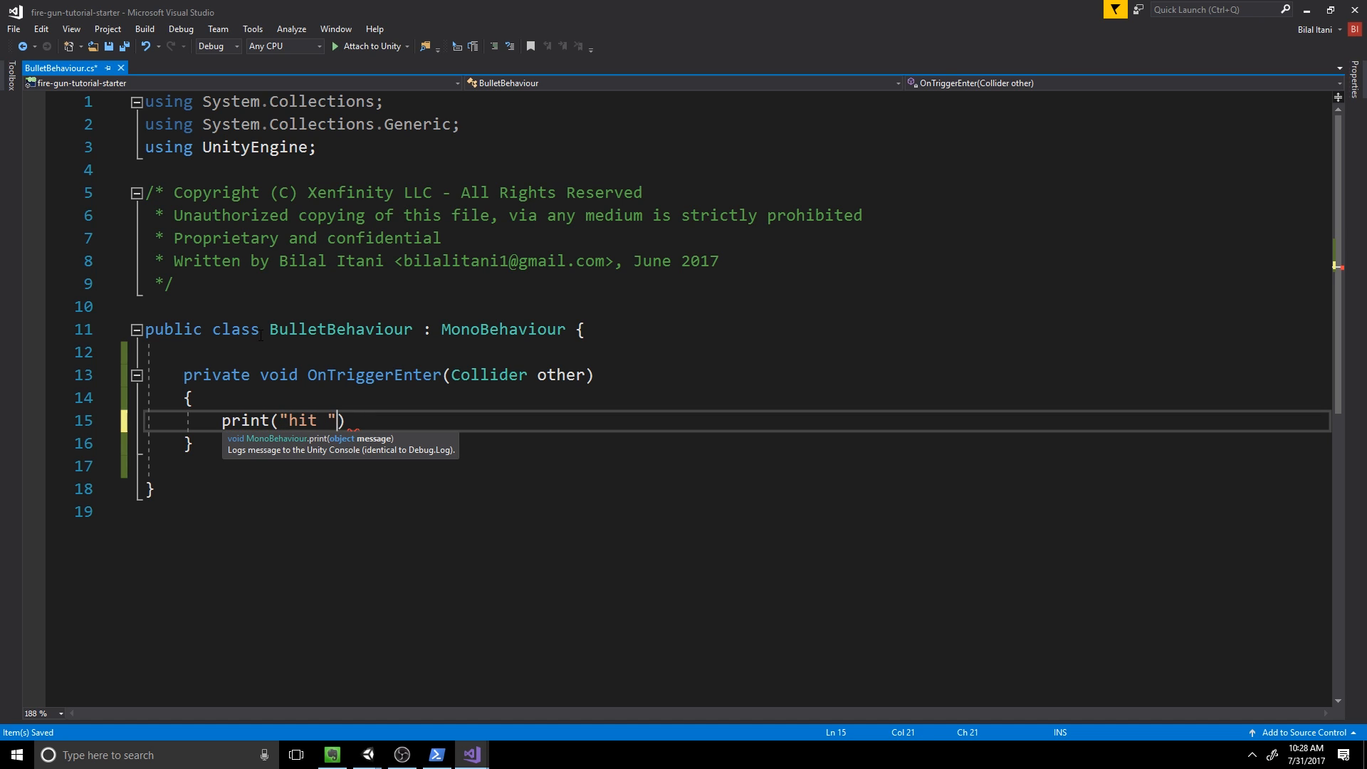
{"action": "type", "text": "+ other.name"}
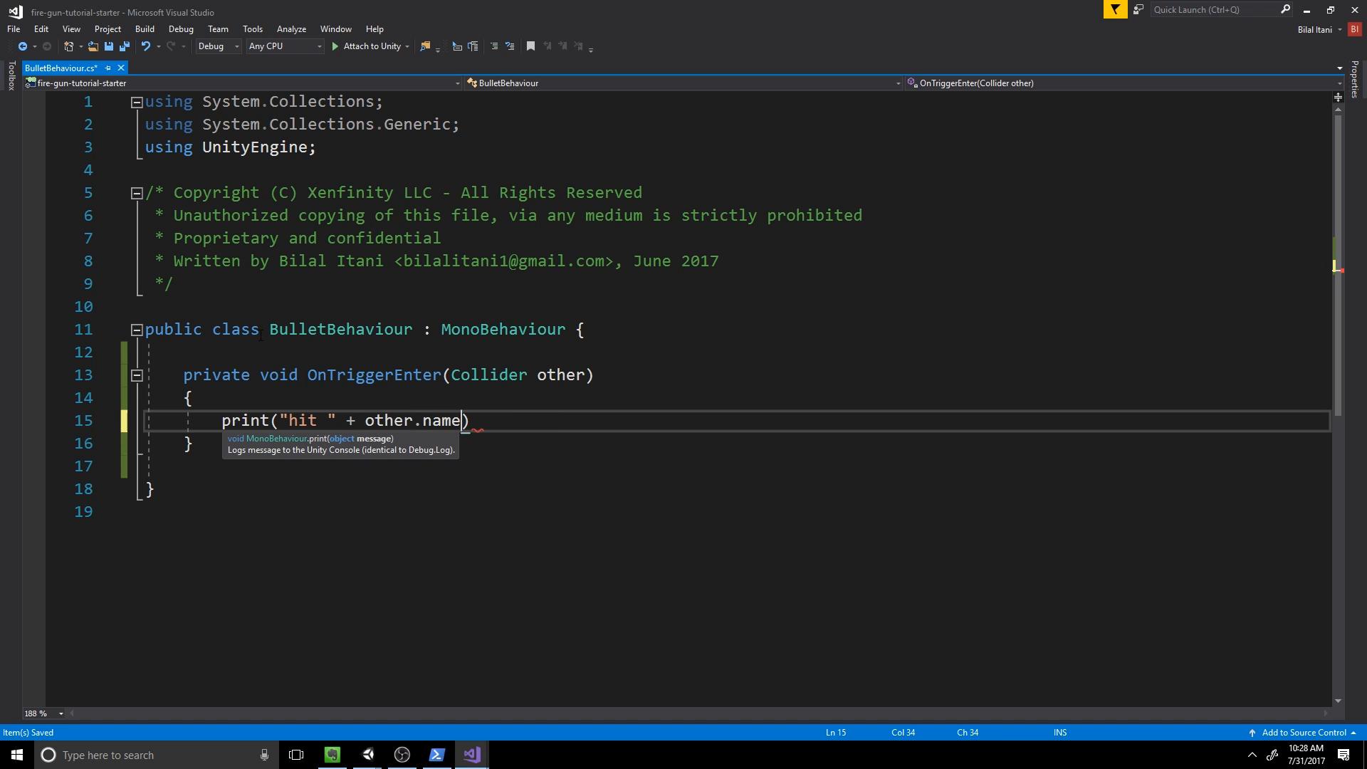
{"action": "type", "text": "+ \"!\""}
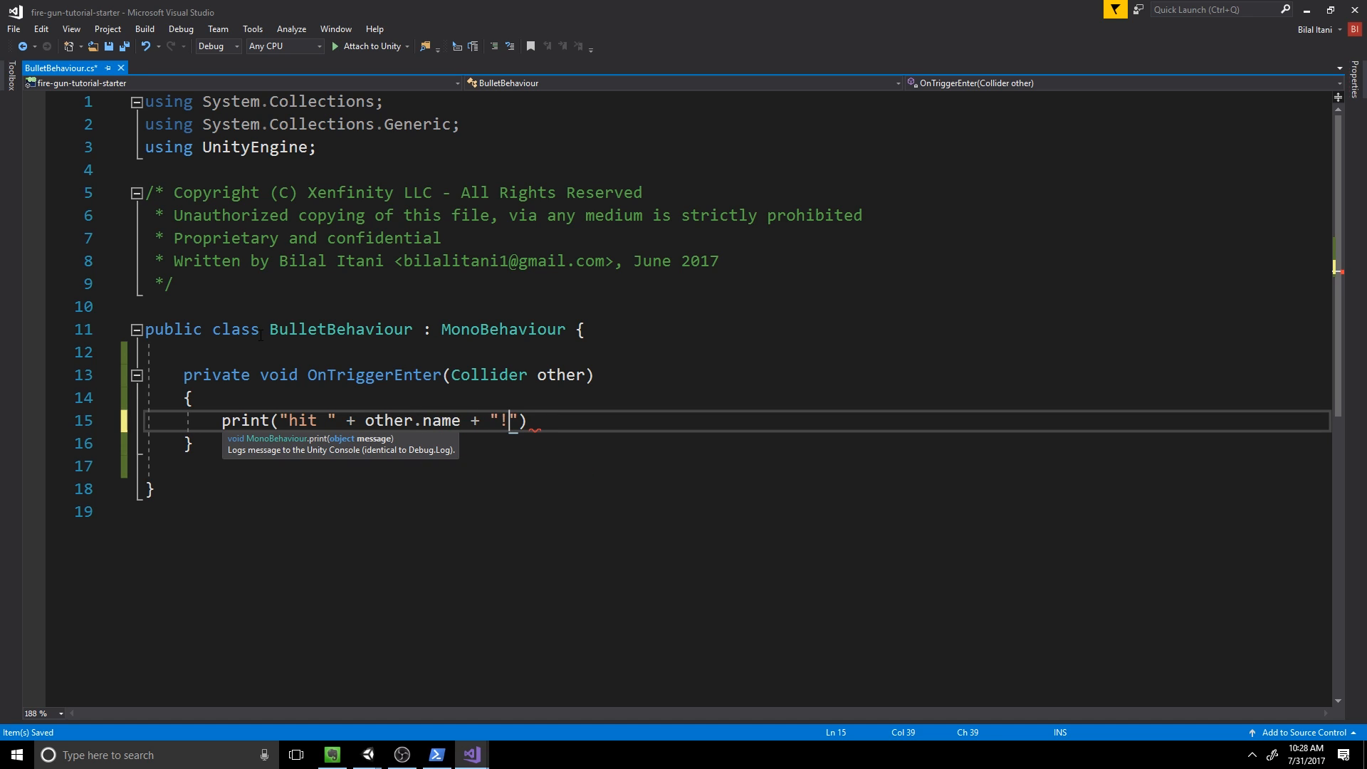
{"action": "type", "text": ";"}
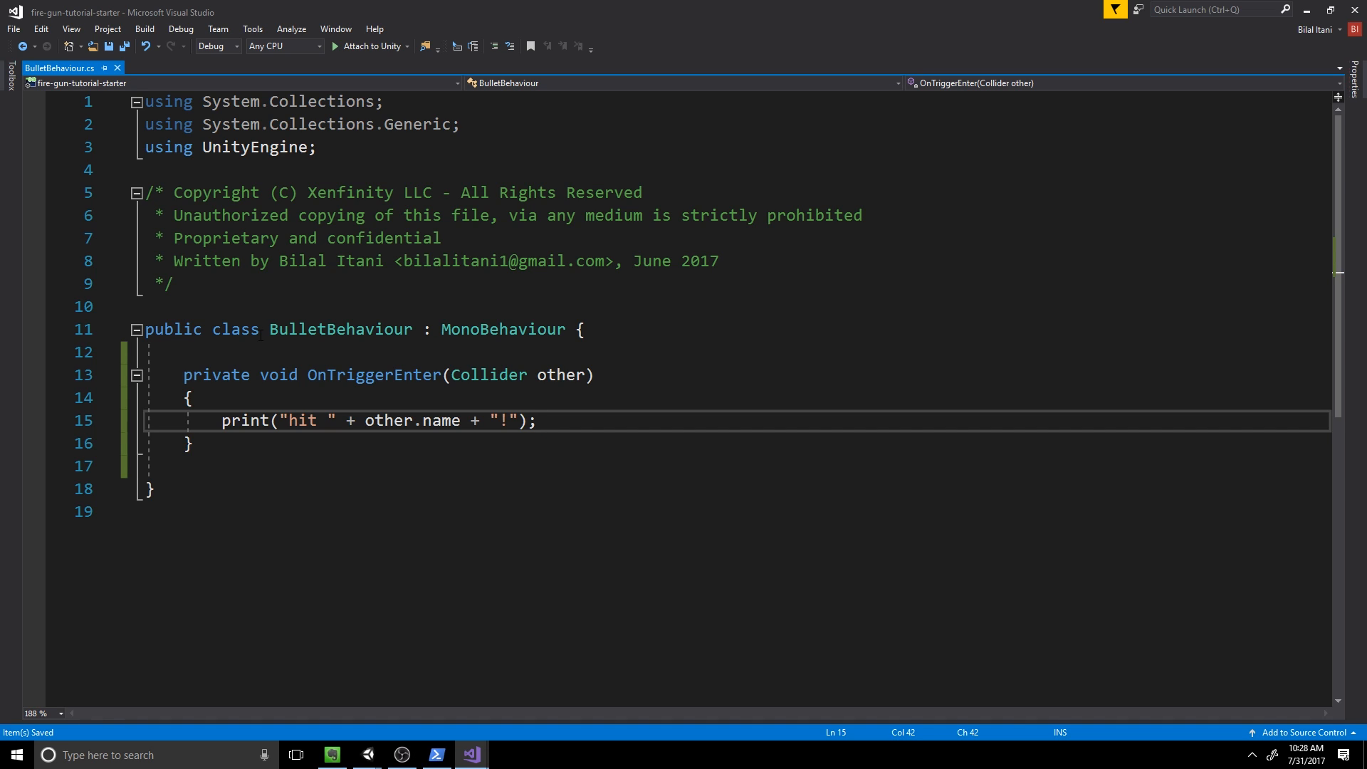
{"action": "type", "text": "De"}
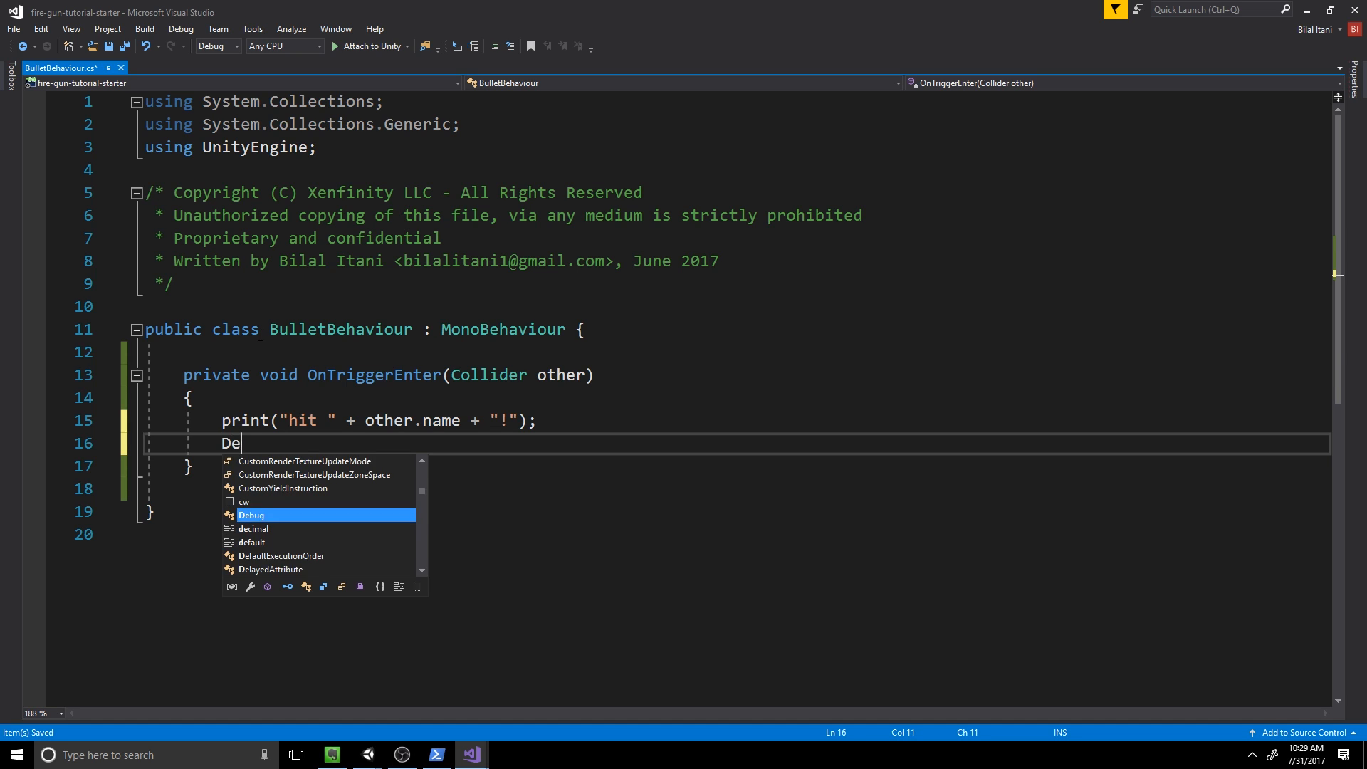
{"action": "type", "text": "stroy"}
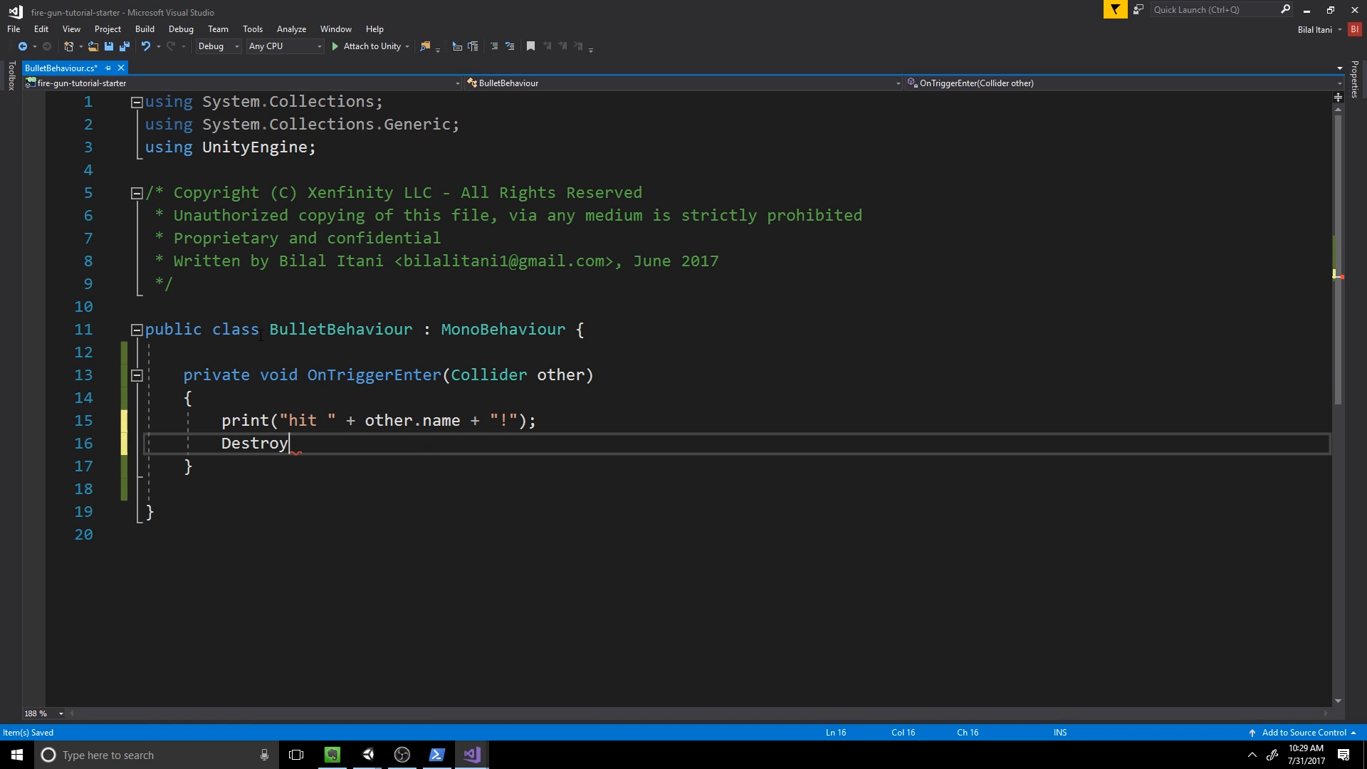
{"action": "type", "text": "(gameObject);"}
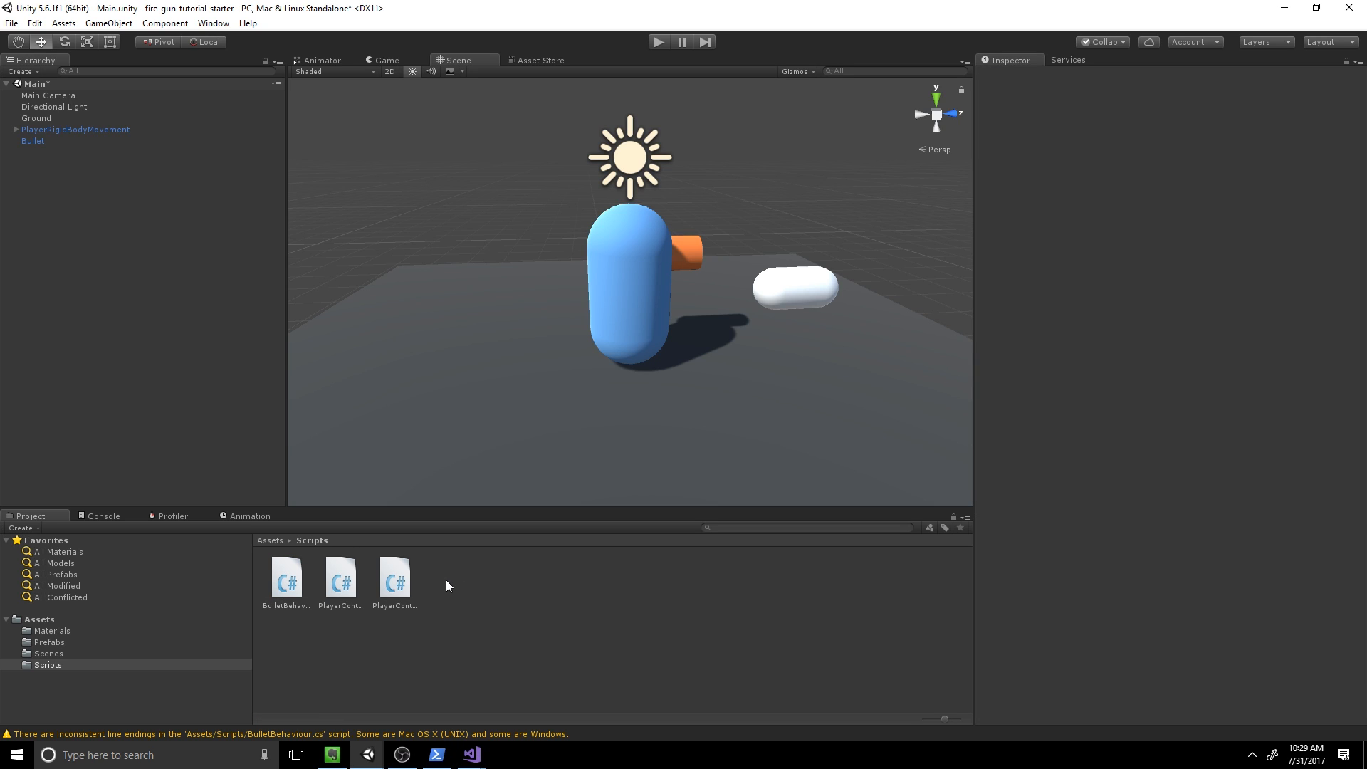
Step: Create a PlayerWeapon C# script in Scripts and expand the player object to reveal its Arm child
{"action": "right_click", "coordinate": [447, 585]}
{"action": "type", "text": "Pla"}
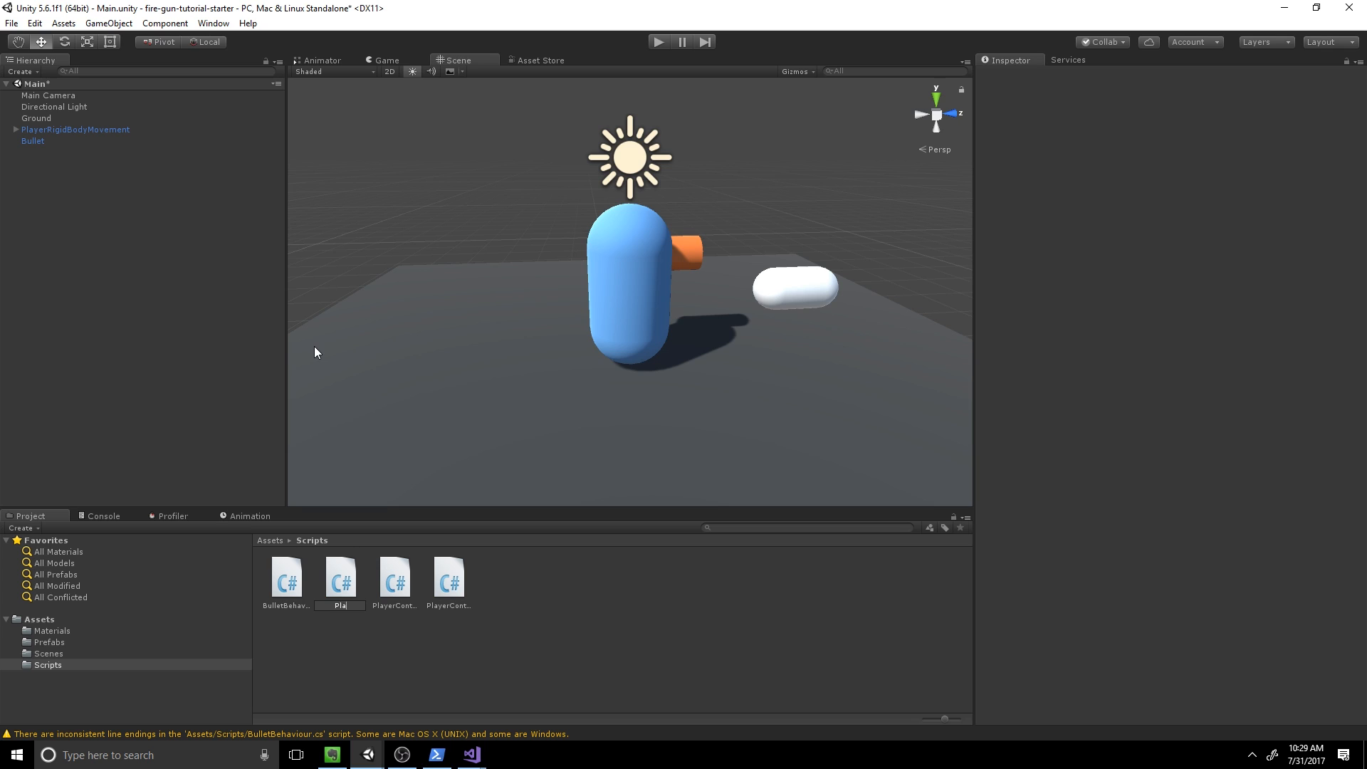
{"action": "left_click", "coordinate": [448, 577]}
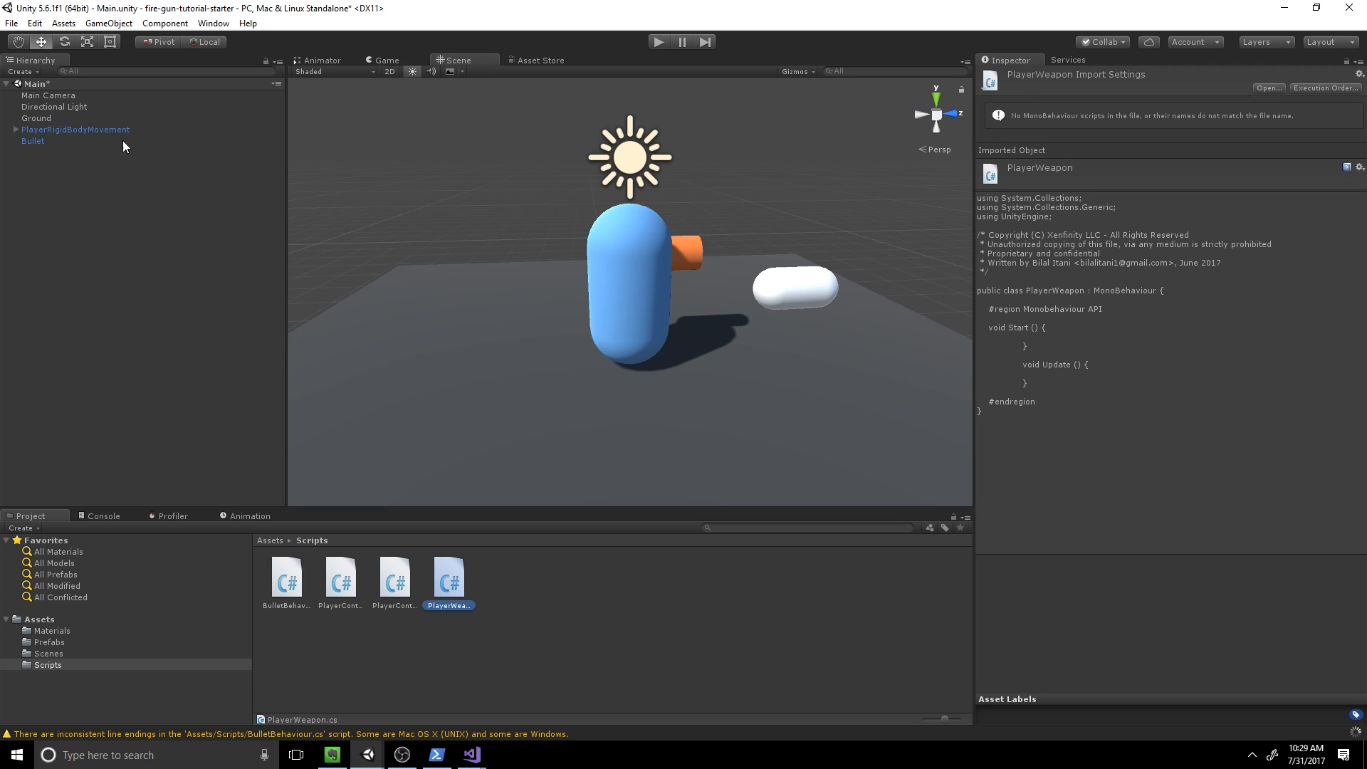
{"action": "left_click", "coordinate": [76, 130]}
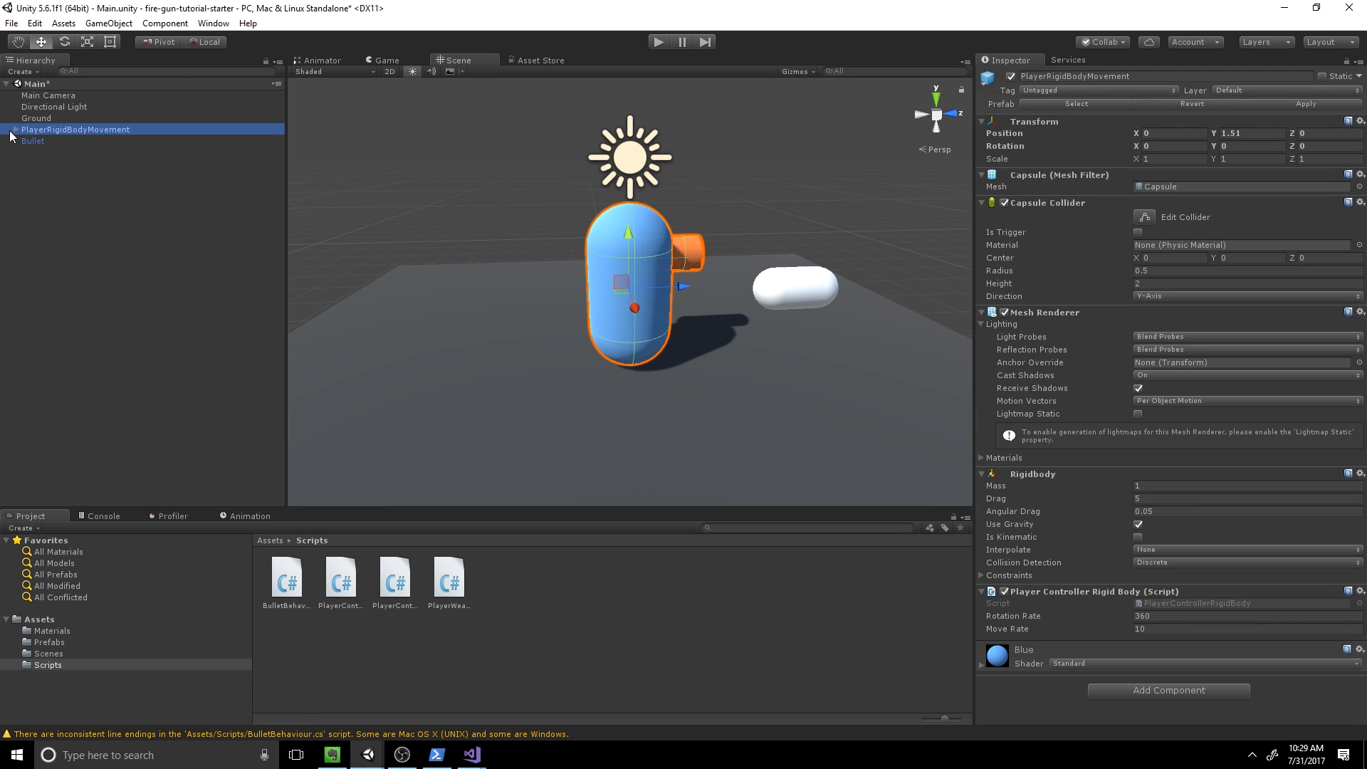
{"action": "left_click", "coordinate": [40, 141]}
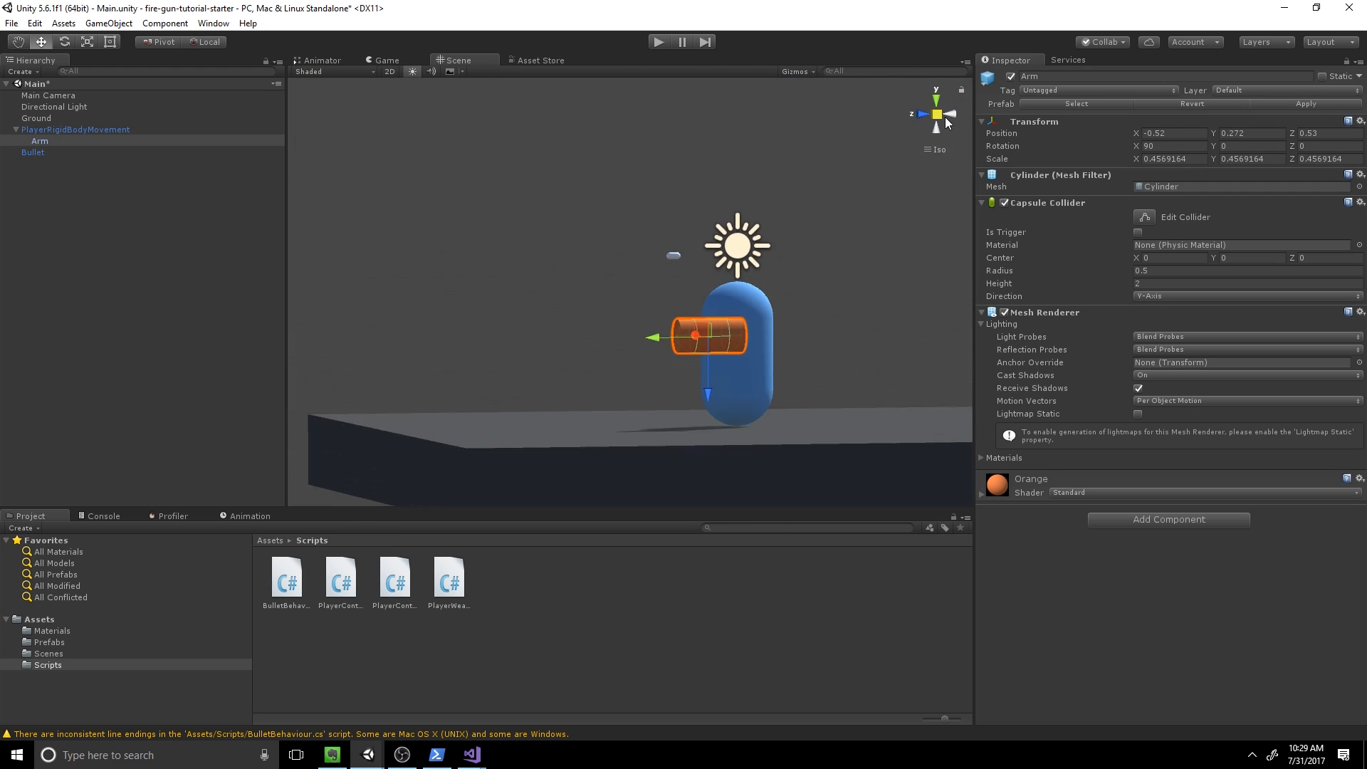
Step: From a side view, create an empty child under Arm named BulletSpawn
{"action": "left_click", "coordinate": [922, 114]}
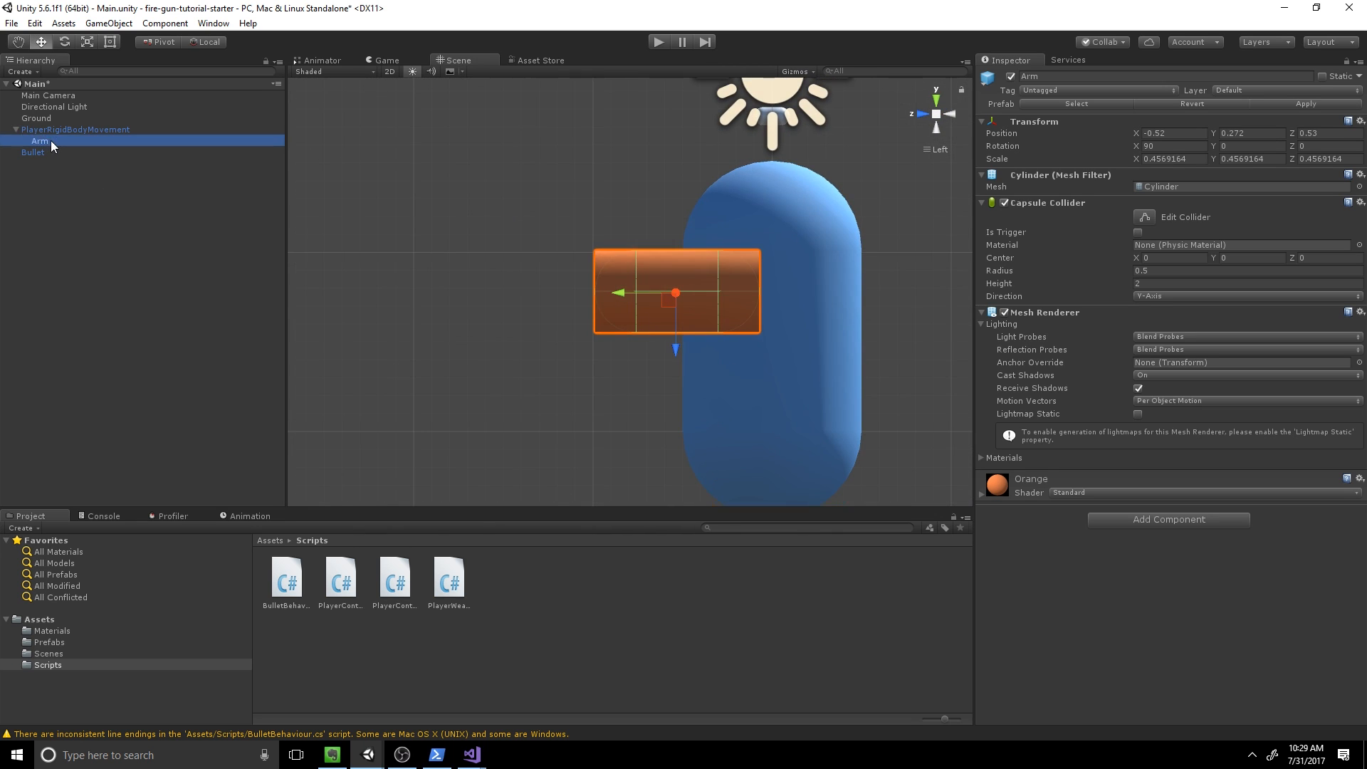
{"action": "right_click", "coordinate": [53, 143]}
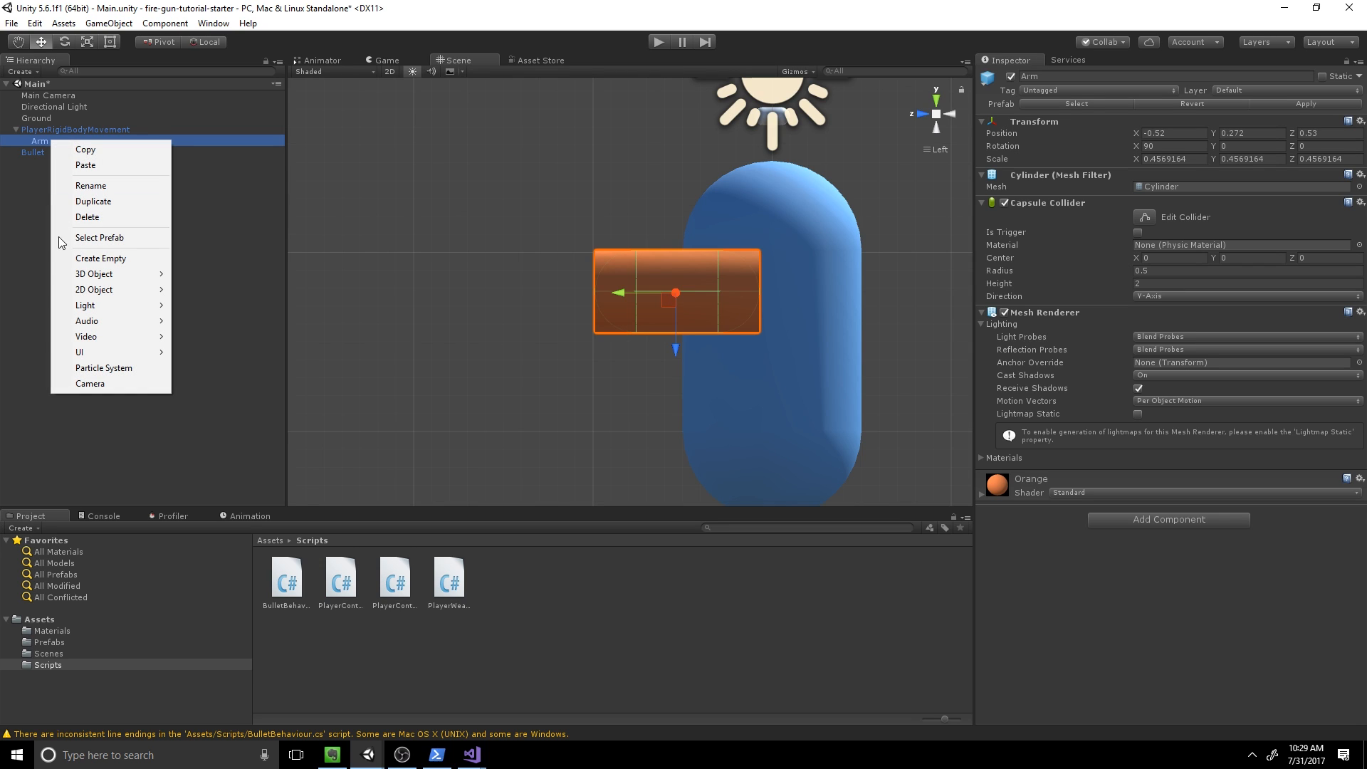
{"action": "left_click", "coordinate": [99, 258]}
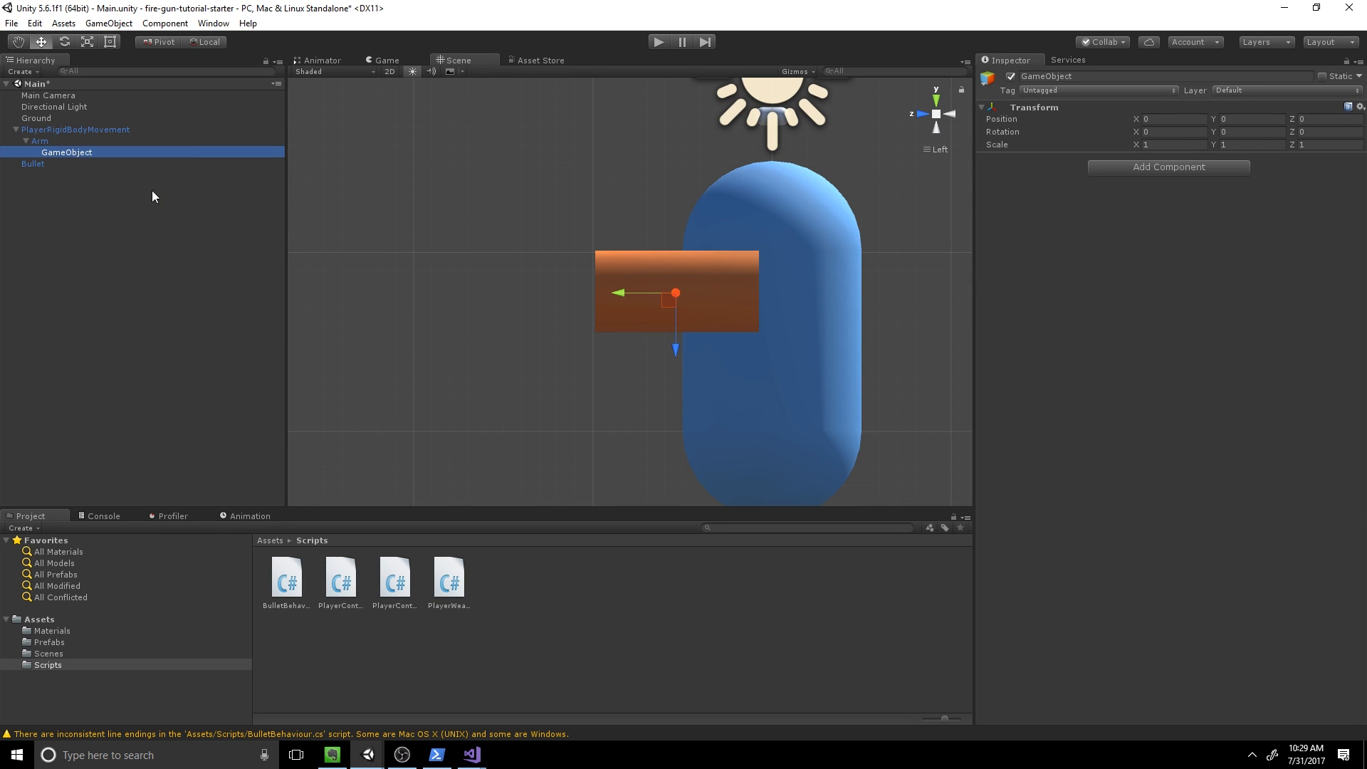
{"action": "double_click", "coordinate": [65, 152]}
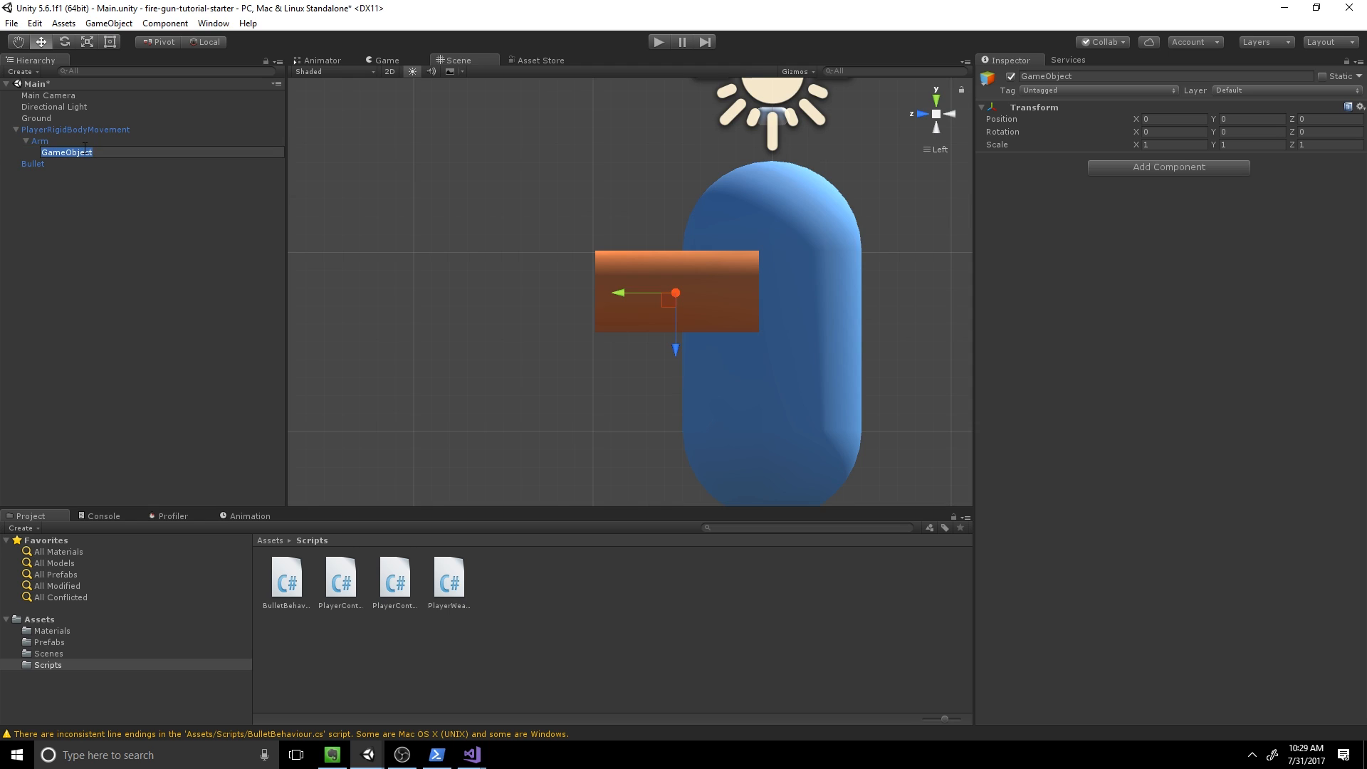
{"action": "type", "text": "BulletSpawn"}
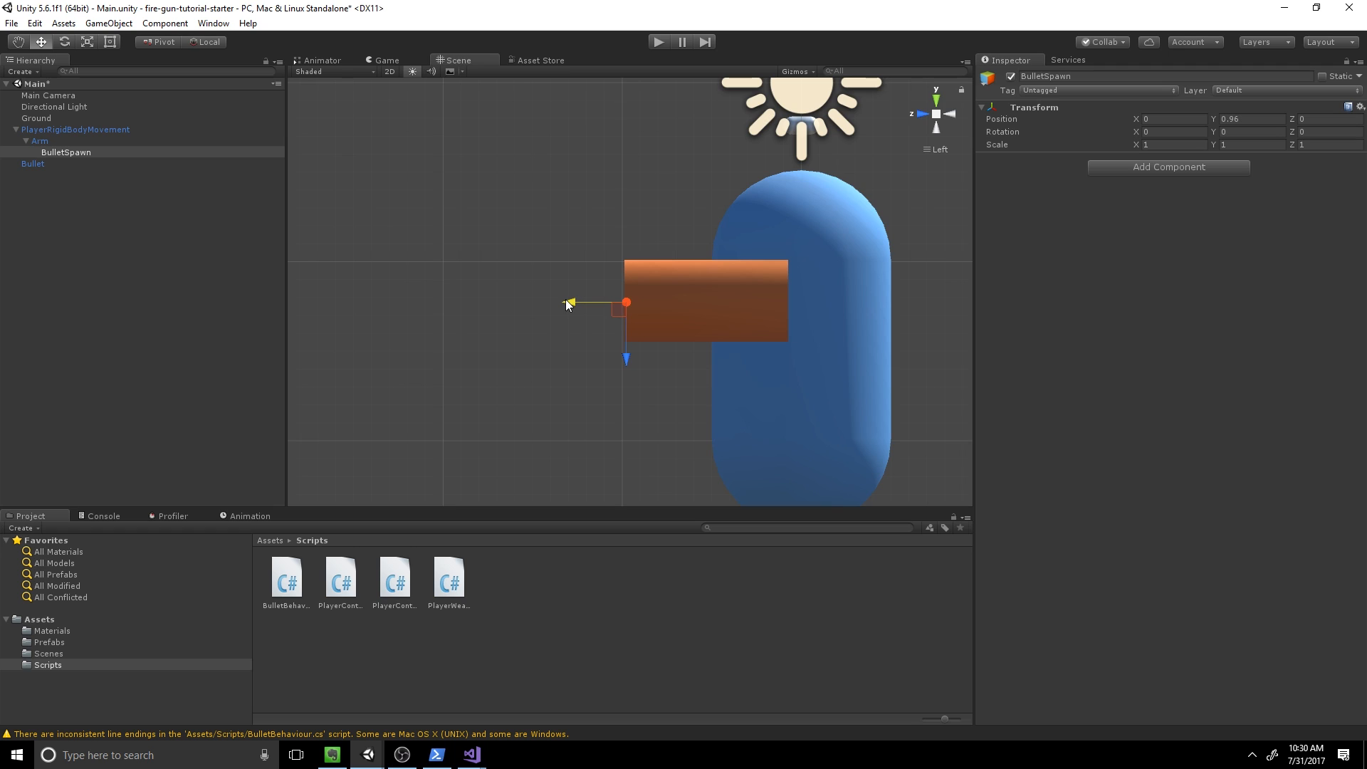
Step: Select the player capsule and open the PlayerWeapon script
{"action": "left_click", "coordinate": [75, 129]}
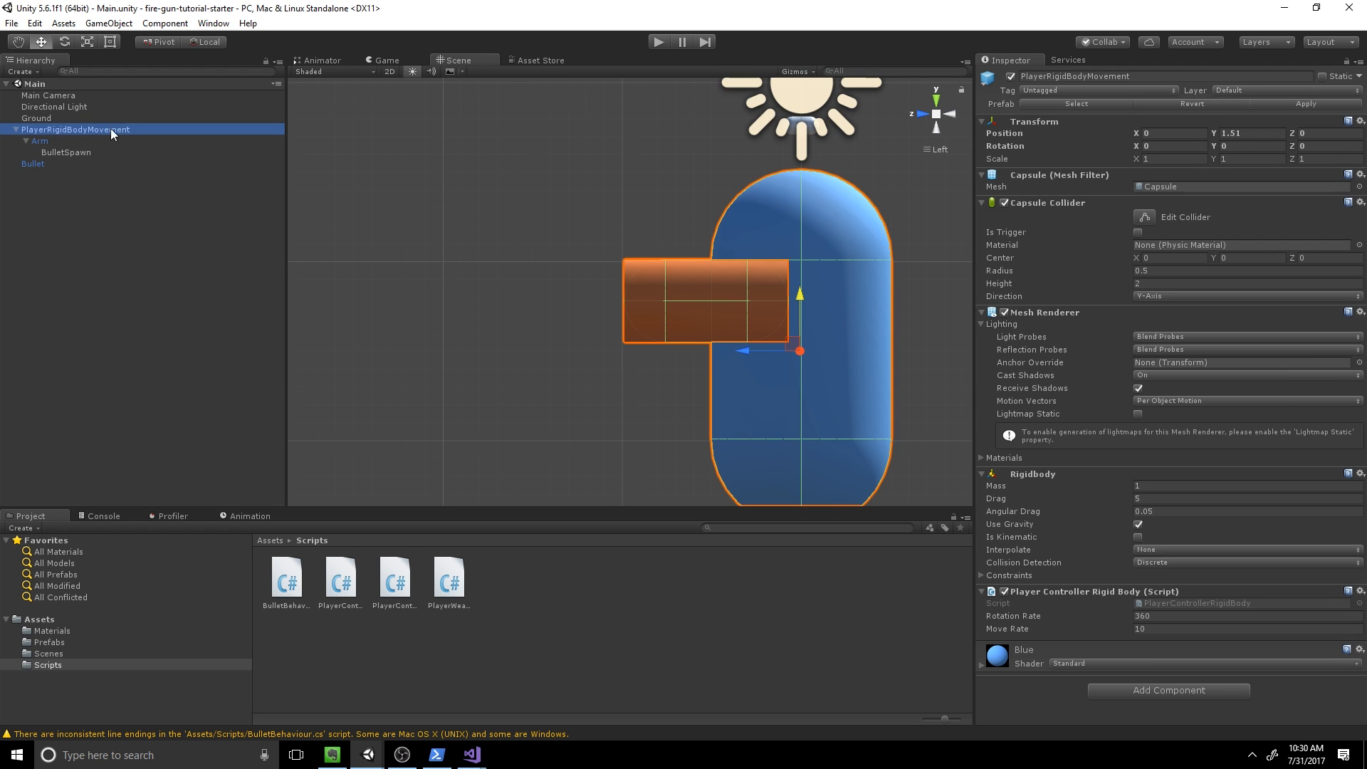
{"action": "left_click", "coordinate": [449, 581]}
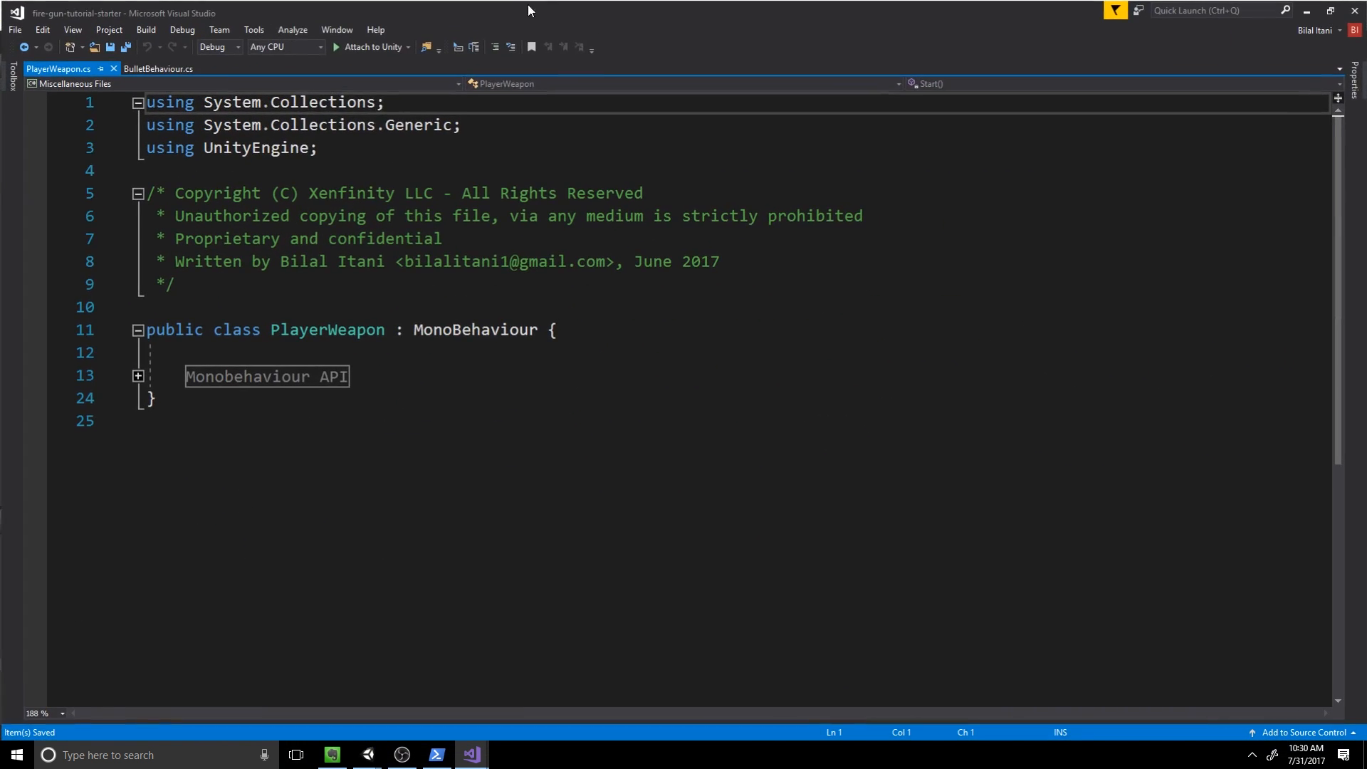
Step: Declare public GameObject bulletPrefab and public Transform bulletSpawn fields in PlayerWeapon
{"action": "left_click", "coordinate": [137, 376]}
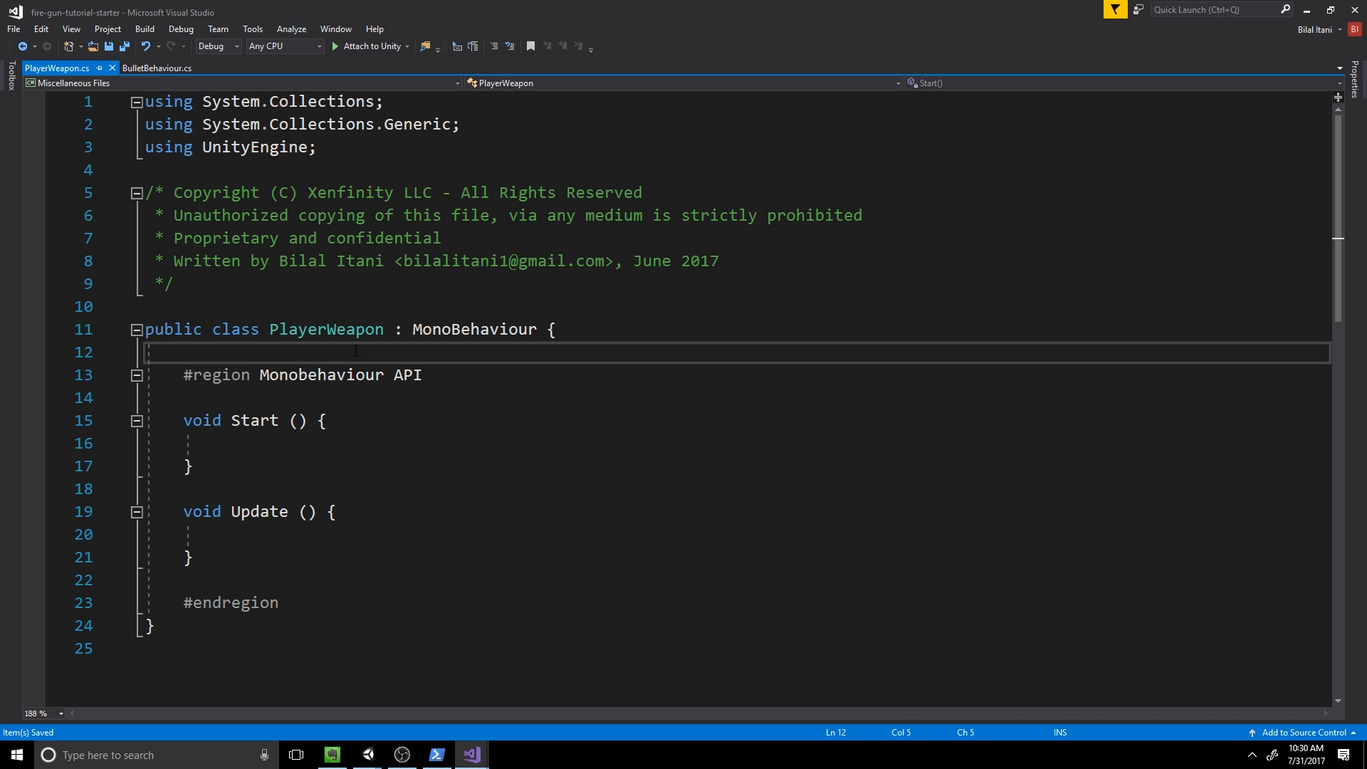
{"action": "key", "text": "Enter"}
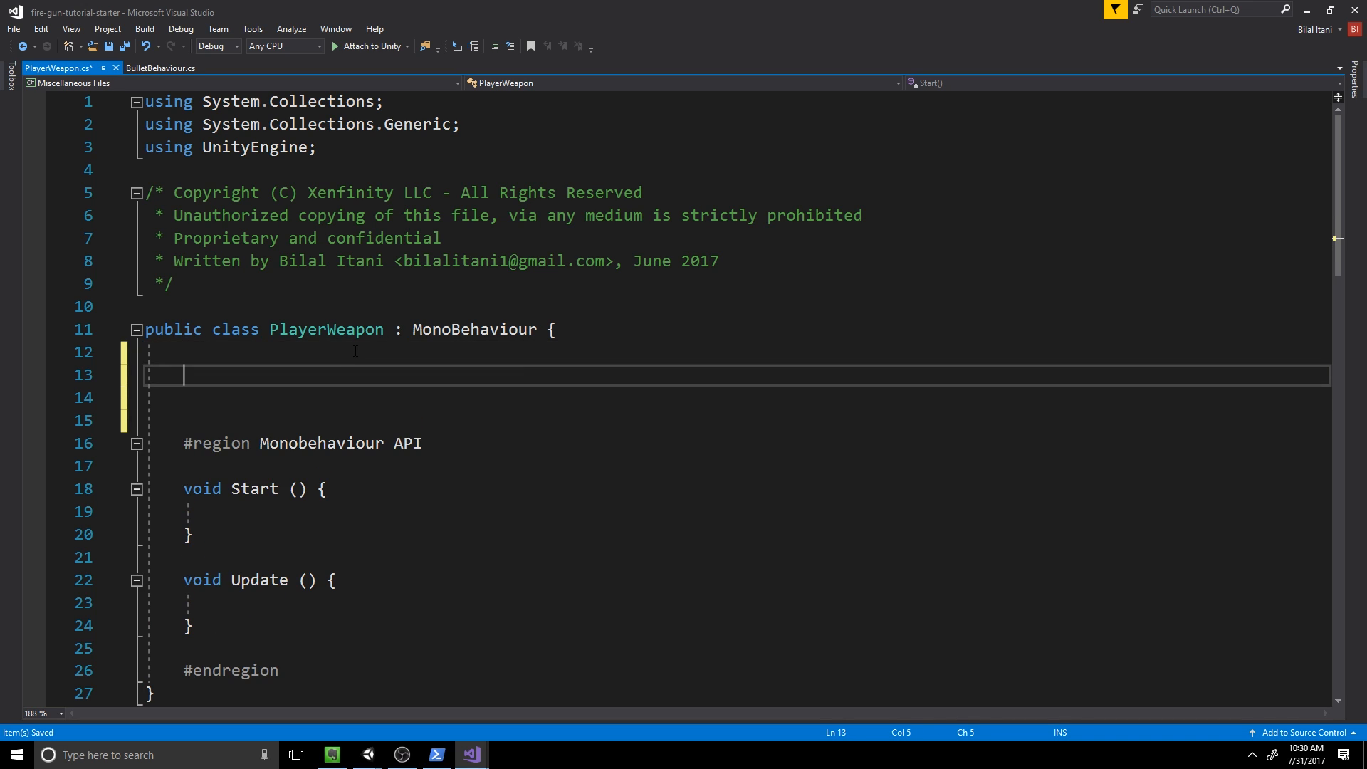
{"action": "type", "text": "public GameObject"}
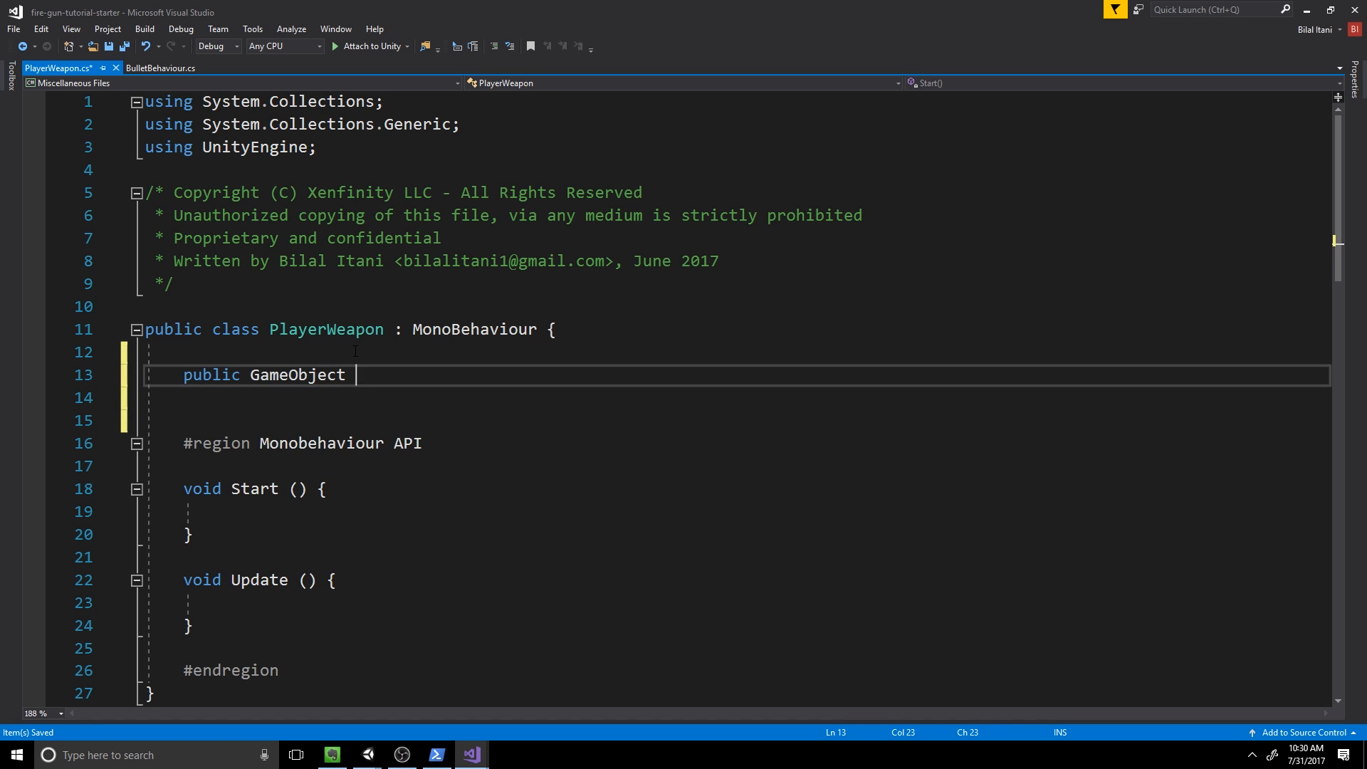
{"action": "type", "text": "bulletPrefa"}
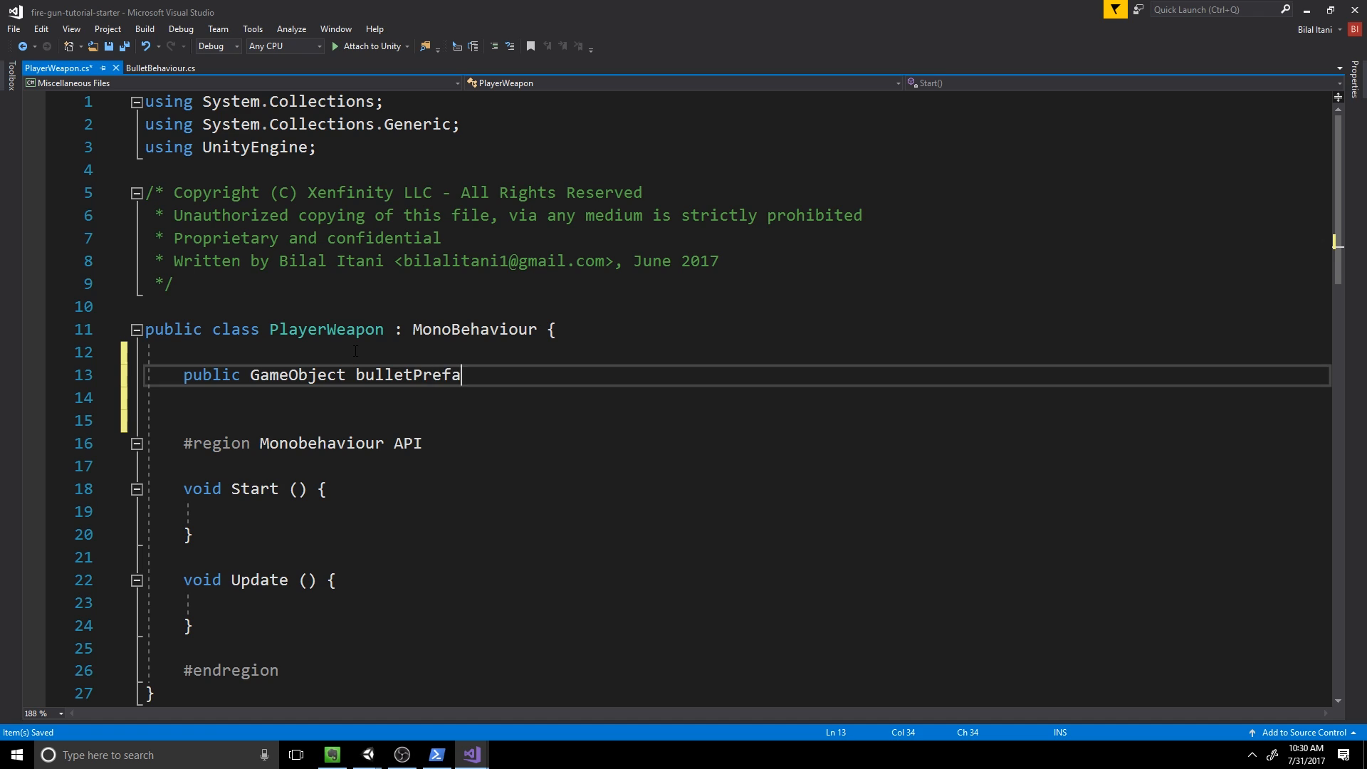
{"action": "type", "text": "b;"}
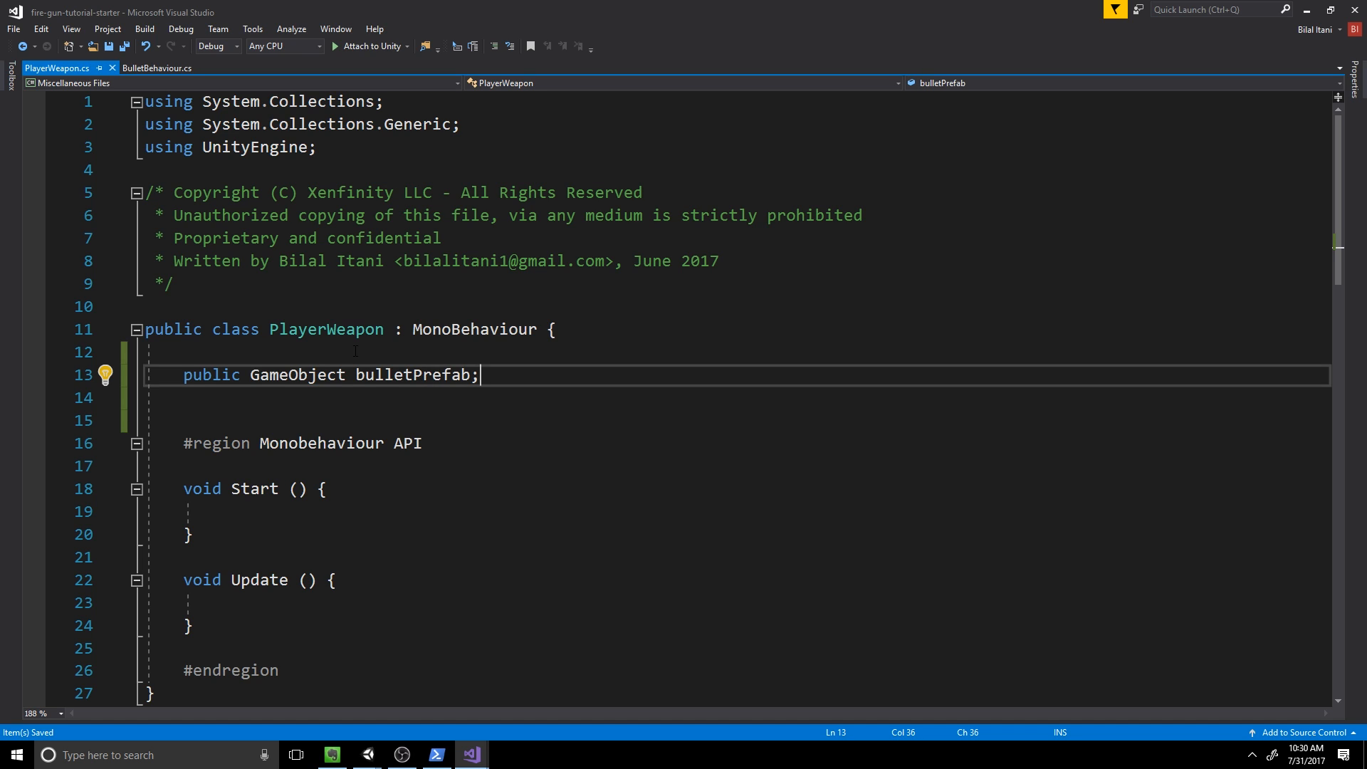
{"action": "type", "text": "p"}
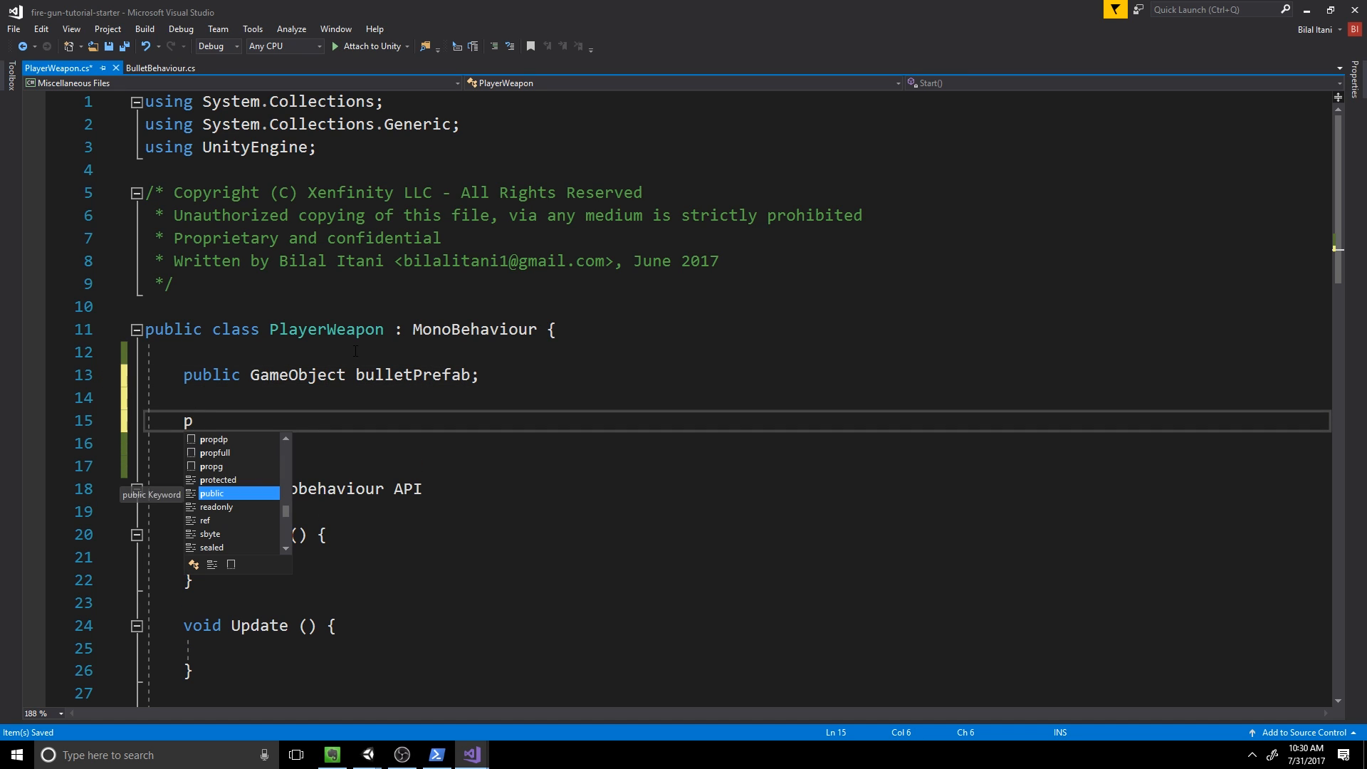
{"action": "type", "text": "ublic Transfro"}
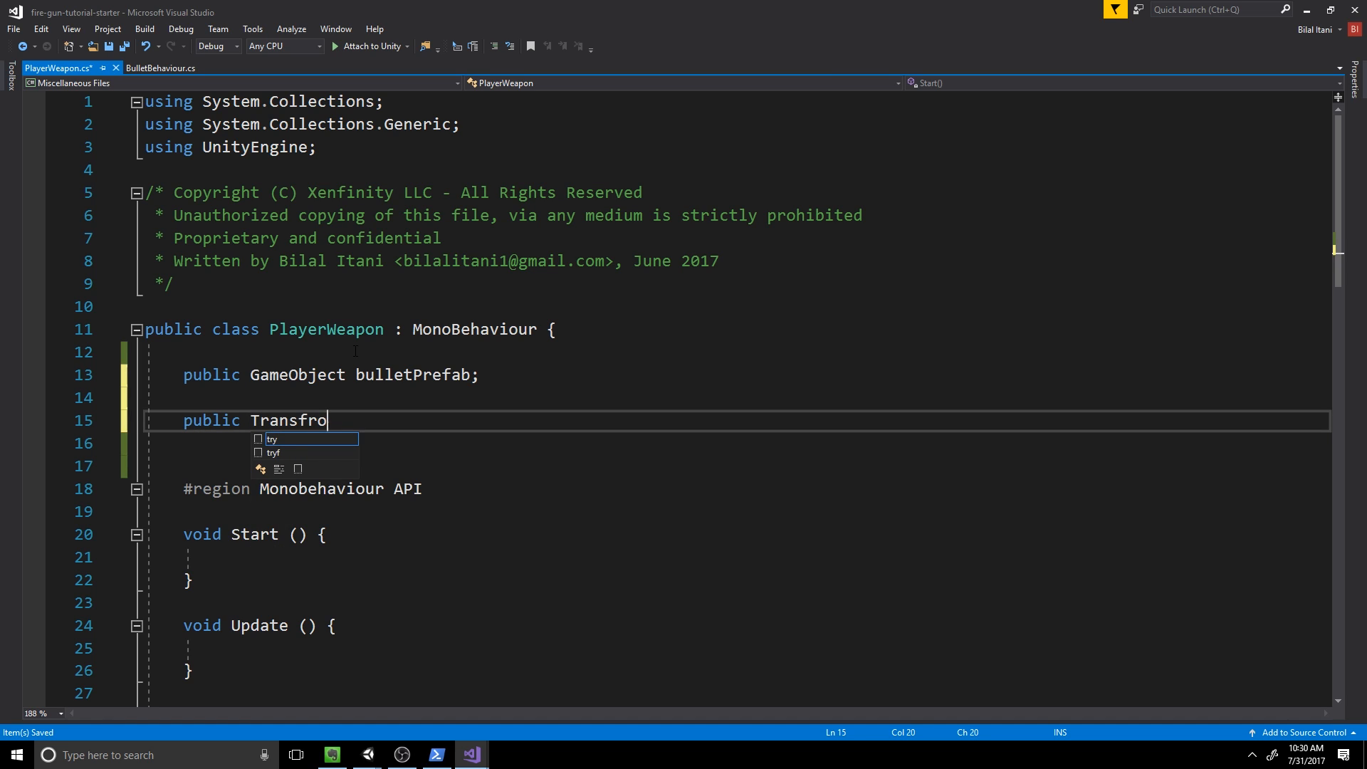
{"action": "key", "text": "Escape"}
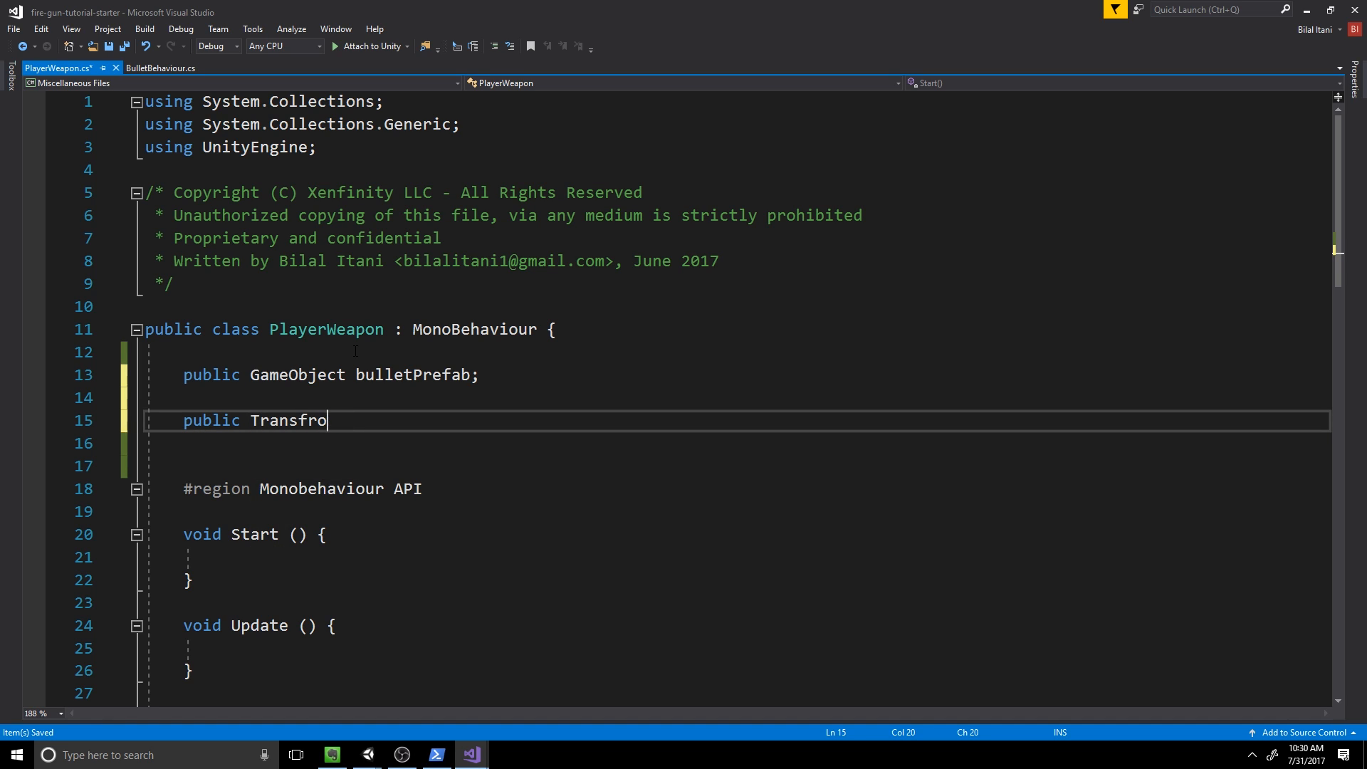
{"action": "type", "text": "om"}
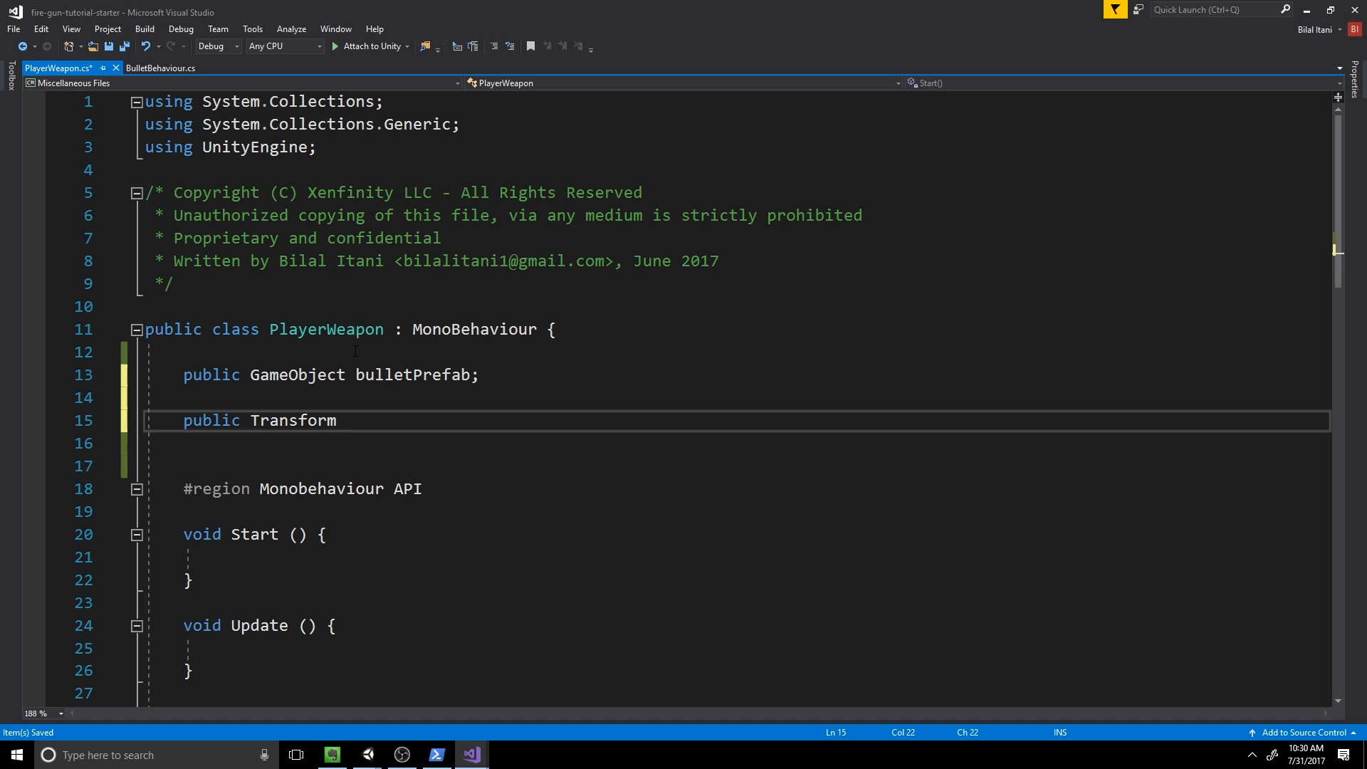
{"action": "type", "text": "bullets"}
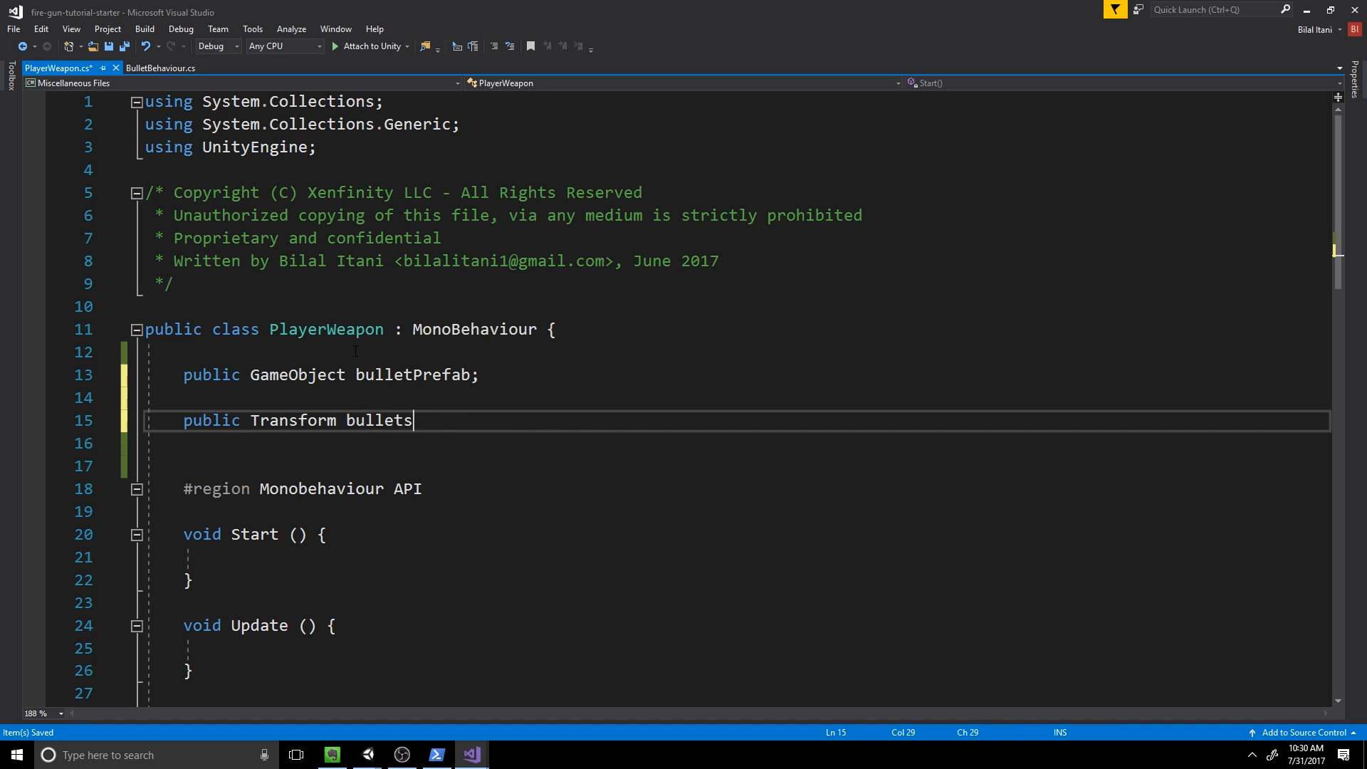
{"action": "type", "text": "Spawn;"}
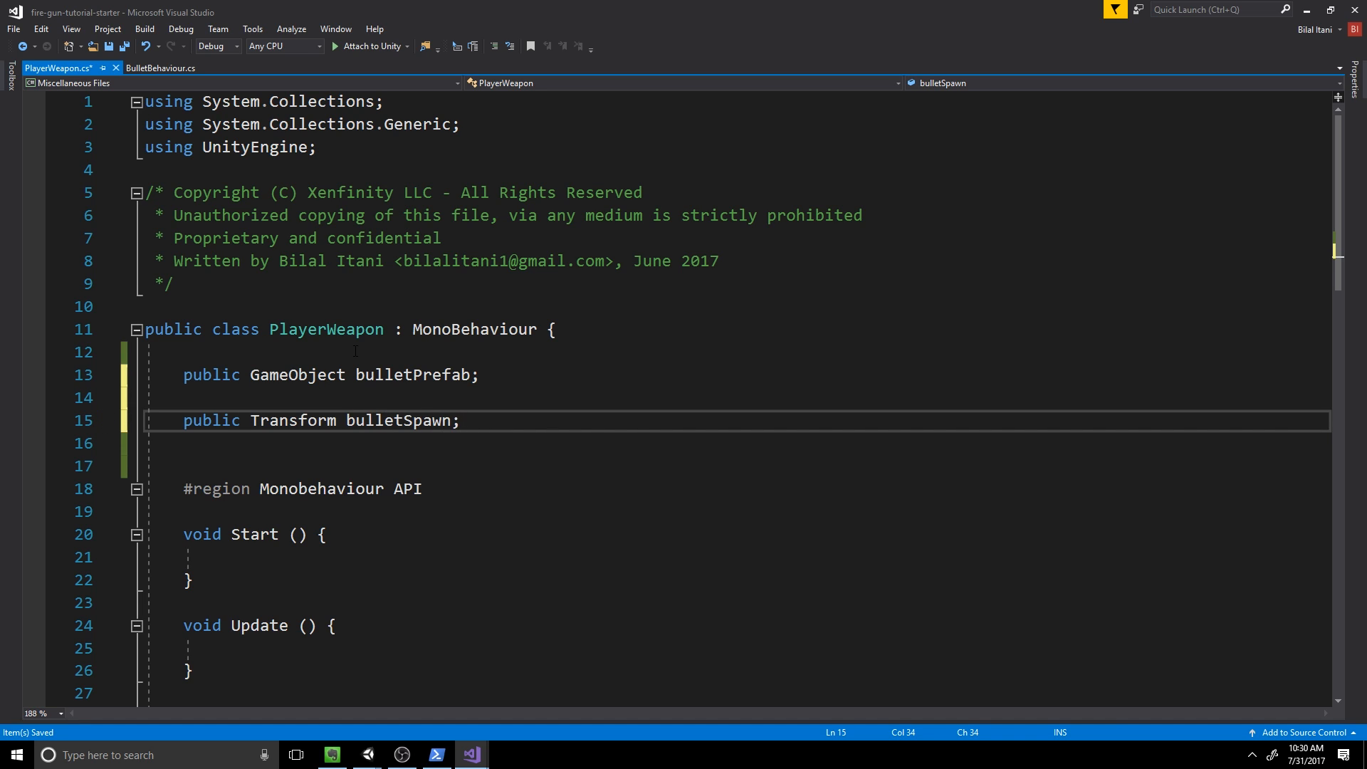
Step: Declare public float bulletSpeed = 30 and float lifeTime = 3 fields
{"action": "type", "text": "public"}
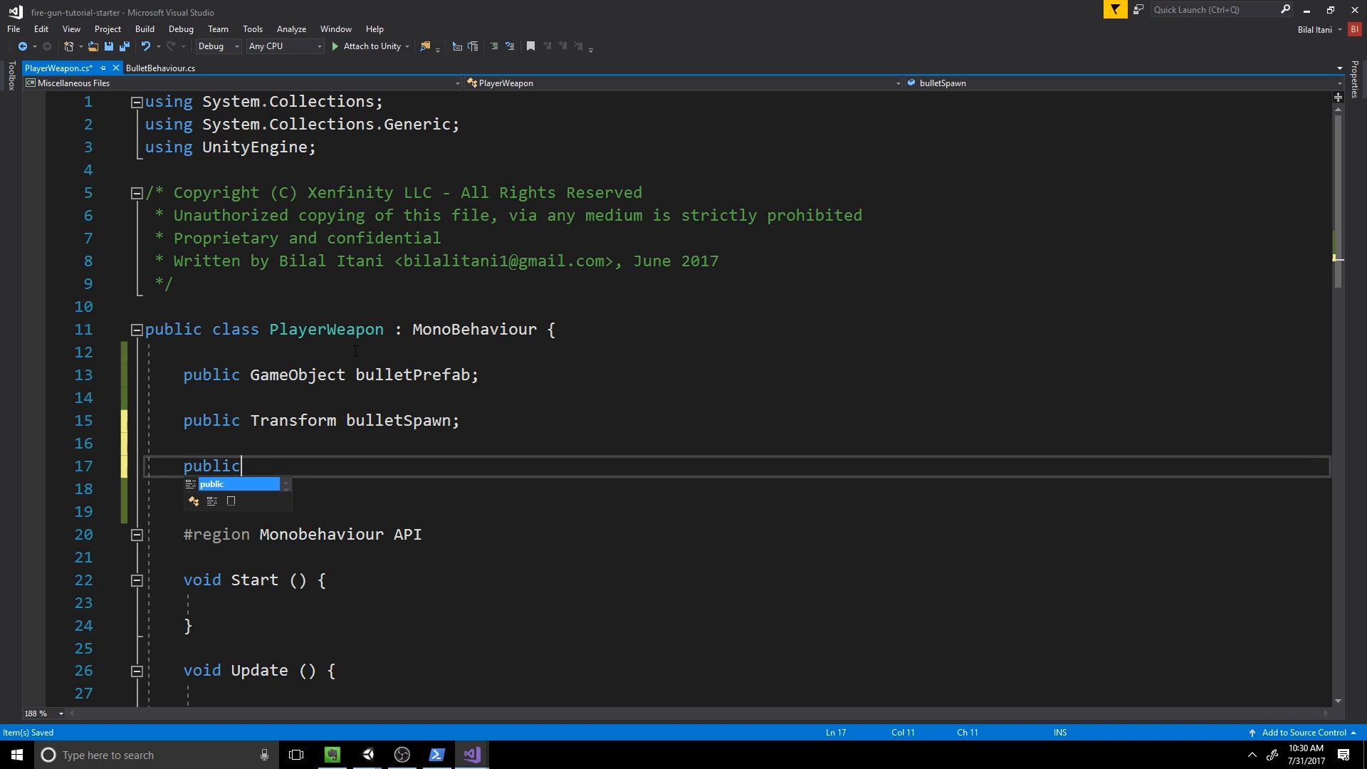
{"action": "type", "text": "float bulletSpeew"}
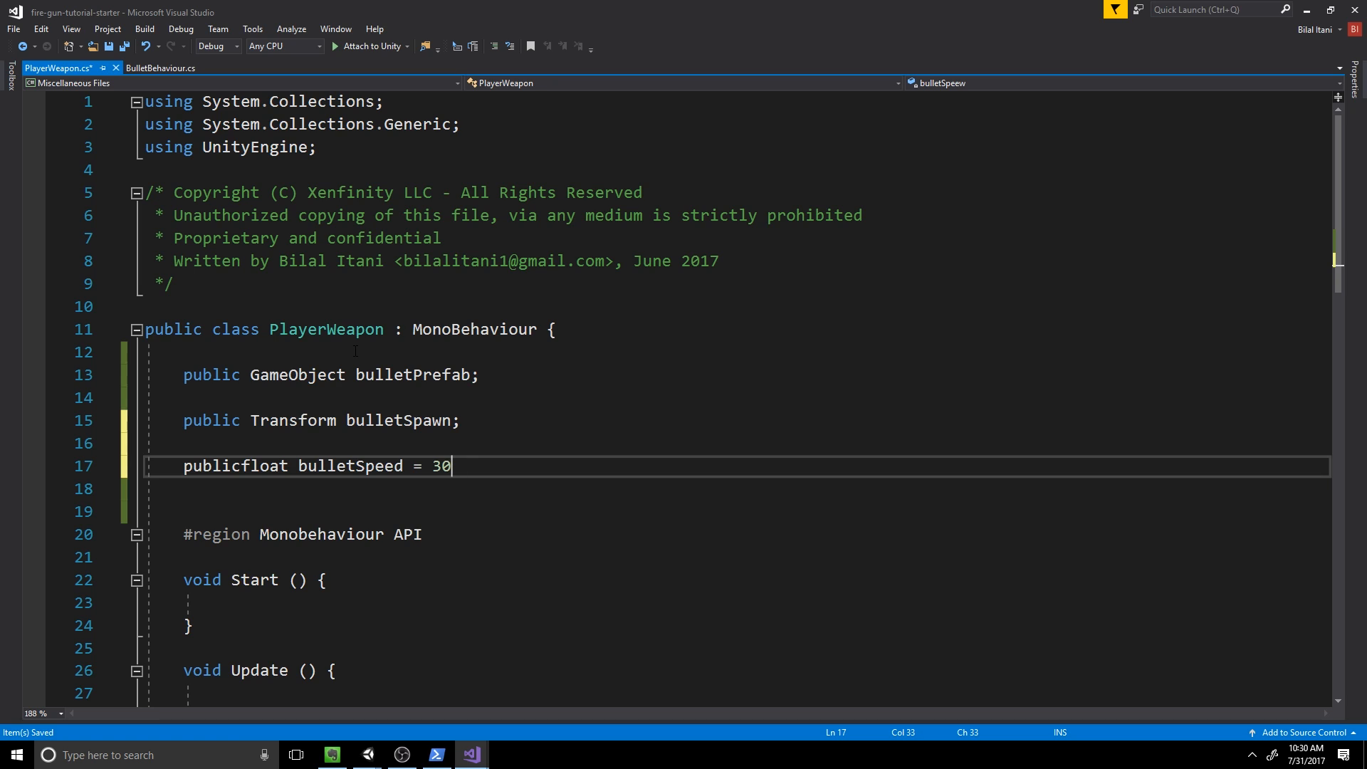
{"action": "type", "text": "public float lifeTime;"}
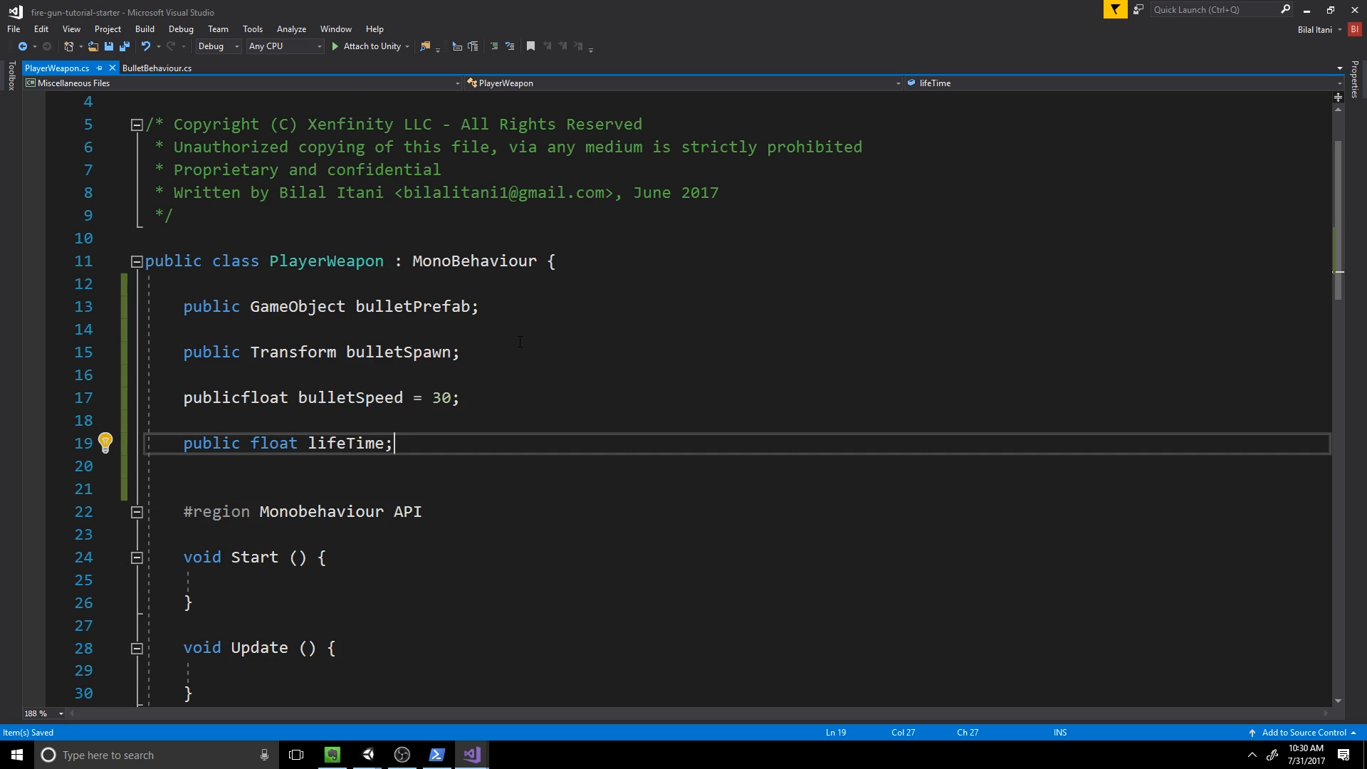
{"action": "type", "text": "= 3"}
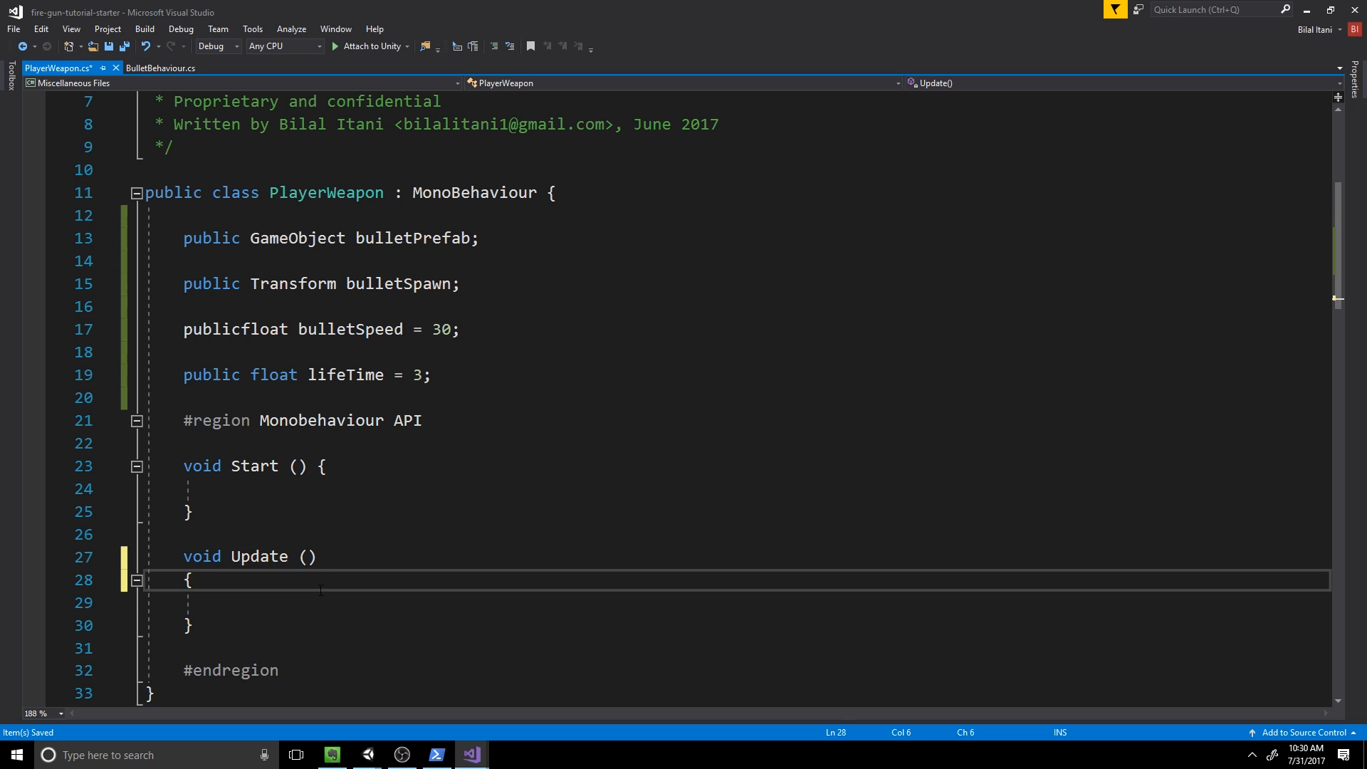
Step: In Update, check Input.GetKeyDown(KeyCode.Space) with a commented-out Fire(); call inside
{"action": "type", "text": "if"}
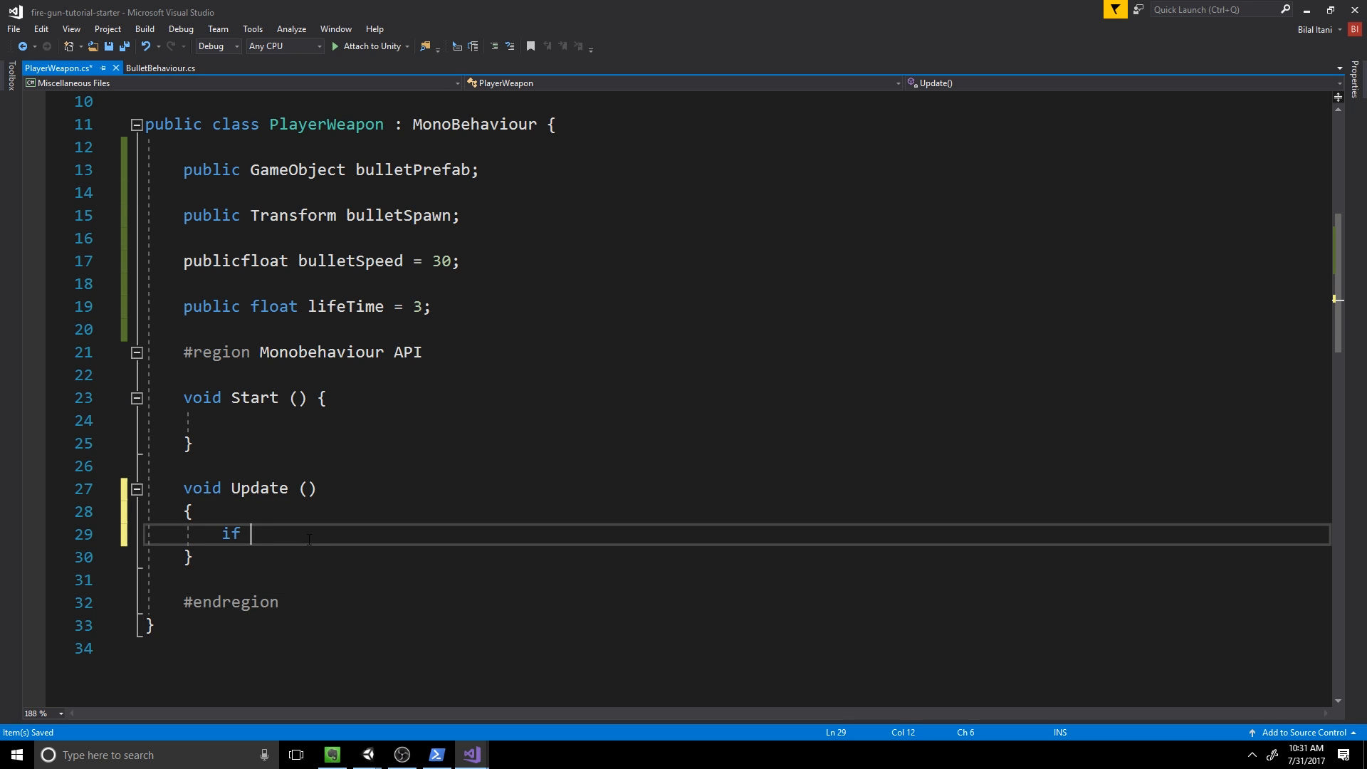
{"action": "type", "text": "(Input.GetK"}
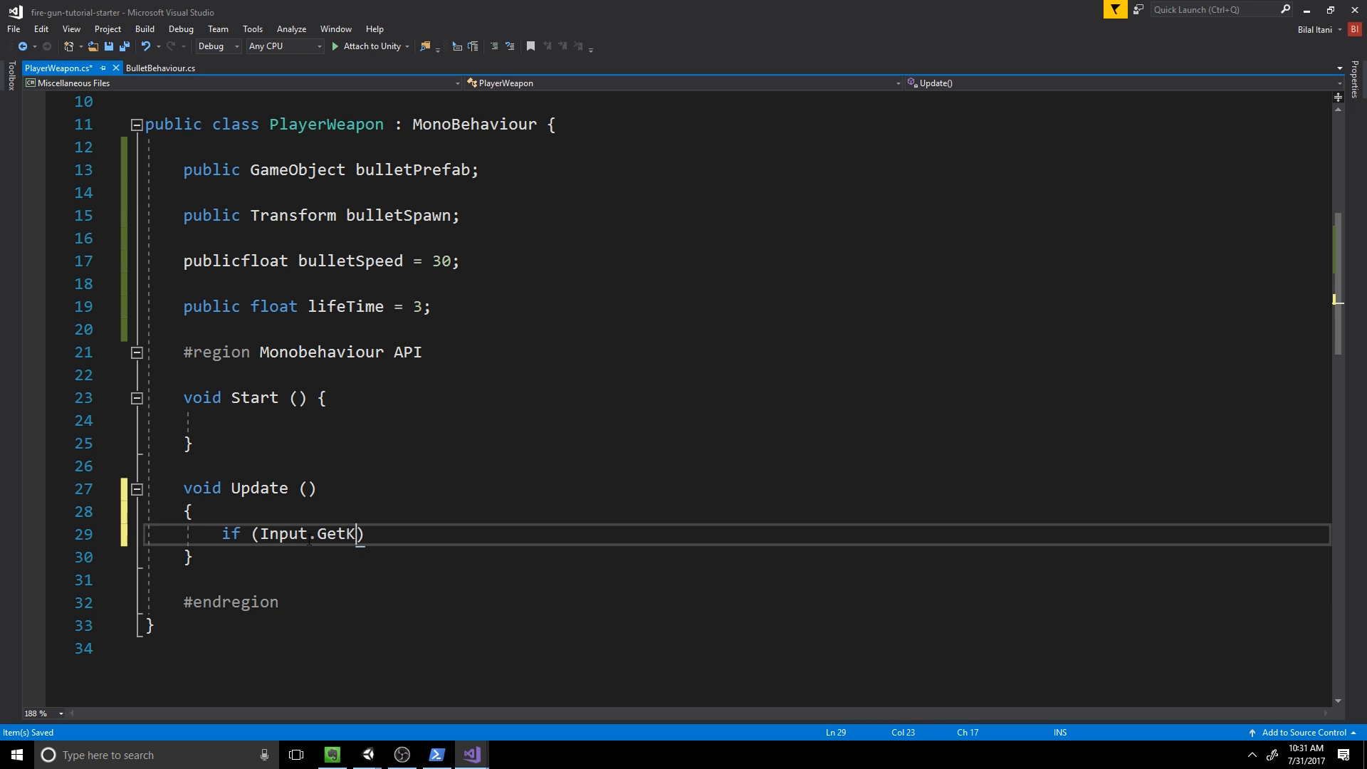
{"action": "type", "text": "eyDown(KeyCode.Space"}
{"action": "type", "text": "{"}
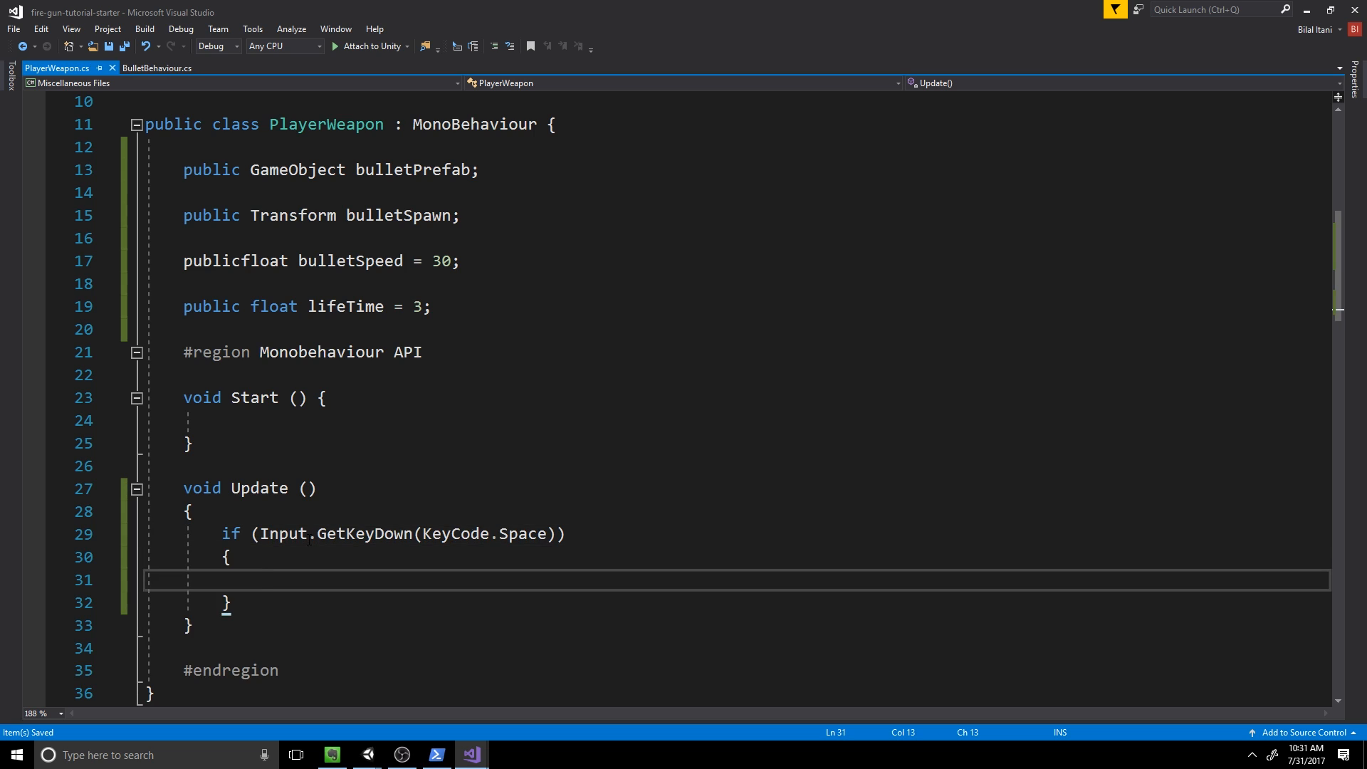
{"action": "type", "text": "Fire();"}
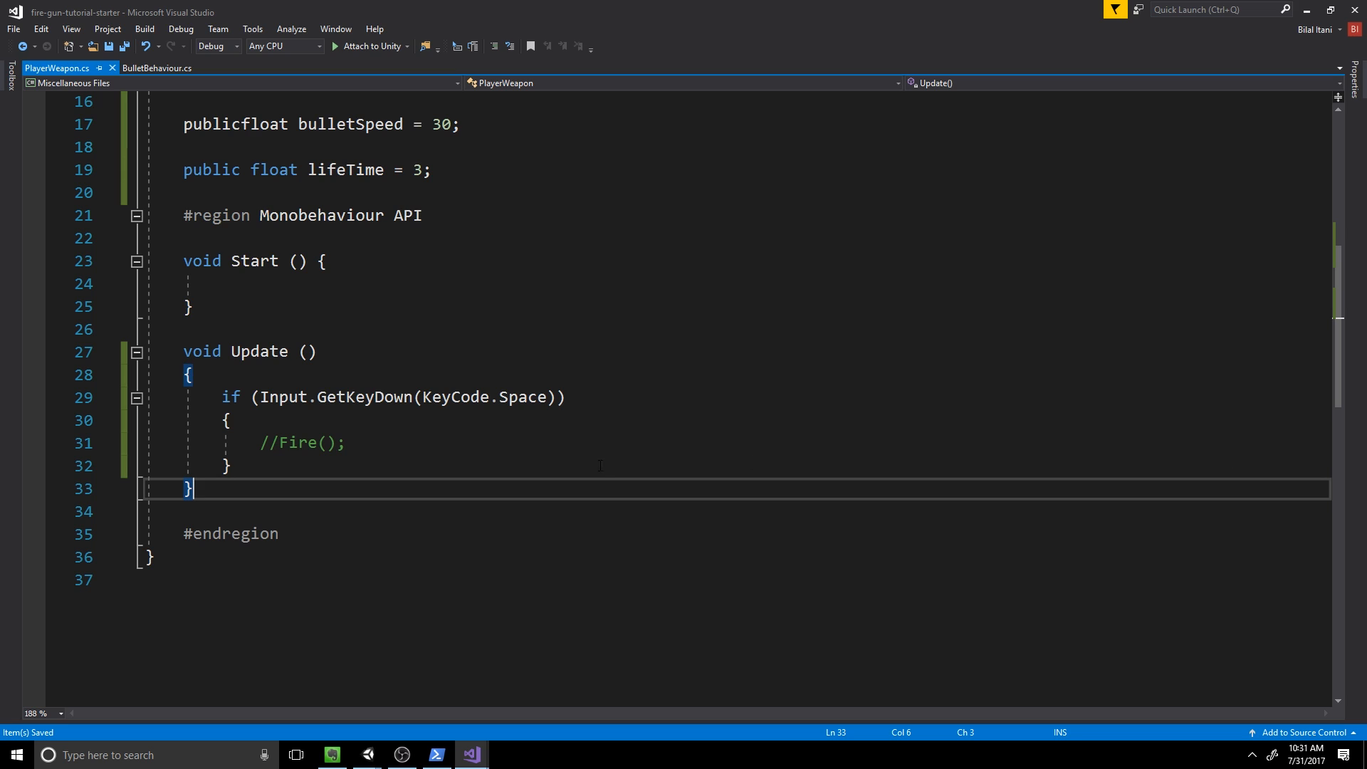
Step: Declare private IEnumerator DestroyBulletAfterTime(GameObject bullet, float delay) below Update
{"action": "type", "text": "private"}
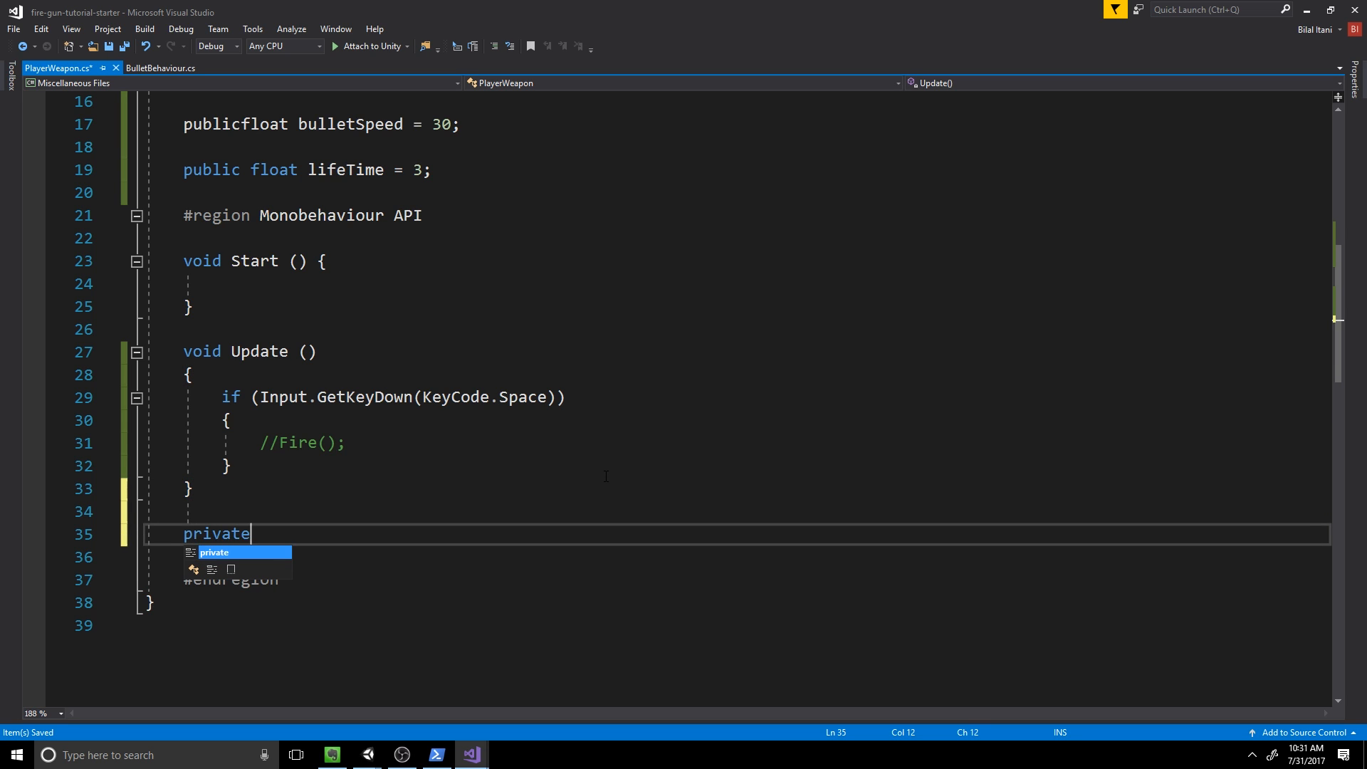
{"action": "type", "text": "IEnu"}
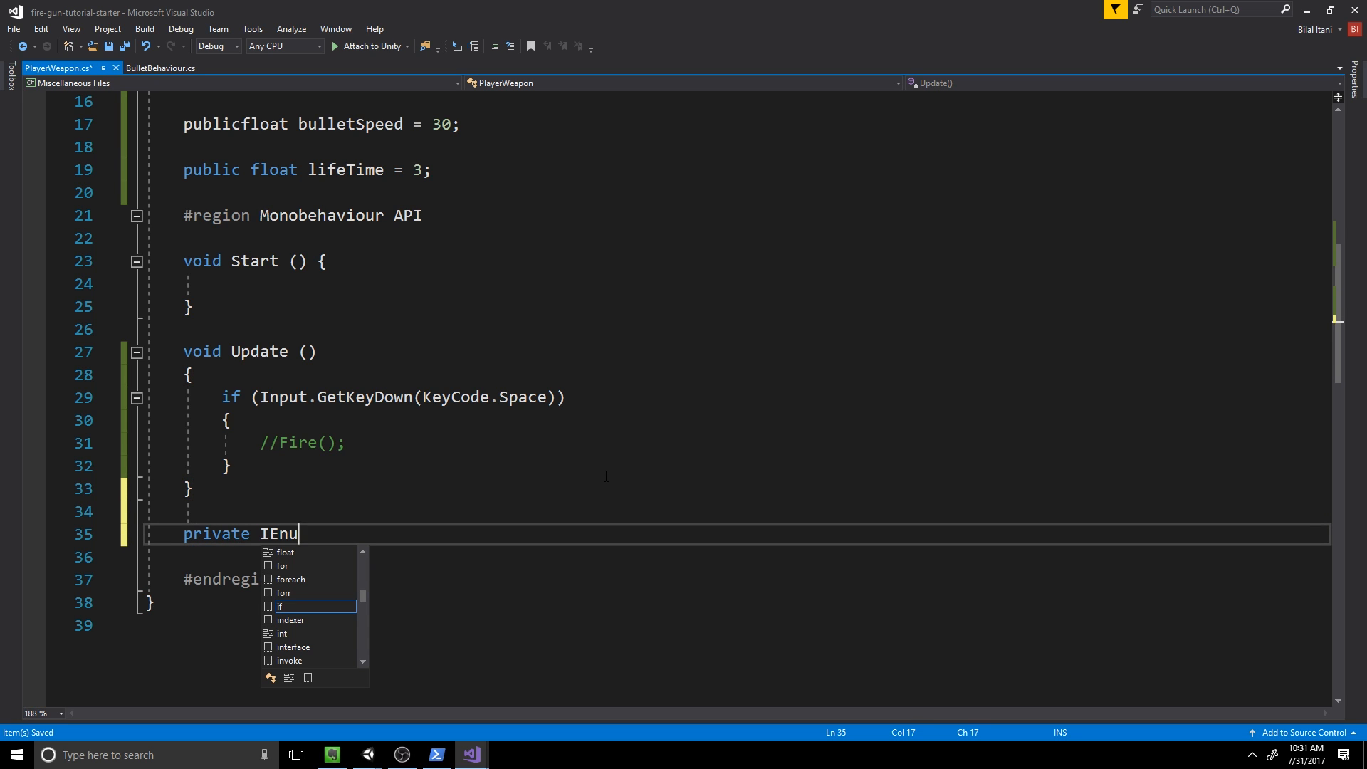
{"action": "type", "text": "merator"}
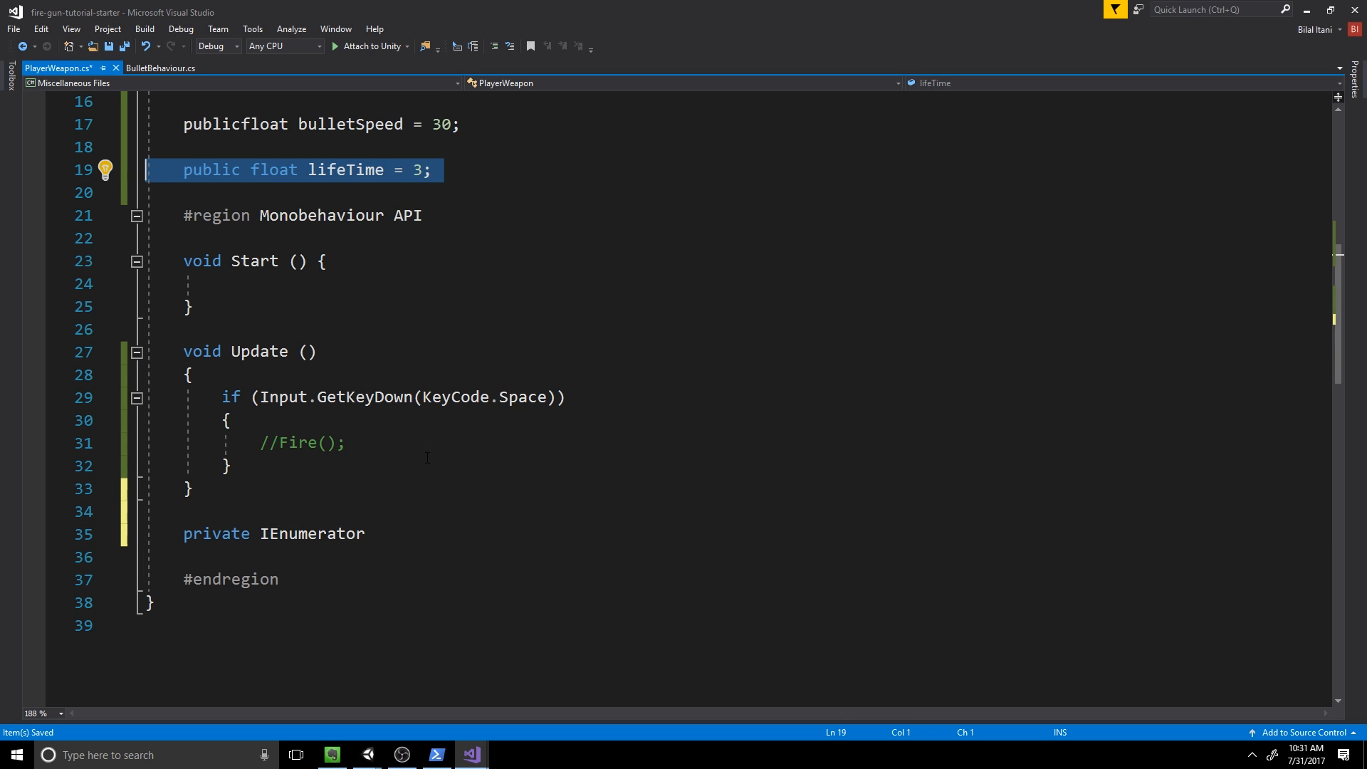
{"action": "left_click", "coordinate": [366, 532]}
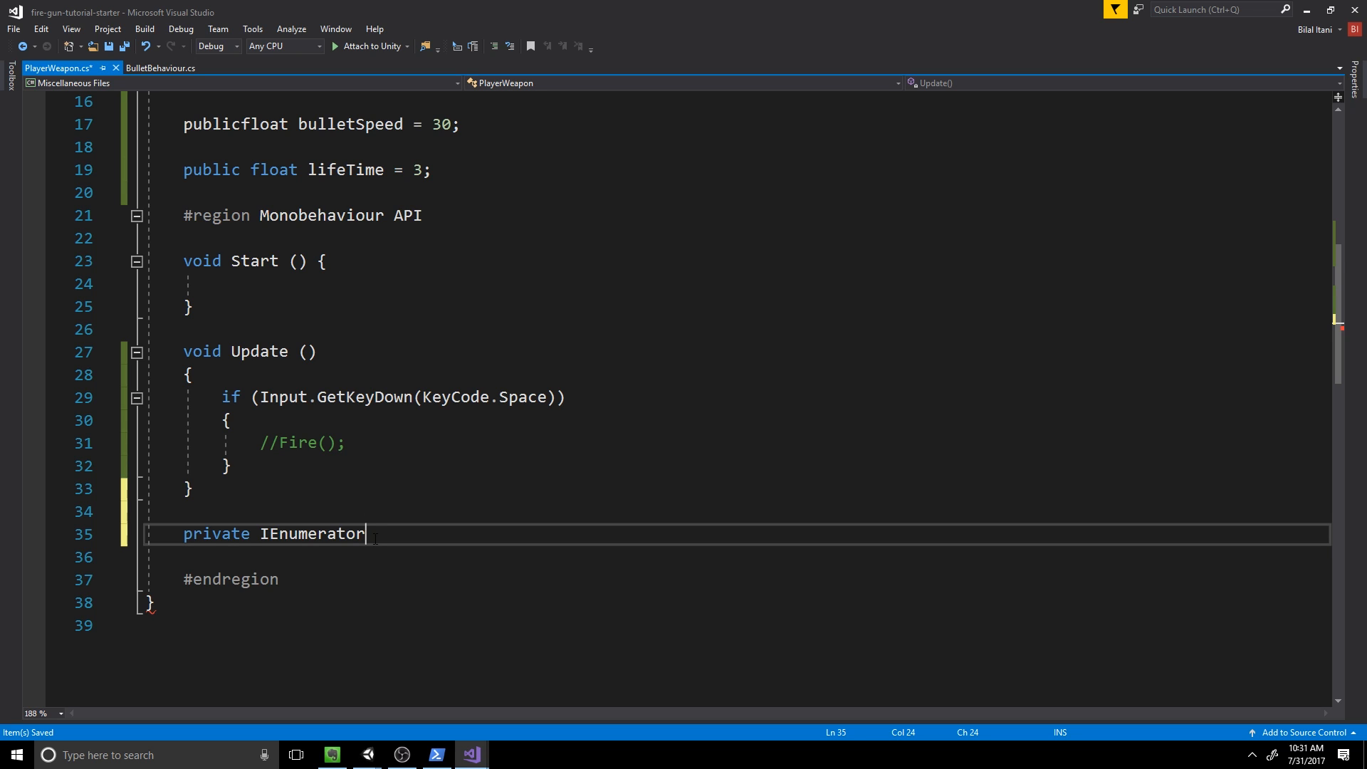
{"action": "type", "text": "Destro"}
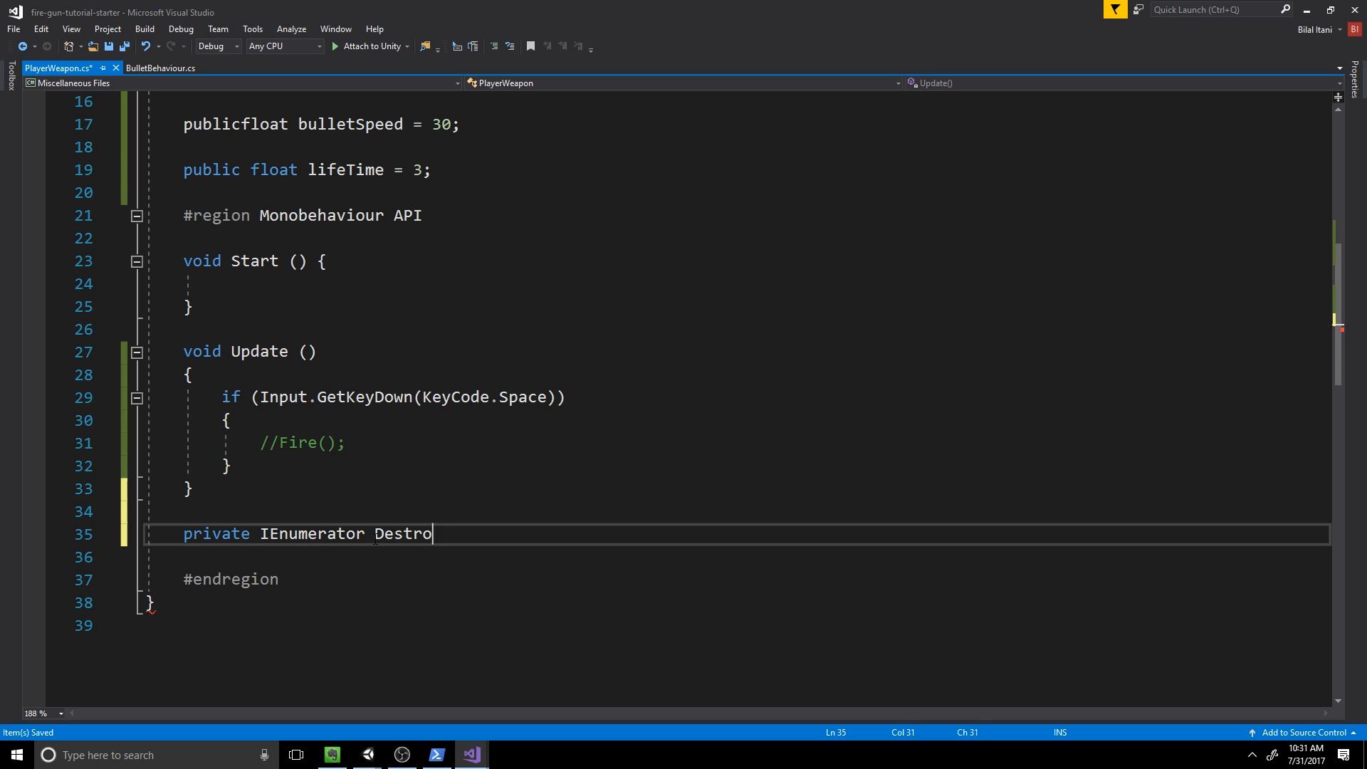
{"action": "type", "text": "yBulletAfterT"}
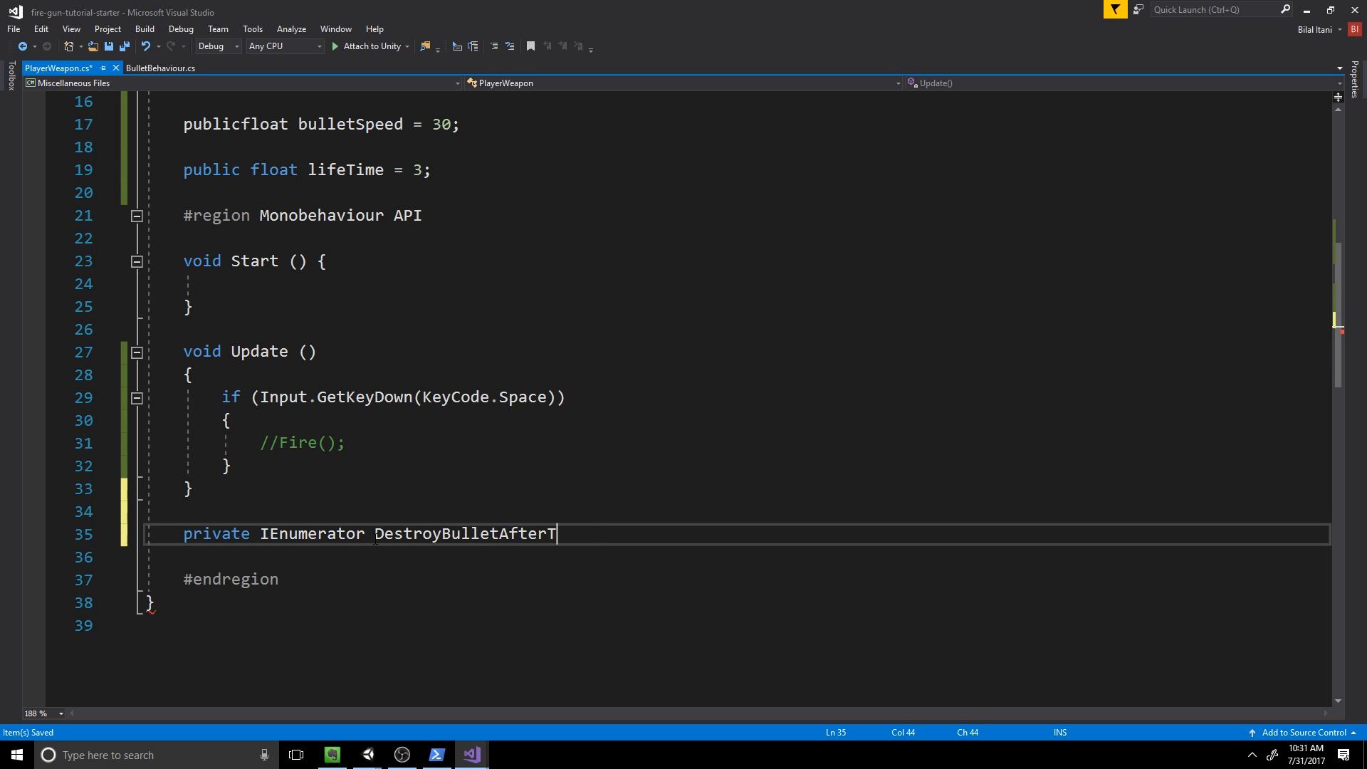
{"action": "type", "text": "ime(Game"}
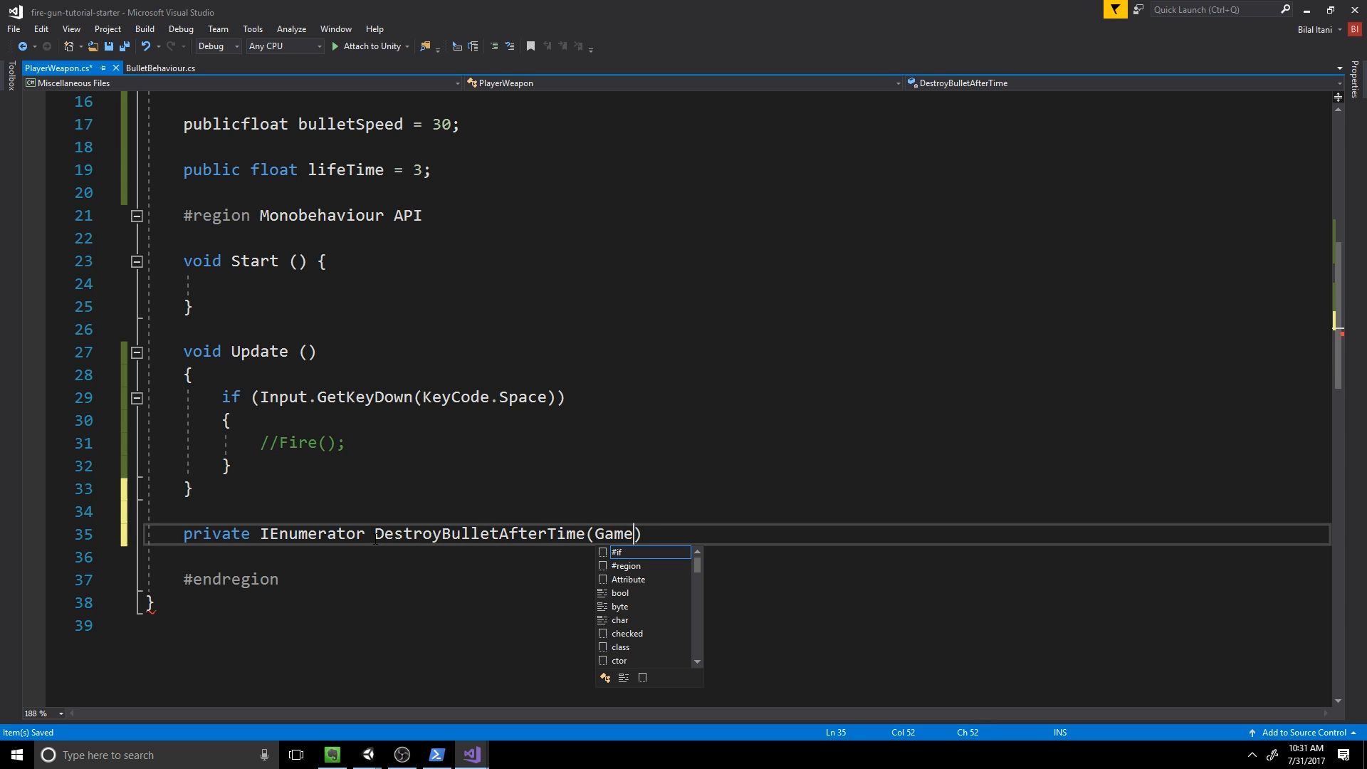
{"action": "type", "text": "Object bulle"}
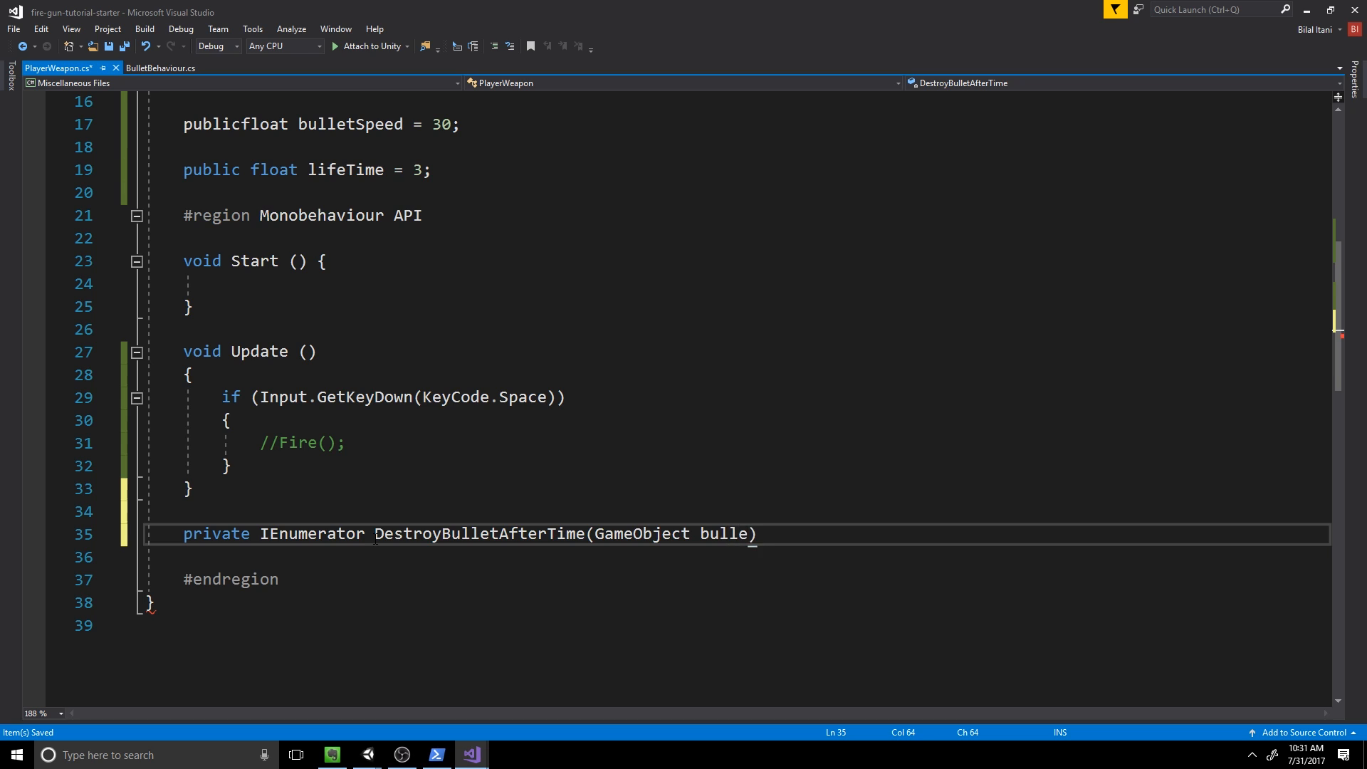
{"action": "type", "text": "t,"}
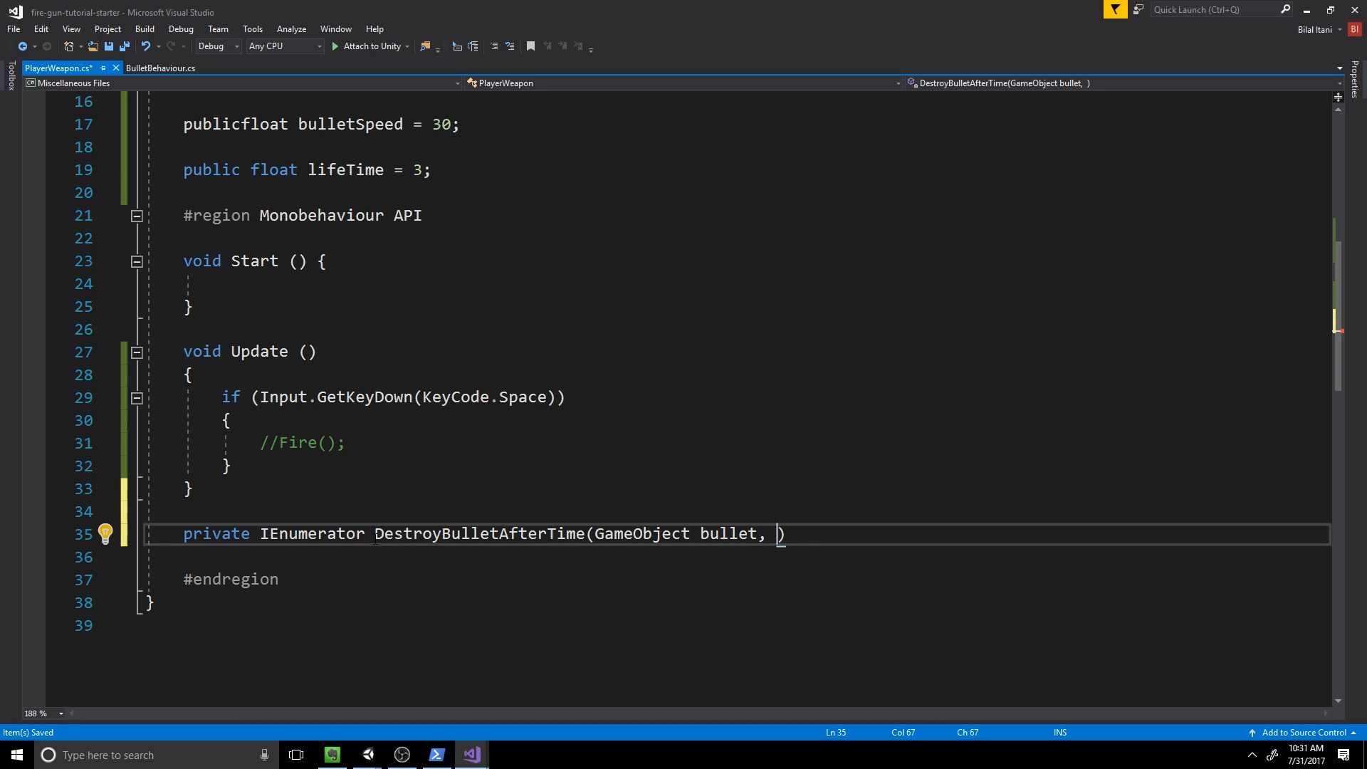
{"action": "type", "text": "float delay"}
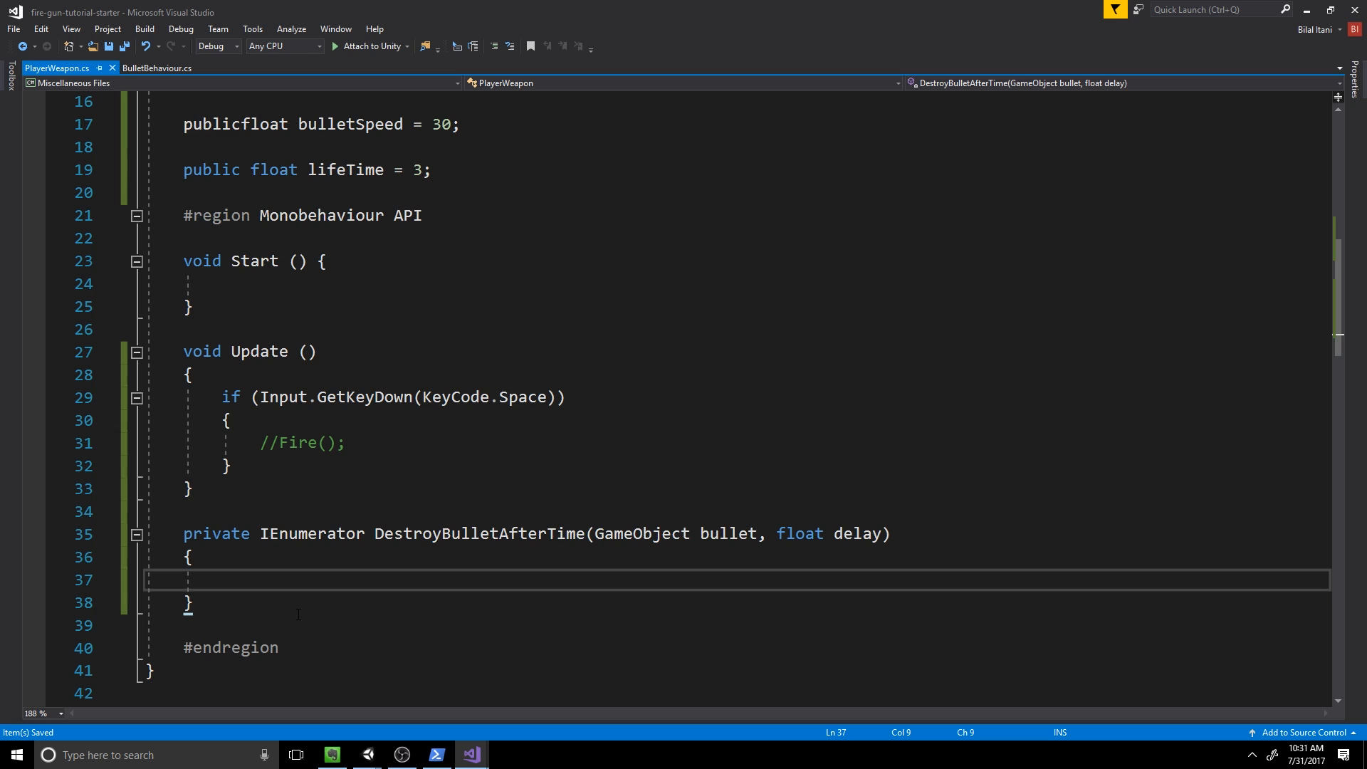
Step: Make the coroutine yield WaitForSeconds(delay) then Destroy(bullet), and position for a new method
{"action": "type", "text": "yield"}
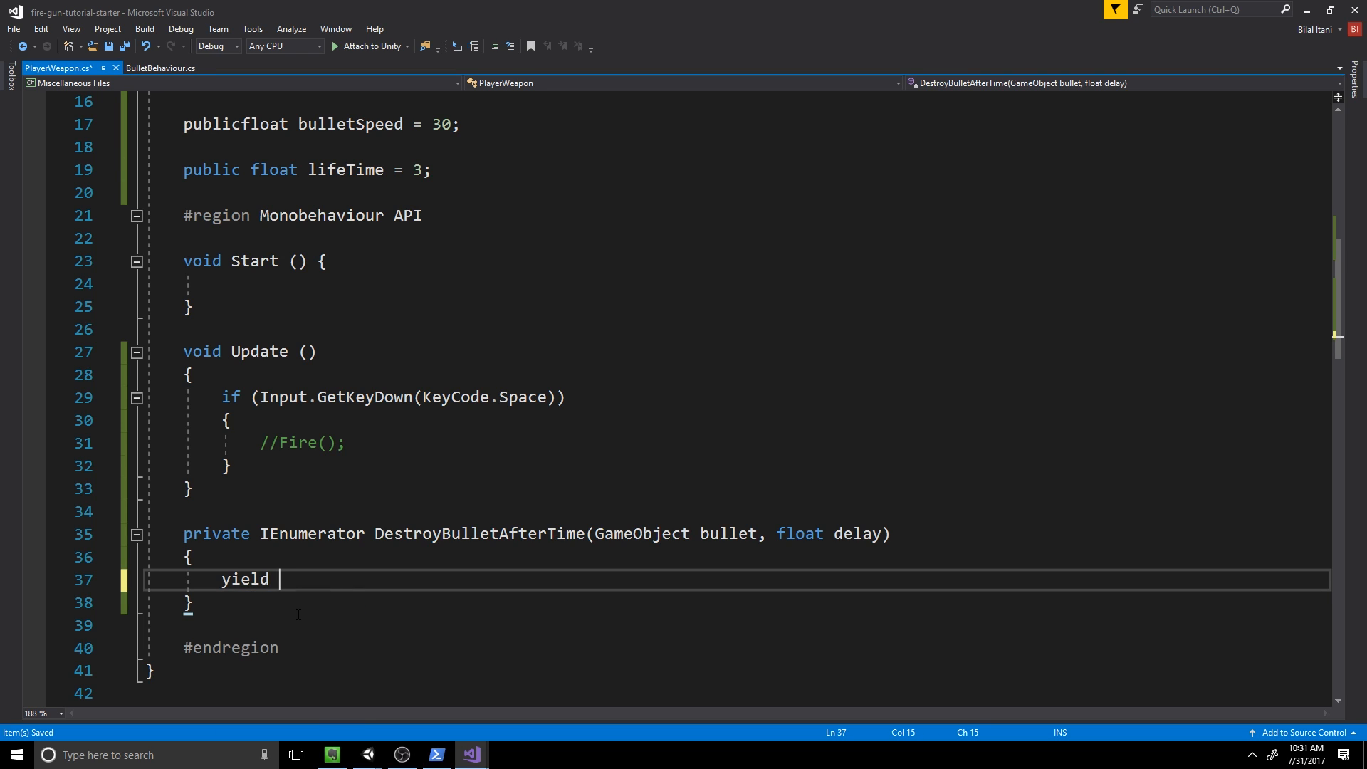
{"action": "type", "text": "return new Wati"}
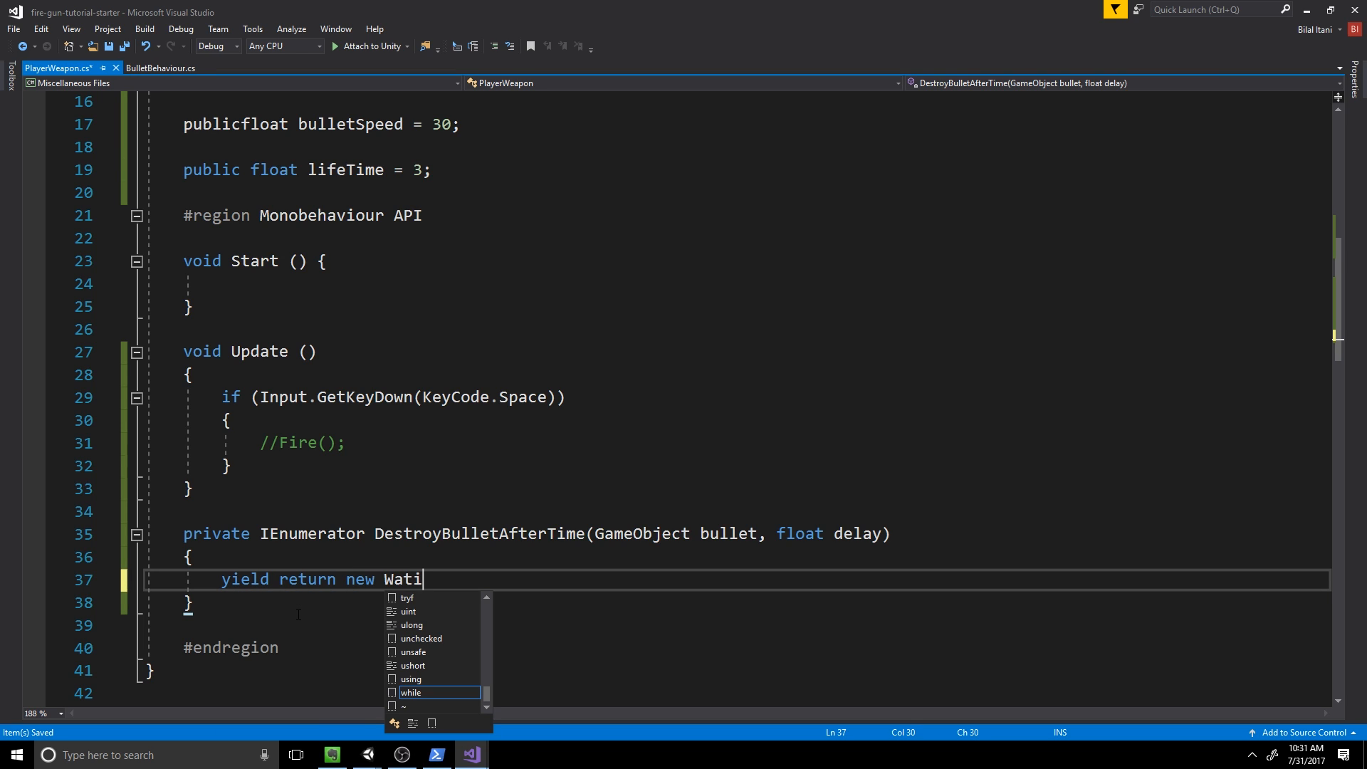
{"action": "type", "text": "tForSeconds("}
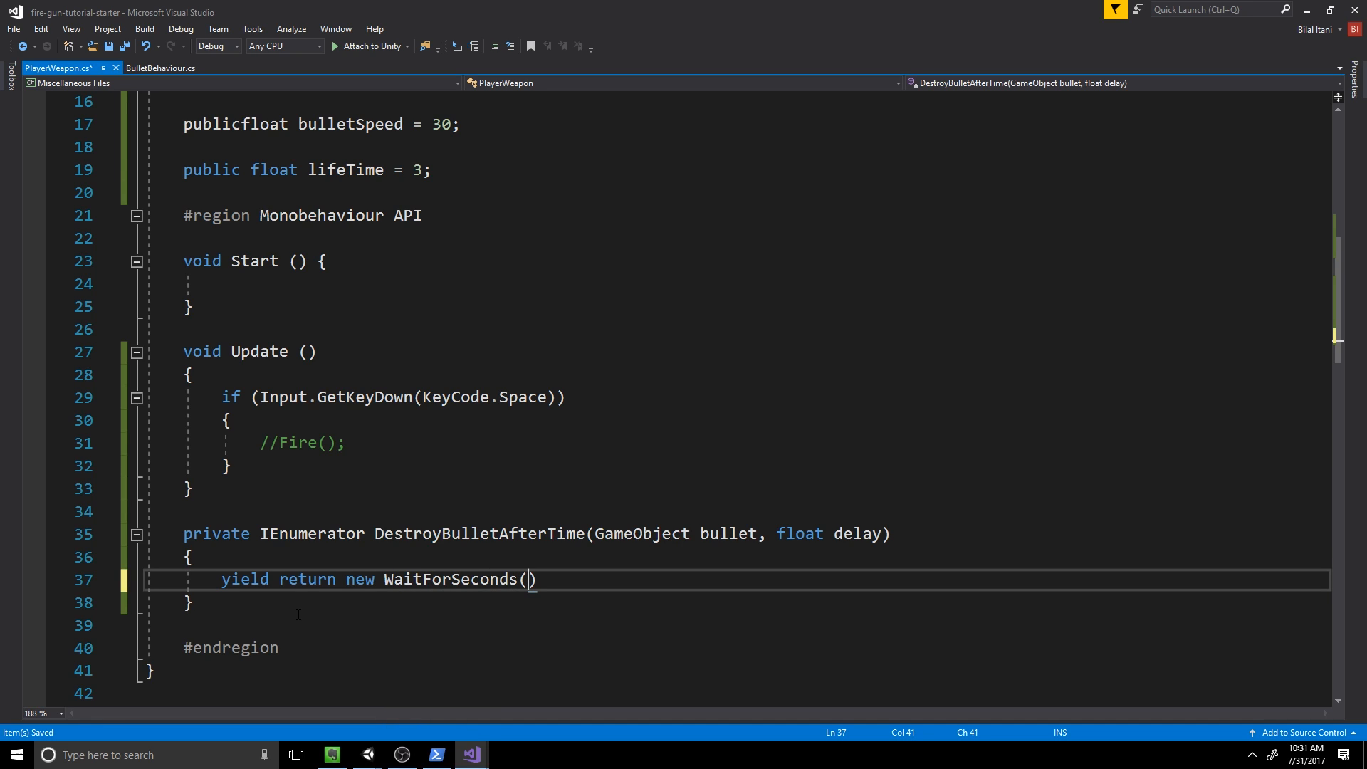
{"action": "type", "text": "G"}
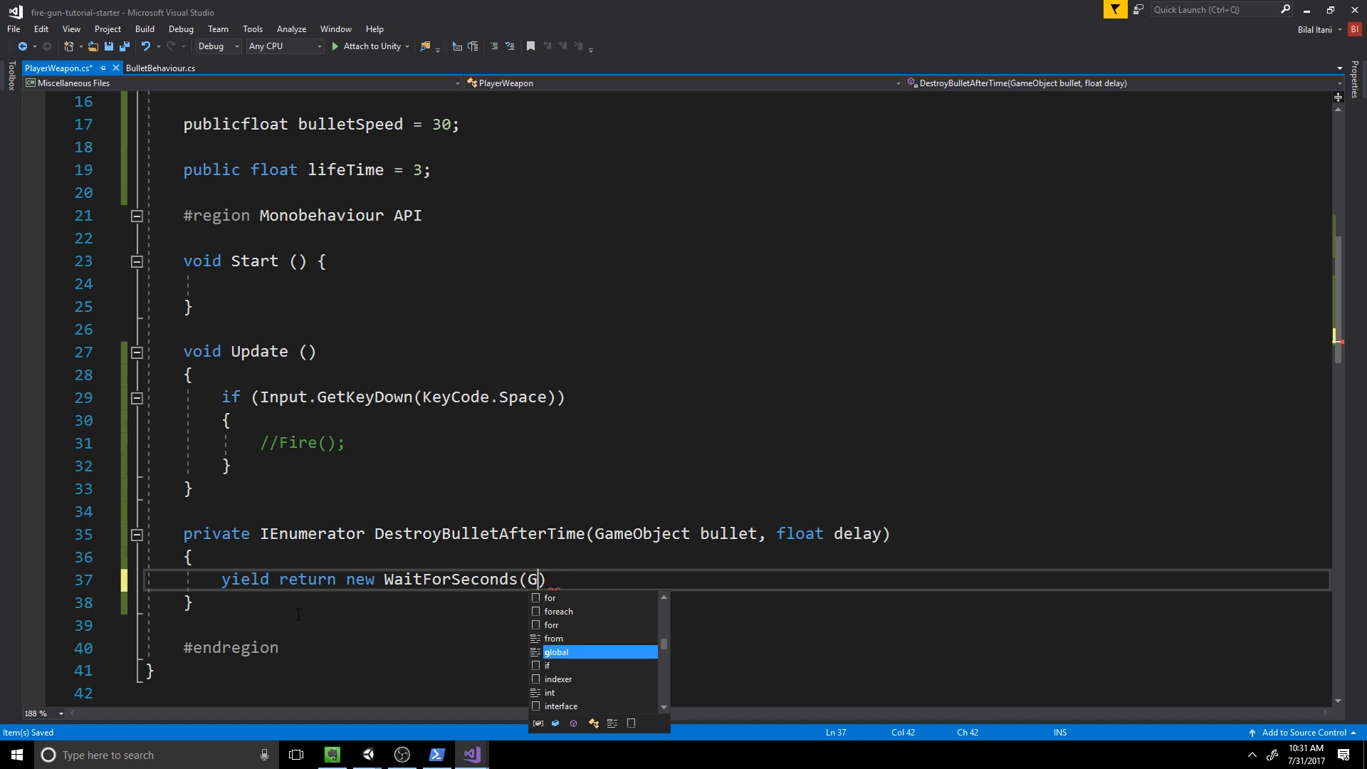
{"action": "type", "text": "delay);"}
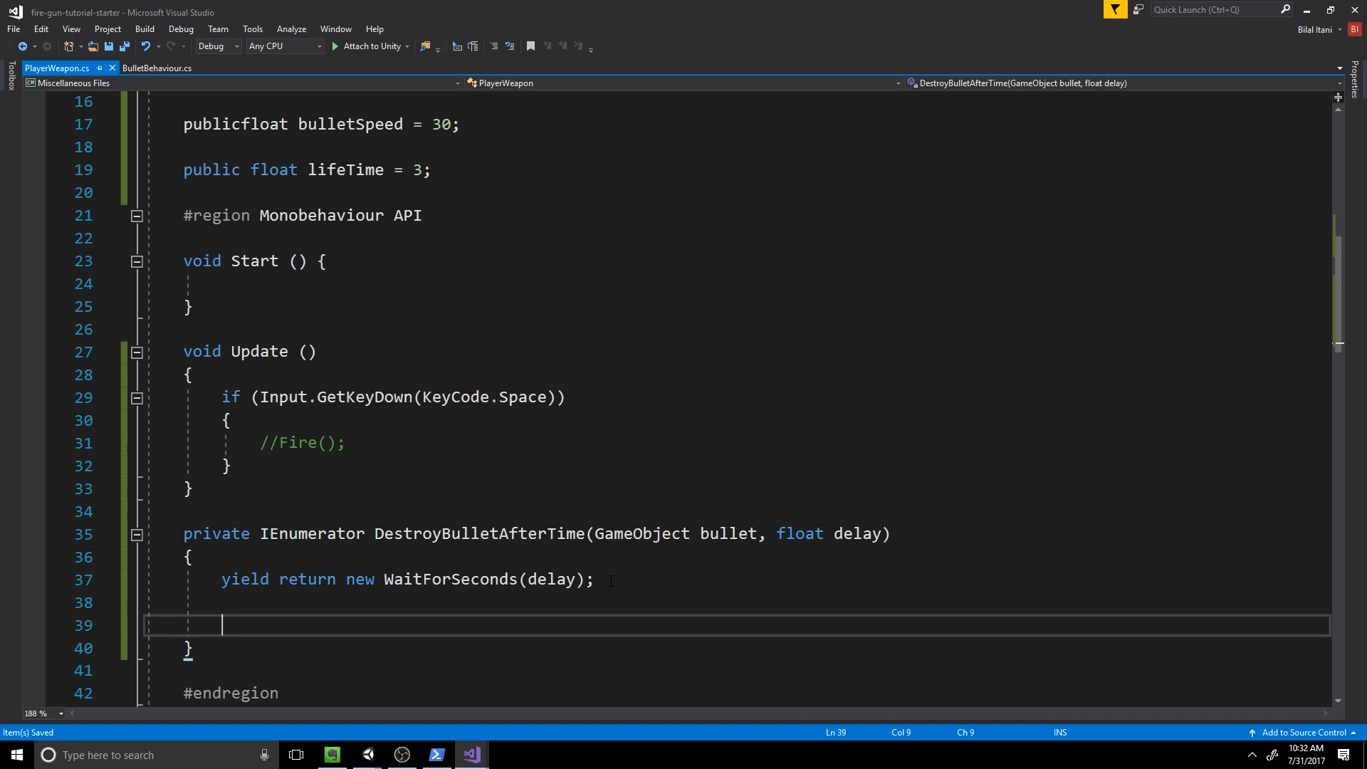
{"action": "type", "text": "Des"}
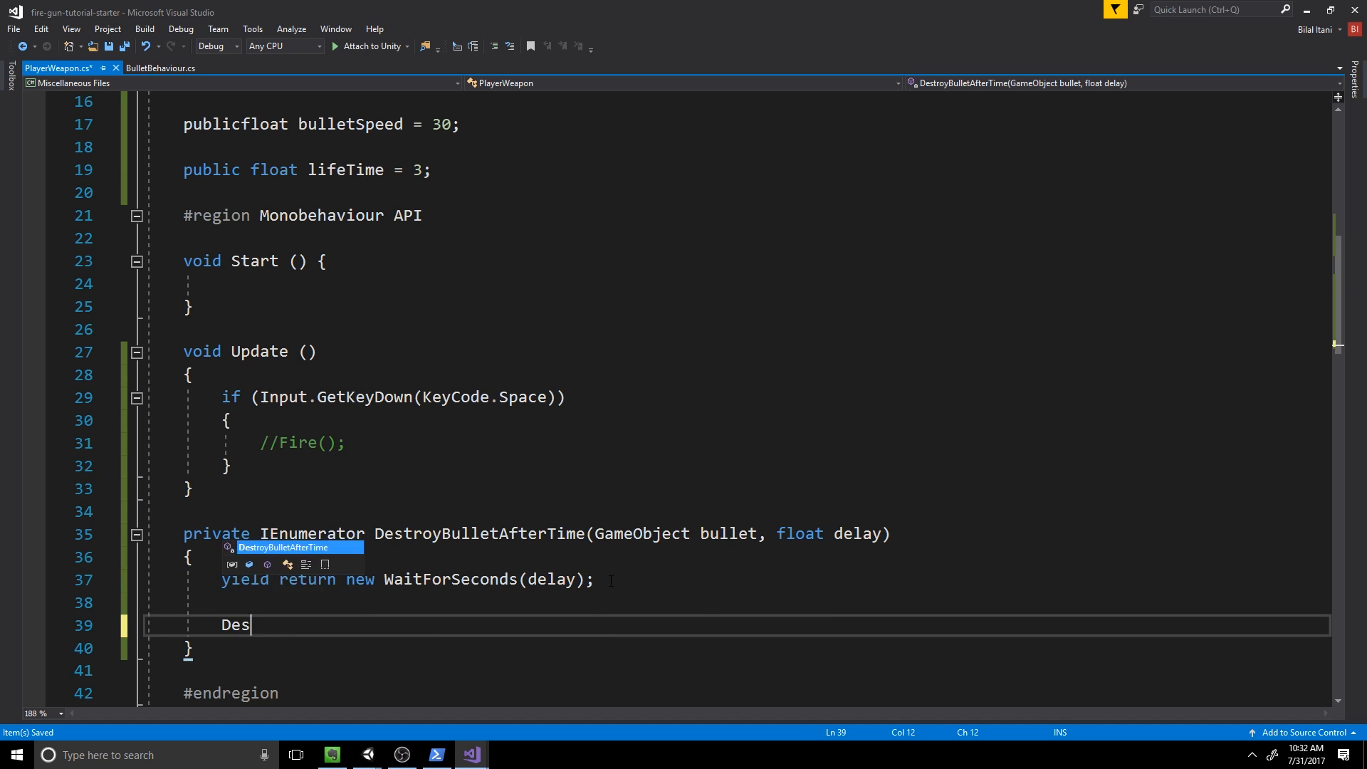
{"action": "type", "text": "troy(b"}
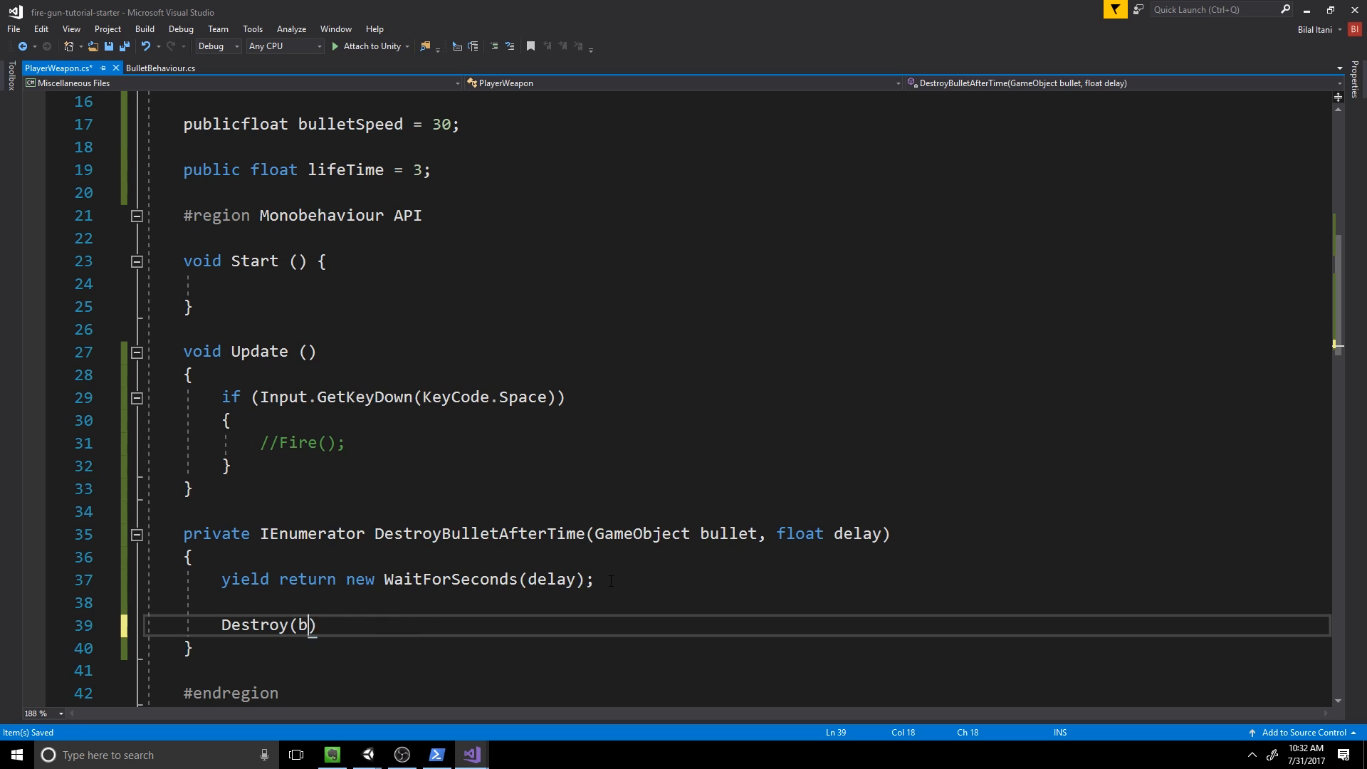
{"action": "type", "text": "ullet);"}
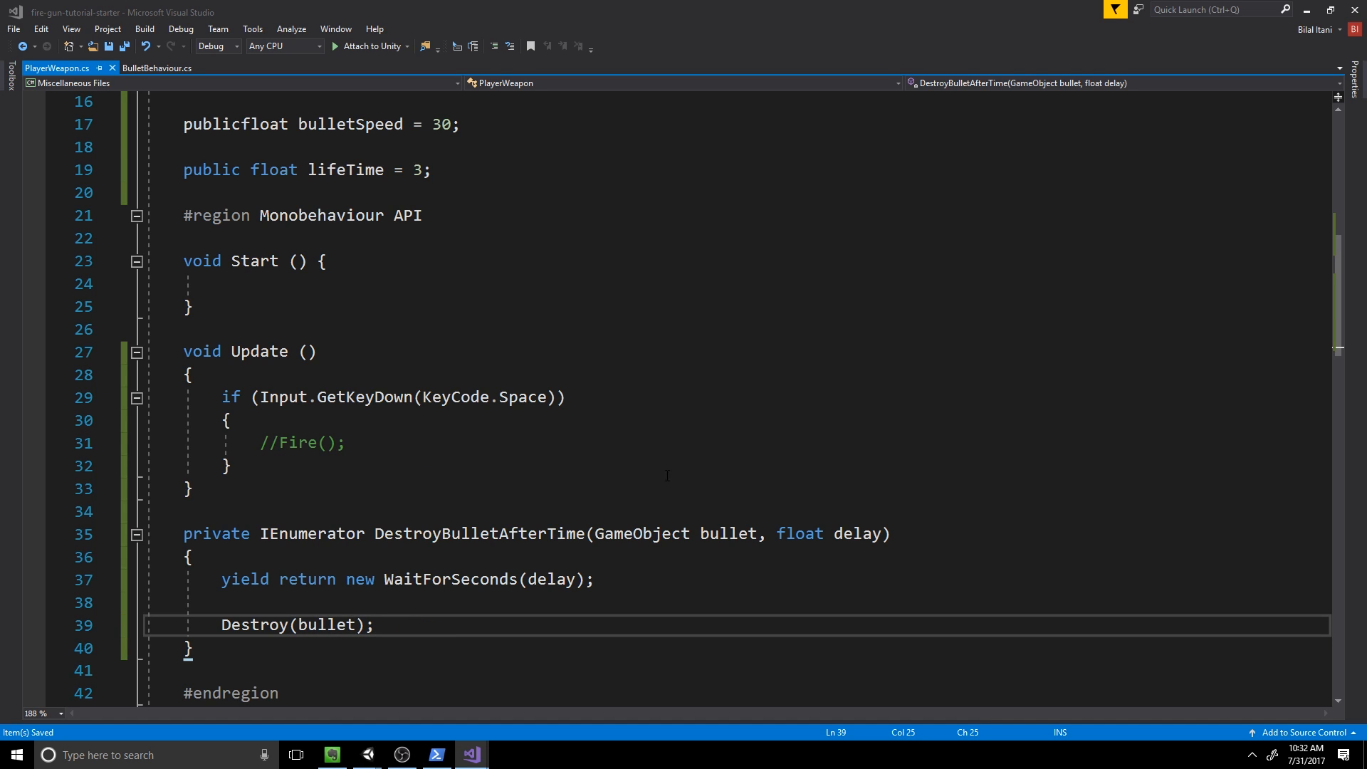
{"action": "left_click", "coordinate": [279, 511]}
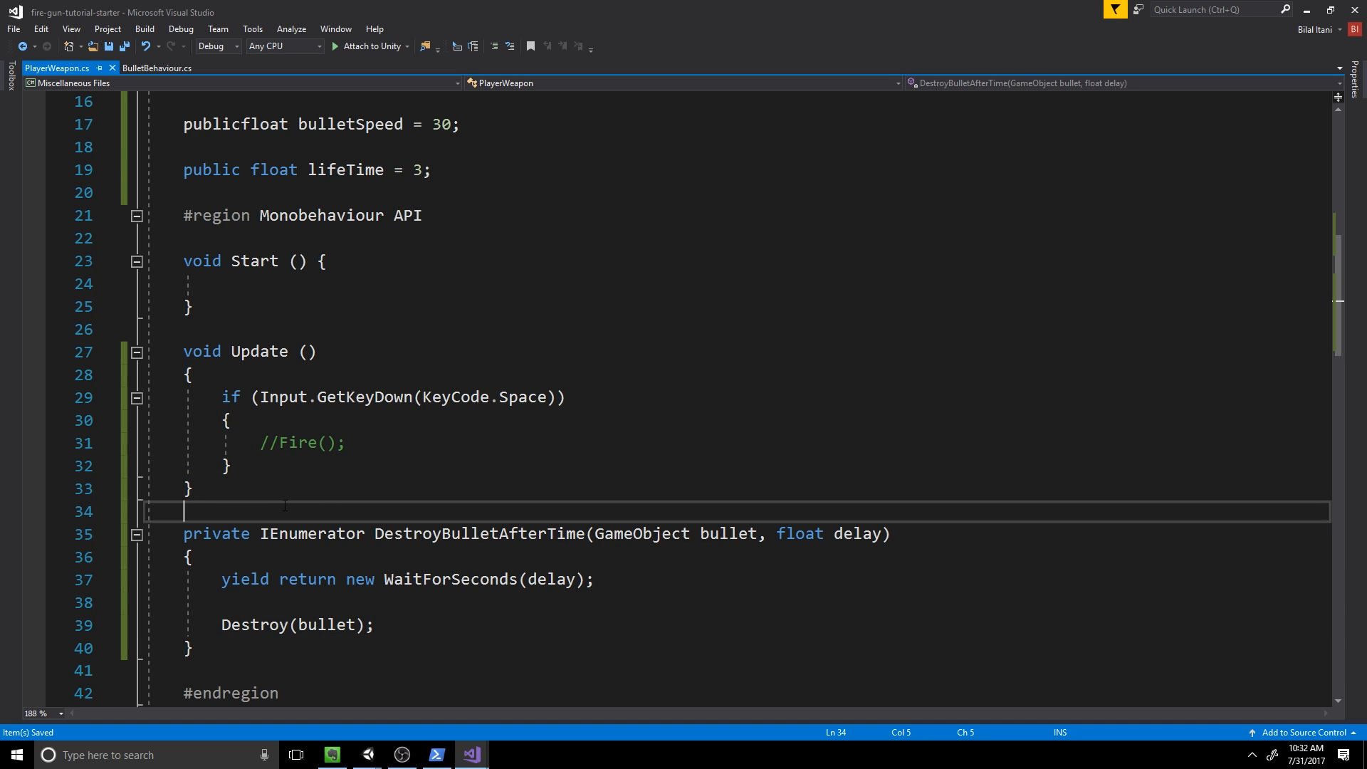
Step: Add private void Fire() creating GameObject bullet via Instantiate(bulletPrefab), then begin Physics.IgnoreCollision
{"action": "type", "text": "private void Fire("}
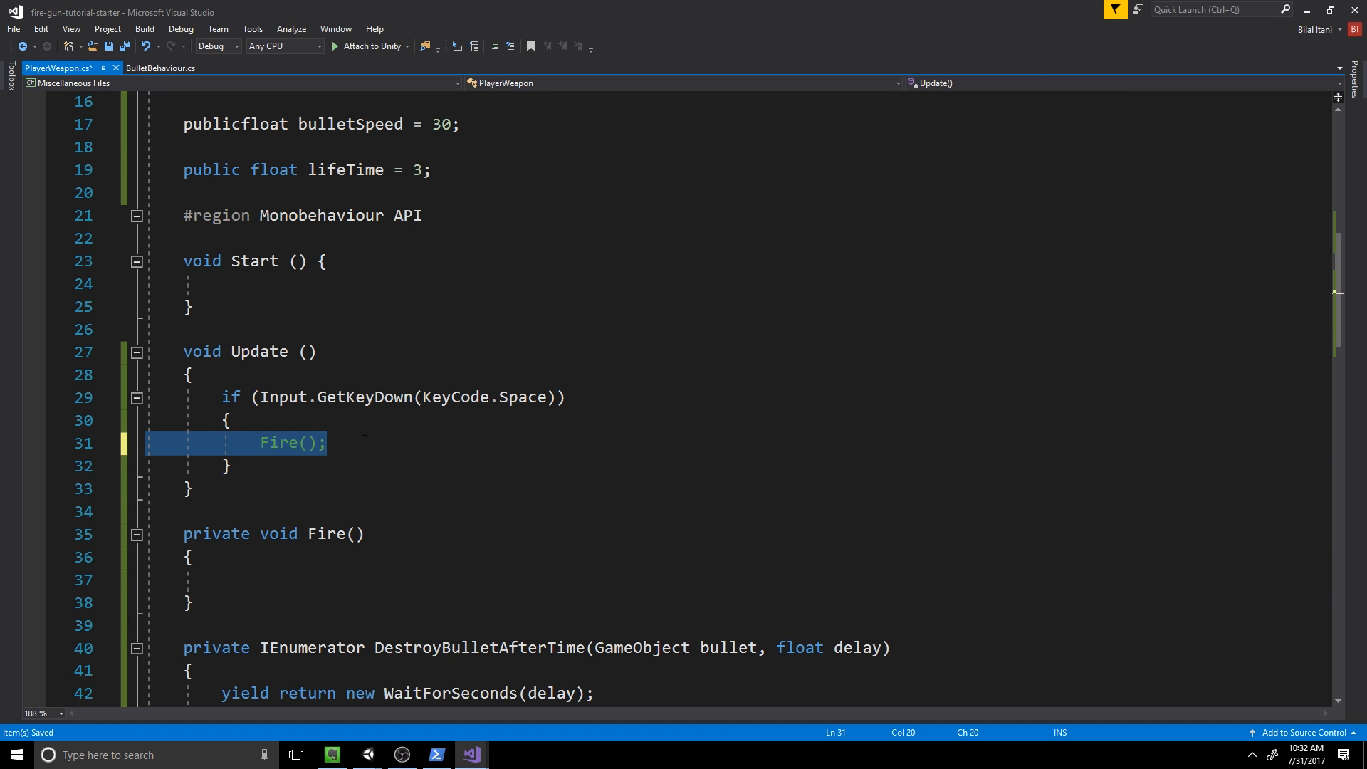
{"action": "left_click", "coordinate": [222, 579]}
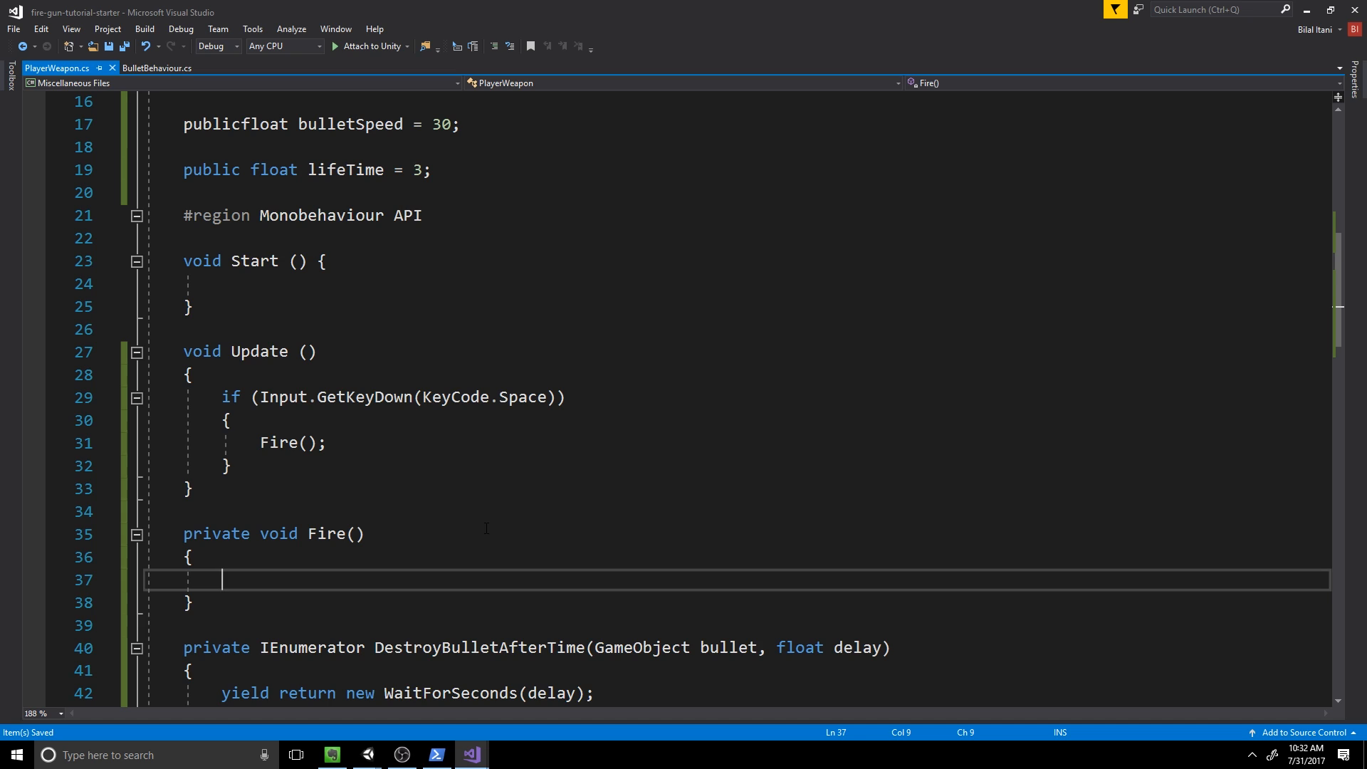
{"action": "type", "text": "Game"}
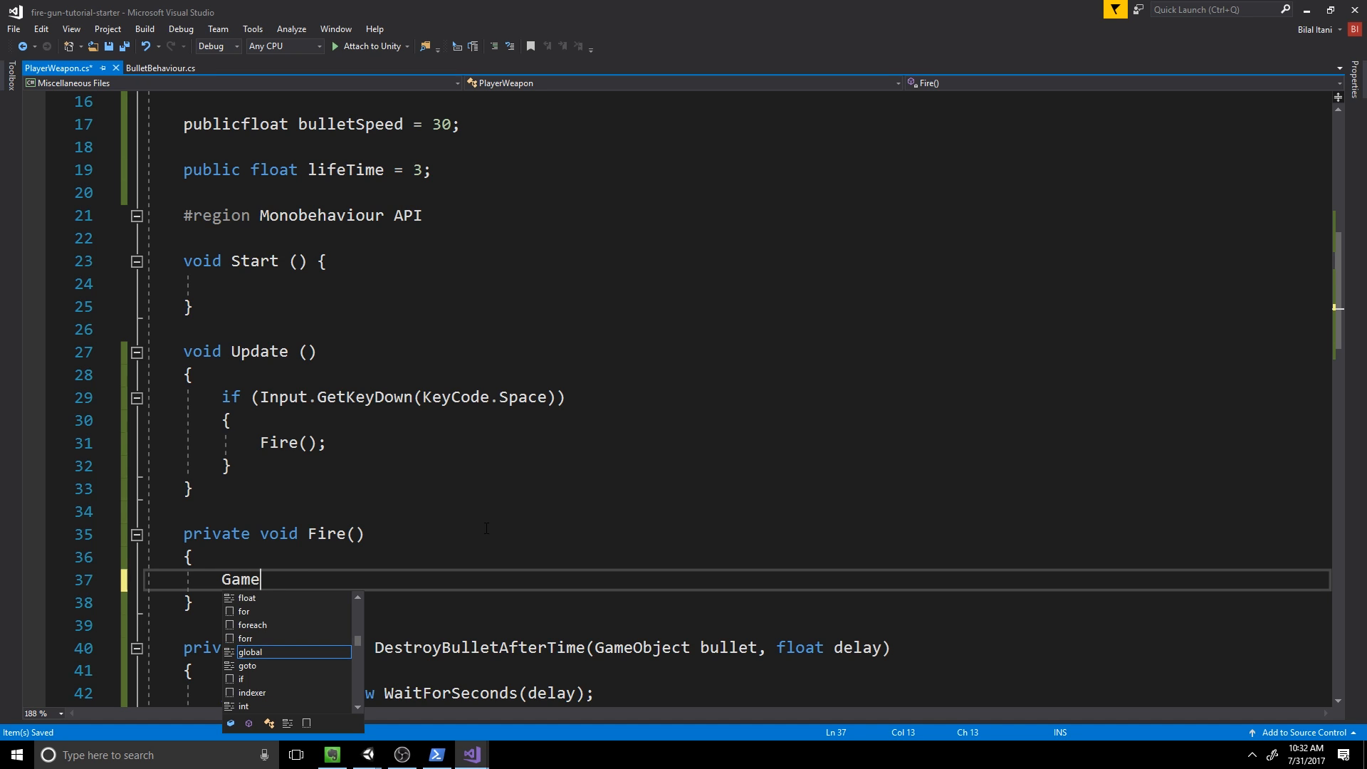
{"action": "type", "text": "Object bullet ="}
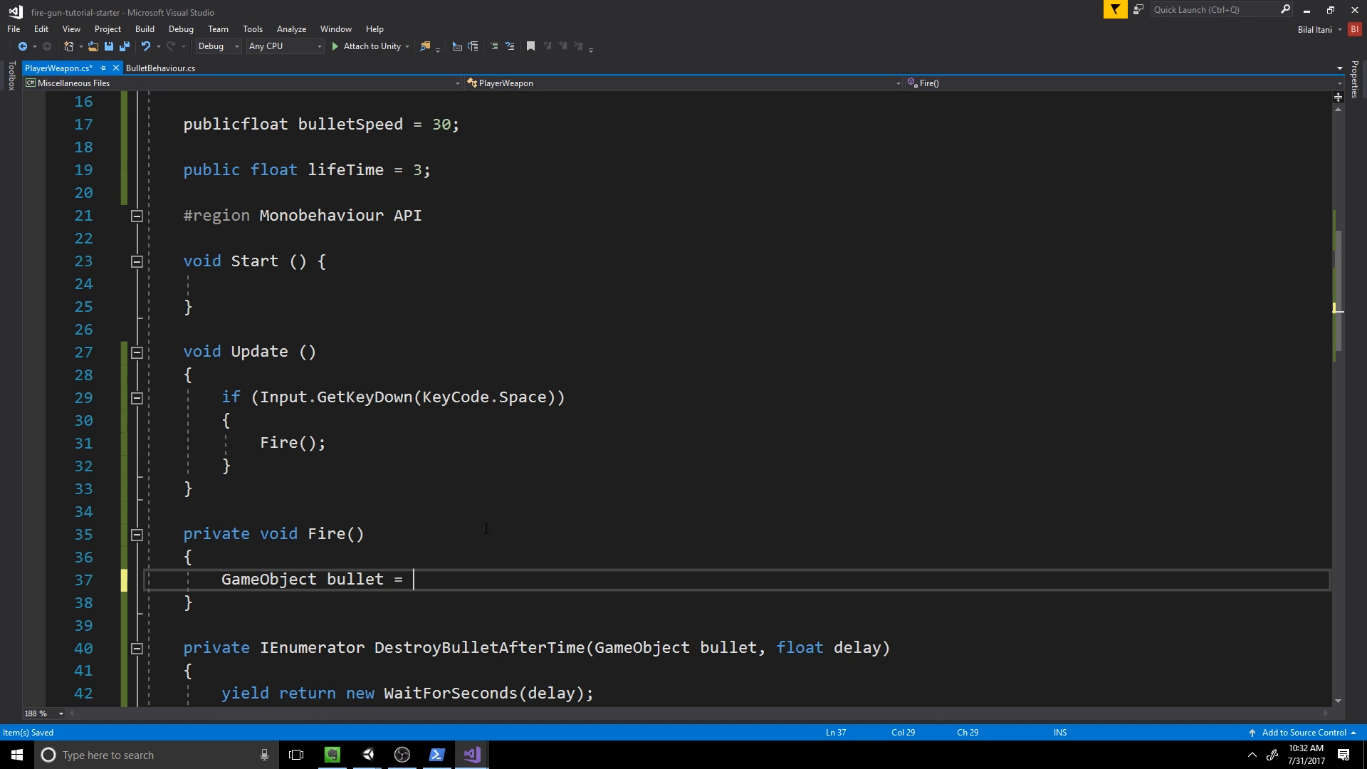
{"action": "type", "text": "Instantiate<"}
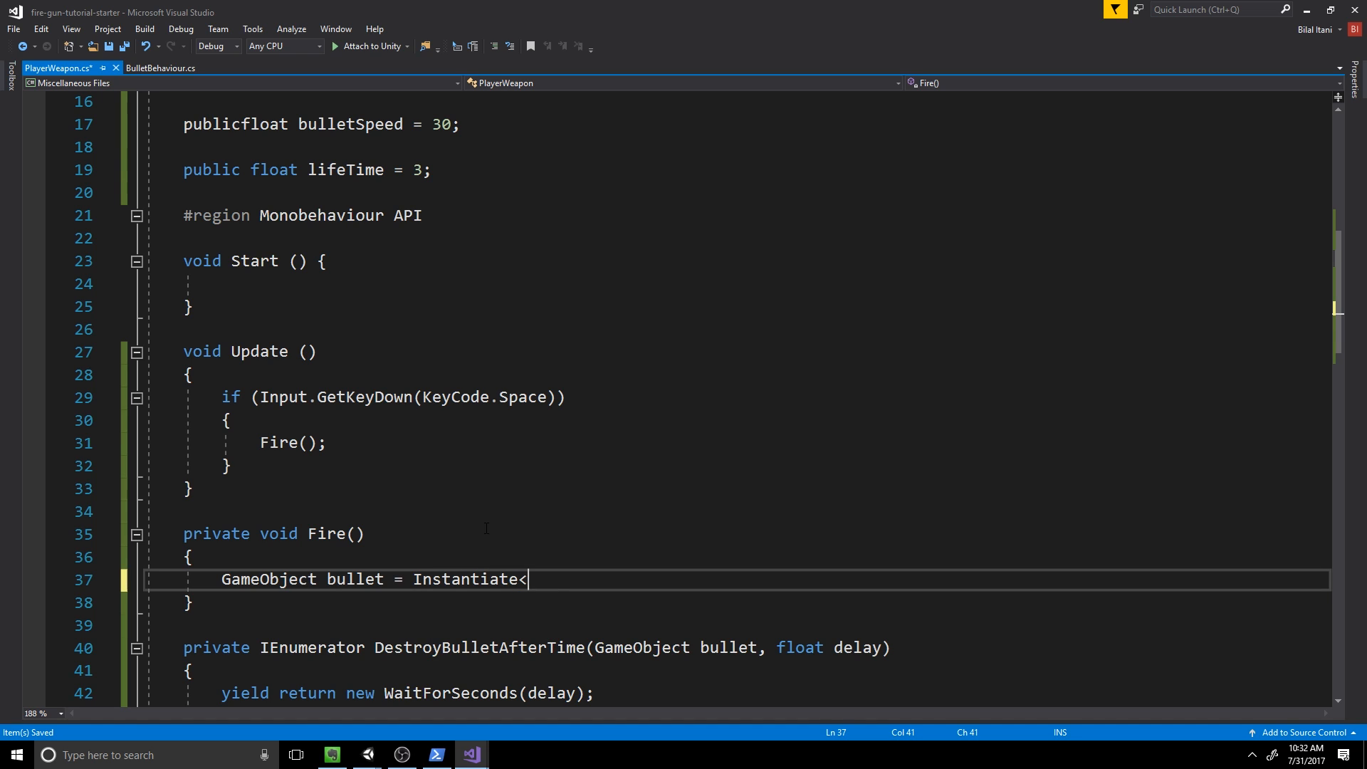
{"action": "type", "text": "(bulletPrefab);"}
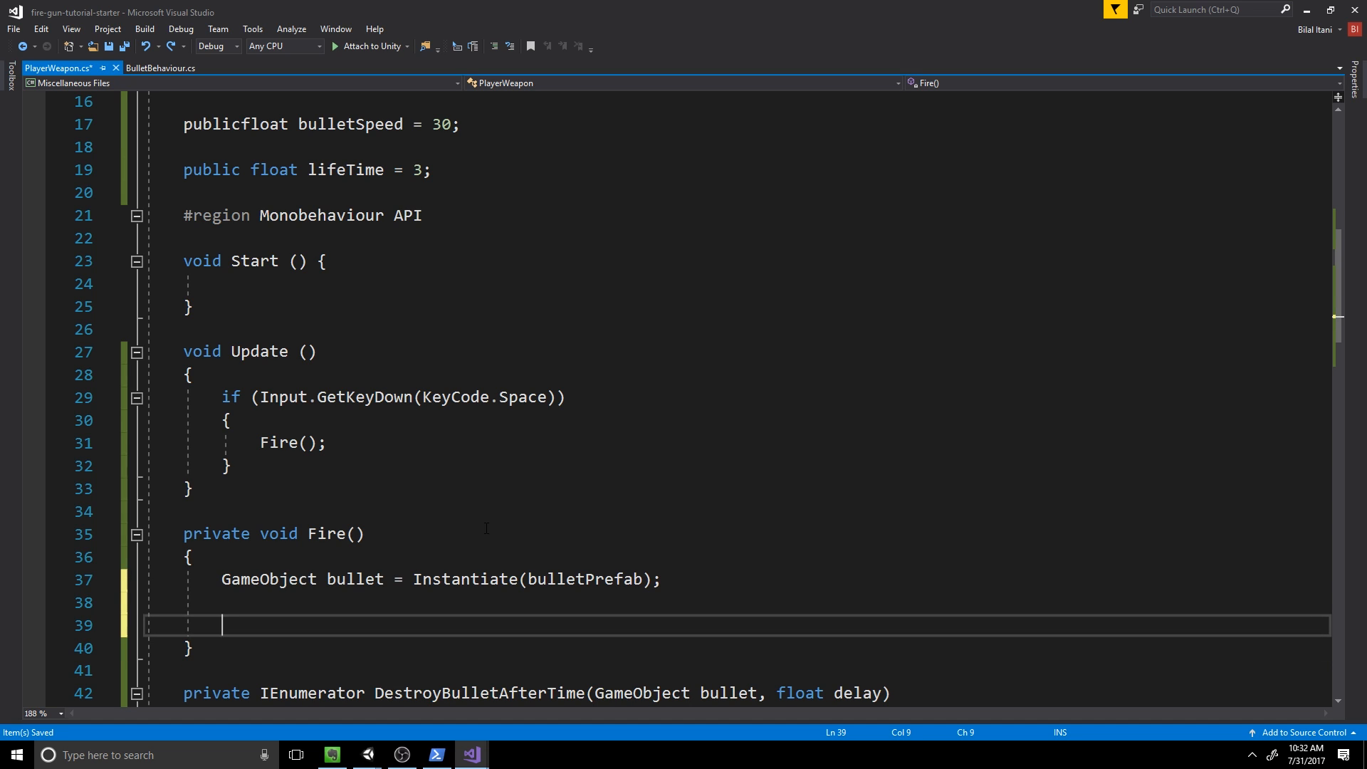
{"action": "type", "text": "Physics"}
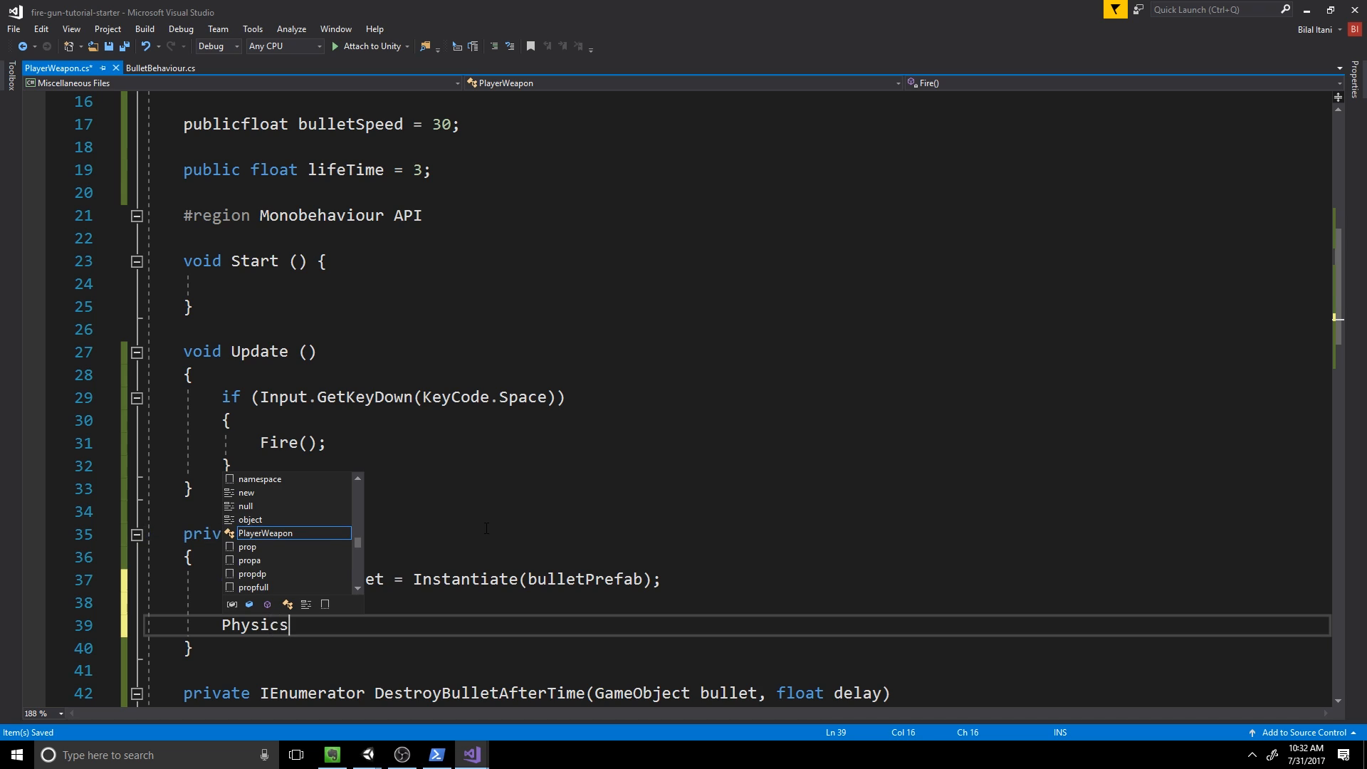
{"action": "type", "text": ".IgnoreColli"}
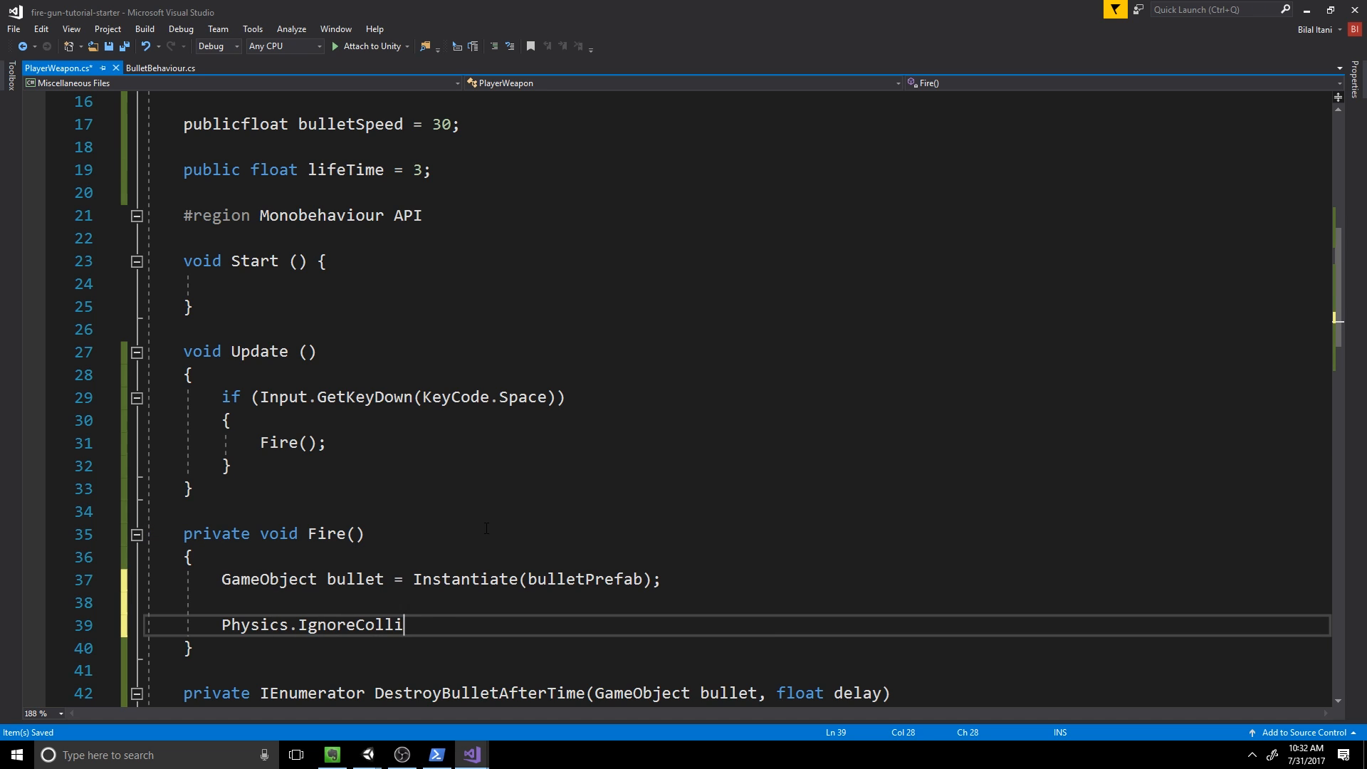
Step: Complete IgnoreCollision with bullet.GetComponent<Collider>() and bulletSpawn.parent.GetComponent<Collider>() as arguments
{"action": "type", "text": "sion(bull"}
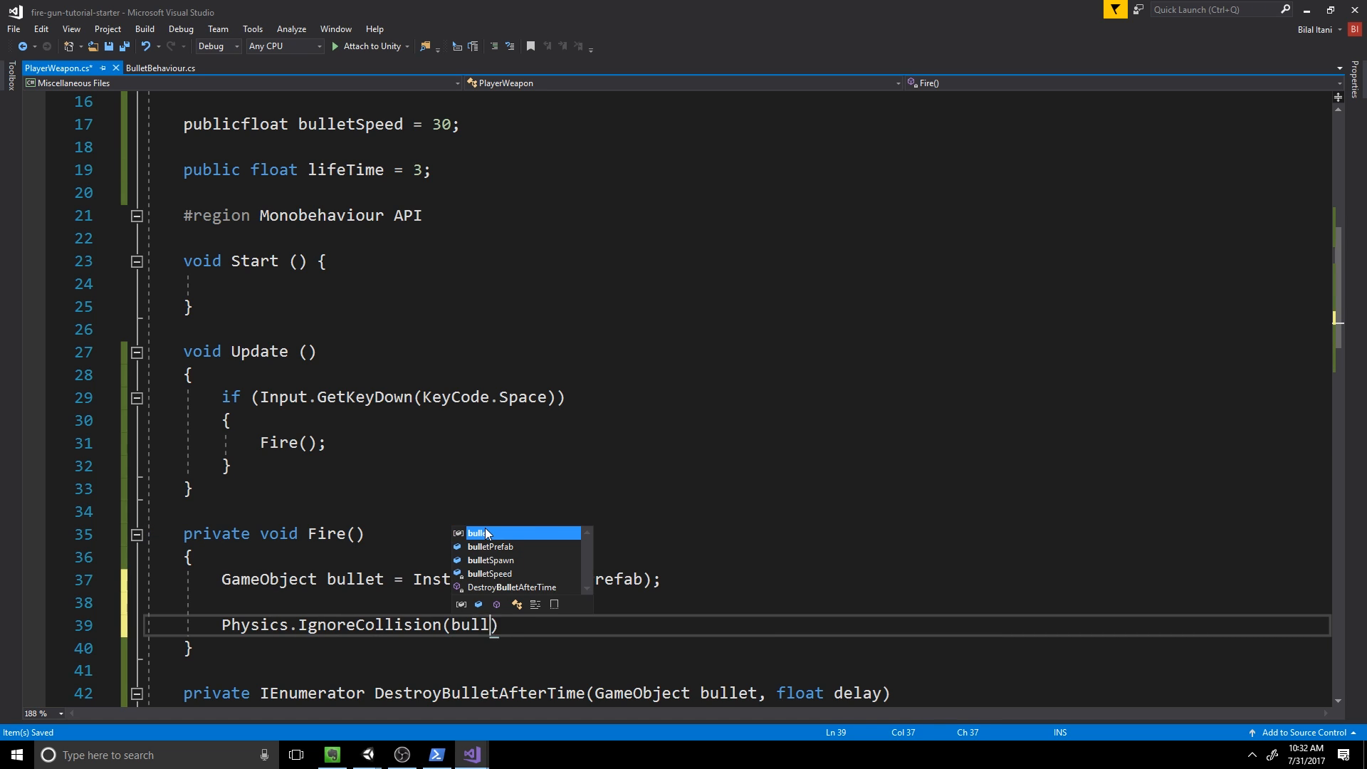
{"action": "type", "text": ".GetComponen"}
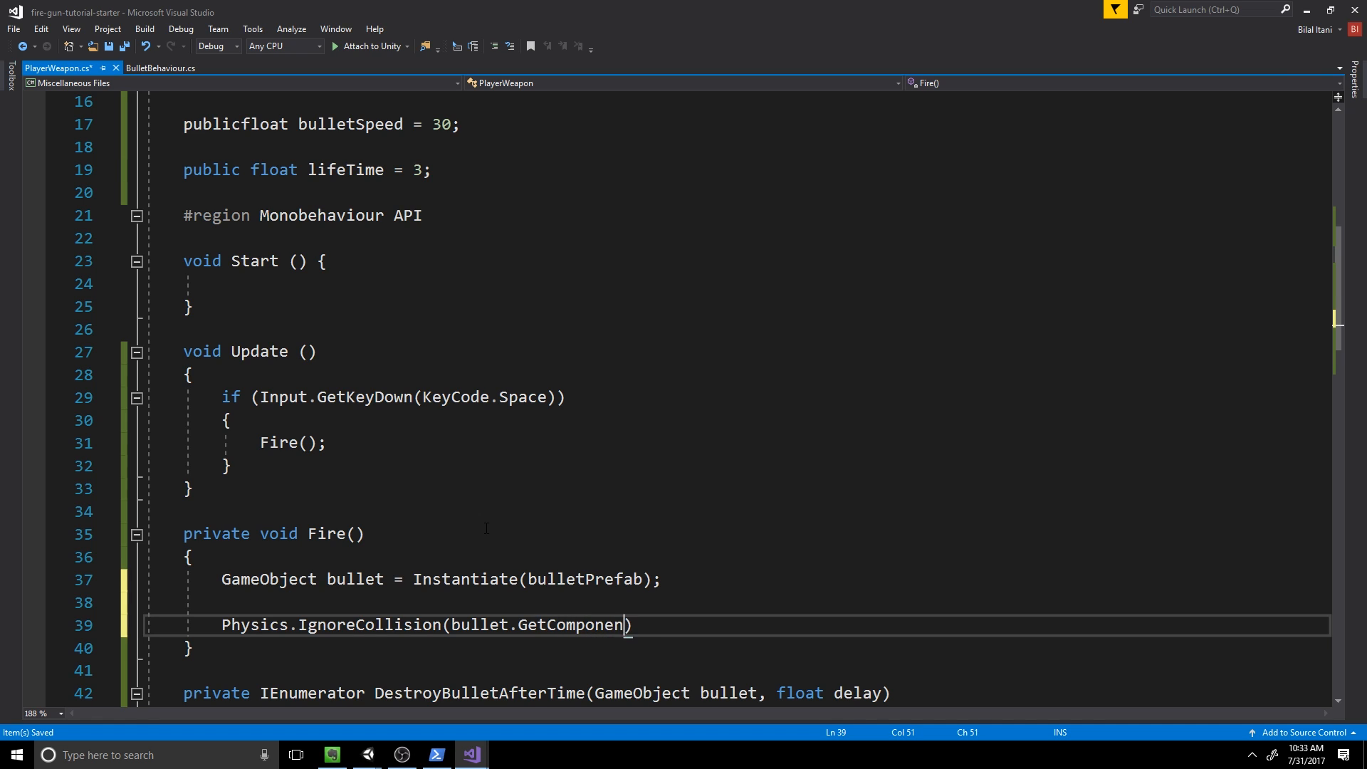
{"action": "type", "text": "<Collider>("}
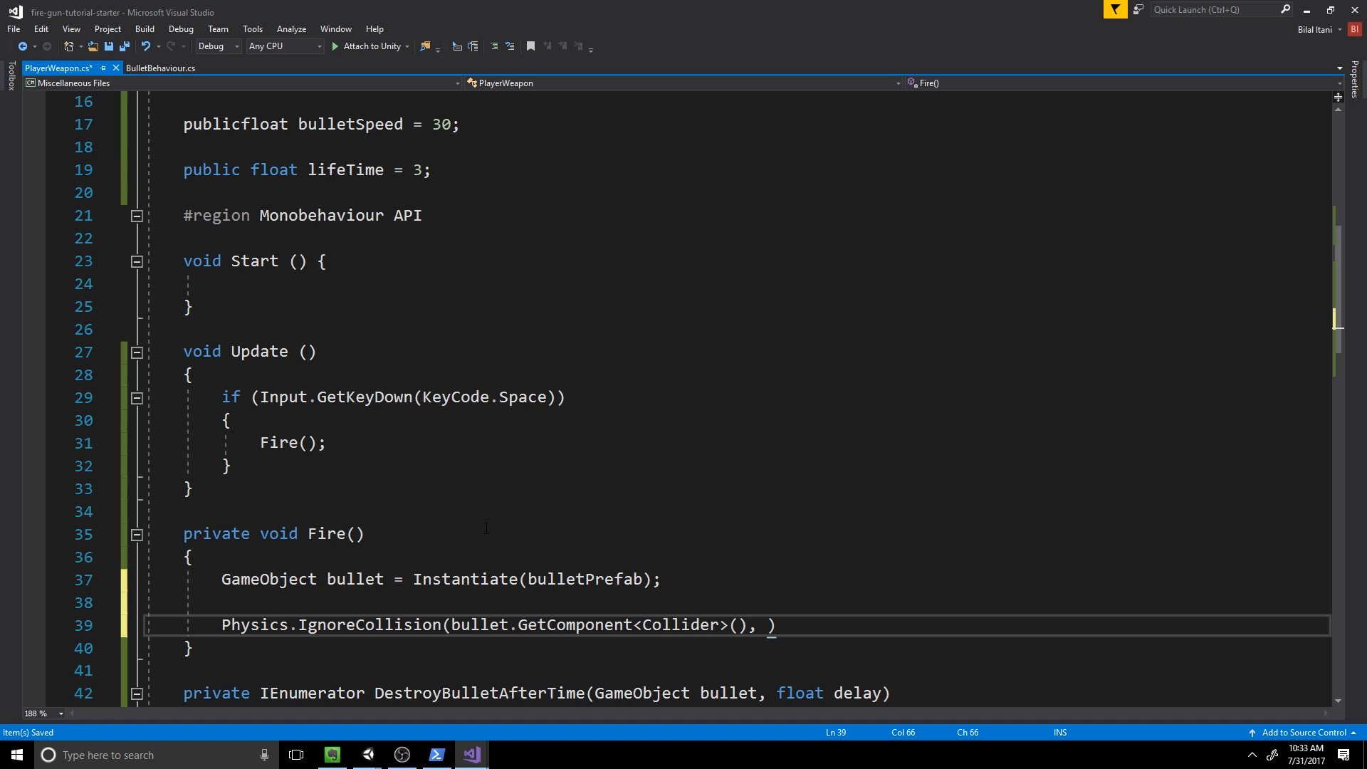
{"action": "type", "text": "bulletSpawn.parent"}
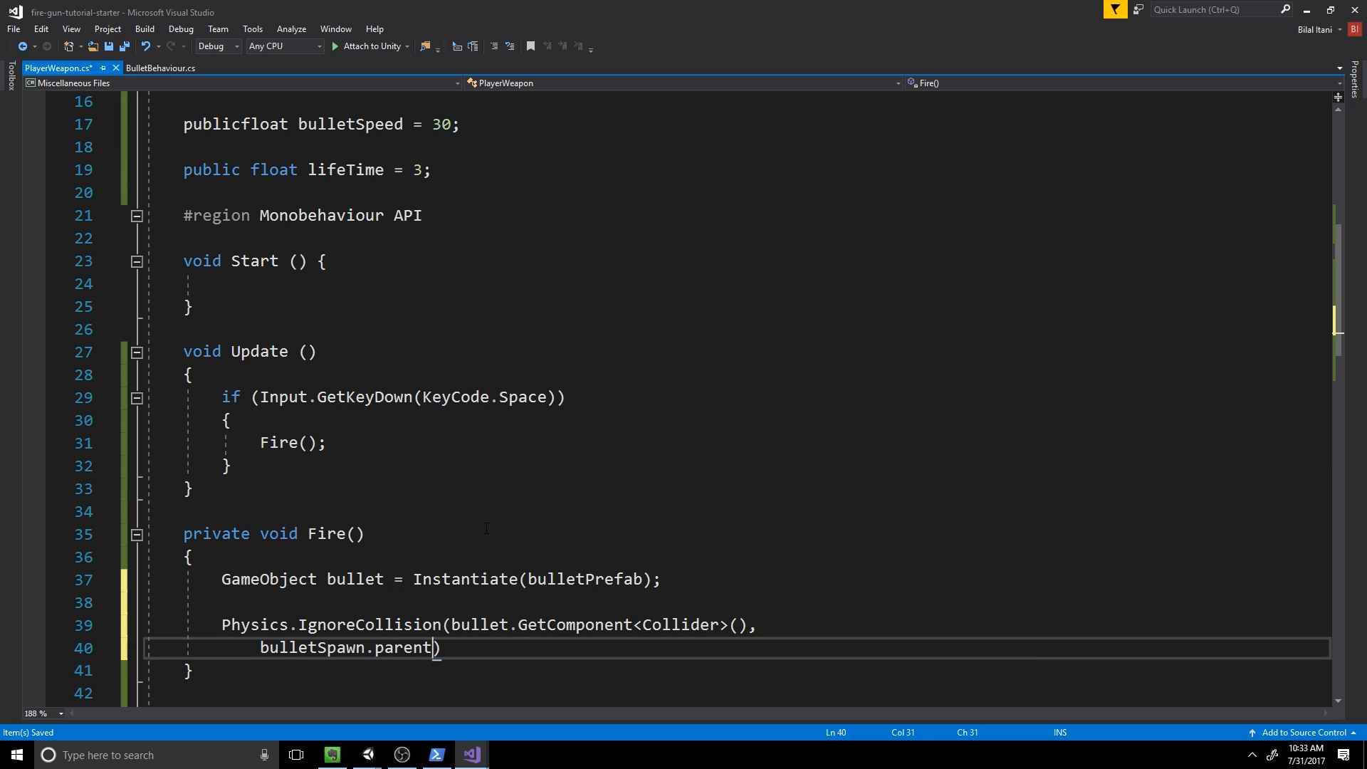
{"action": "type", "text": ".GetComponent<Collider>"}
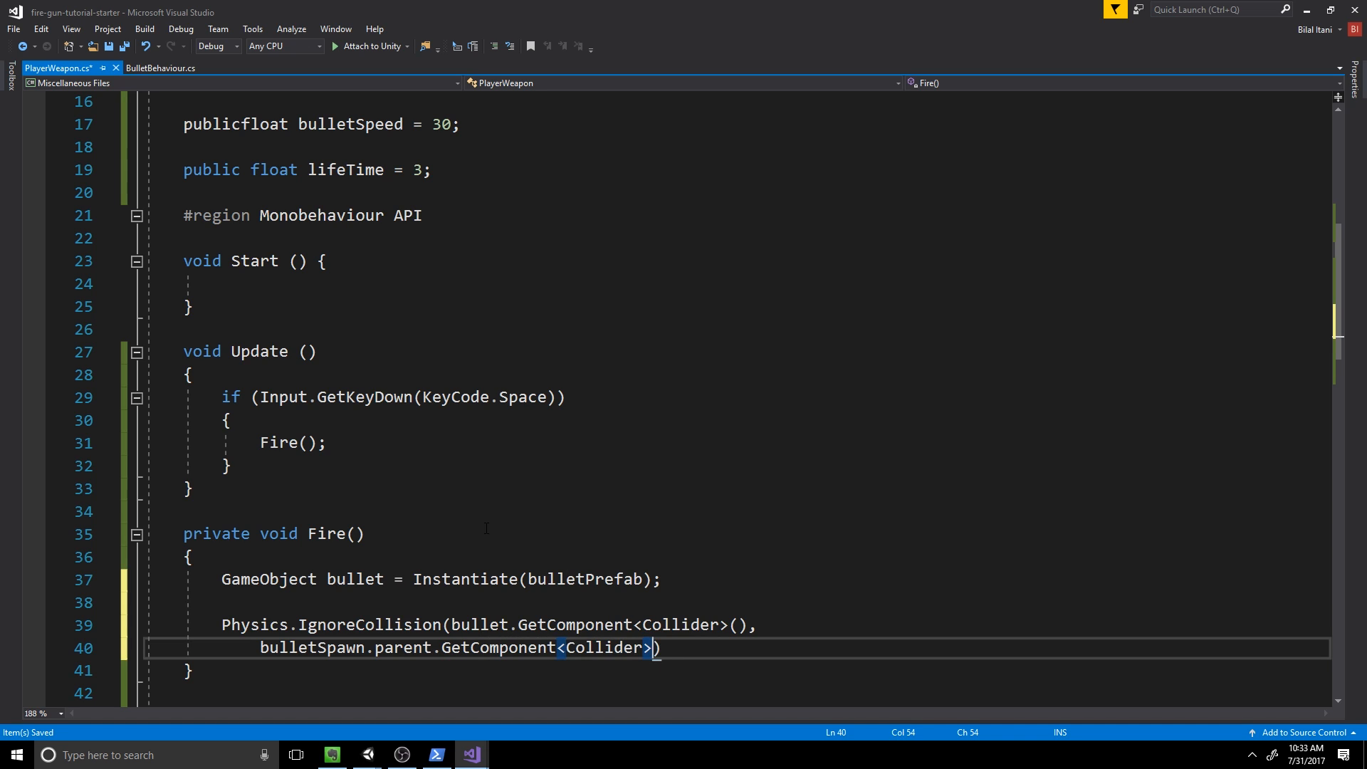
{"action": "type", "text": "()"}
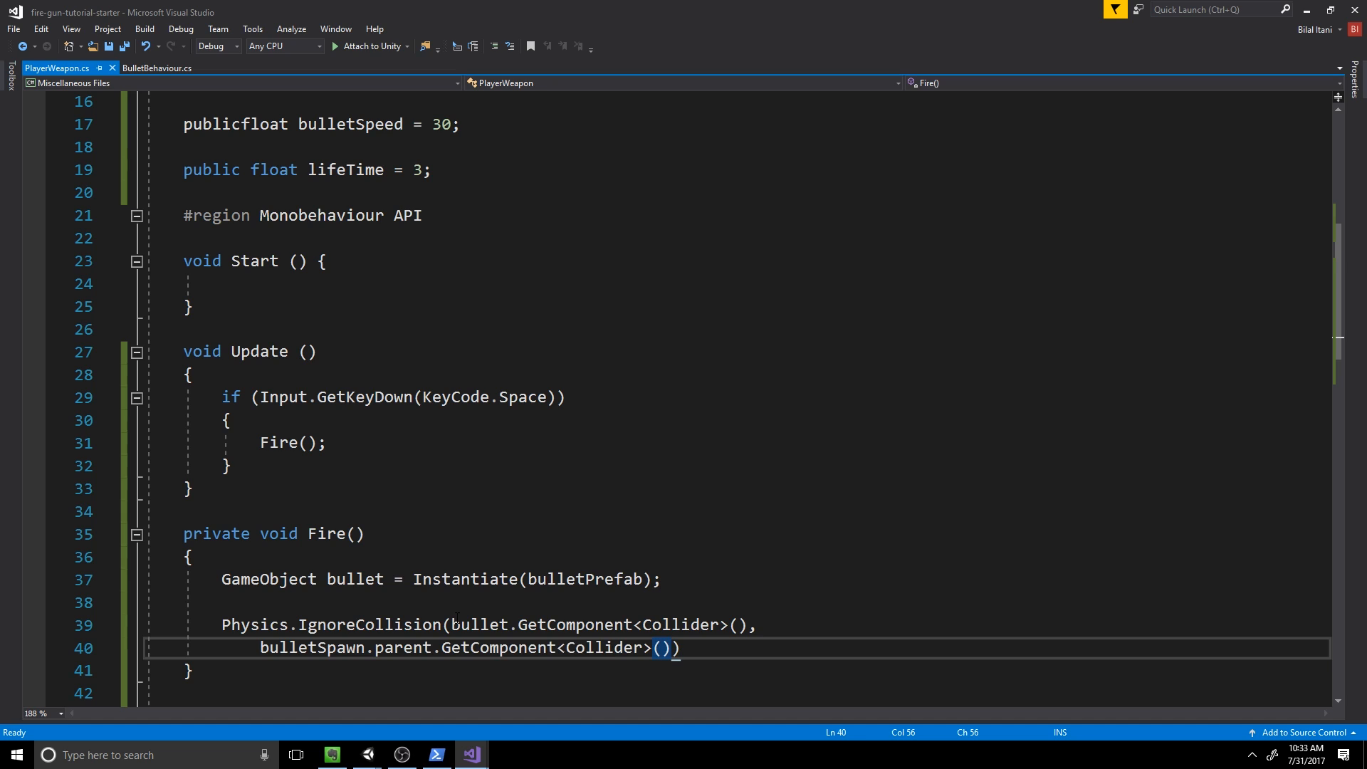
Step: Wrap the bulletSpawn.parent argument onto a second line and end the call with a semicolon
{"action": "left_click_drag", "start_coordinate": [452, 624], "coordinate": [710, 624]}
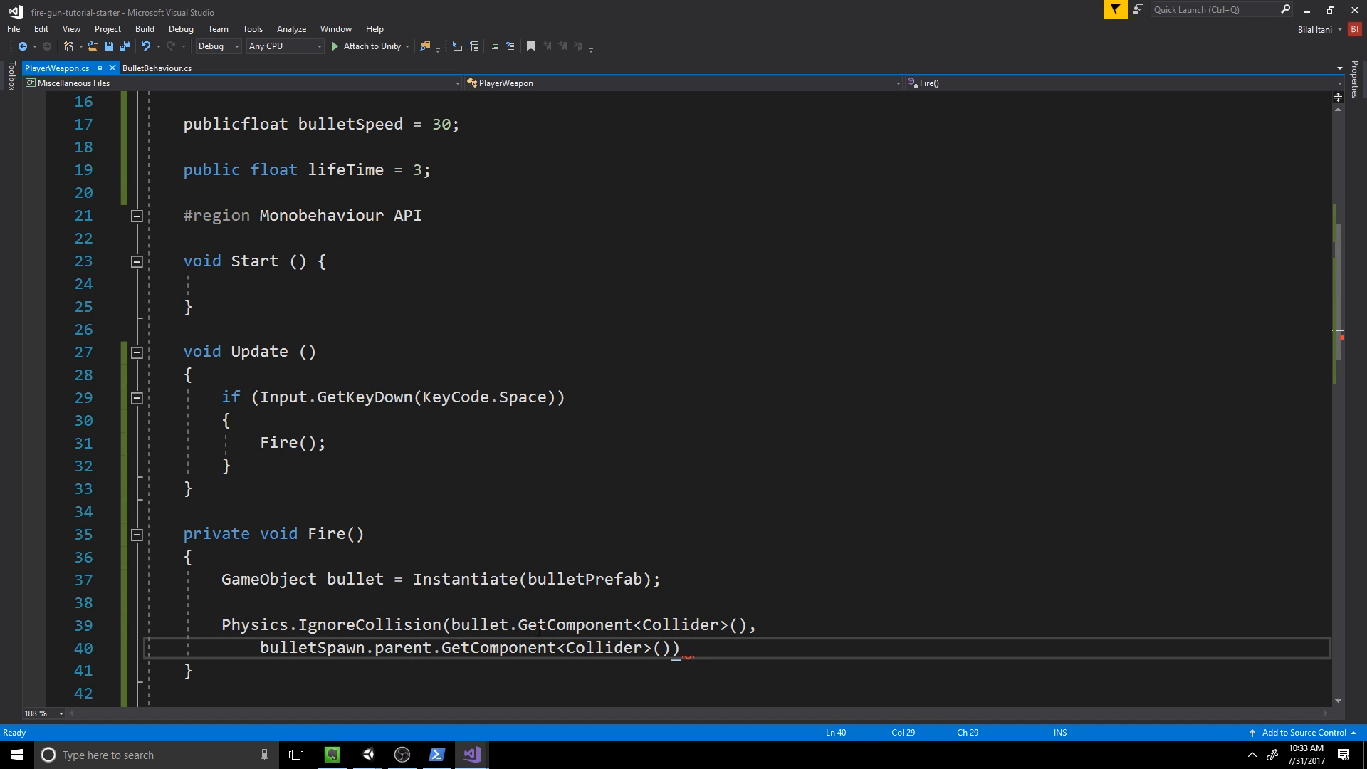
{"action": "left_click", "coordinate": [661, 624]}
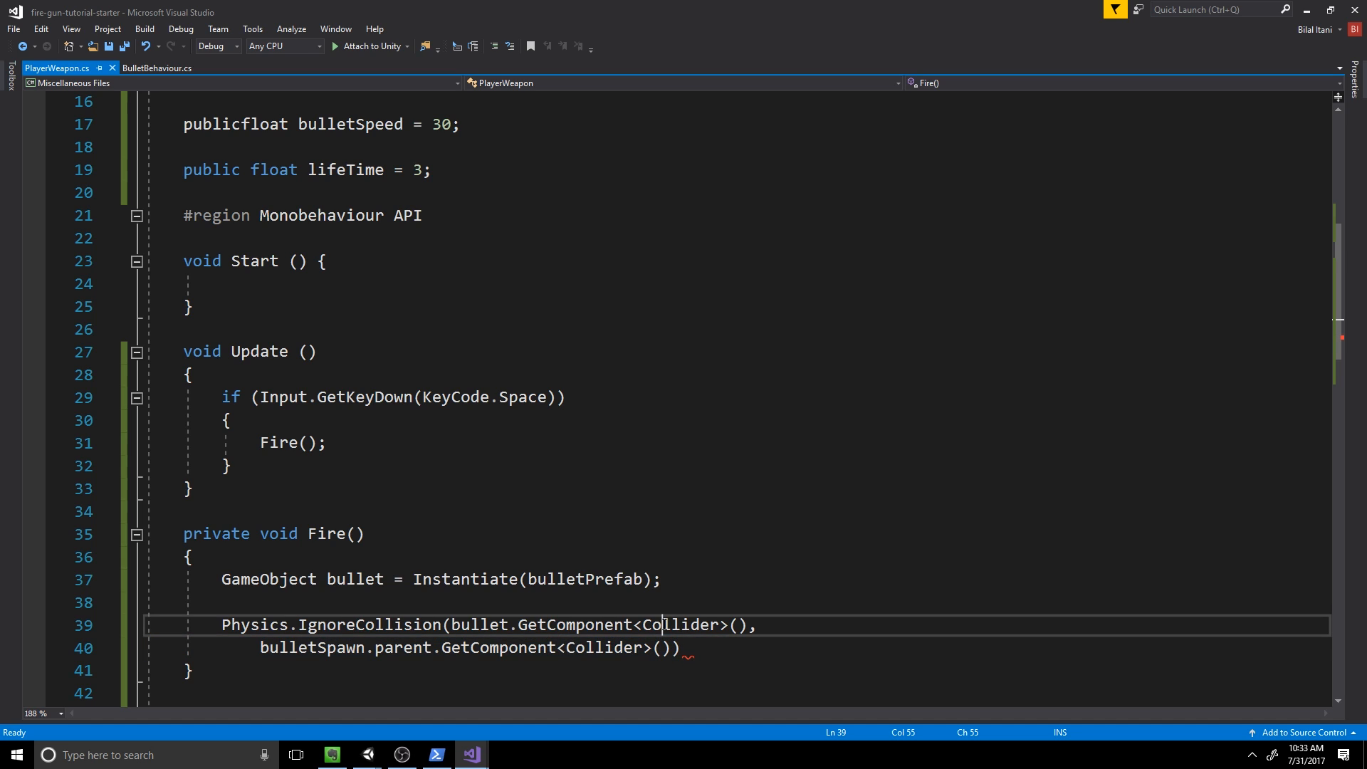
{"action": "double_click", "coordinate": [312, 647]}
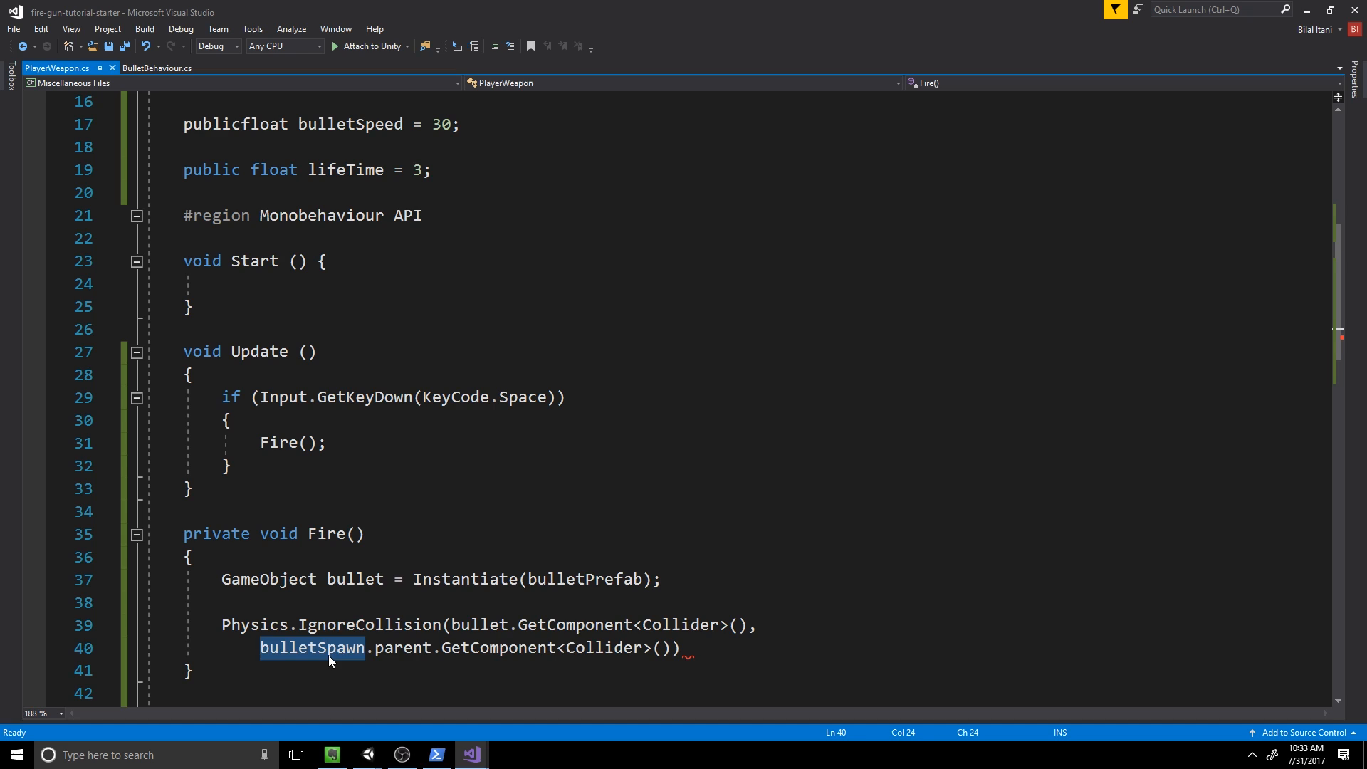
{"action": "double_click", "coordinate": [312, 646]}
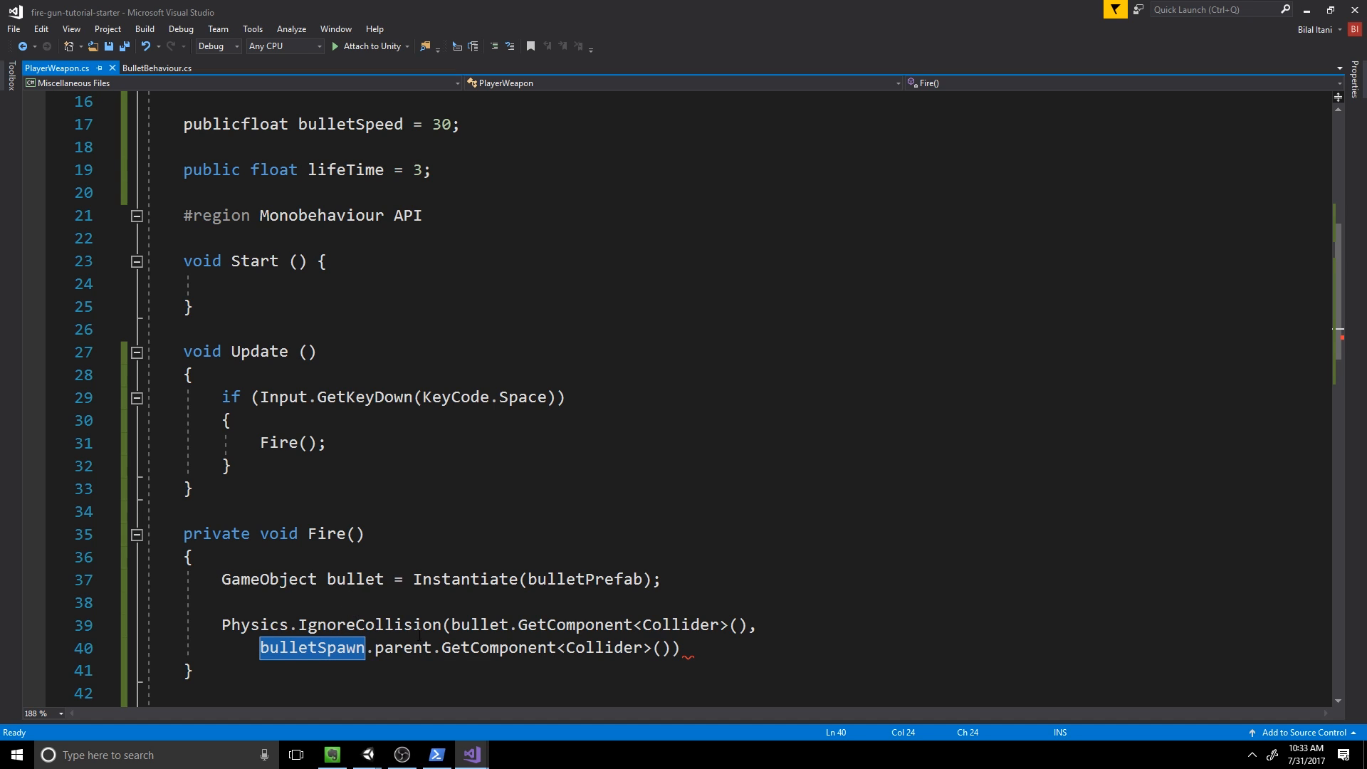
{"action": "double_click", "coordinate": [403, 646]}
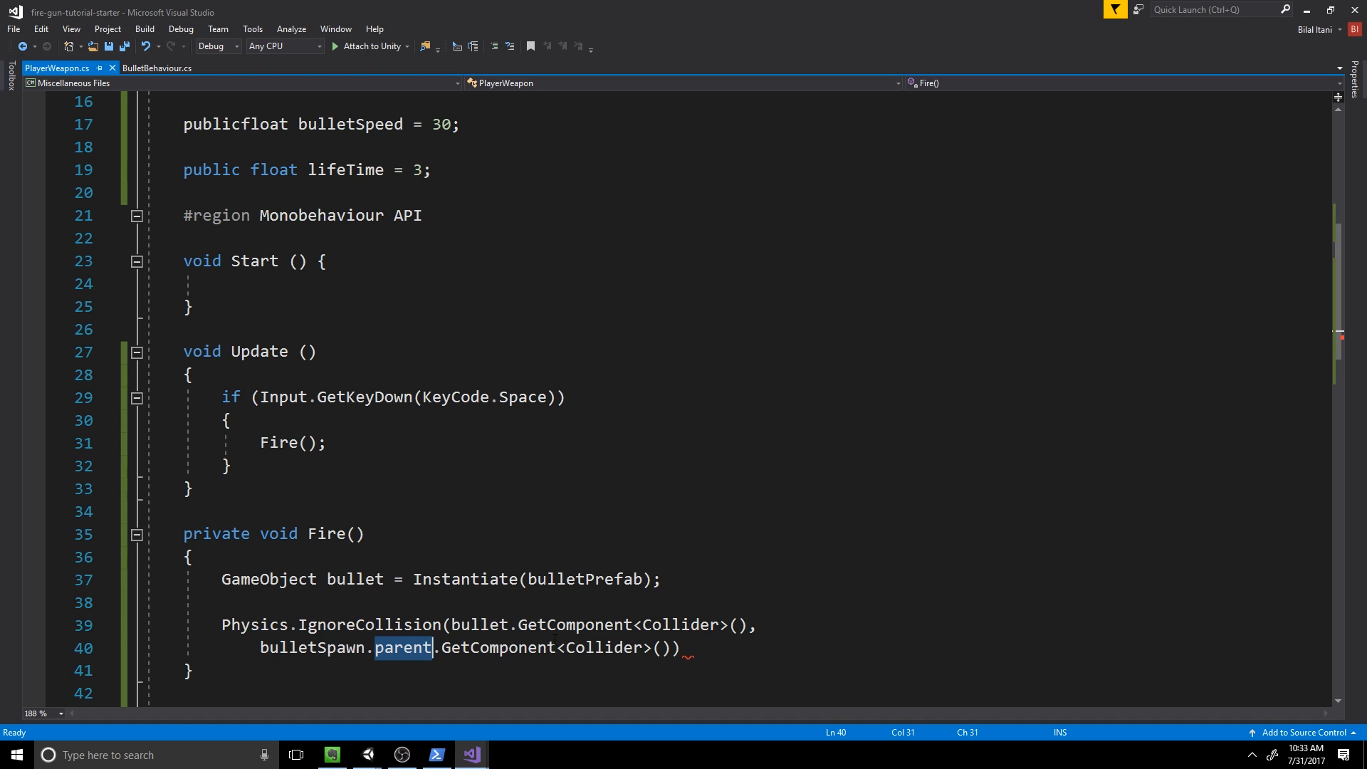
{"action": "mouse_move", "coordinate": [658, 716]}
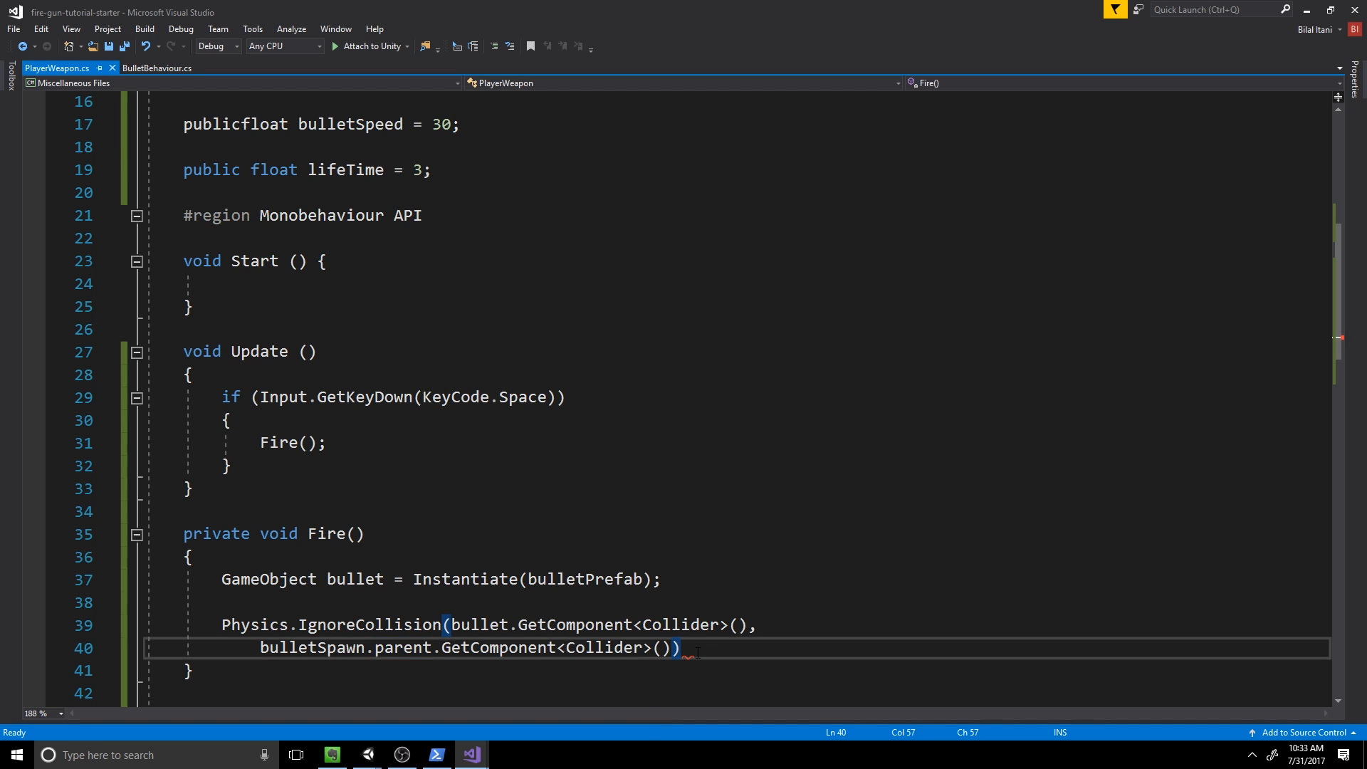
{"action": "type", "text": ";"}
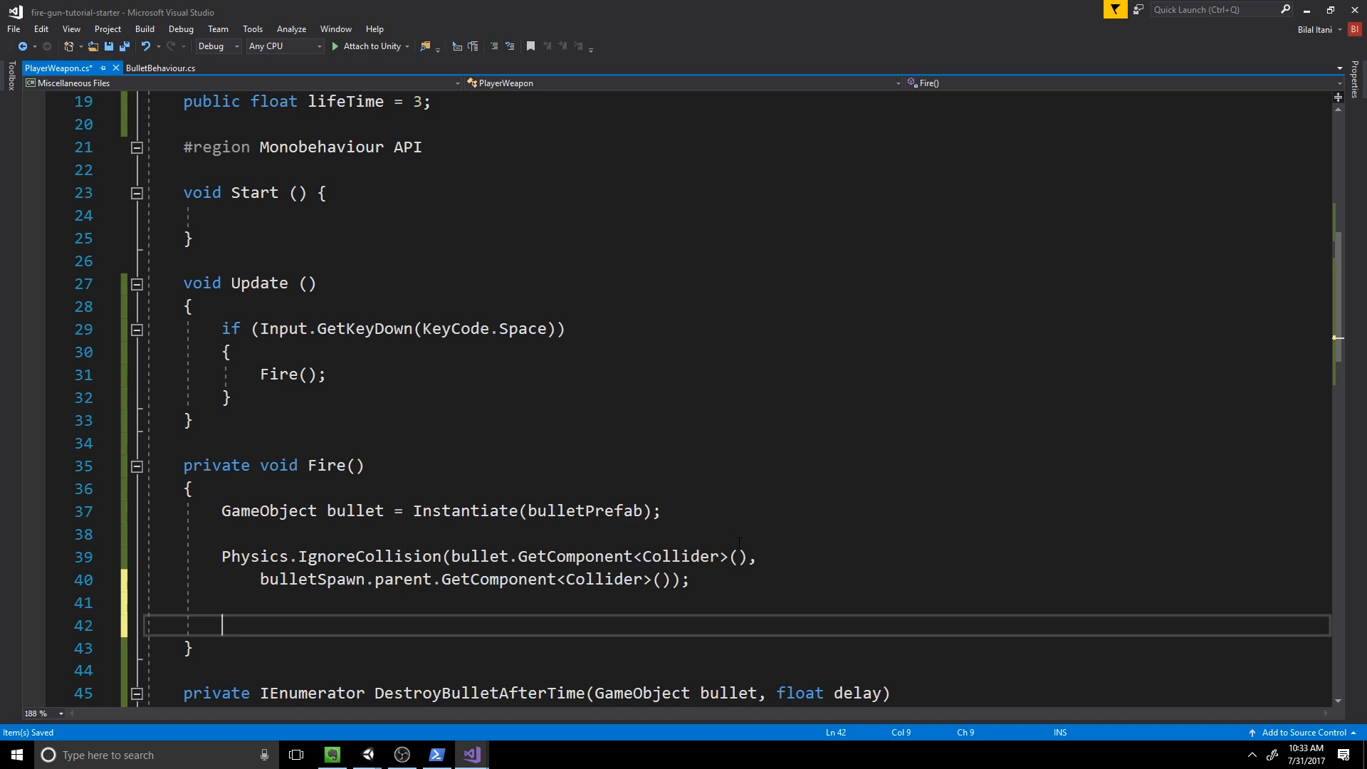
Step: Set bullet.transform.position = bulletSpawn.position in Fire()
{"action": "type", "text": "b"}
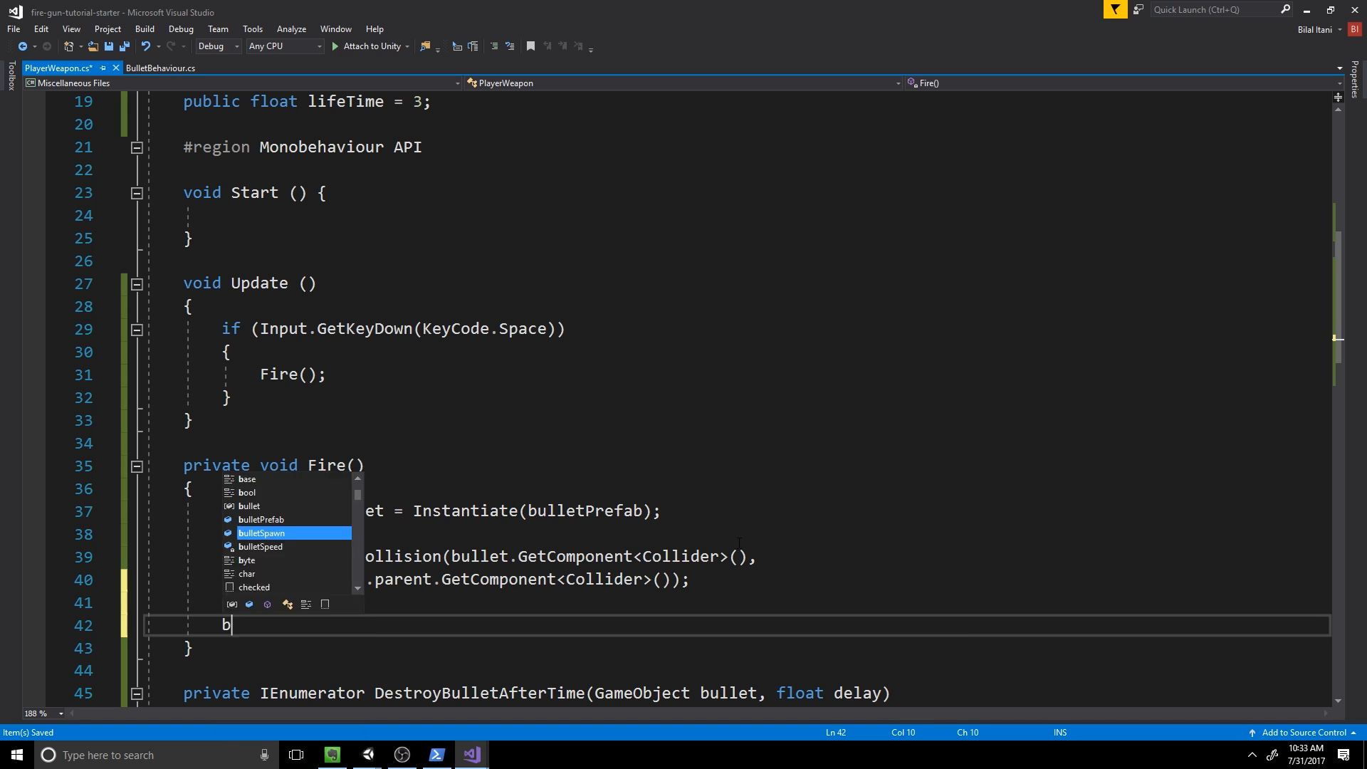
{"action": "type", "text": "ullet.transf"}
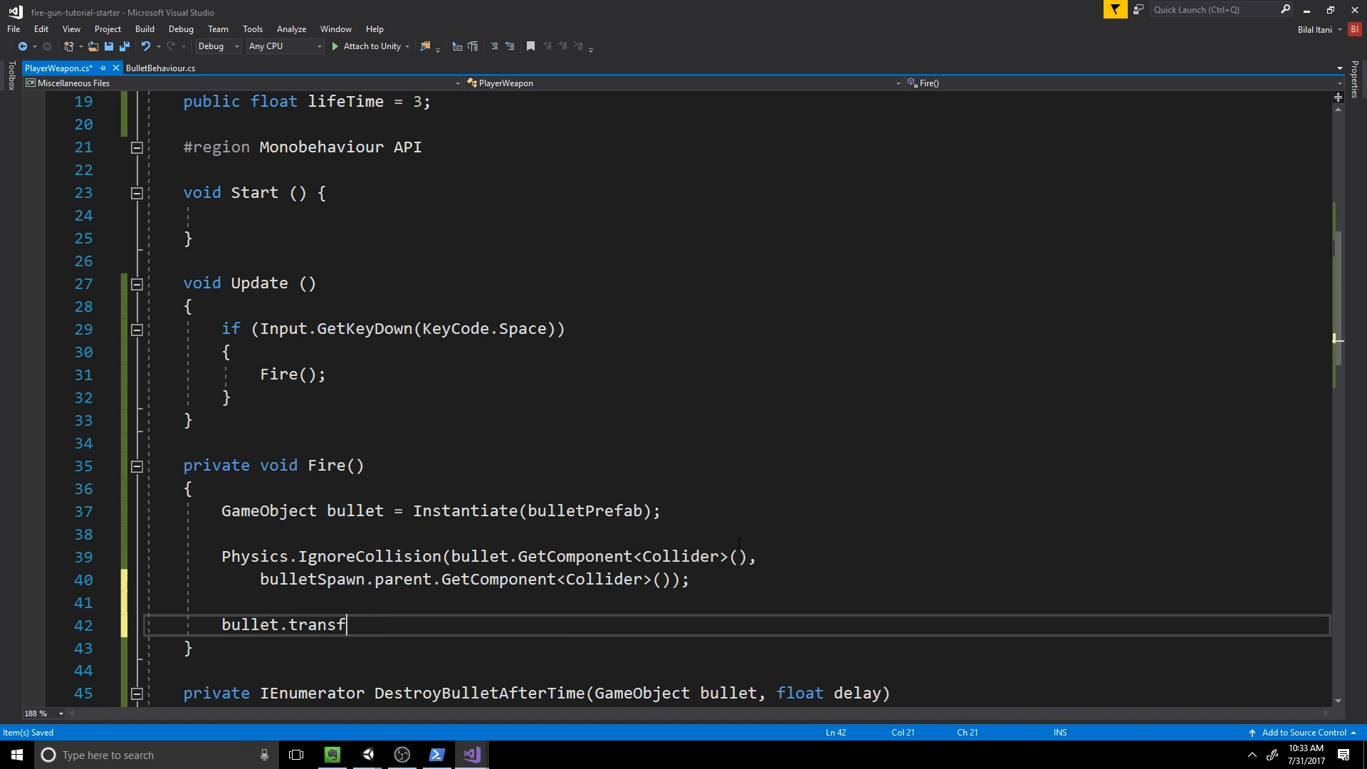
{"action": "type", "text": "orm.position ="}
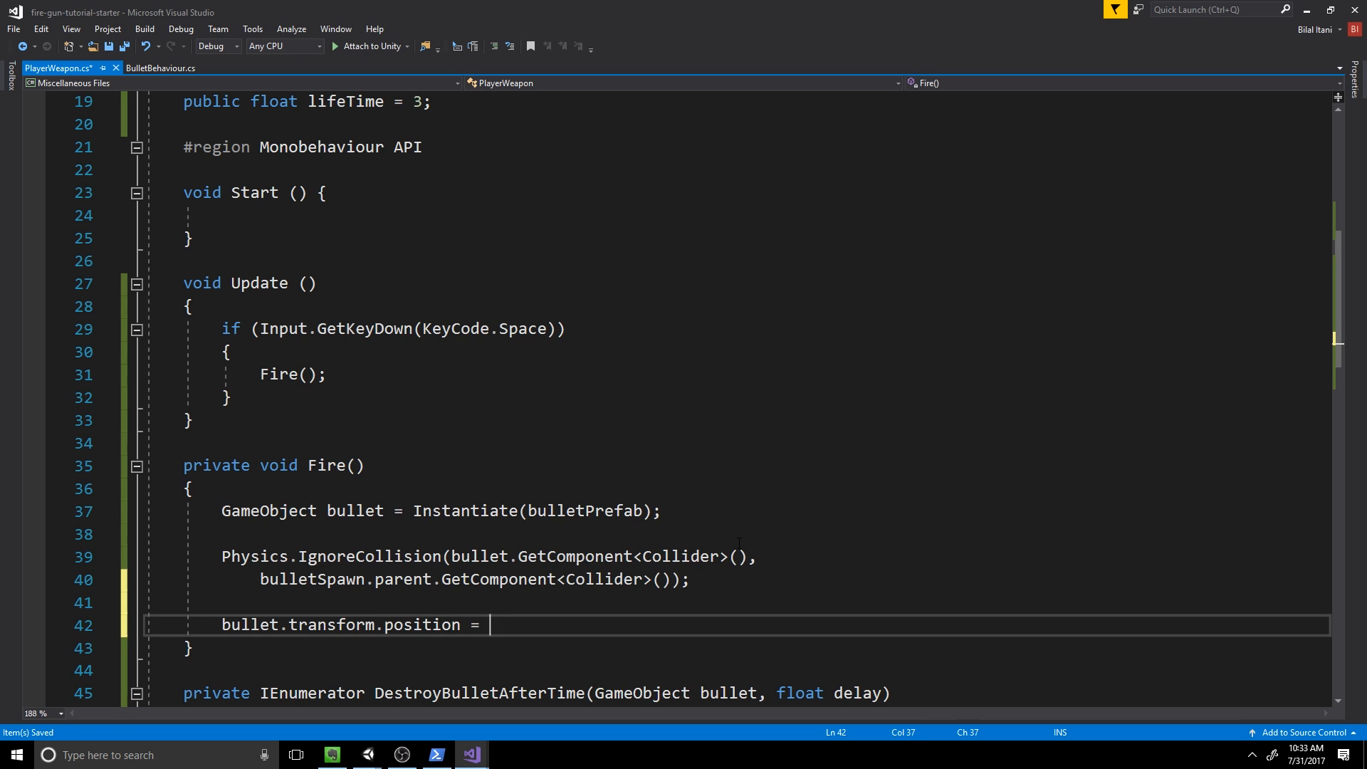
{"action": "type", "text": "bulletSpawn."}
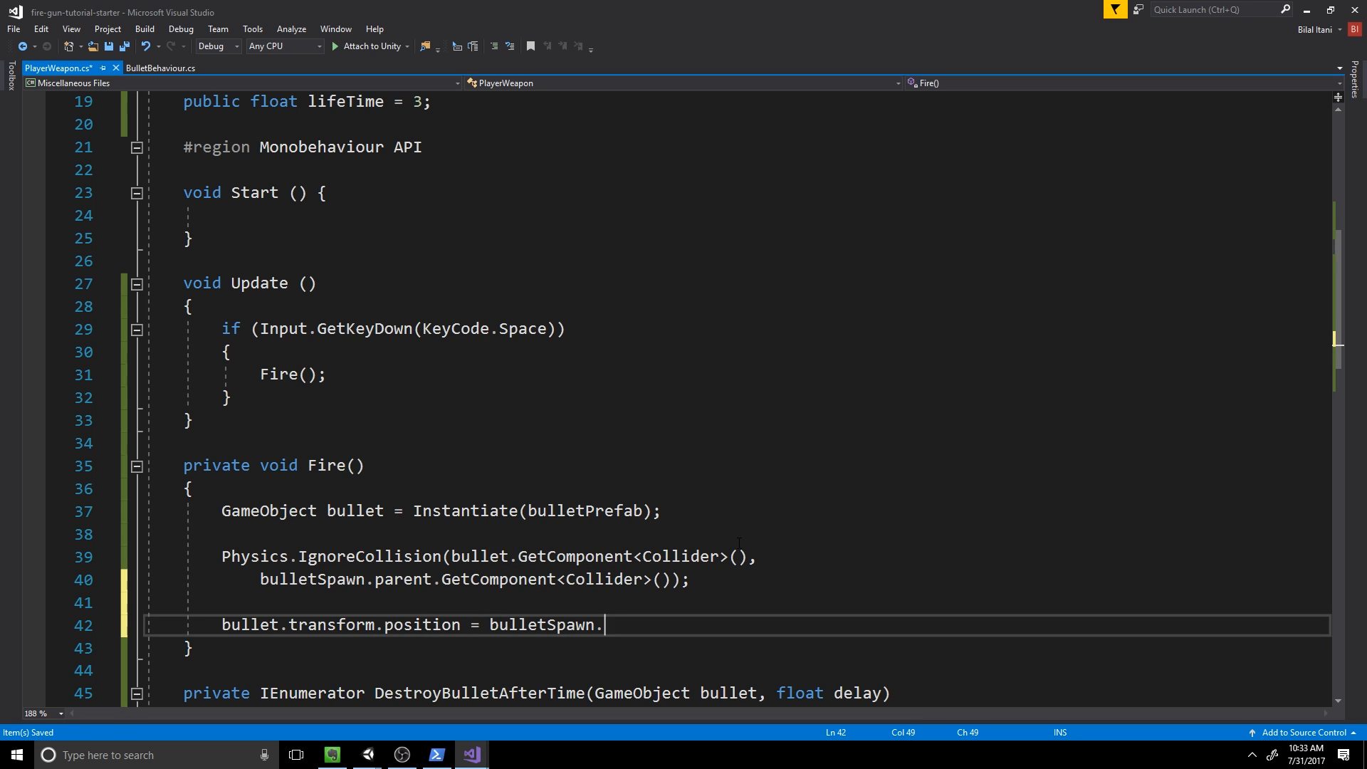
{"action": "type", "text": "position;"}
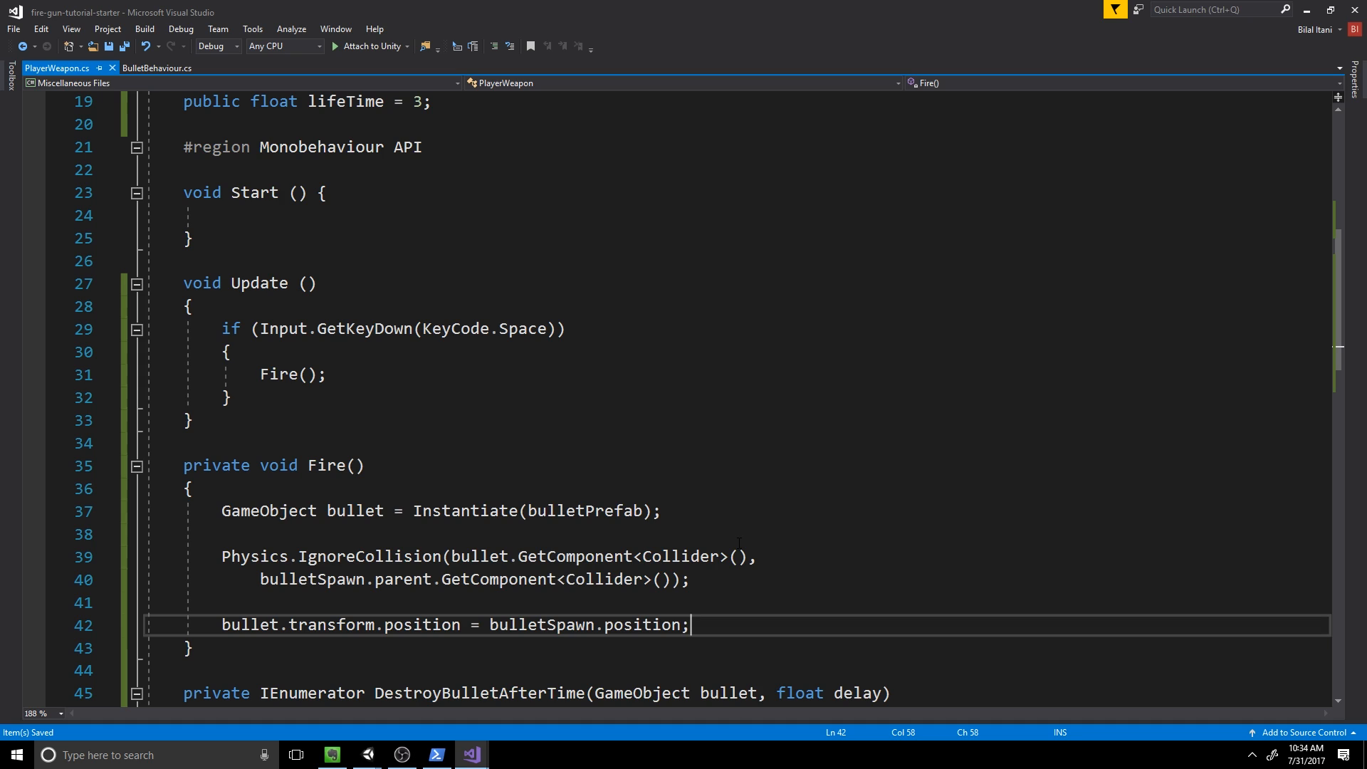
{"action": "key", "text": "enter"}
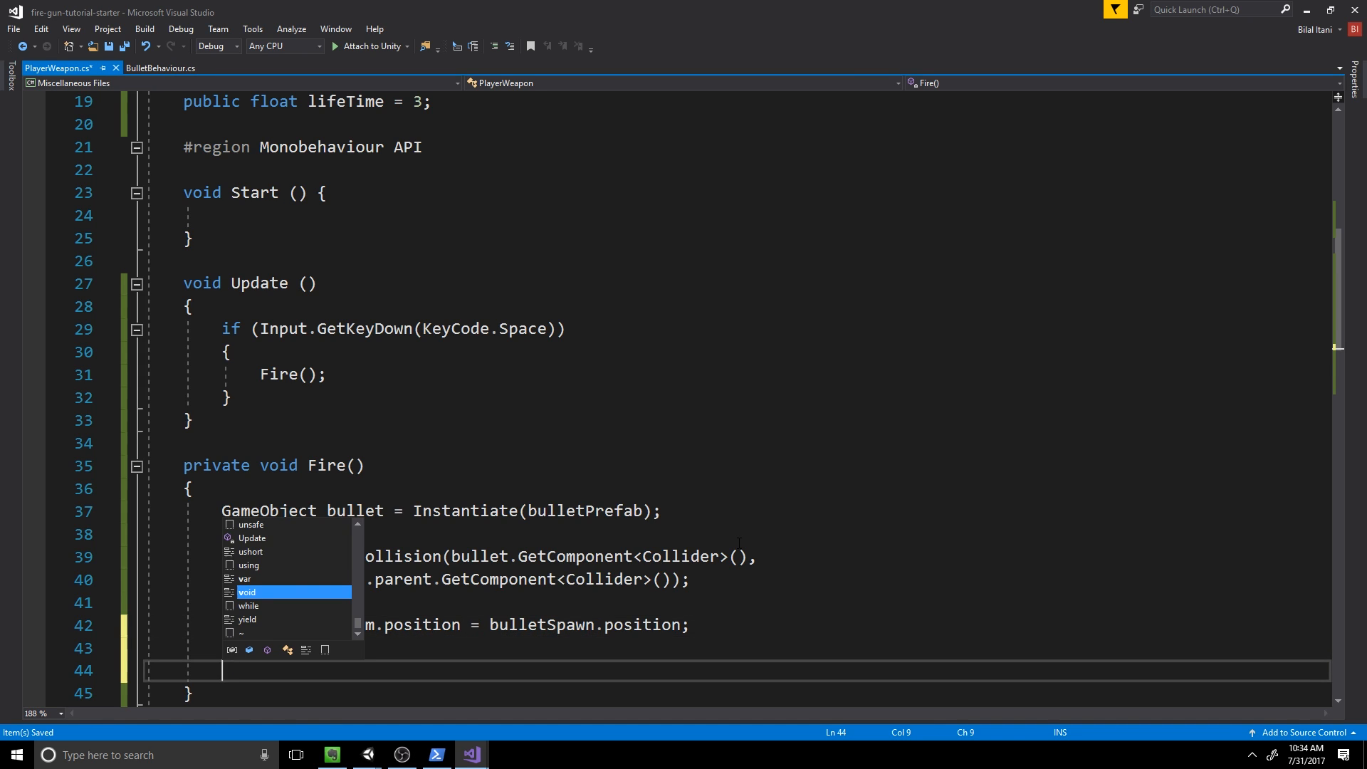
Step: Store bullet.transform.rotation.eulerAngles in a Vector3 rotation variable
{"action": "type", "text": "Quaterni"}
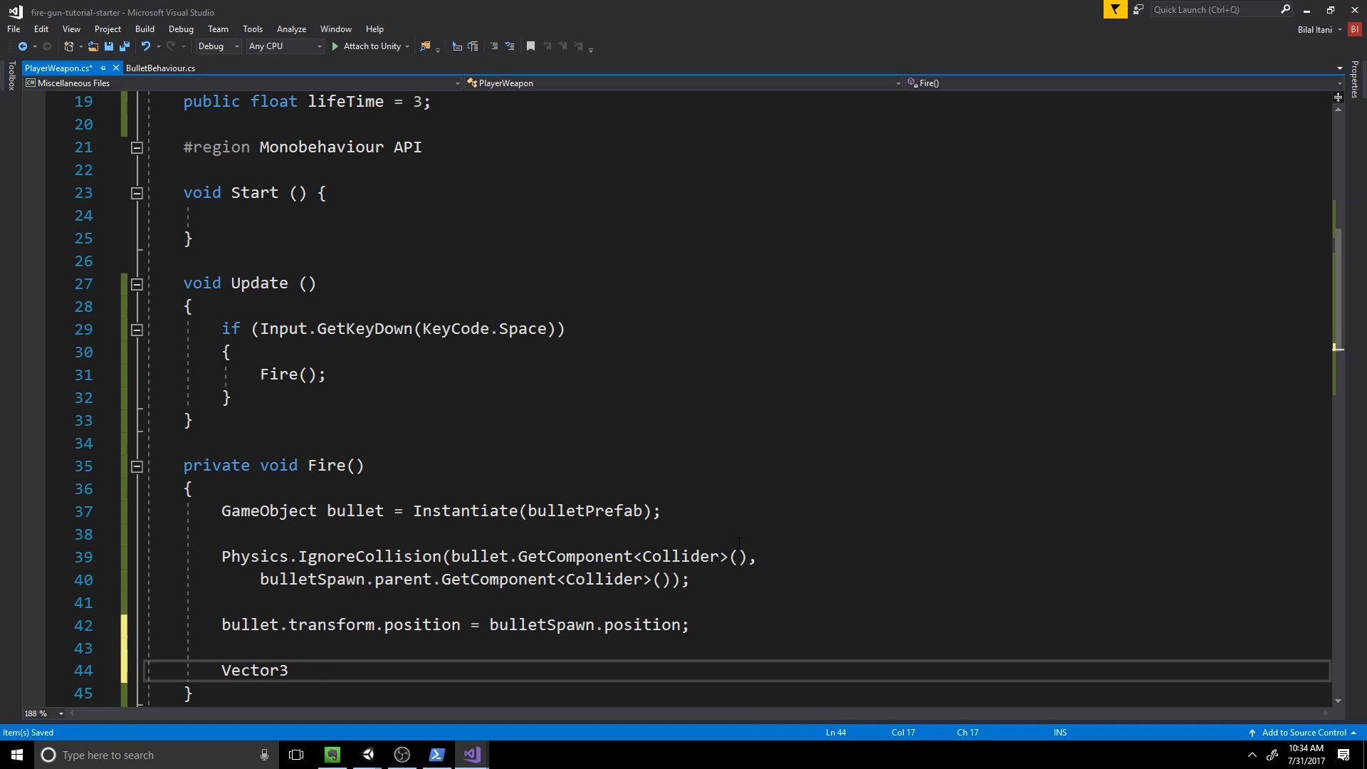
{"action": "type", "text": "rotation = b"}
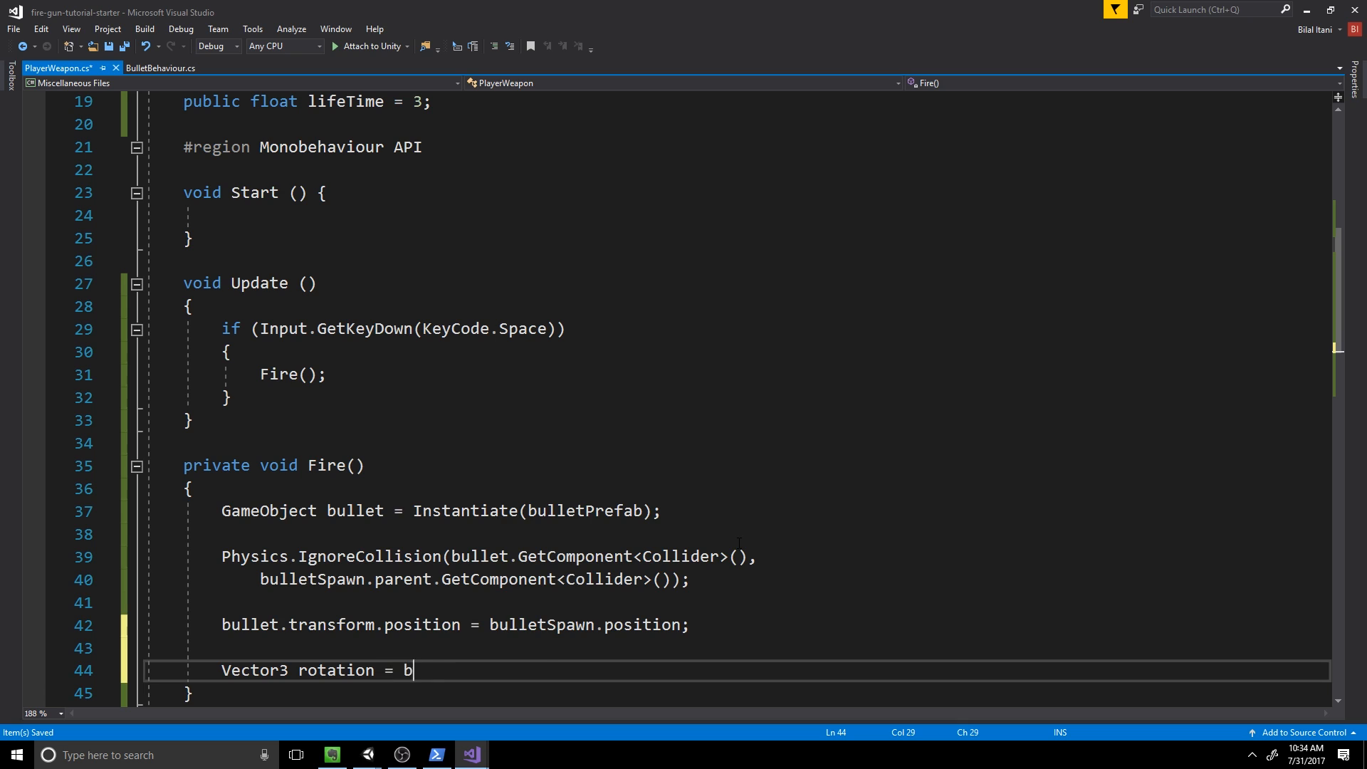
{"action": "type", "text": "ullet.transf"}
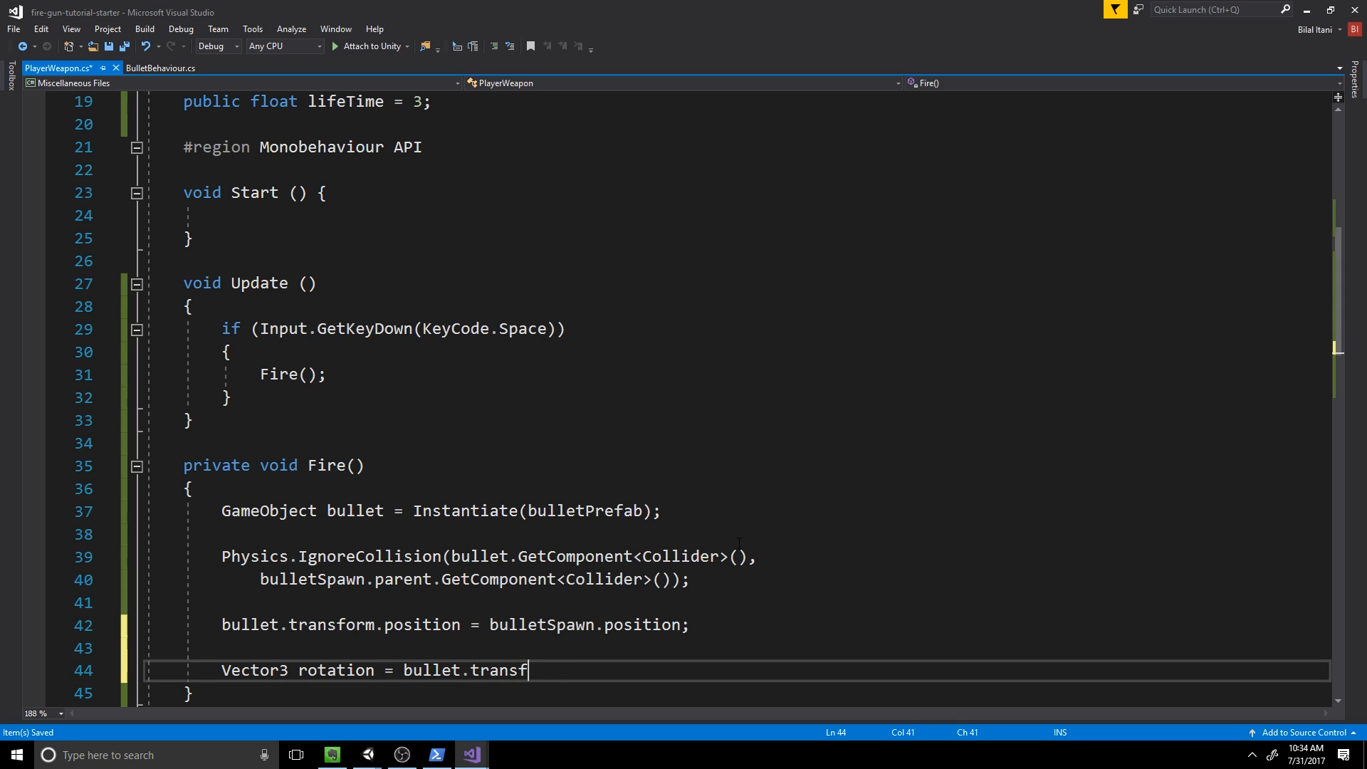
{"action": "type", "text": "orm.rotation.e"}
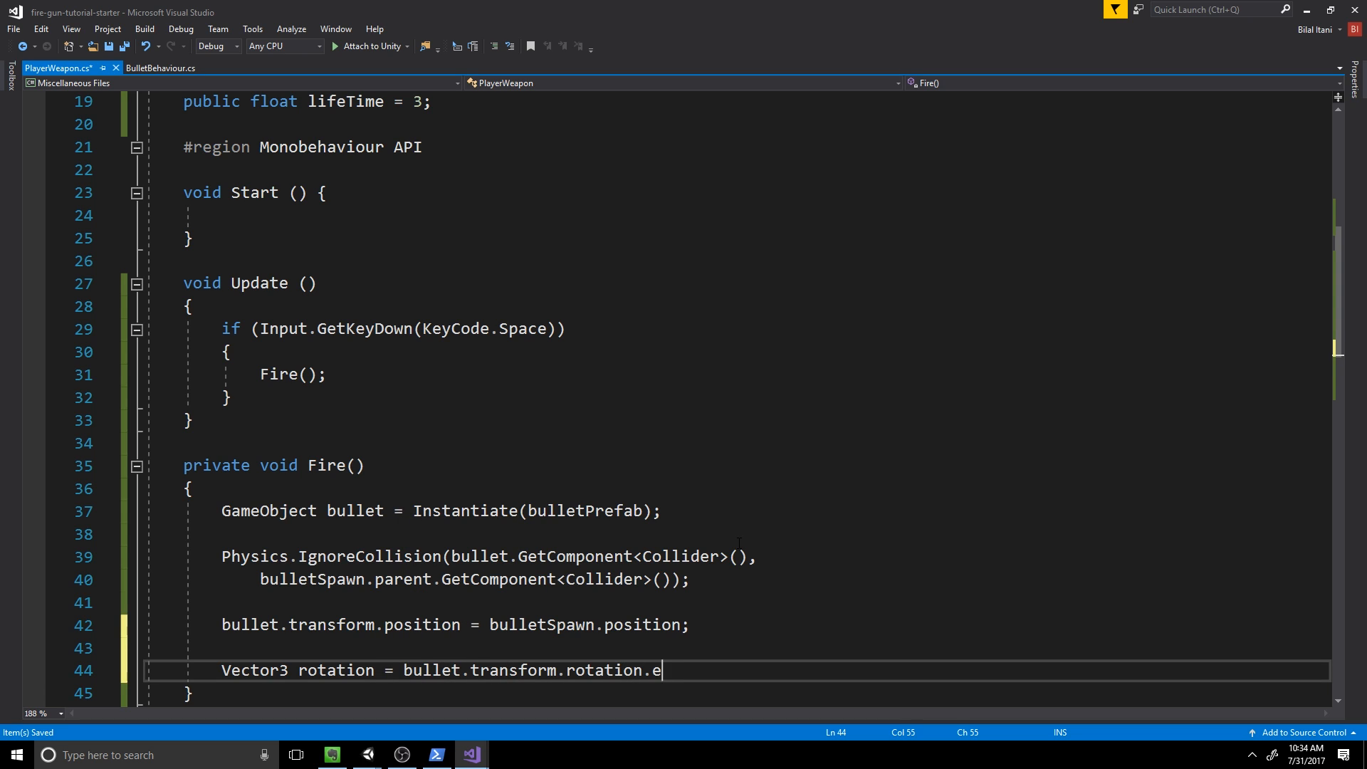
{"action": "type", "text": "ulerAng"}
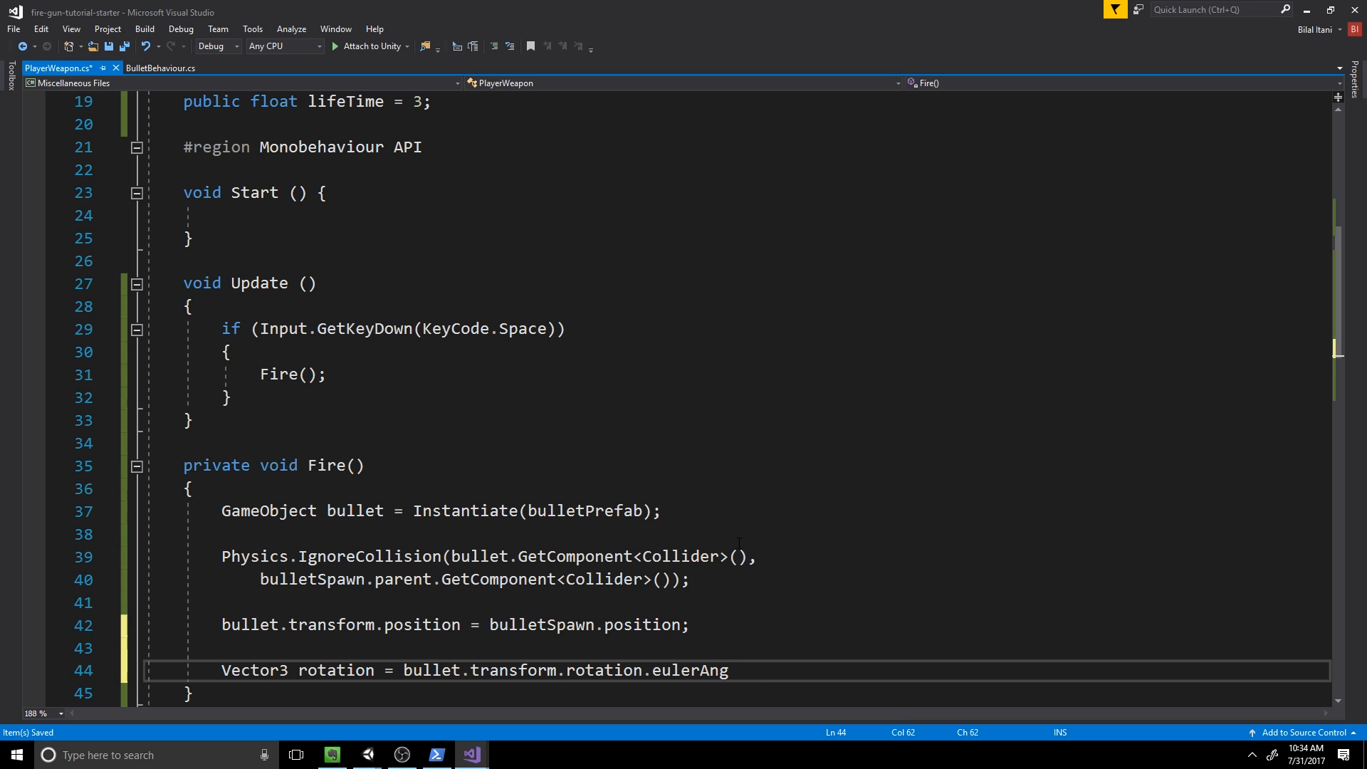
{"action": "type", "text": "les;"}
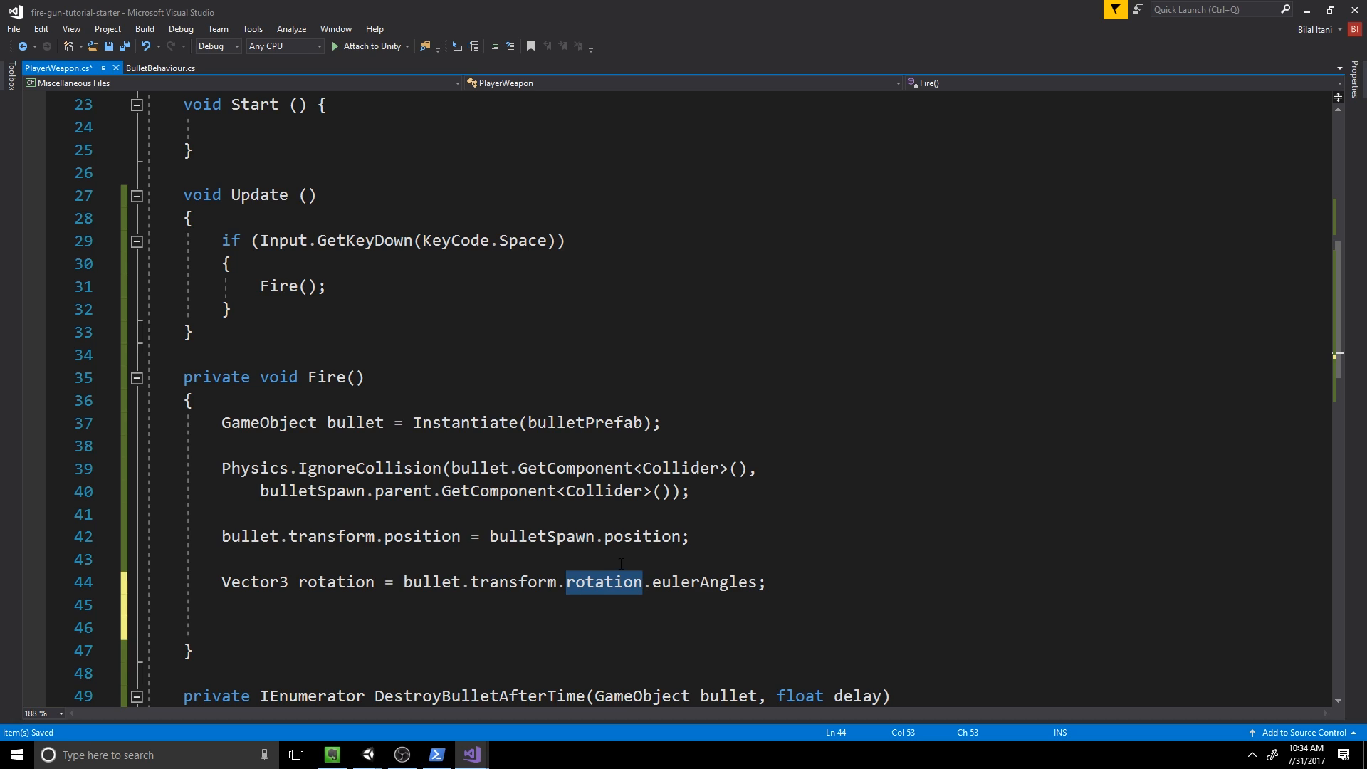
{"action": "double_click", "coordinate": [705, 581]}
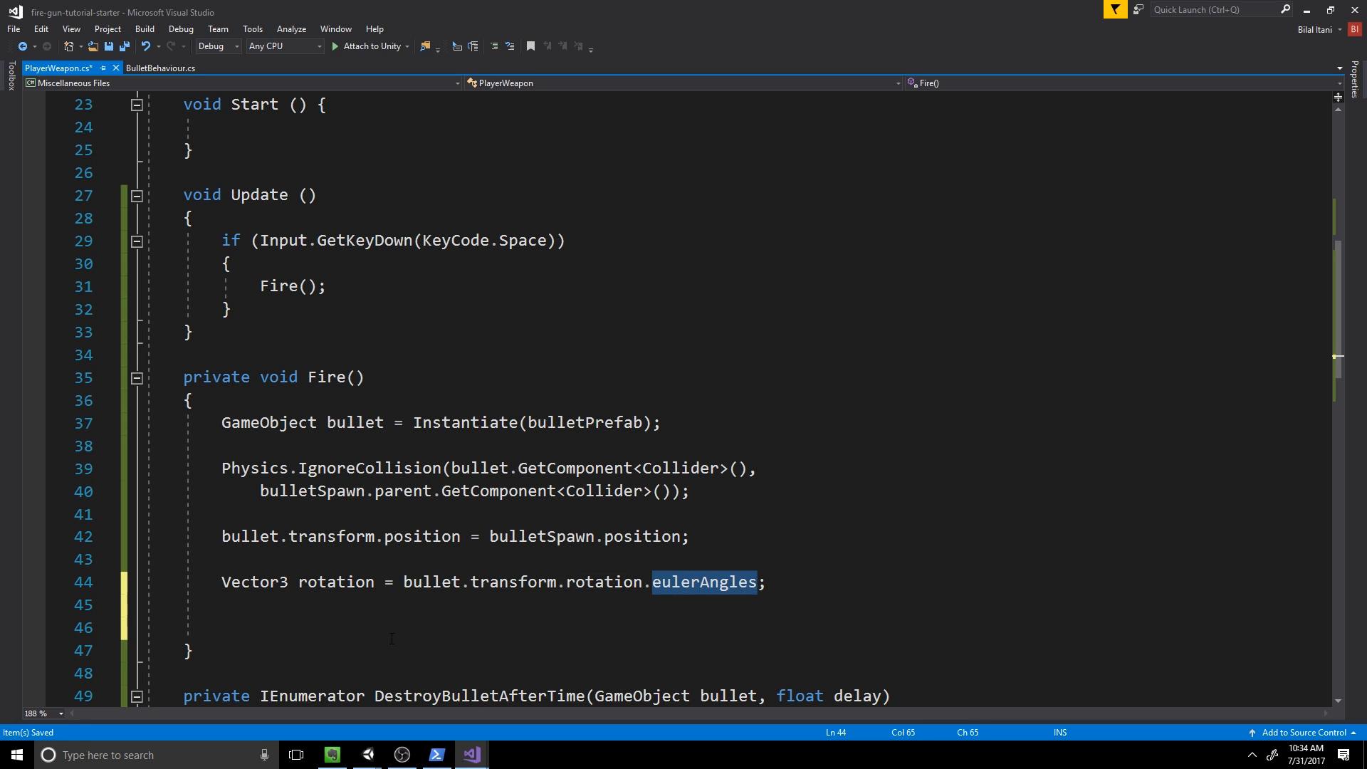
{"action": "left_click", "coordinate": [393, 628]}
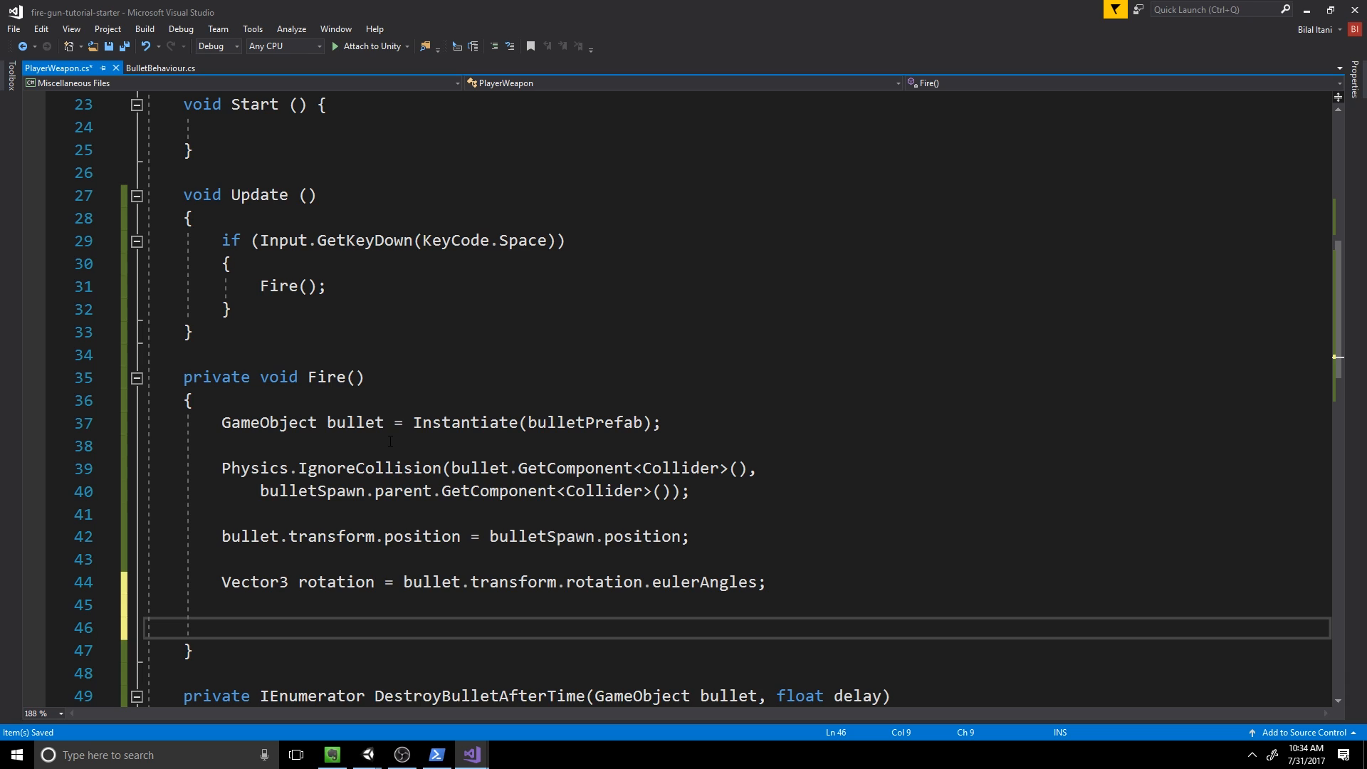
Step: Assign bullet.transform.rotation = Quaternion.Euler(rotation.x, transform.eulerAngles.y, rotation.z)
{"action": "type", "text": "bullet.transform.rotation = Qua"}
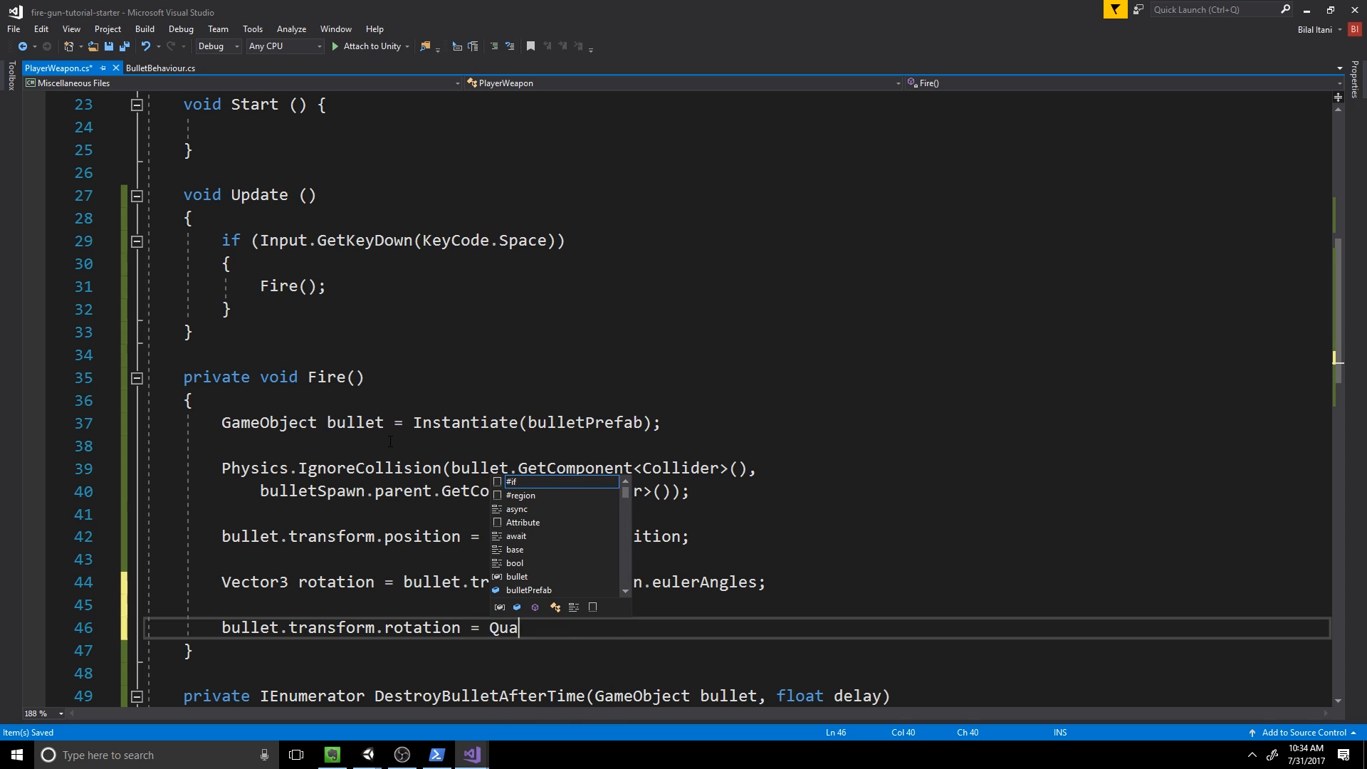
{"action": "type", "text": "ternion.Eu"}
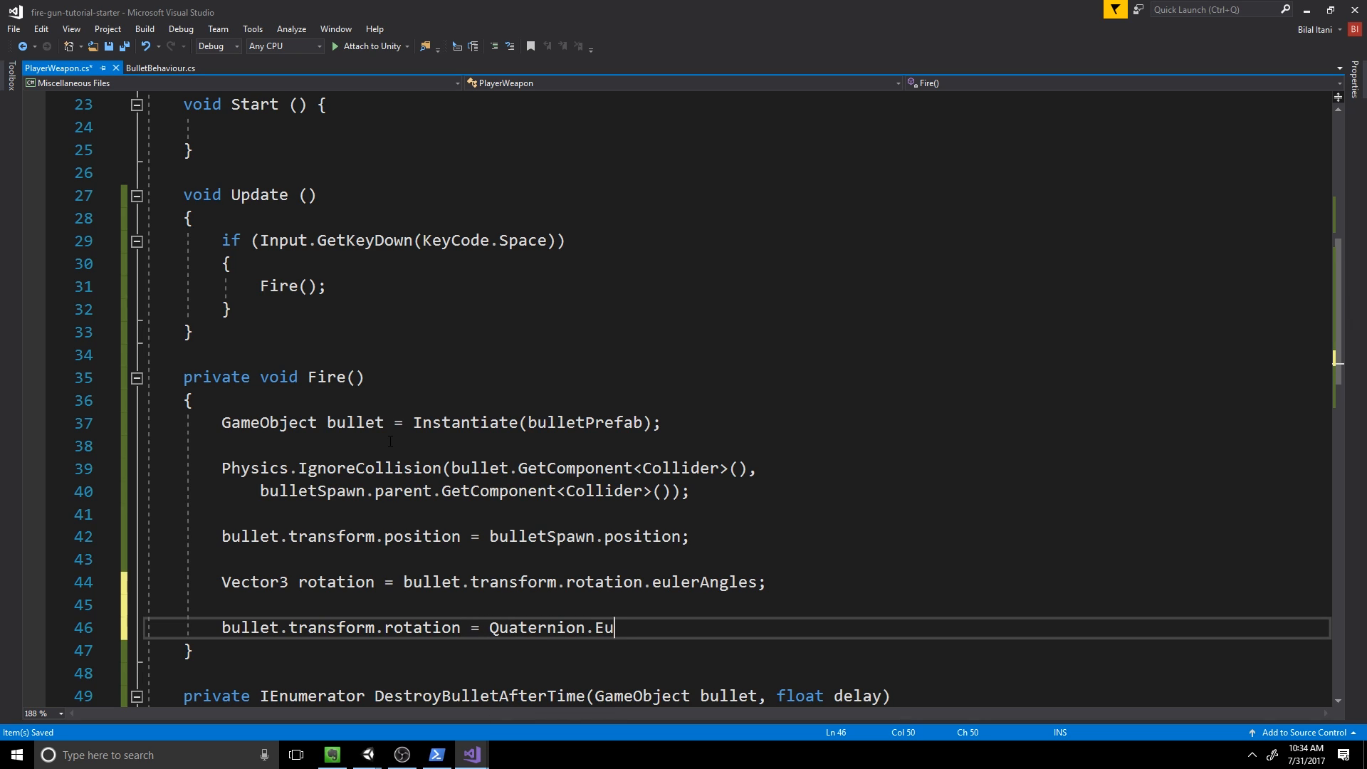
{"action": "type", "text": "ler"}
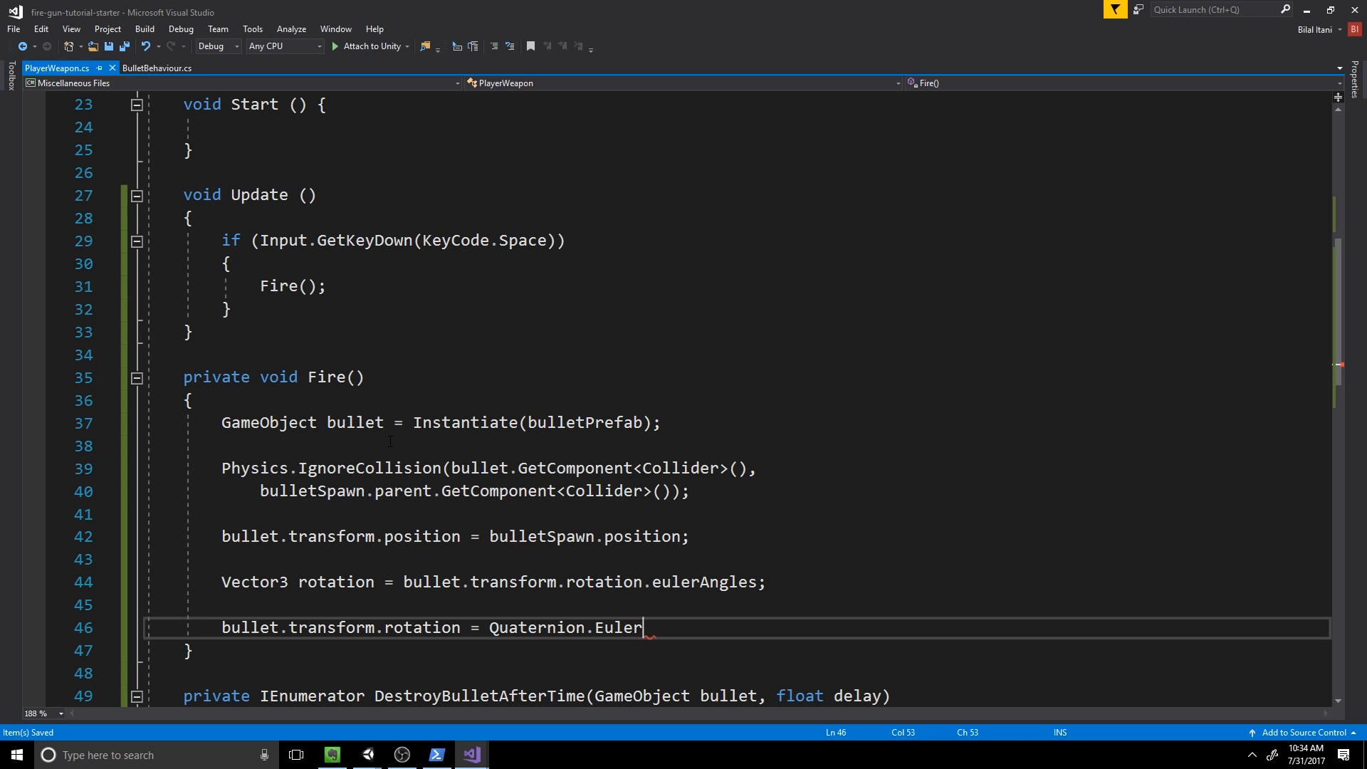
{"action": "type", "text": "(rotation."}
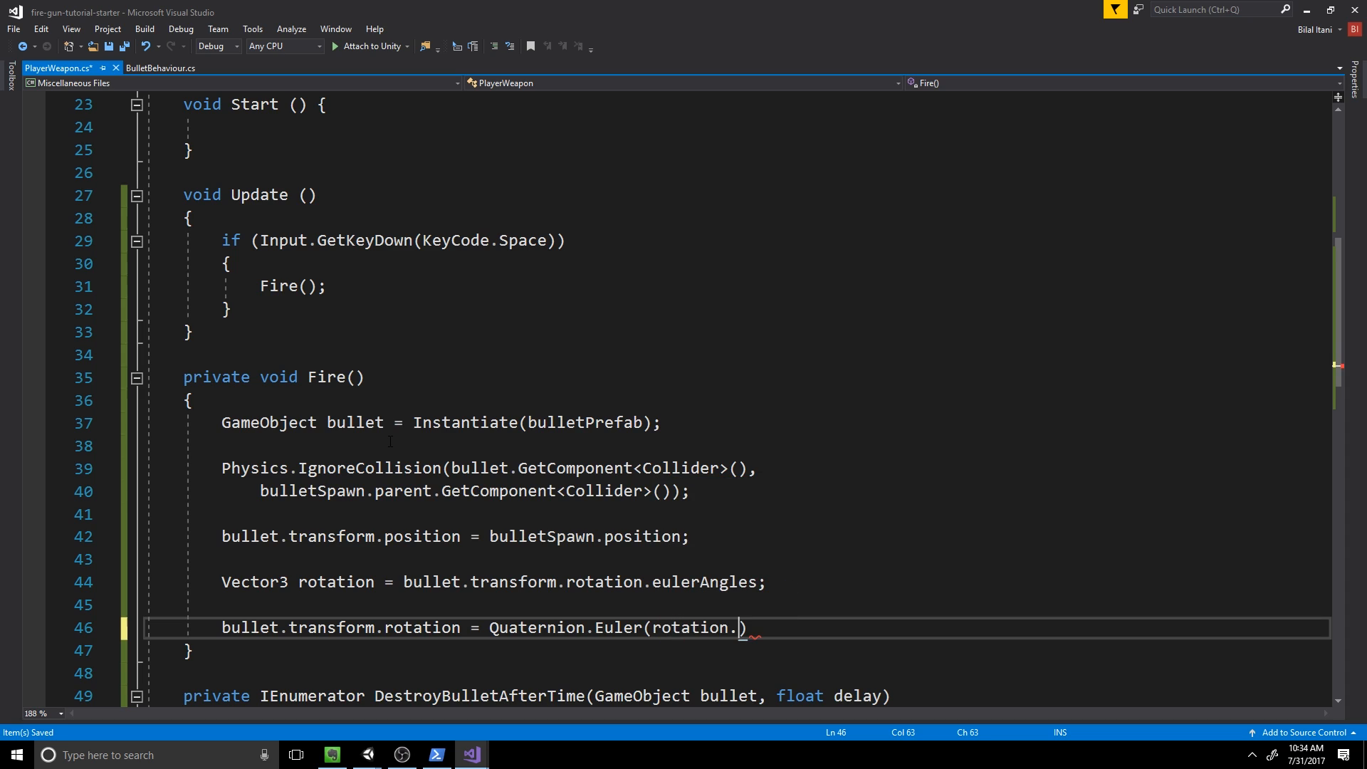
{"action": "type", "text": "x"}
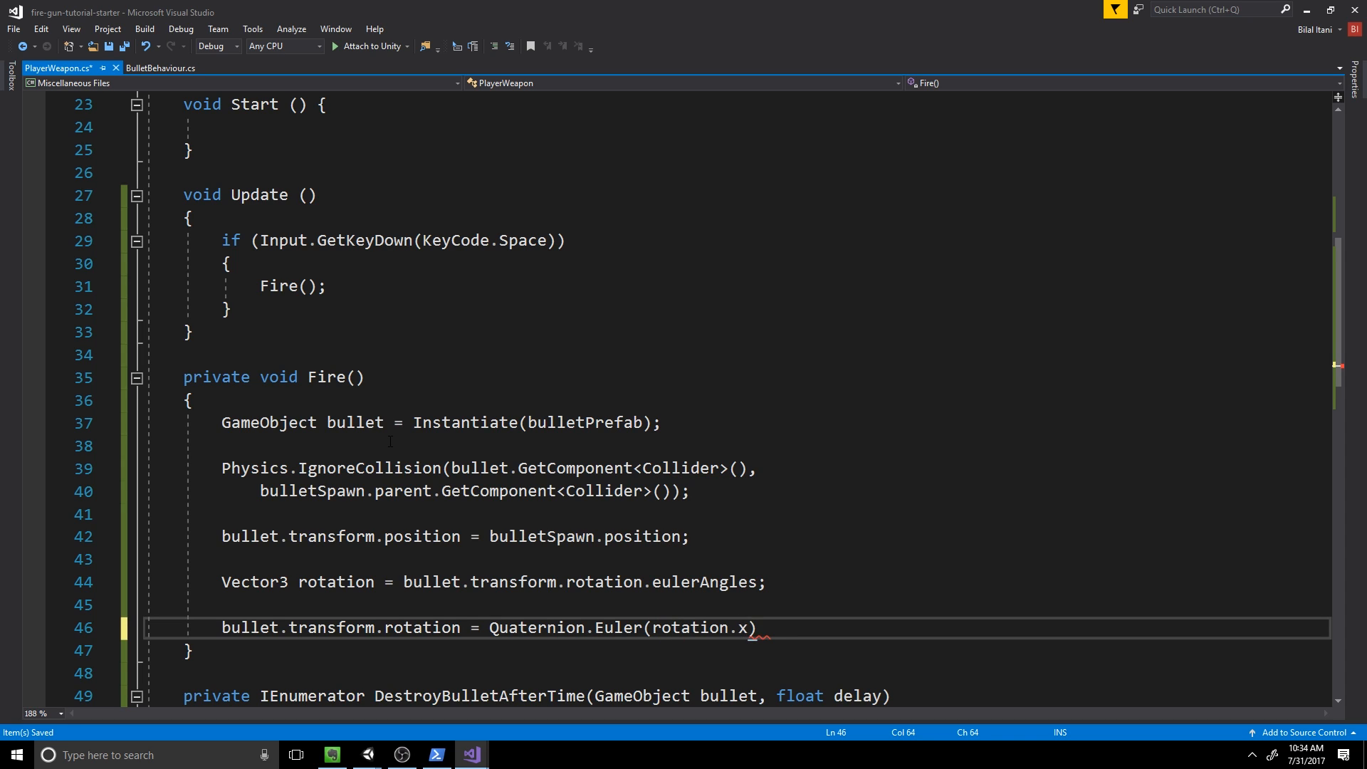
{"action": "type", "text": ", transform.eu"}
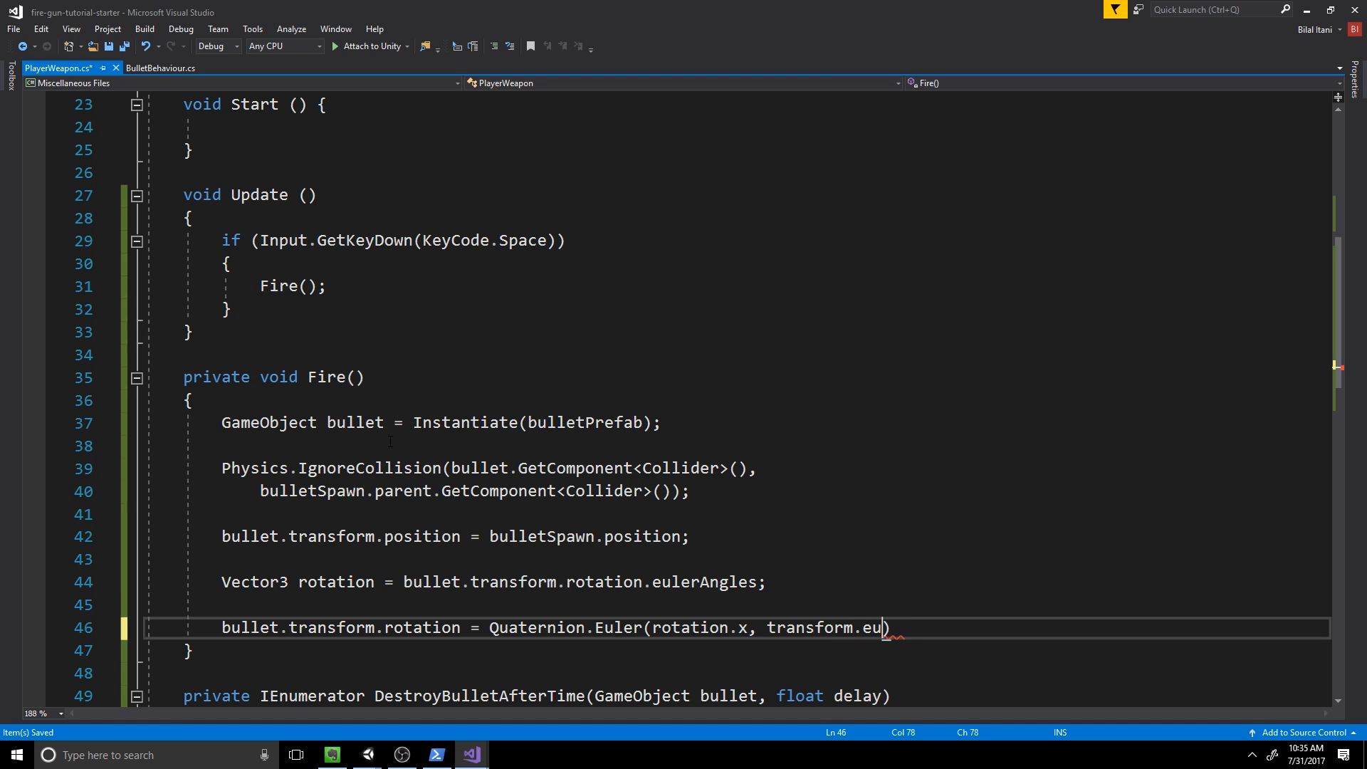
{"action": "type", "text": "lerR"}
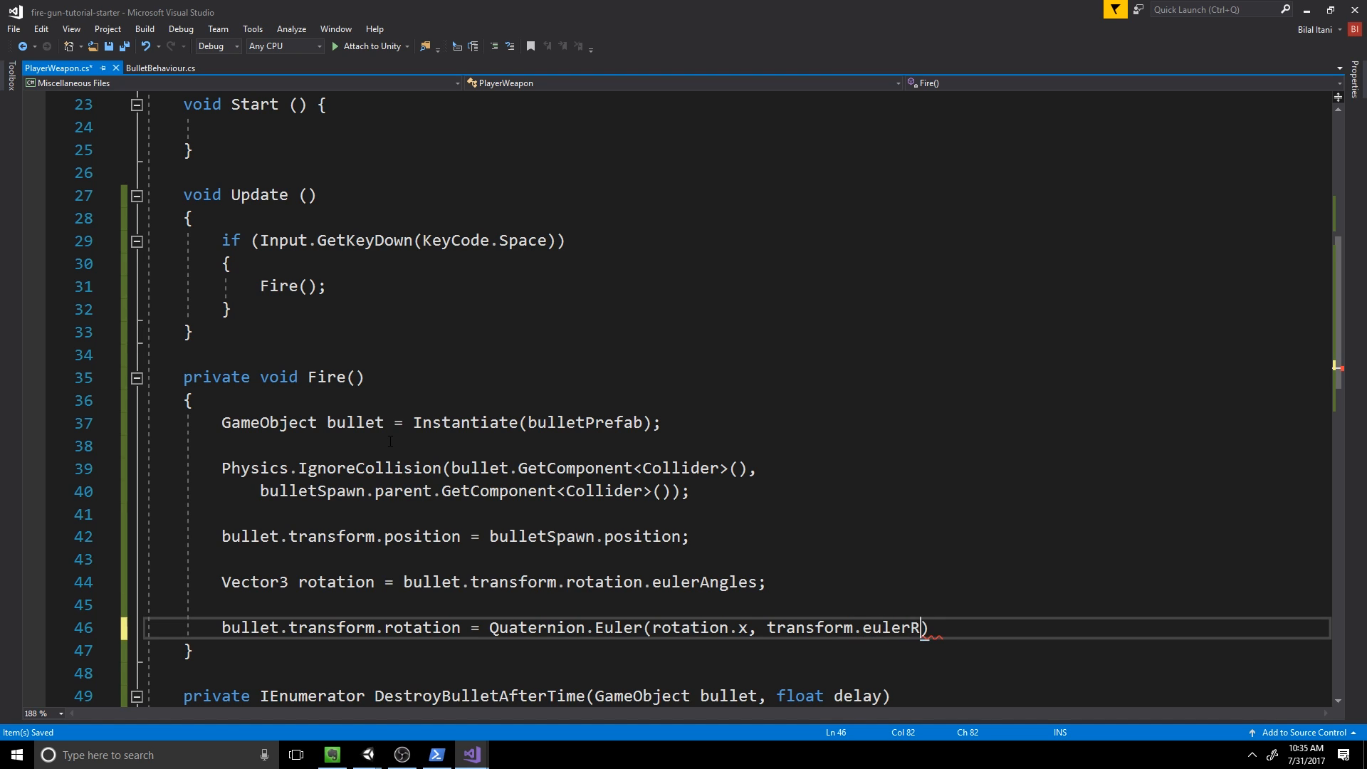
{"action": "type", "text": "ngles.y)"}
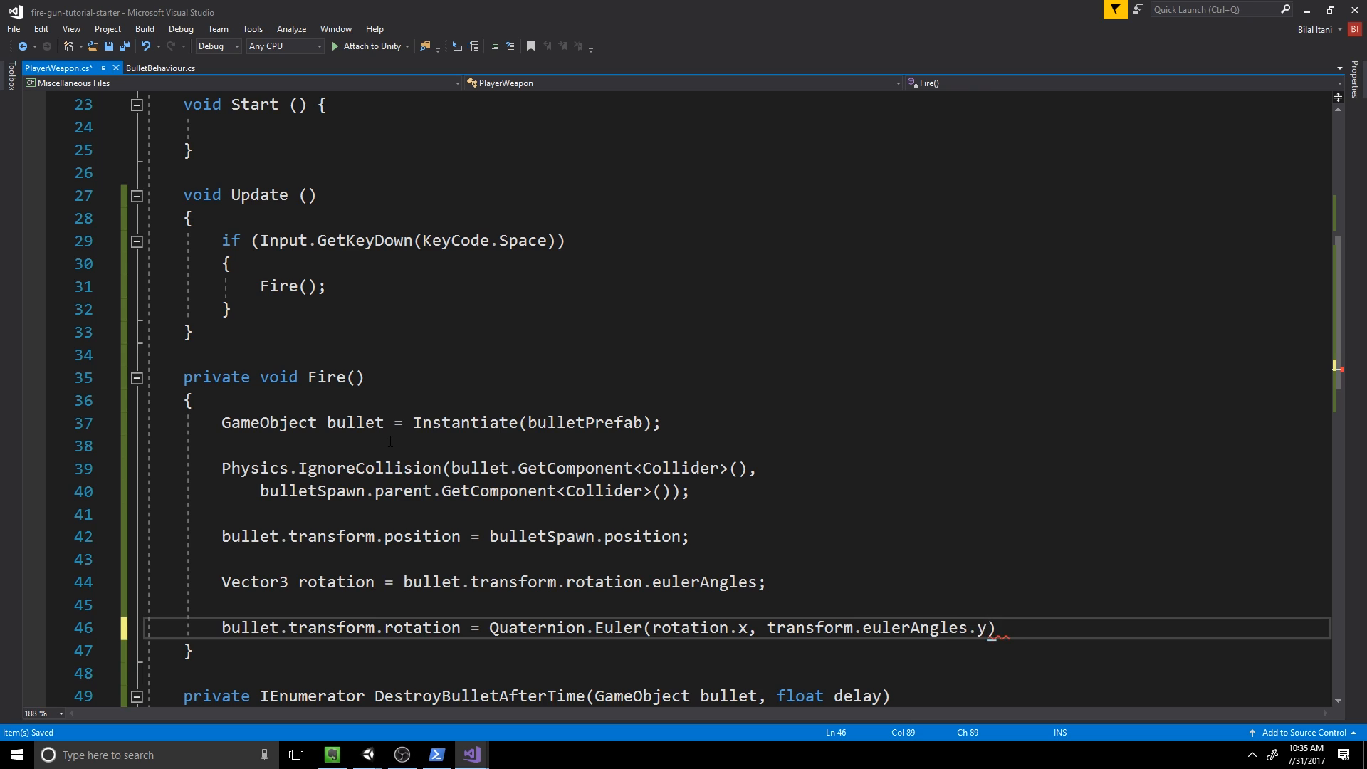
{"action": "type", "text": ", rotation."}
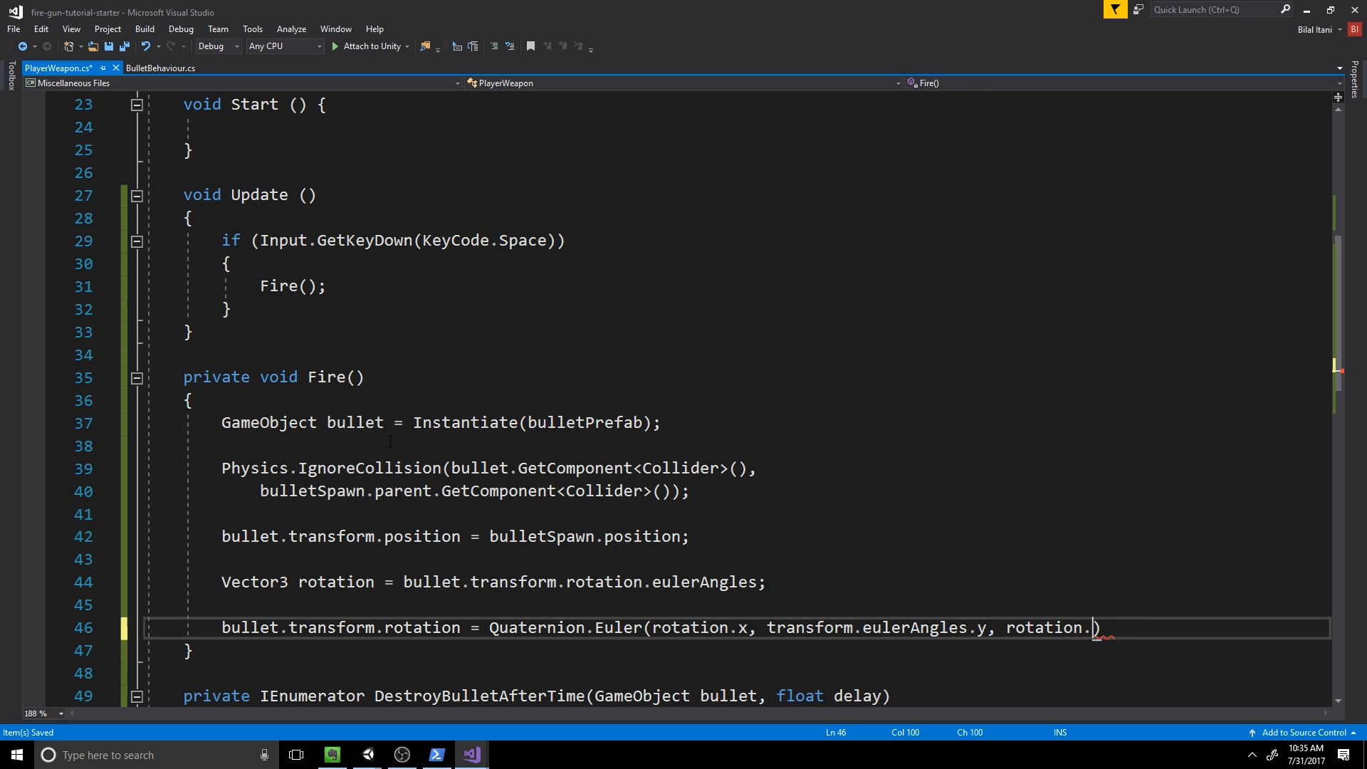
{"action": "type", "text": "z);"}
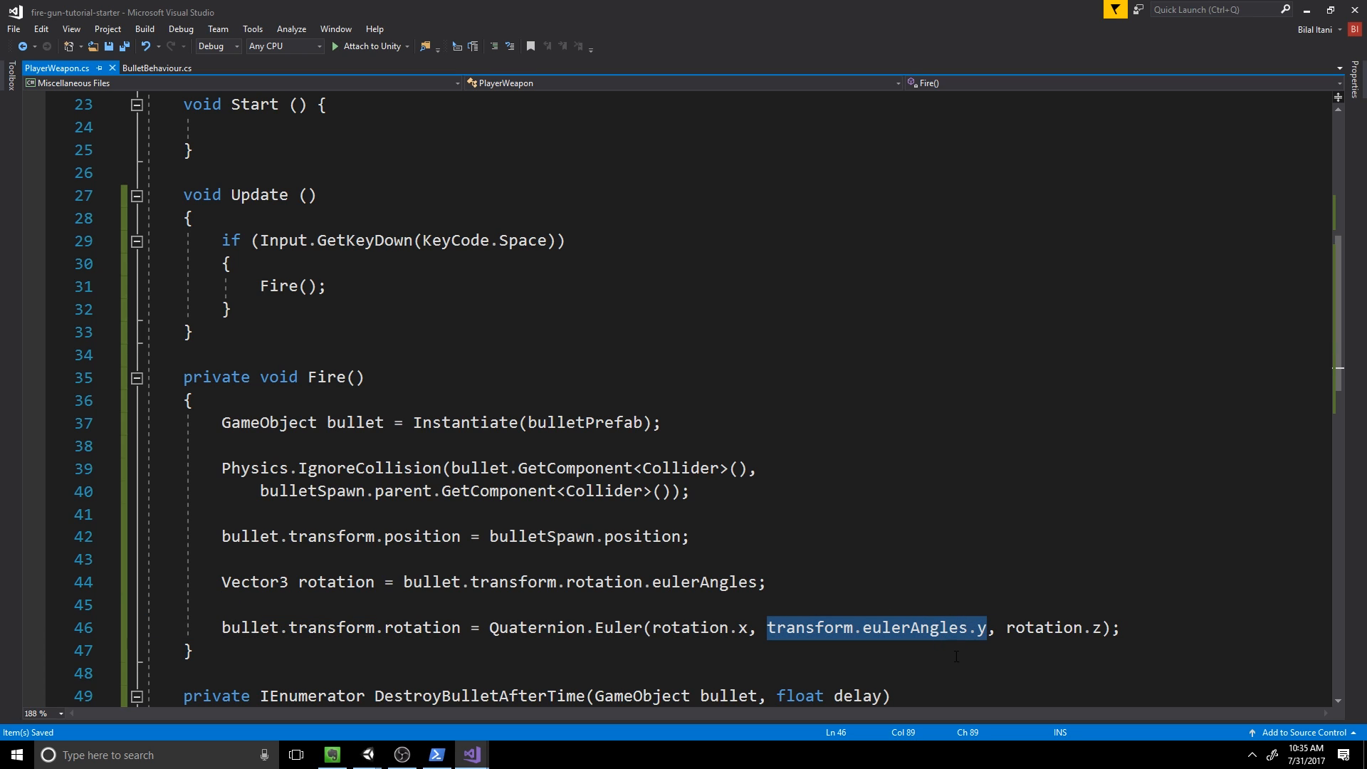
{"action": "mouse_move", "coordinate": [971, 638]}
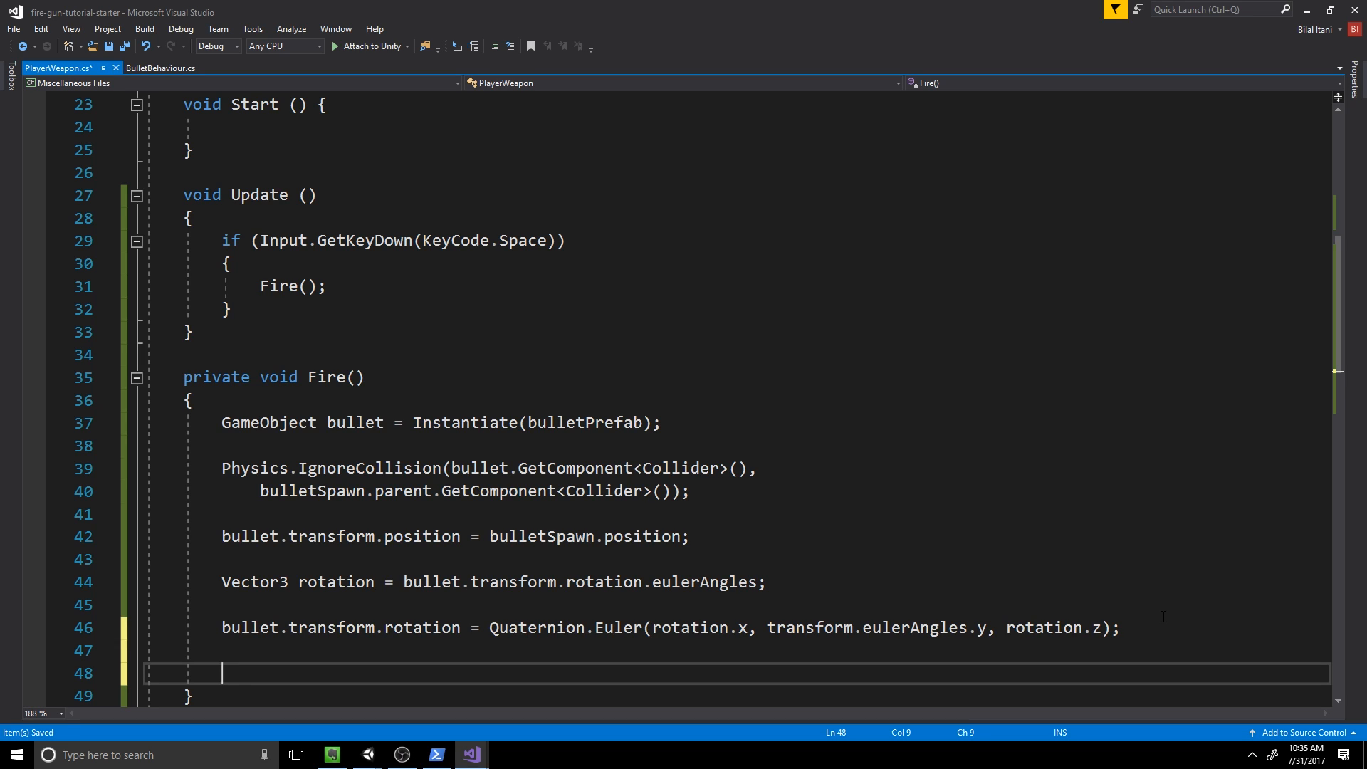
Step: Add bullet.GetComponent<RigidBody>().AddForce(bulletSpawn.forward * bulletSpeed, ForceMode.Impulse)
{"action": "type", "text": "bullet.G"}
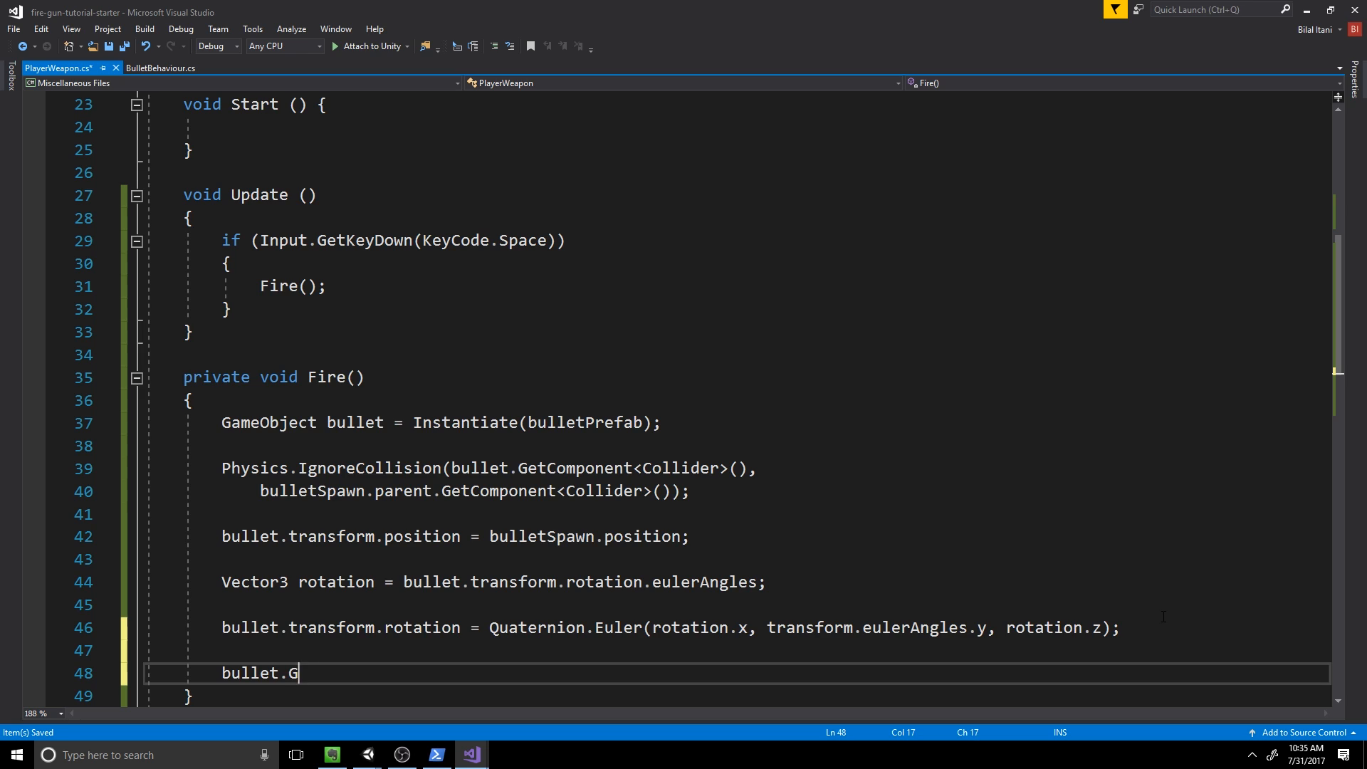
{"action": "type", "text": "etComponent<"}
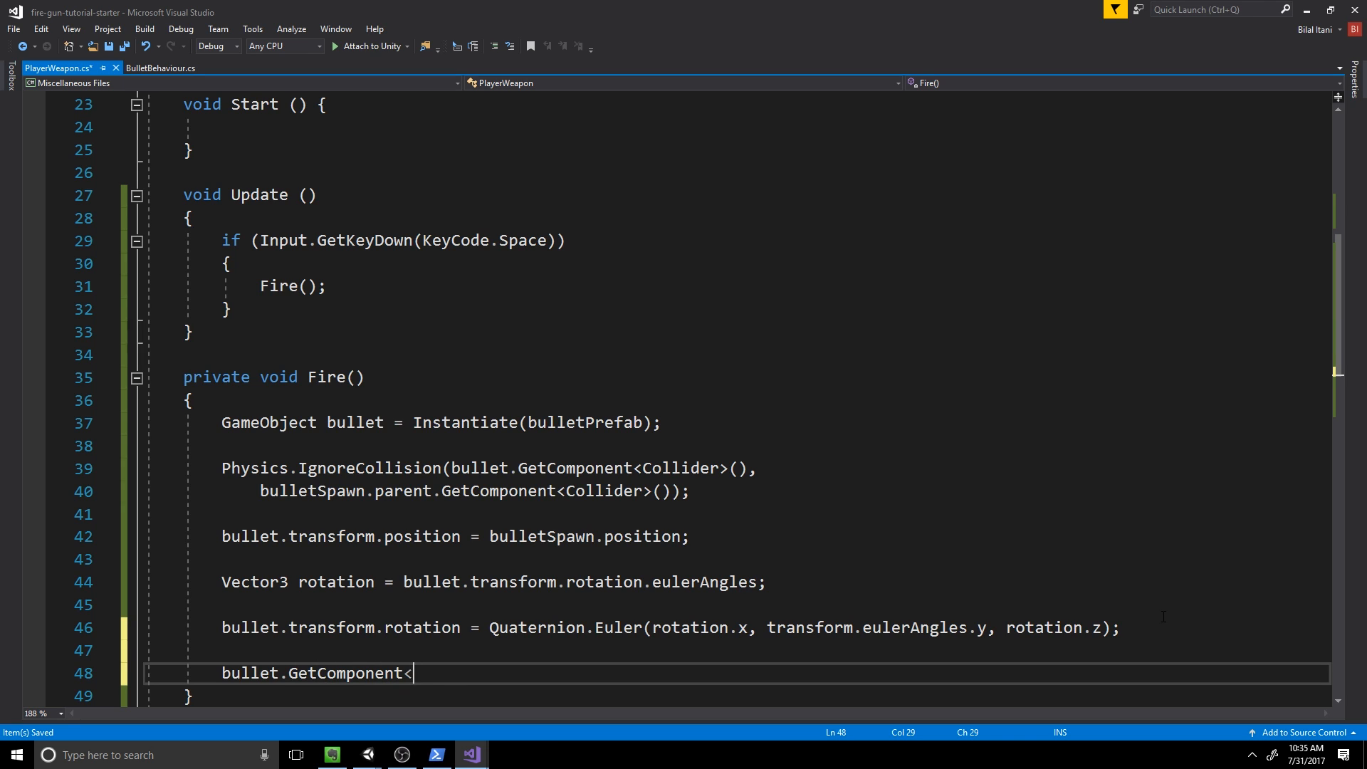
{"action": "type", "text": "RigidBody>"}
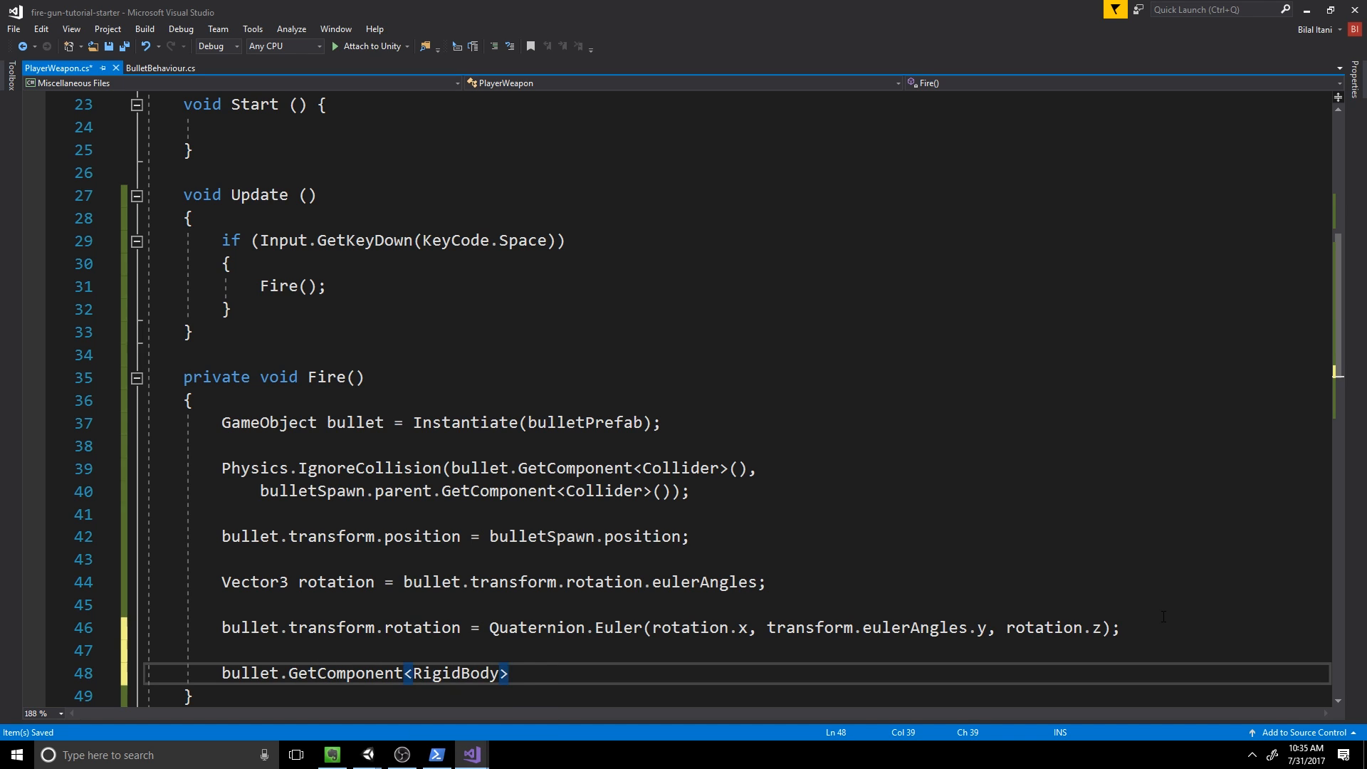
{"action": "type", "text": "().AddForce"}
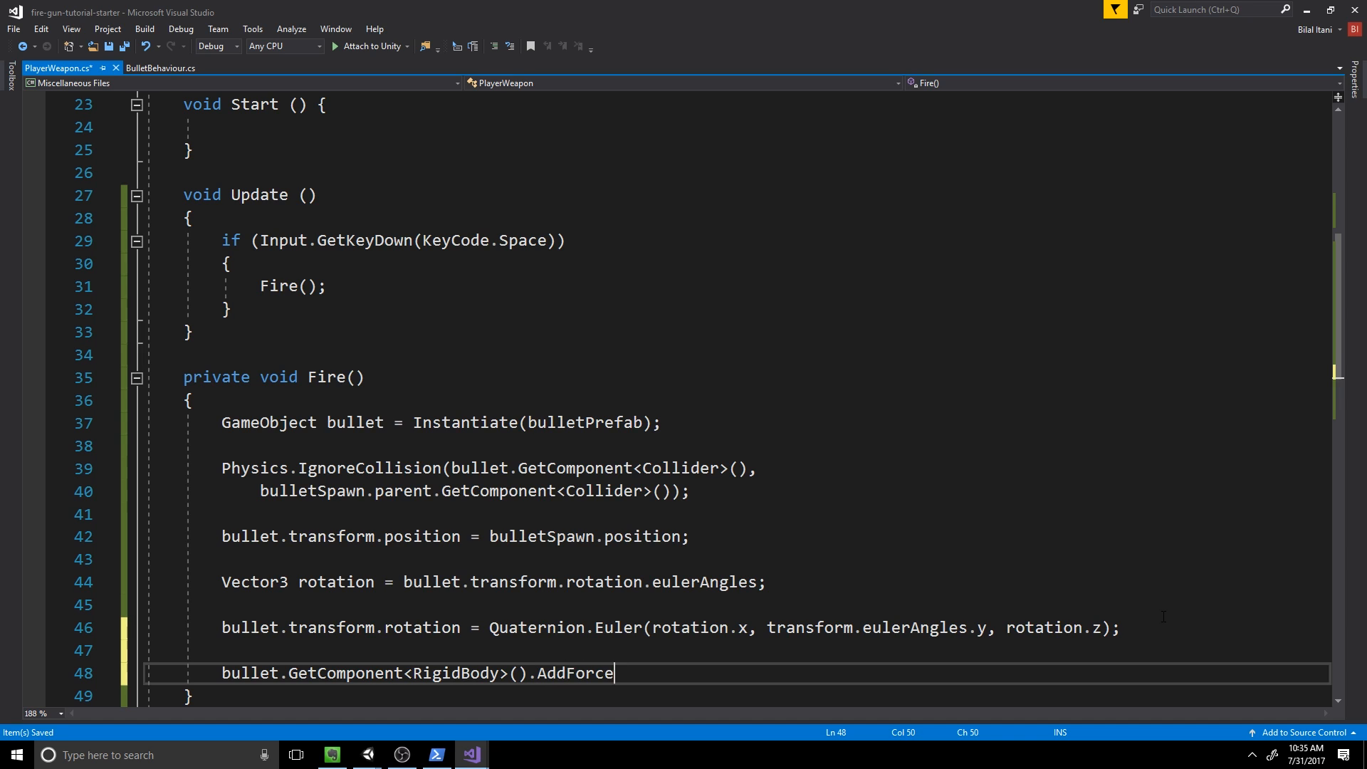
{"action": "type", "text": "(bulletSpawn.forward * bullet"}
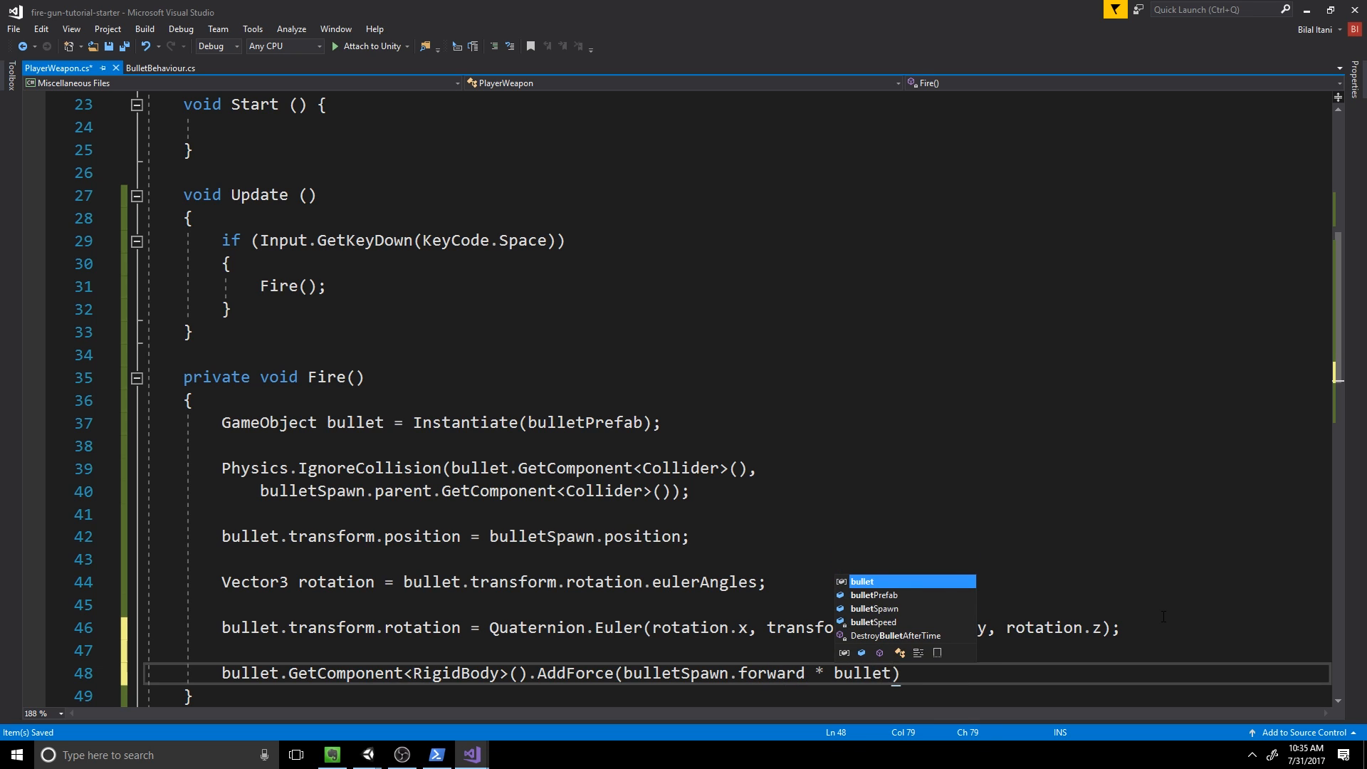
{"action": "type", "text": "Speed"}
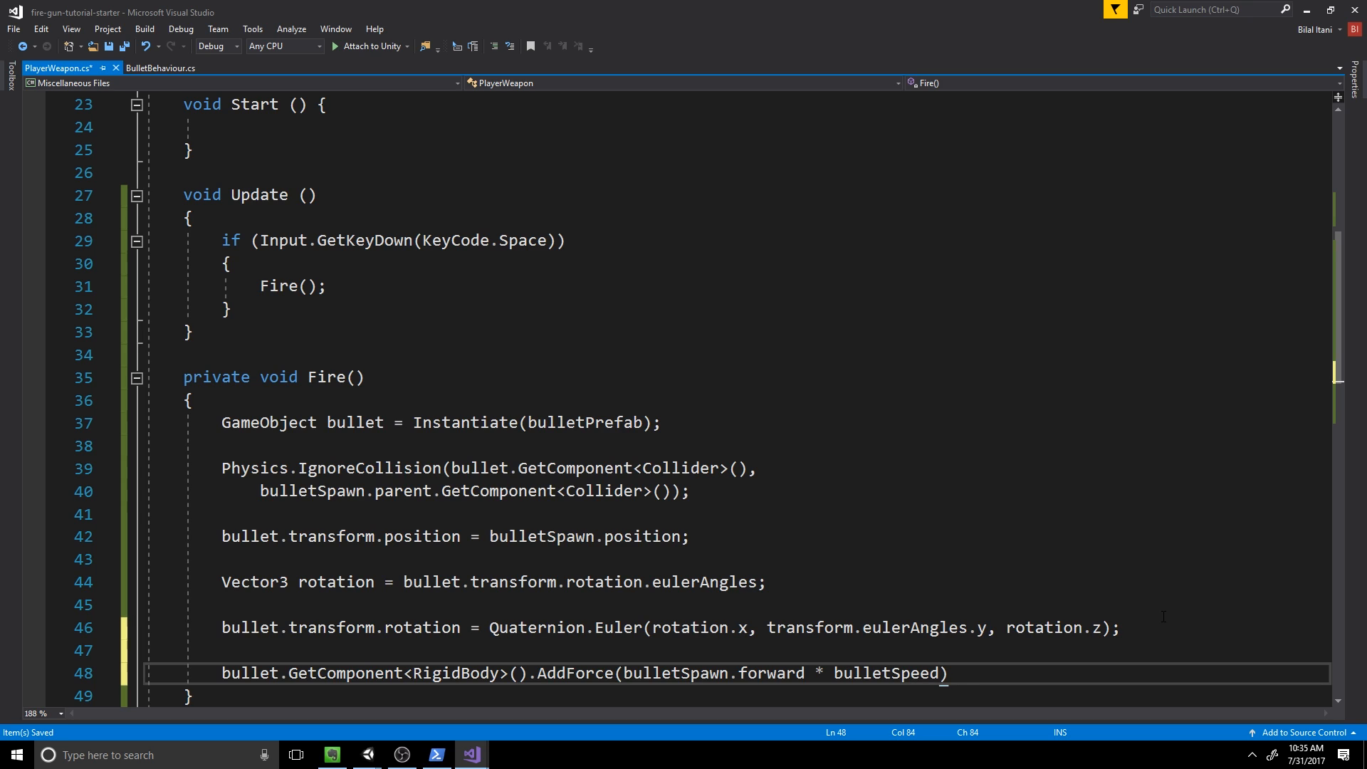
{"action": "type", "text": ", ForceMode."}
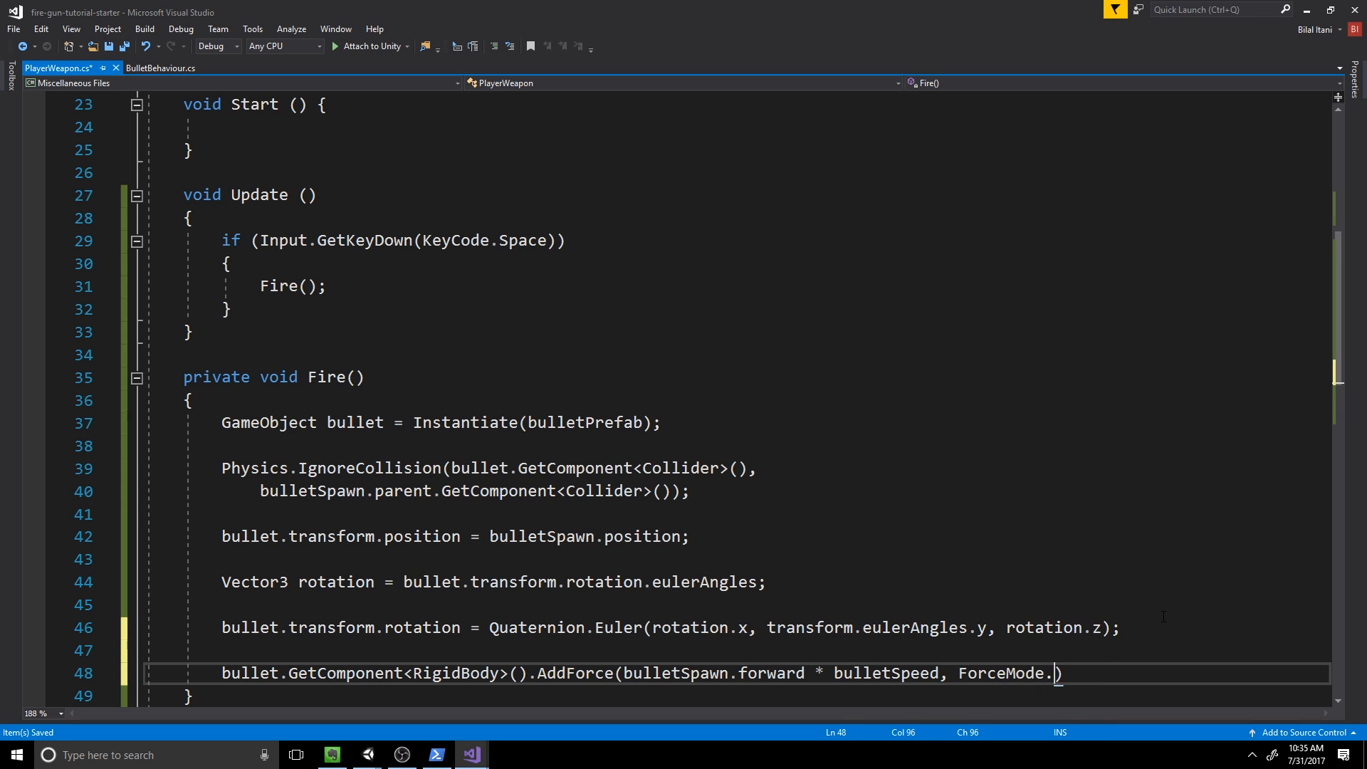
{"action": "type", "text": "Impulse"}
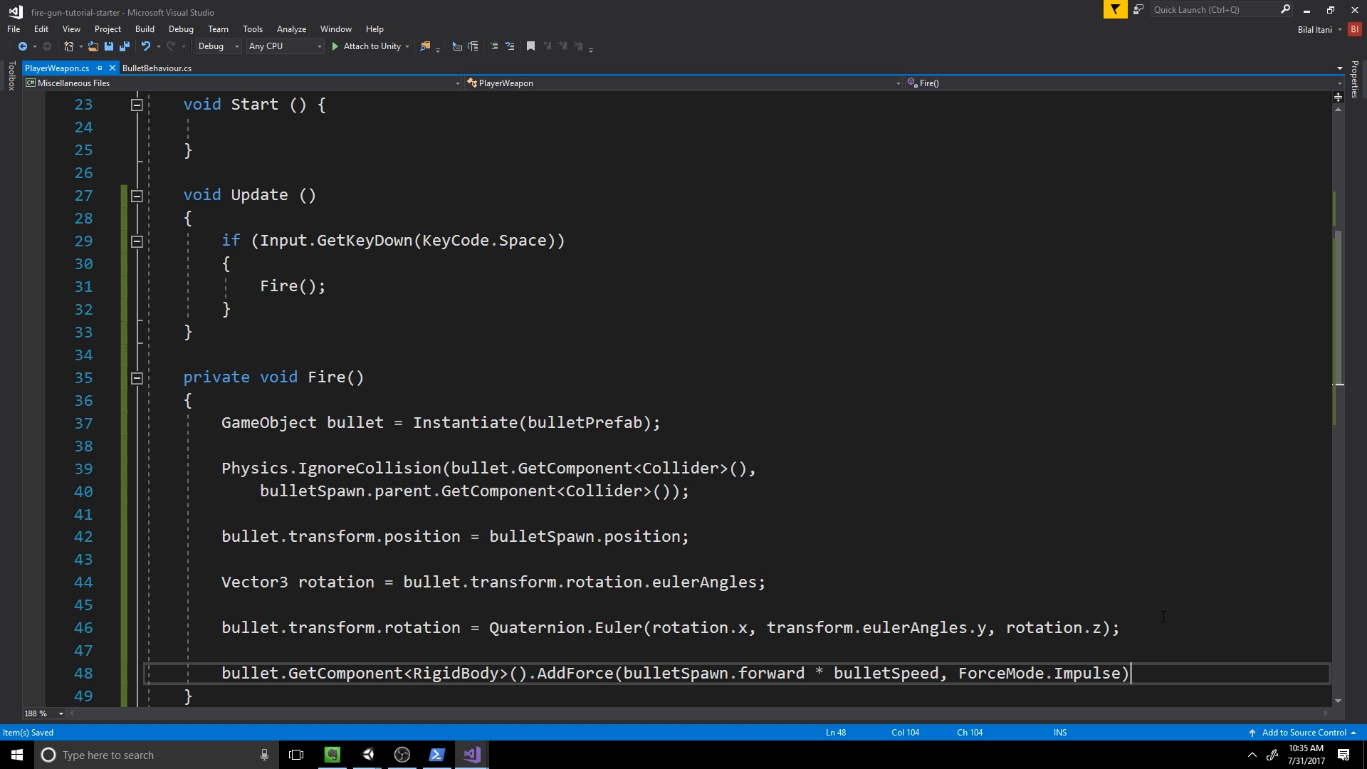
{"action": "type", "text": ";"}
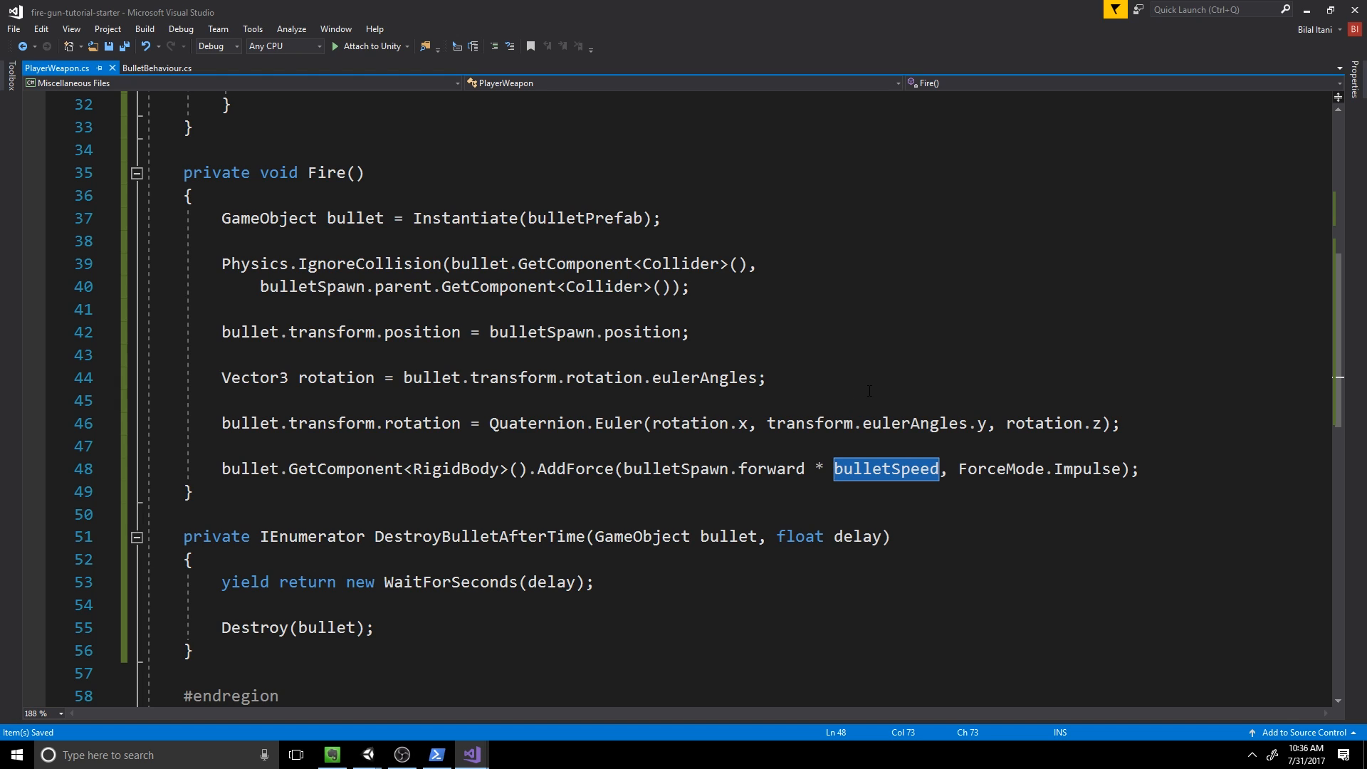
{"action": "double_click", "coordinate": [1038, 469]}
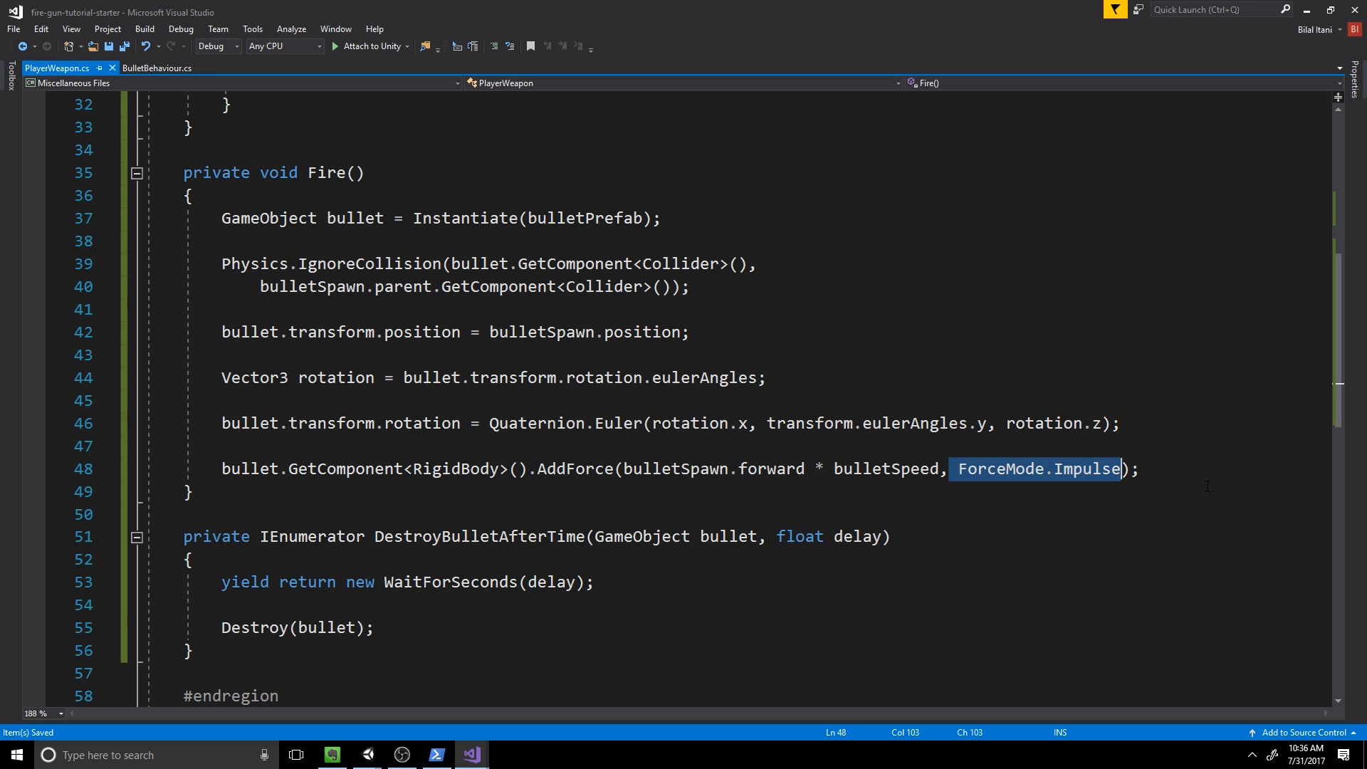
{"action": "left_click", "coordinate": [189, 491]}
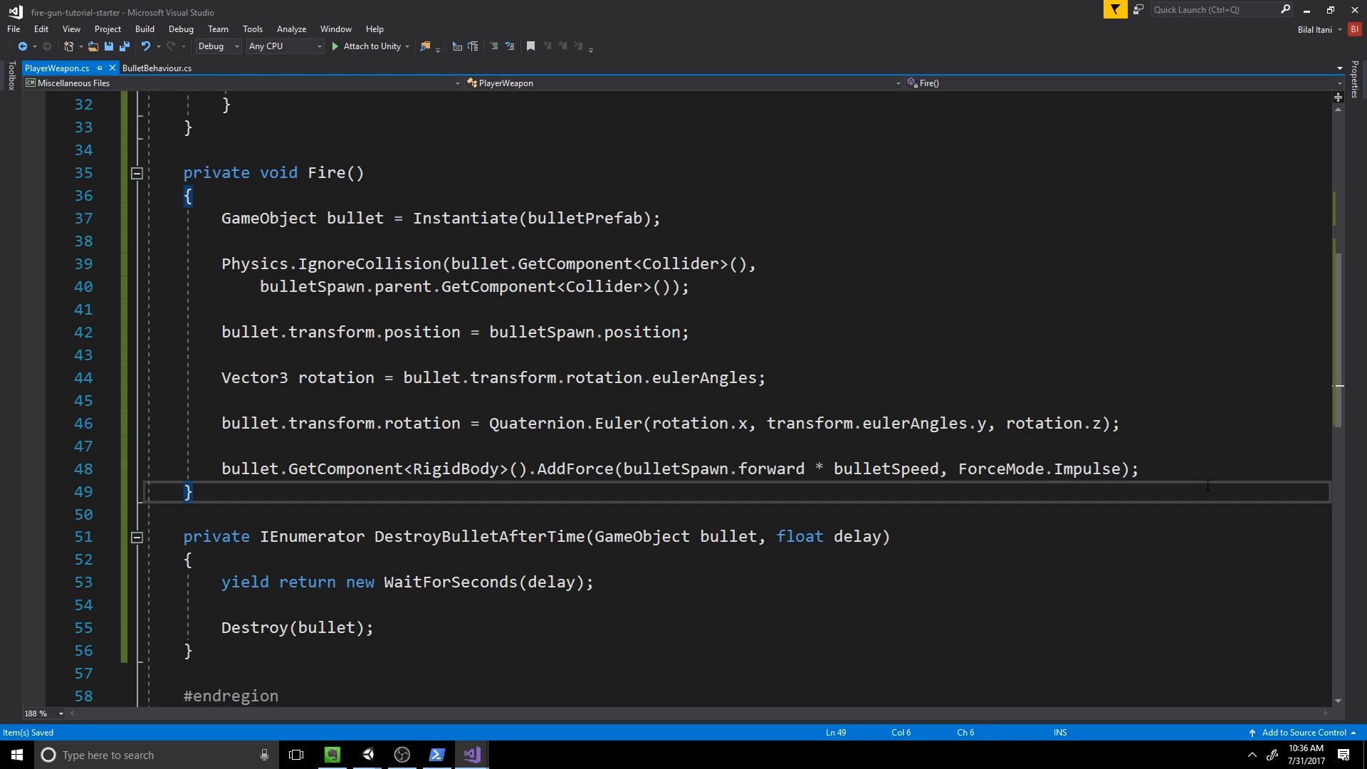
Step: End Fire() with StartCoroutine(DestroyBulletAfterTime(bullet, lifeTime)) and save the script
{"action": "type", "text": "St"}
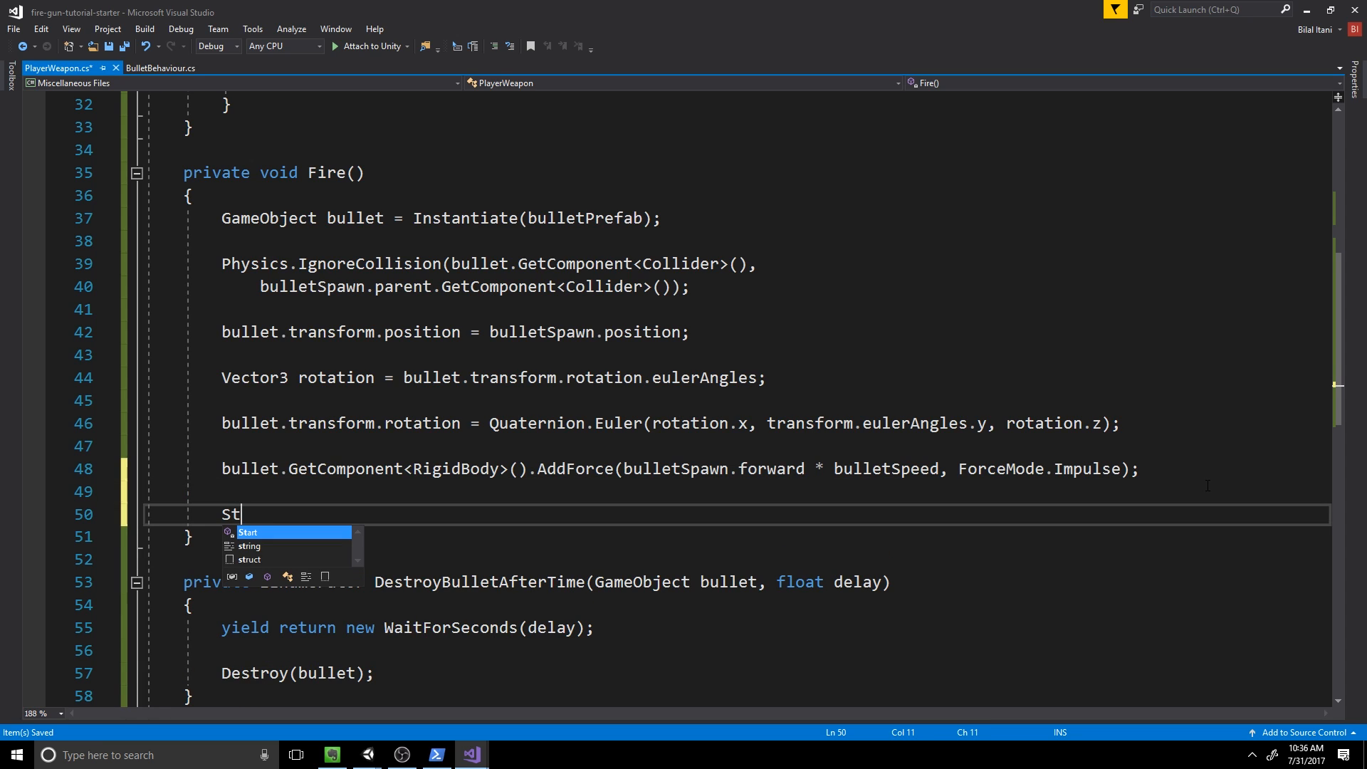
{"action": "type", "text": "art"}
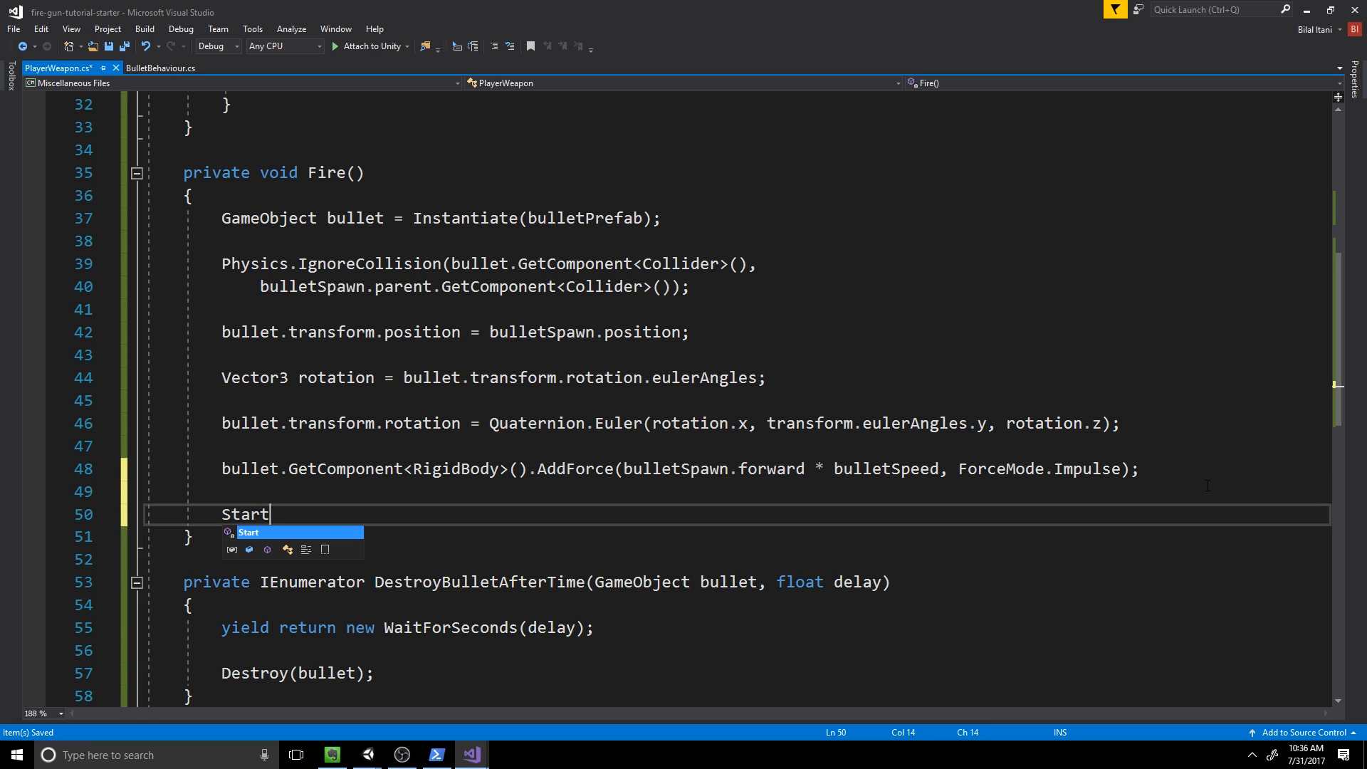
{"action": "type", "text": "C"}
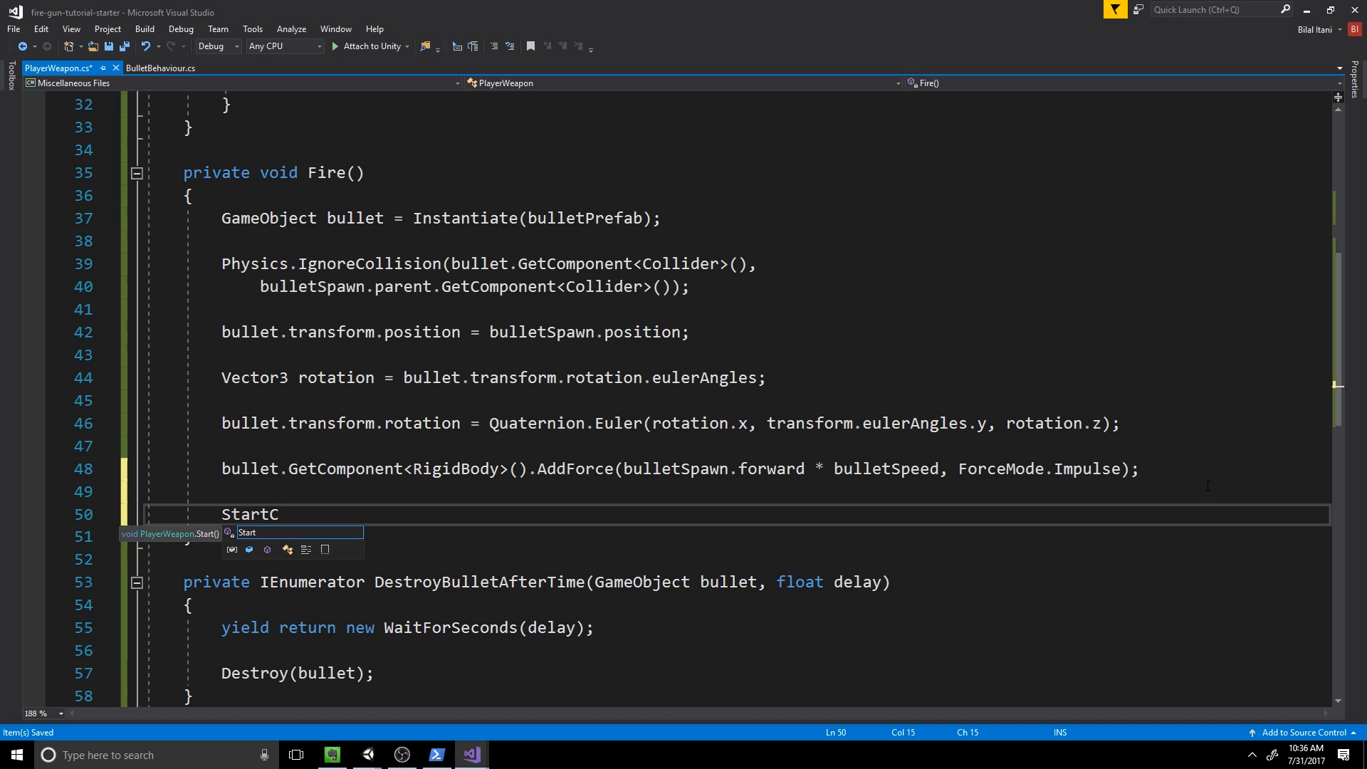
{"action": "type", "text": "oroutine"}
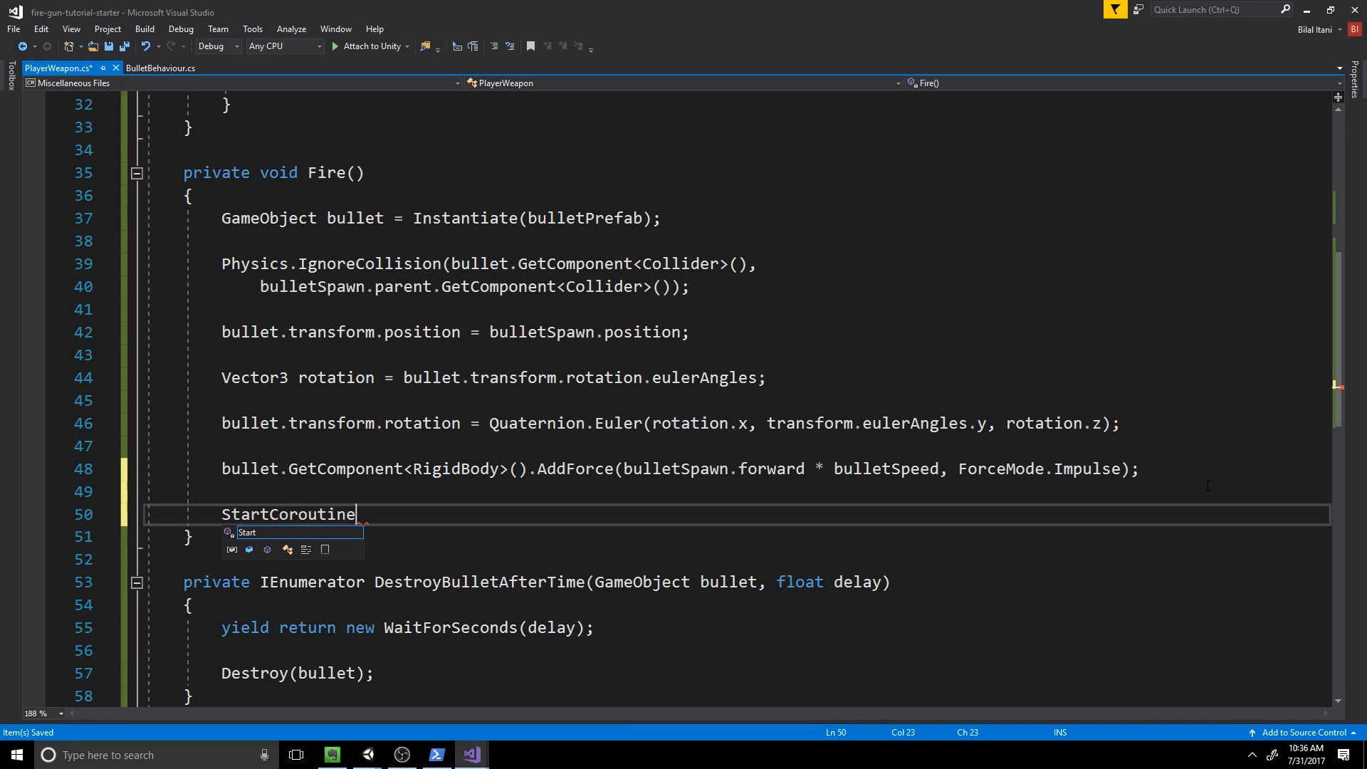
{"action": "type", "text": "(Desto"}
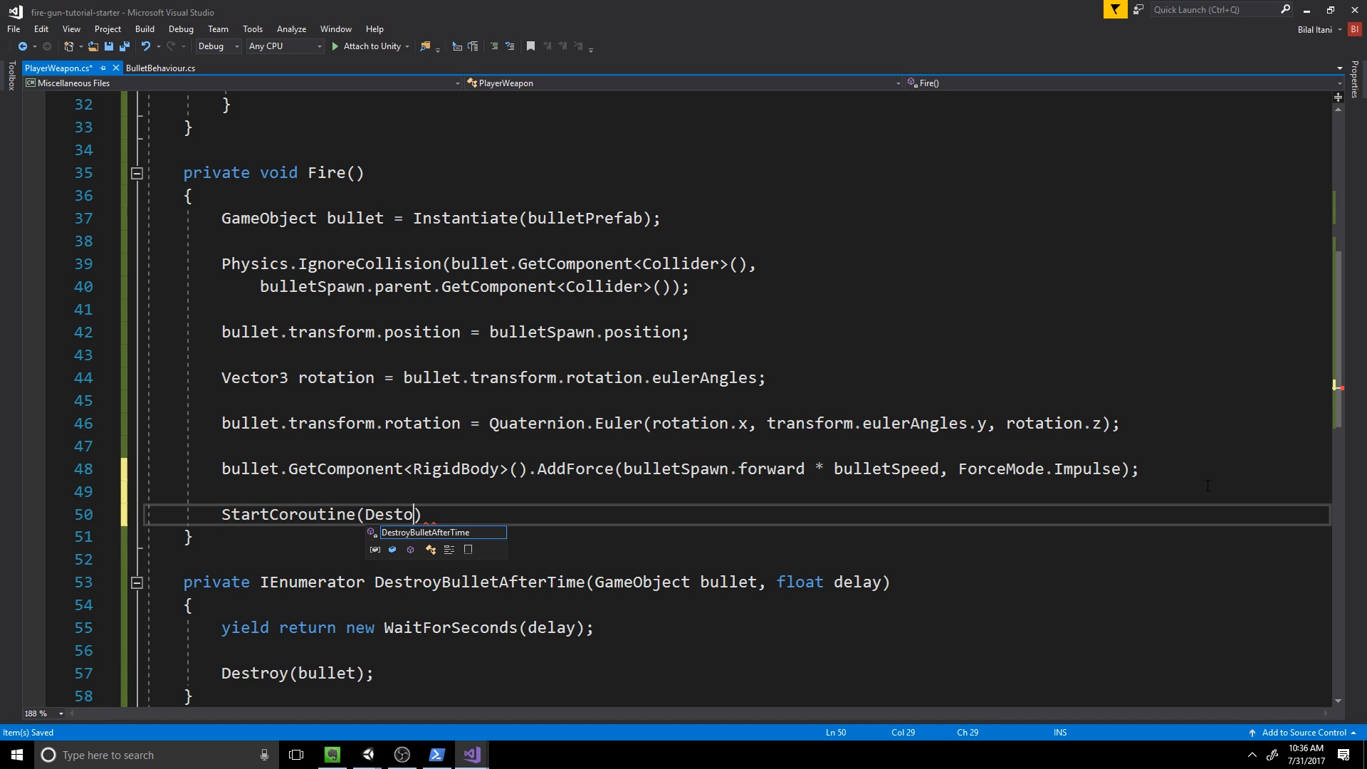
{"action": "key", "text": "Tab"}
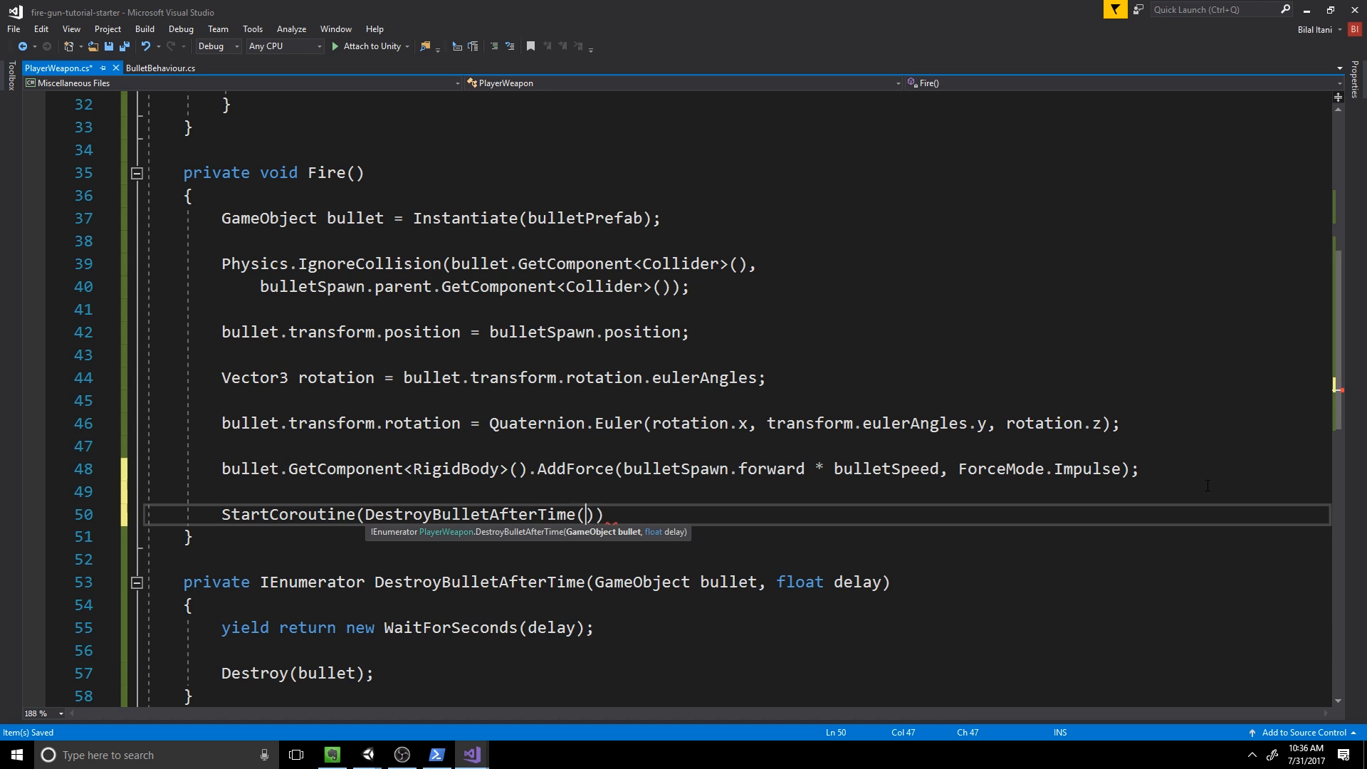
{"action": "type", "text": "bullet, lifeTime"}
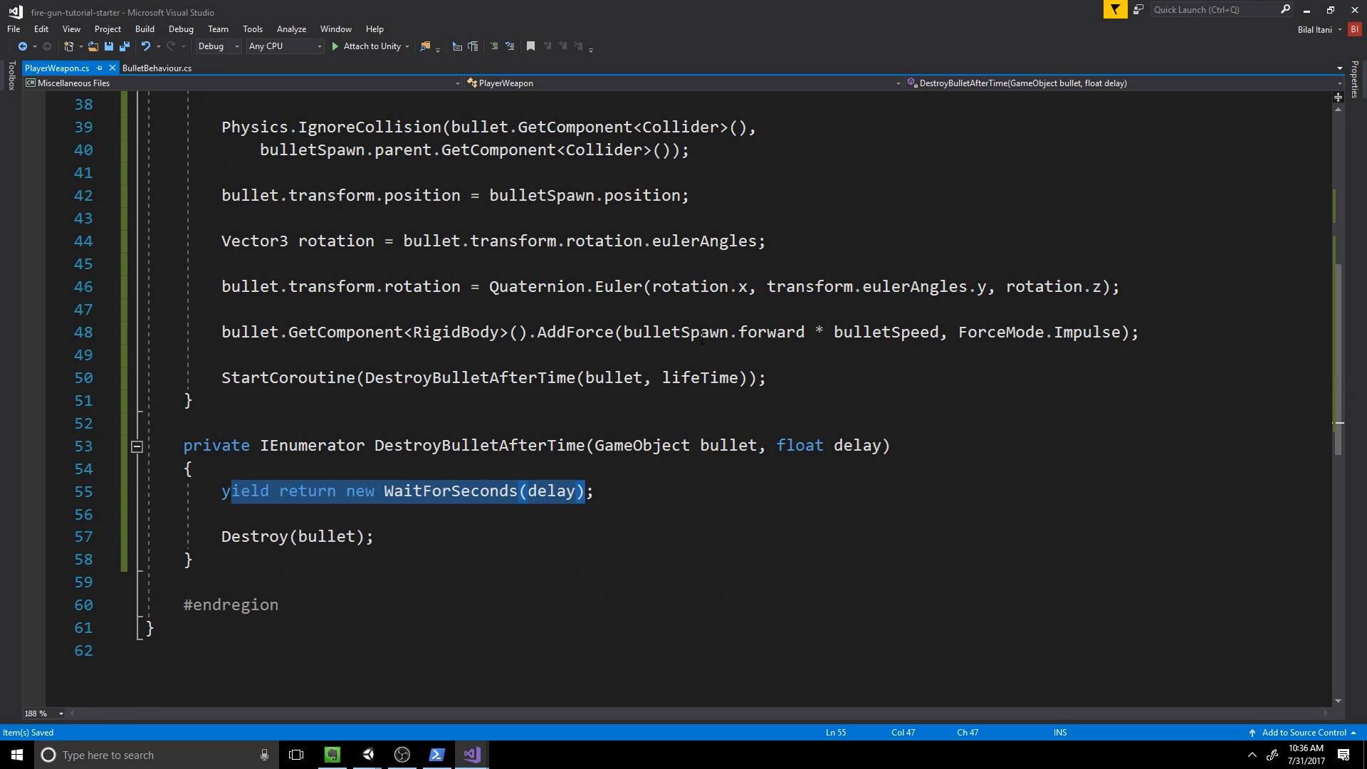
{"action": "double_click", "coordinate": [698, 378]}
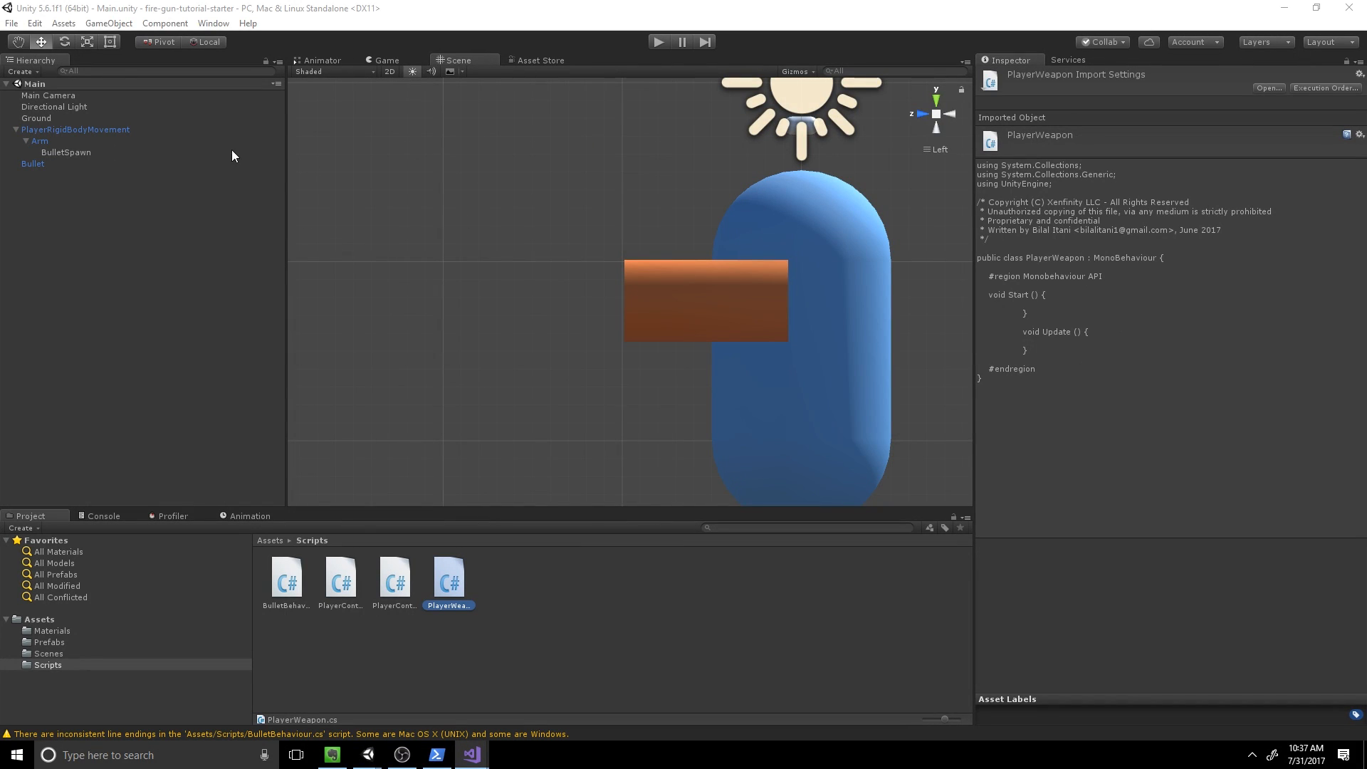
{"action": "mouse_move", "coordinate": [104, 131]}
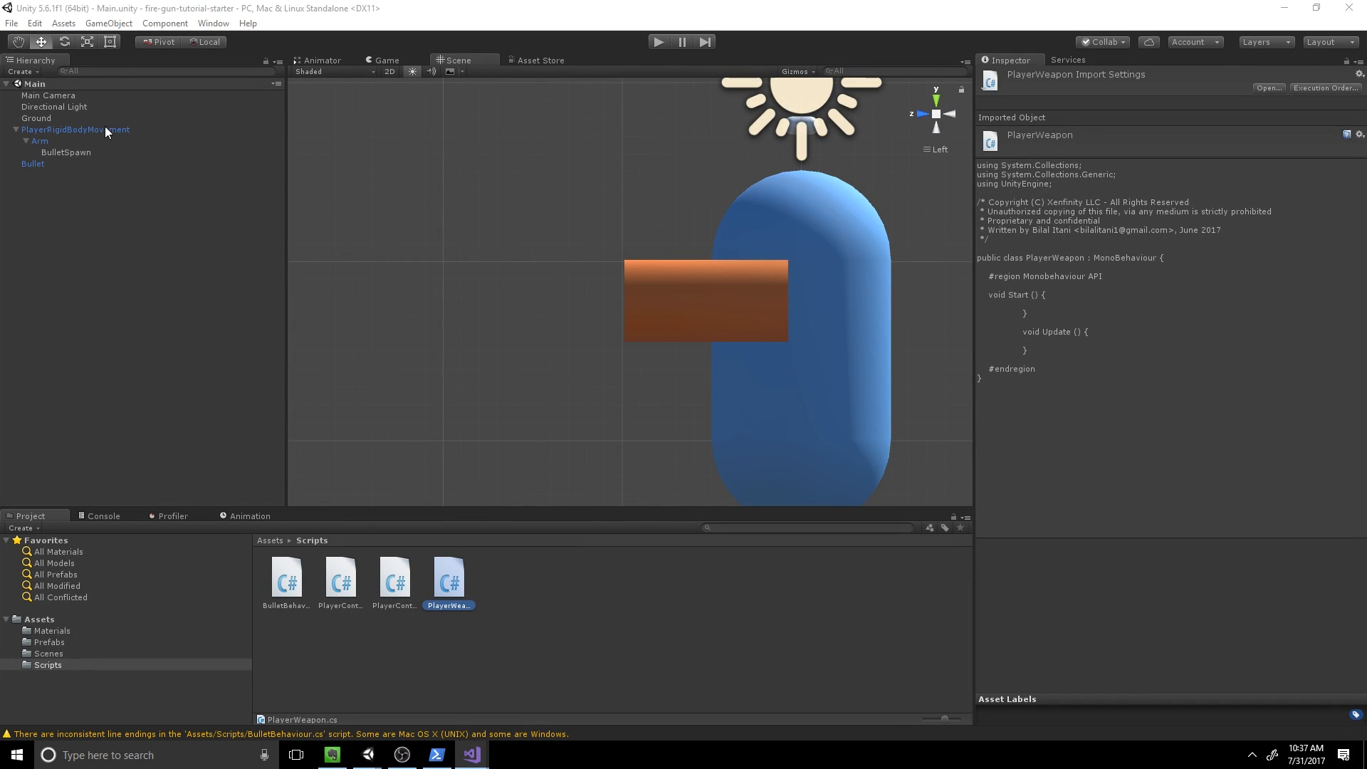
Step: Attach the PlayerWeapon script to the PlayerRigidBodyMovement capsule
{"action": "left_click", "coordinate": [75, 130]}
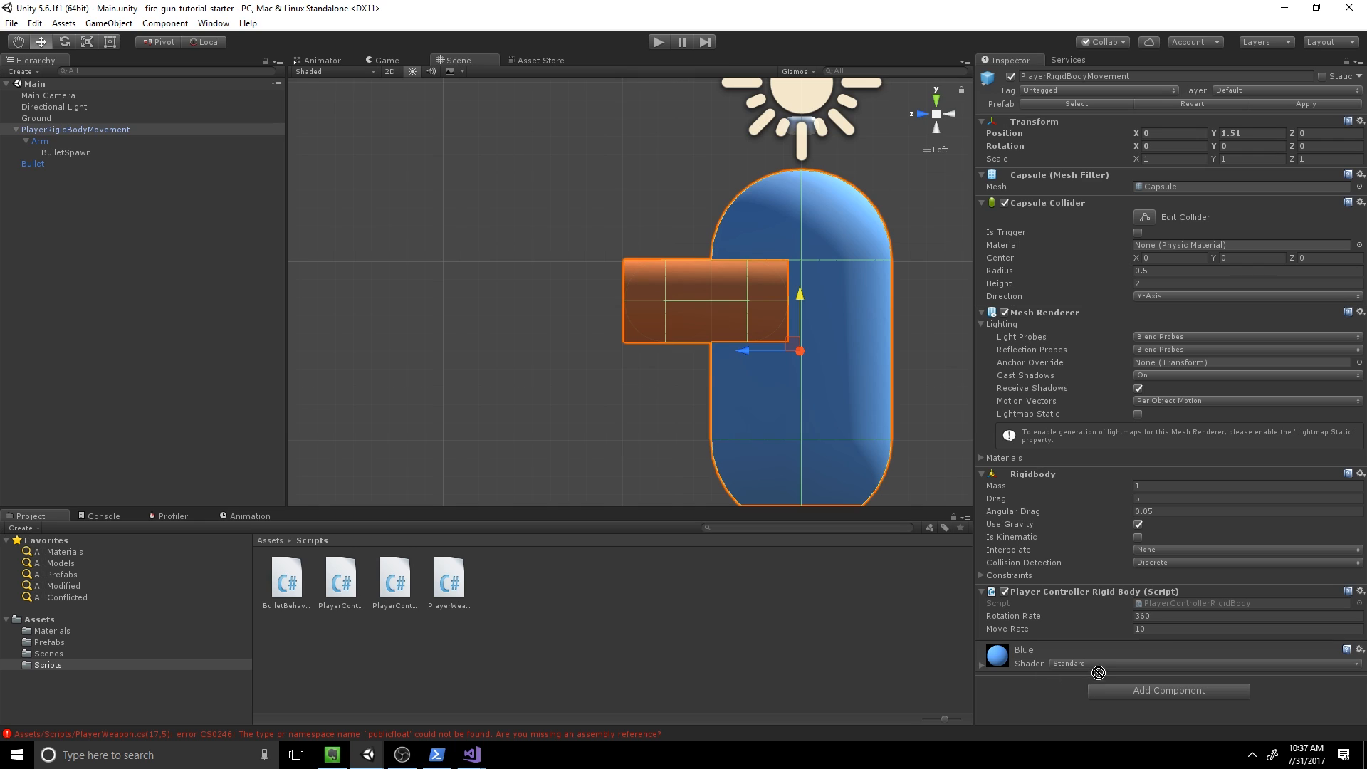
{"action": "left_click", "coordinate": [448, 579]}
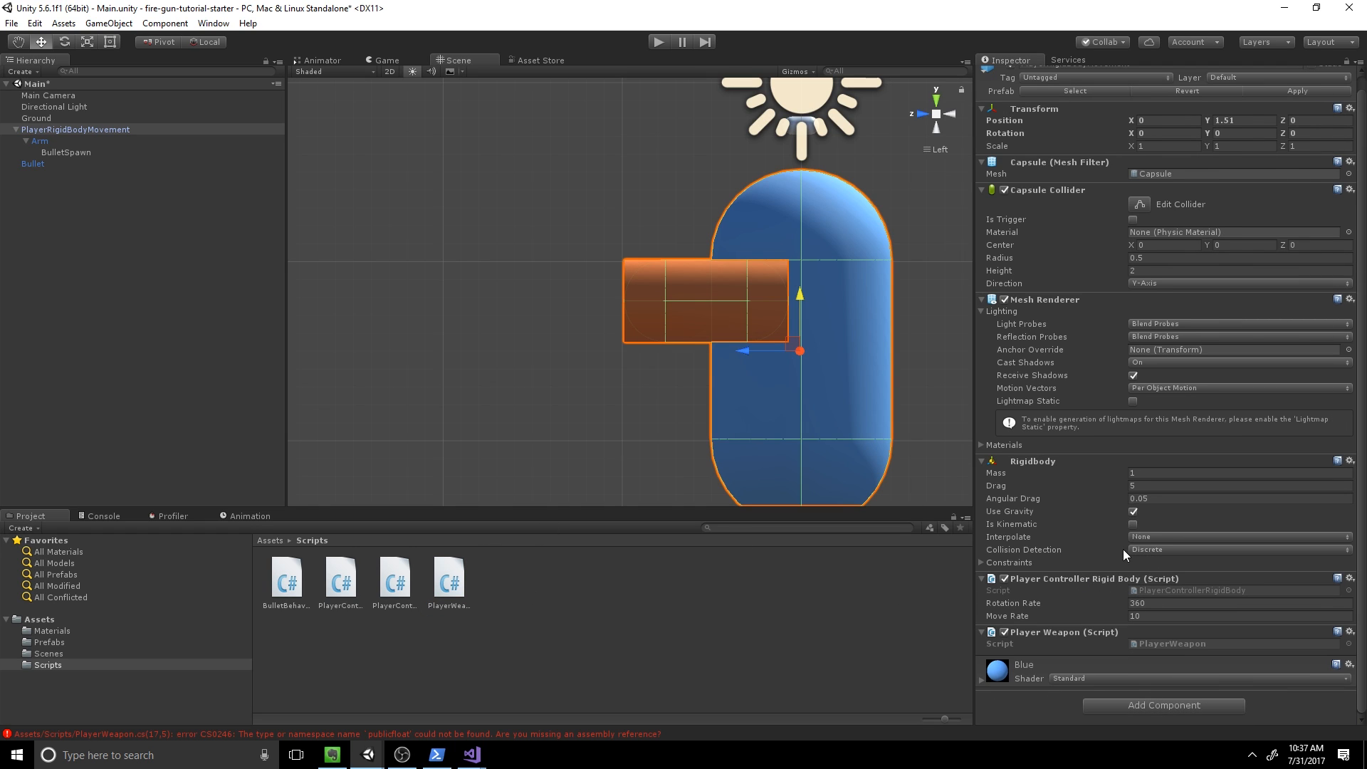
{"action": "left_click", "coordinate": [448, 577]}
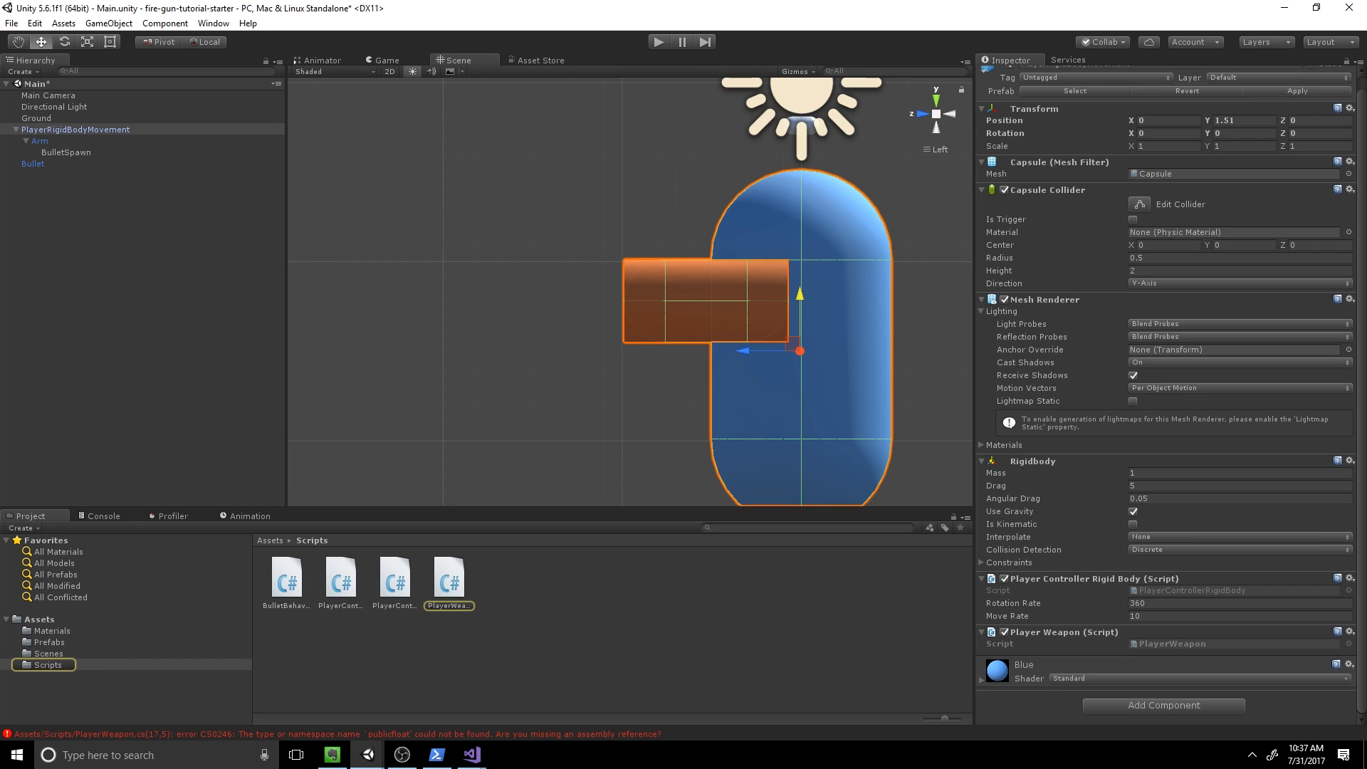
{"action": "left_click", "coordinate": [1090, 678]}
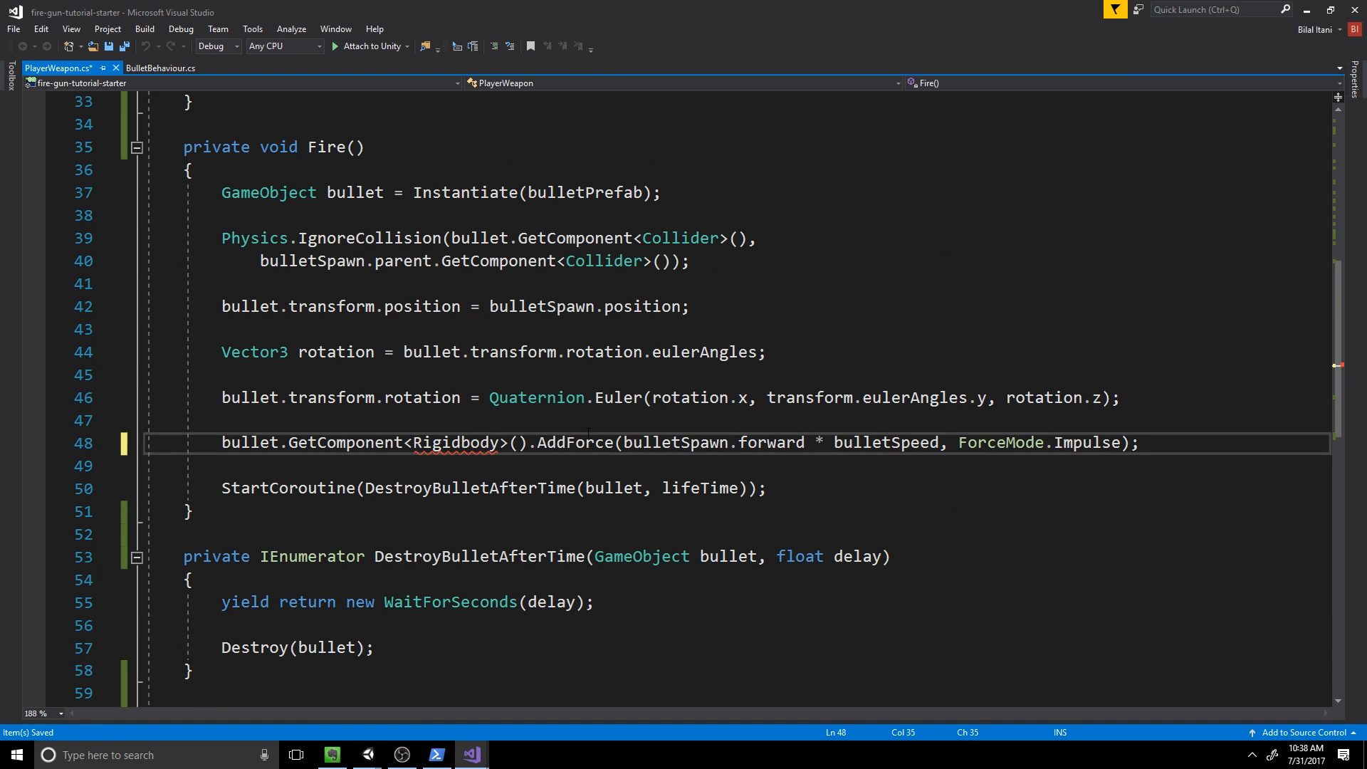
Step: Select the misspelled RigidBody type name in PlayerWeapon.cs to correct it
{"action": "double_click", "coordinate": [455, 441]}
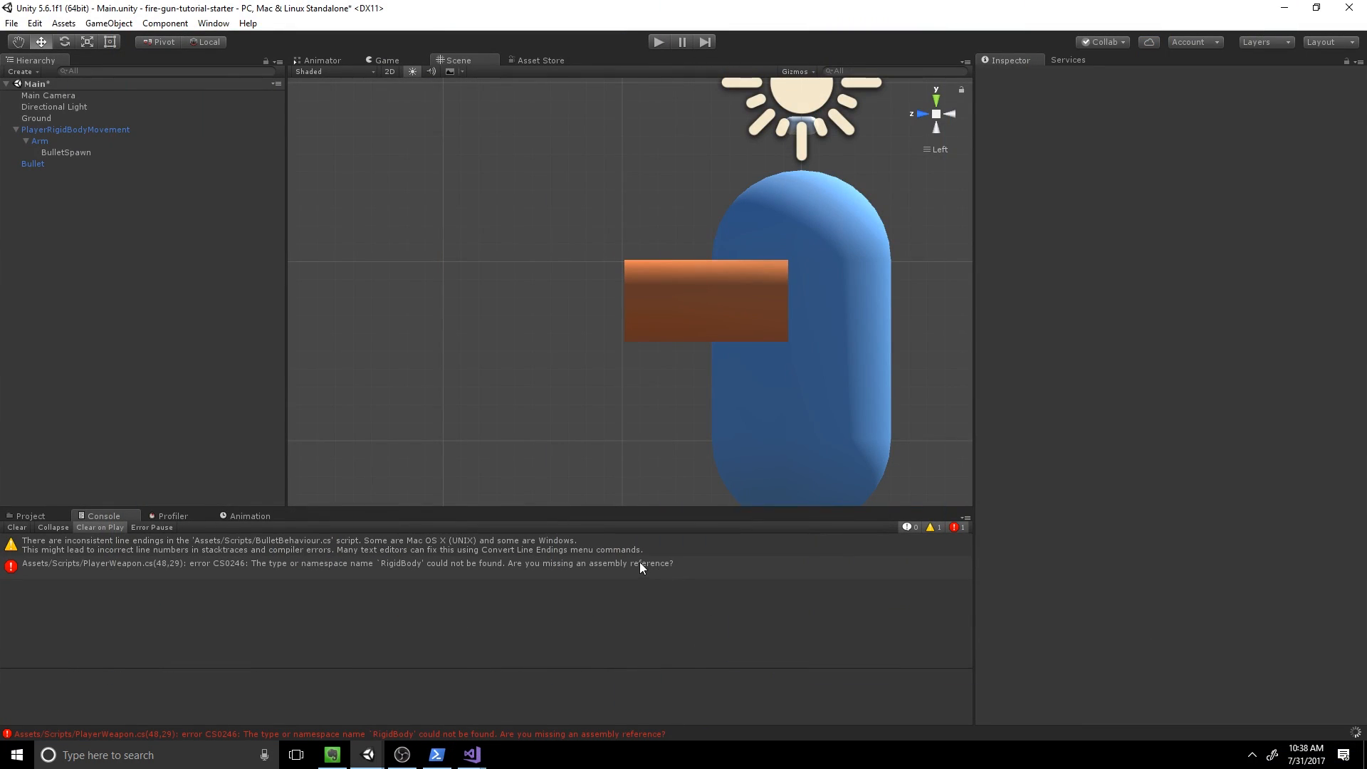
Step: Assign Bullet as Player Weapon's Bullet Prefab and BulletSpawn as its spawn point, then start Play mode
{"action": "left_click", "coordinate": [37, 118]}
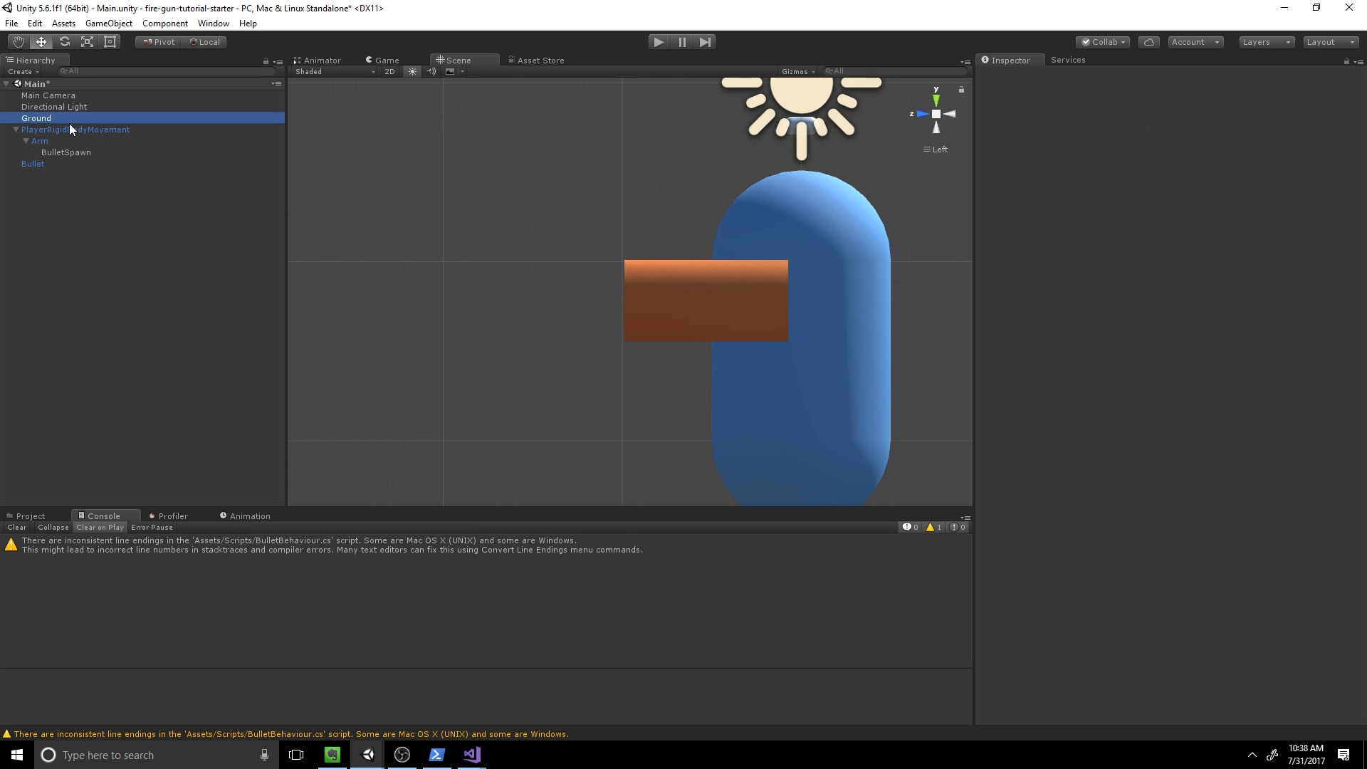
{"action": "left_click", "coordinate": [76, 129]}
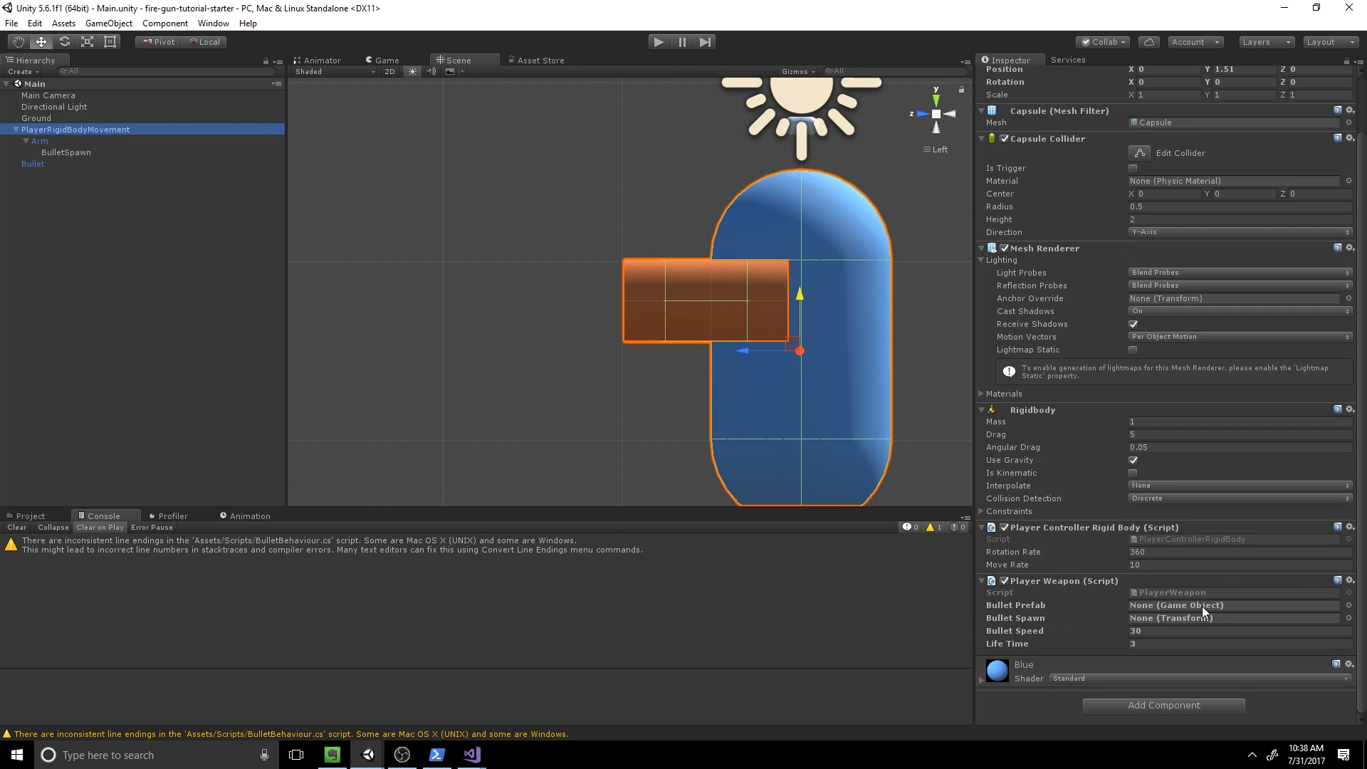
{"action": "left_click", "coordinate": [1229, 605]}
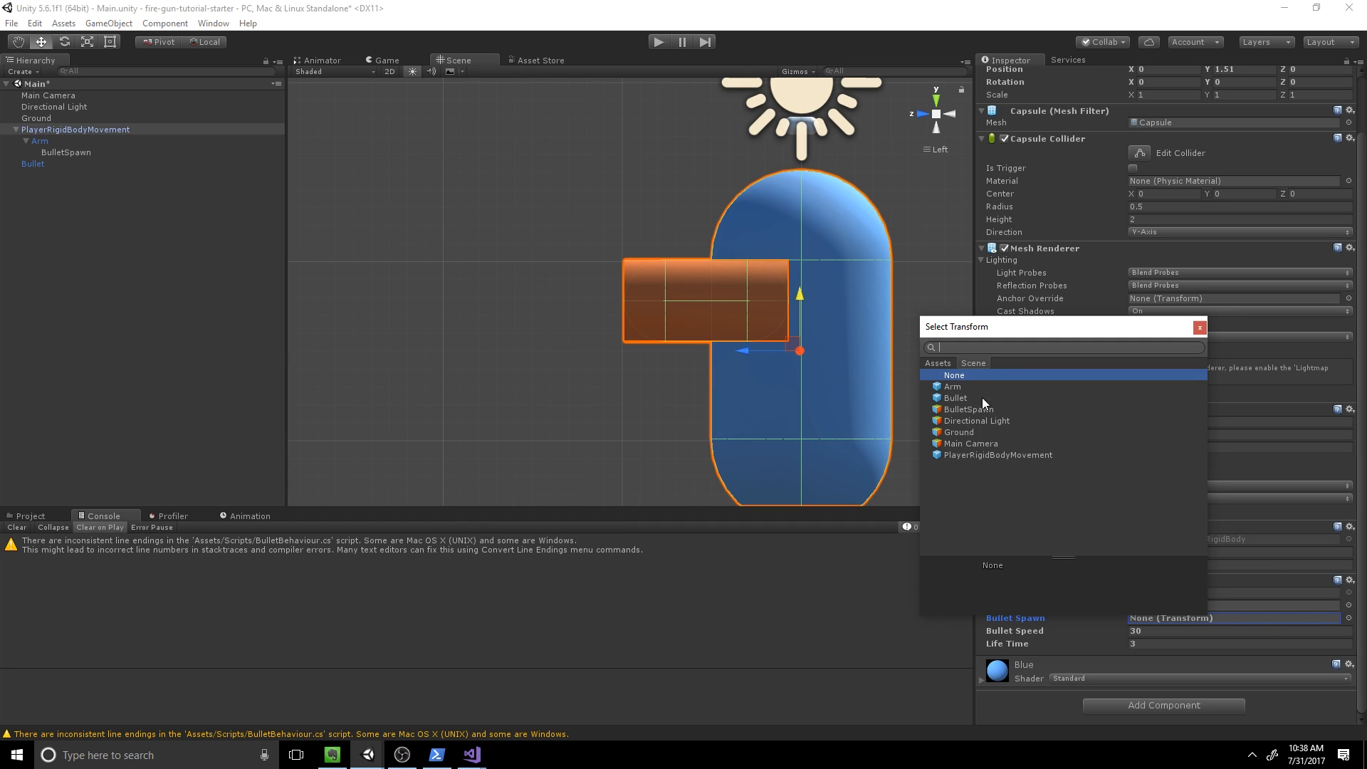
{"action": "left_click", "coordinate": [969, 409]}
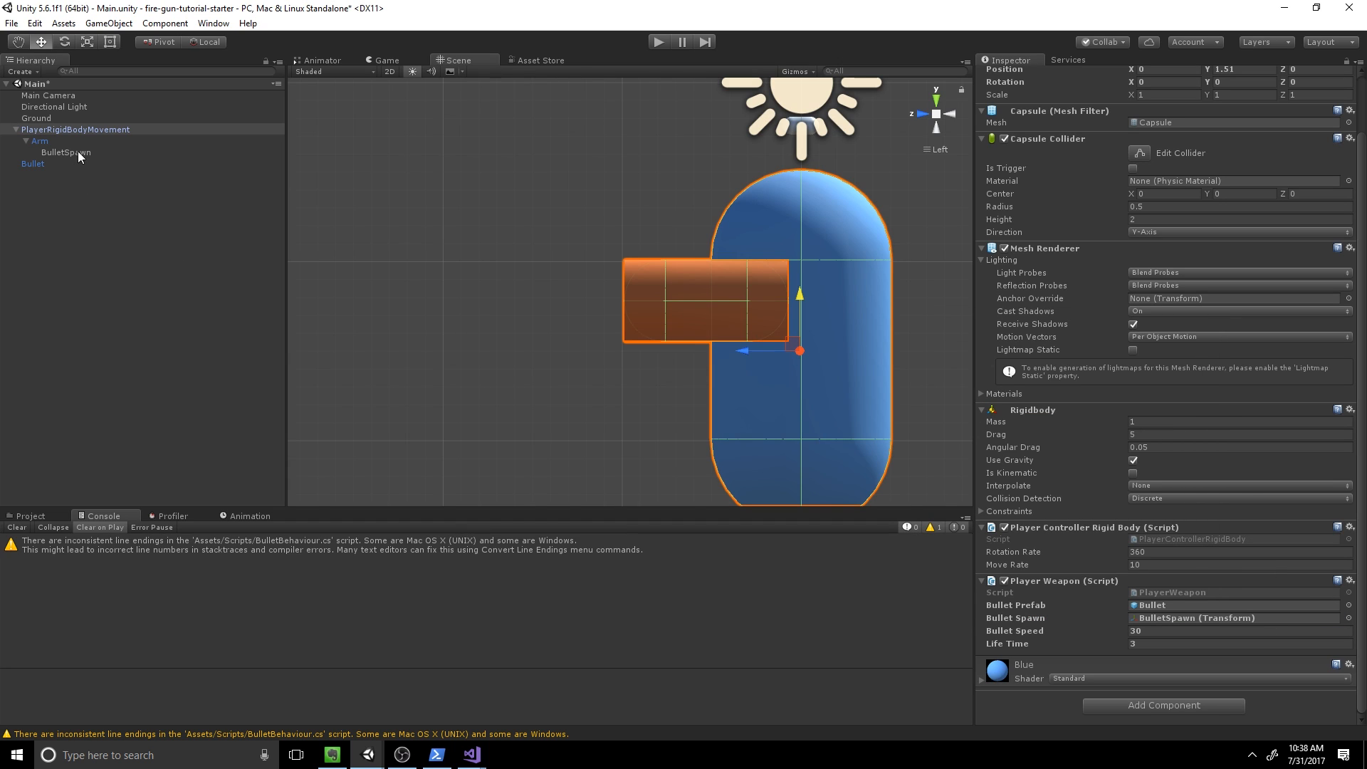
{"action": "left_click", "coordinate": [1233, 618]}
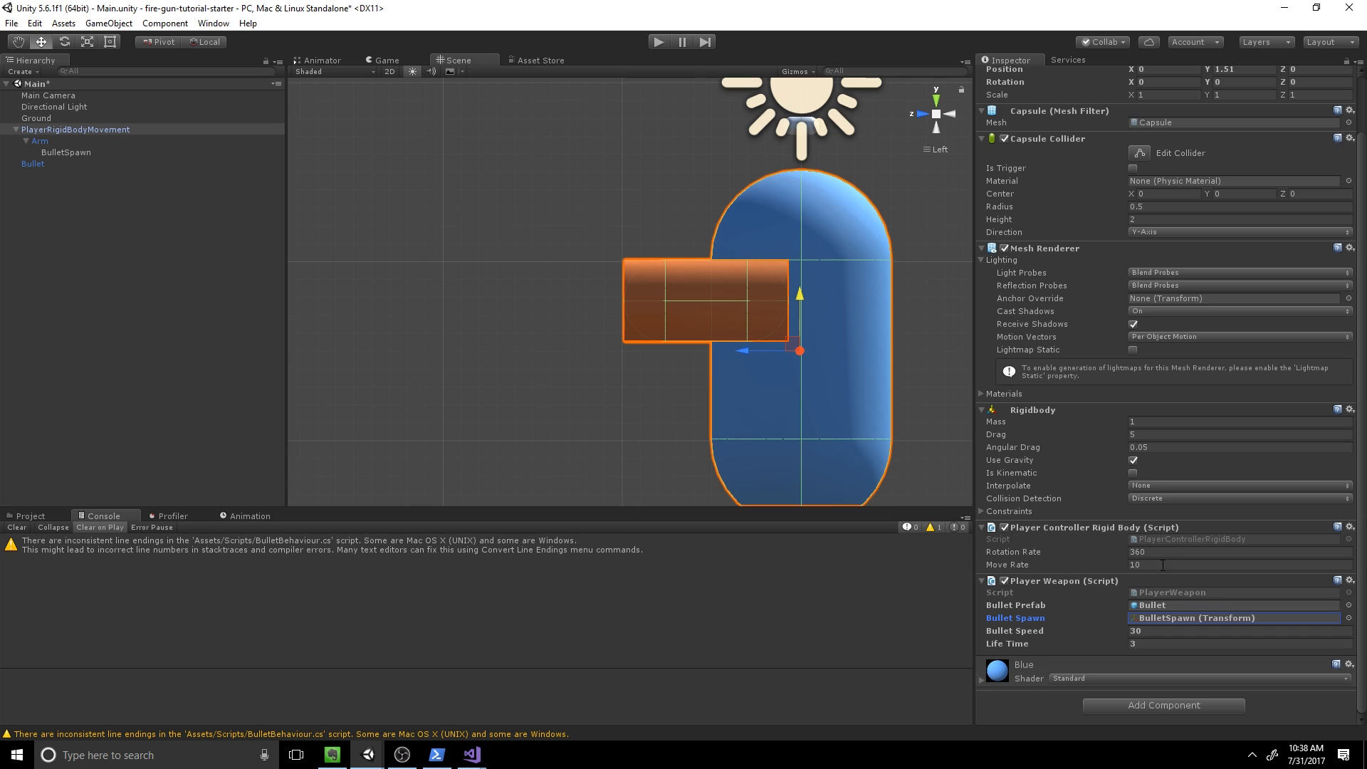
{"action": "scroll", "scroll_direction": "down", "scroll_amount": 3}
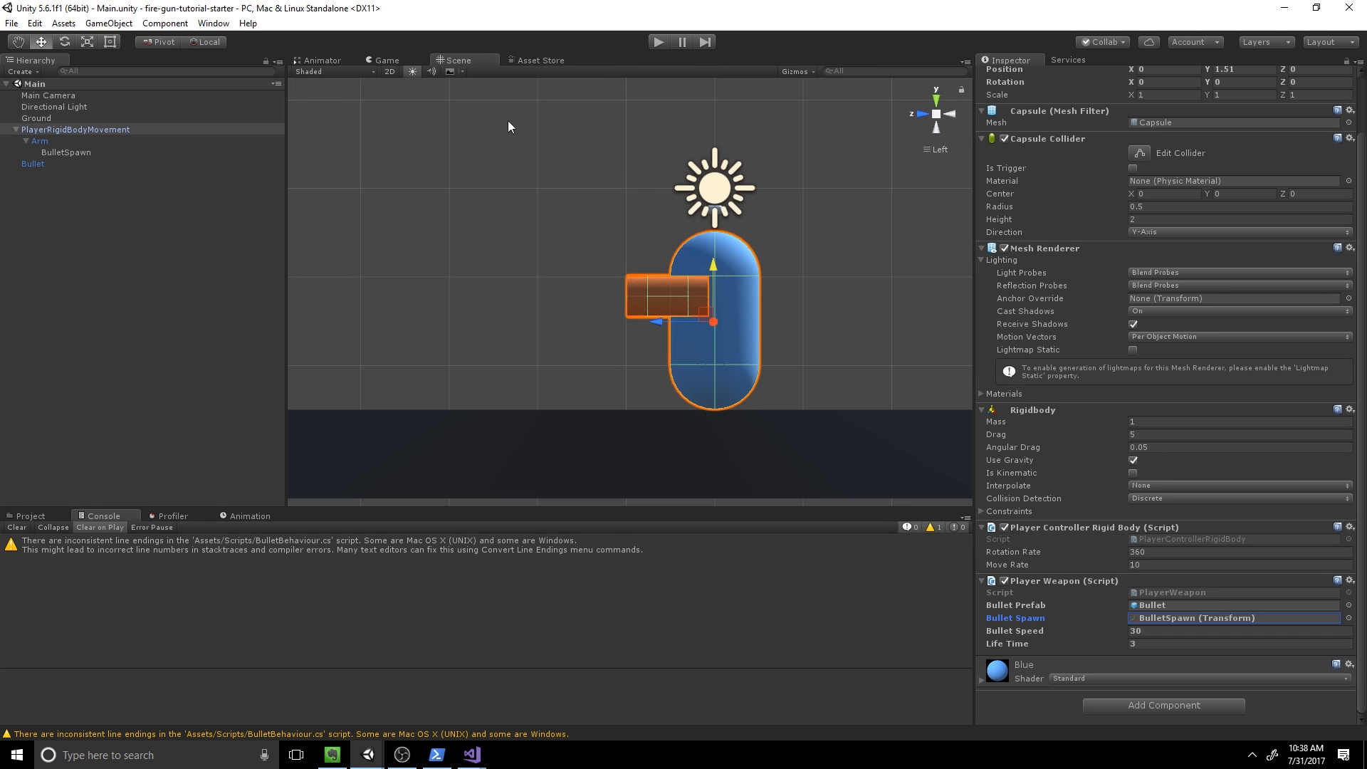
{"action": "left_click", "coordinate": [659, 42]}
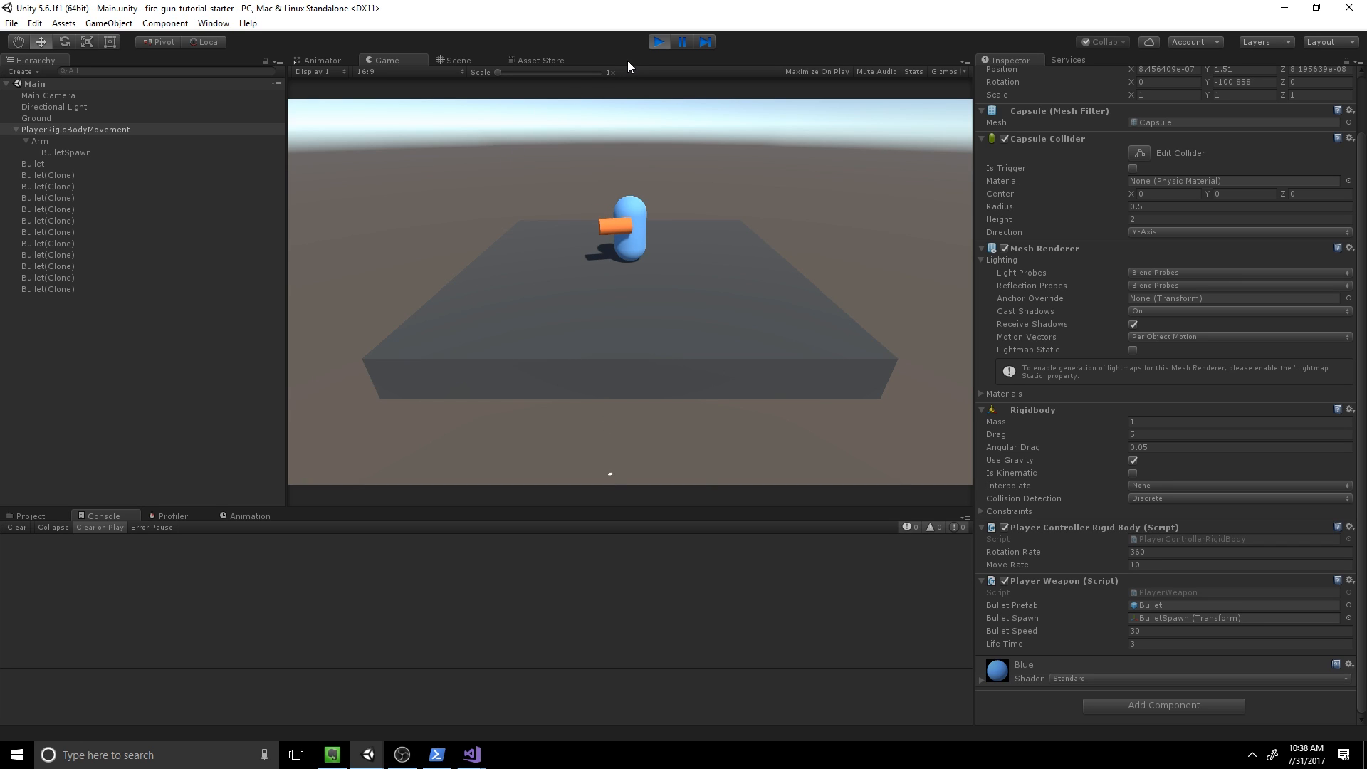
Step: Stop the test, set BulletSpawn's rotation to -90 under Arm, and rerun Play to check firing
{"action": "left_click", "coordinate": [65, 152]}
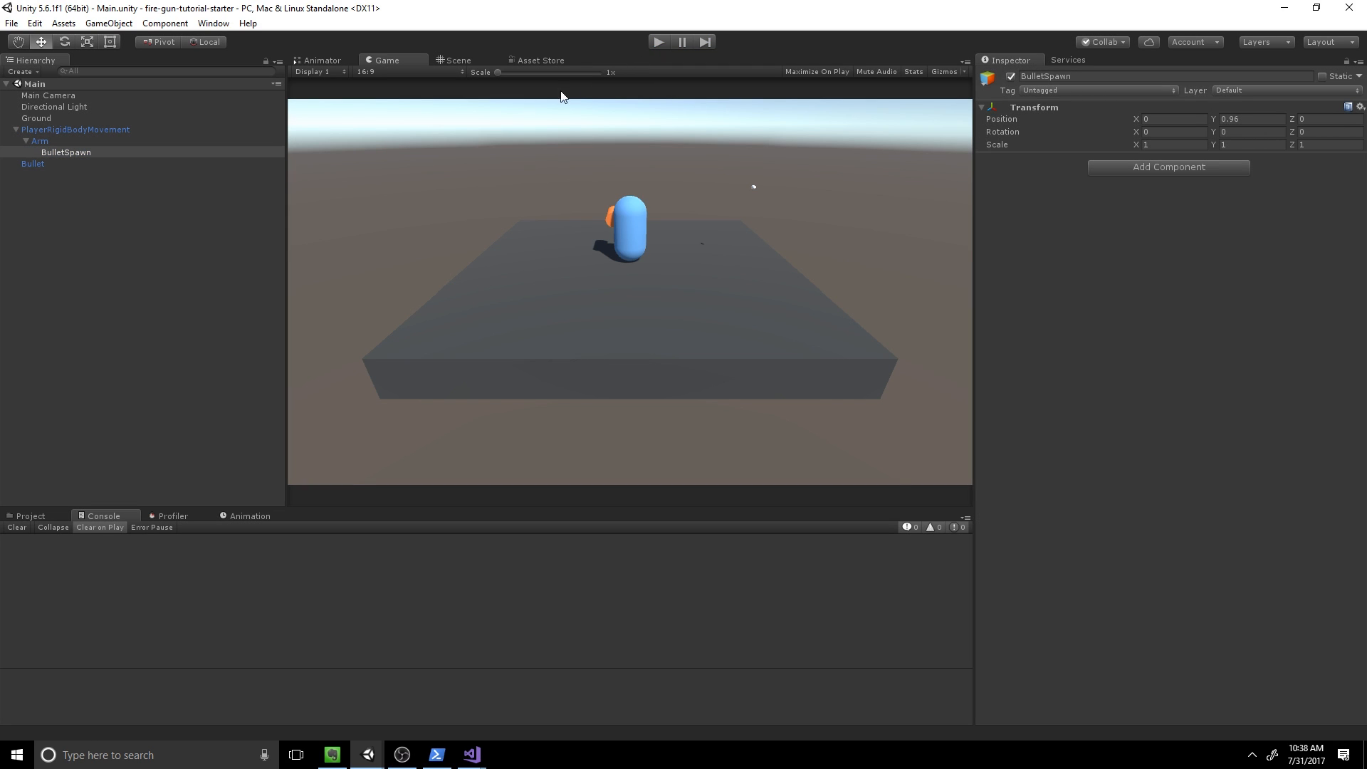
{"action": "left_click", "coordinate": [457, 60]}
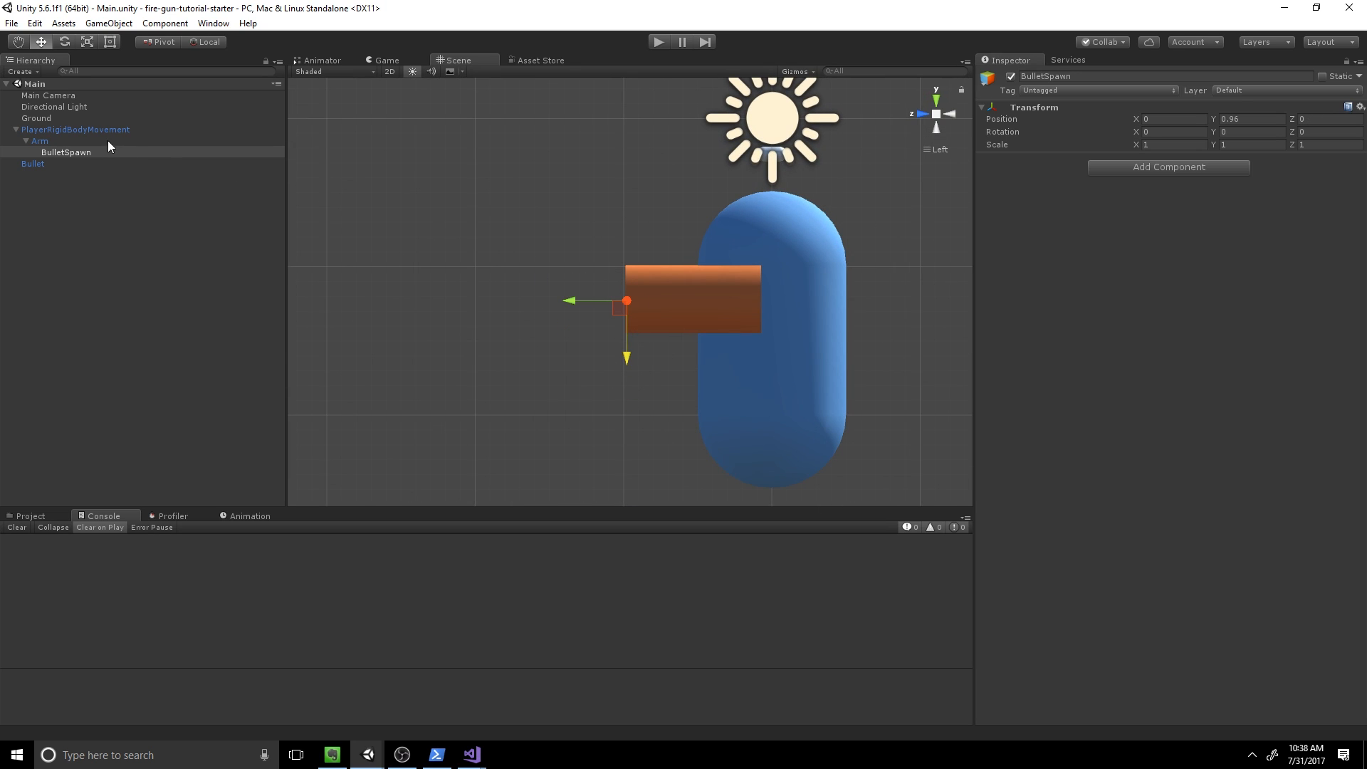
{"action": "left_click", "coordinate": [40, 141]}
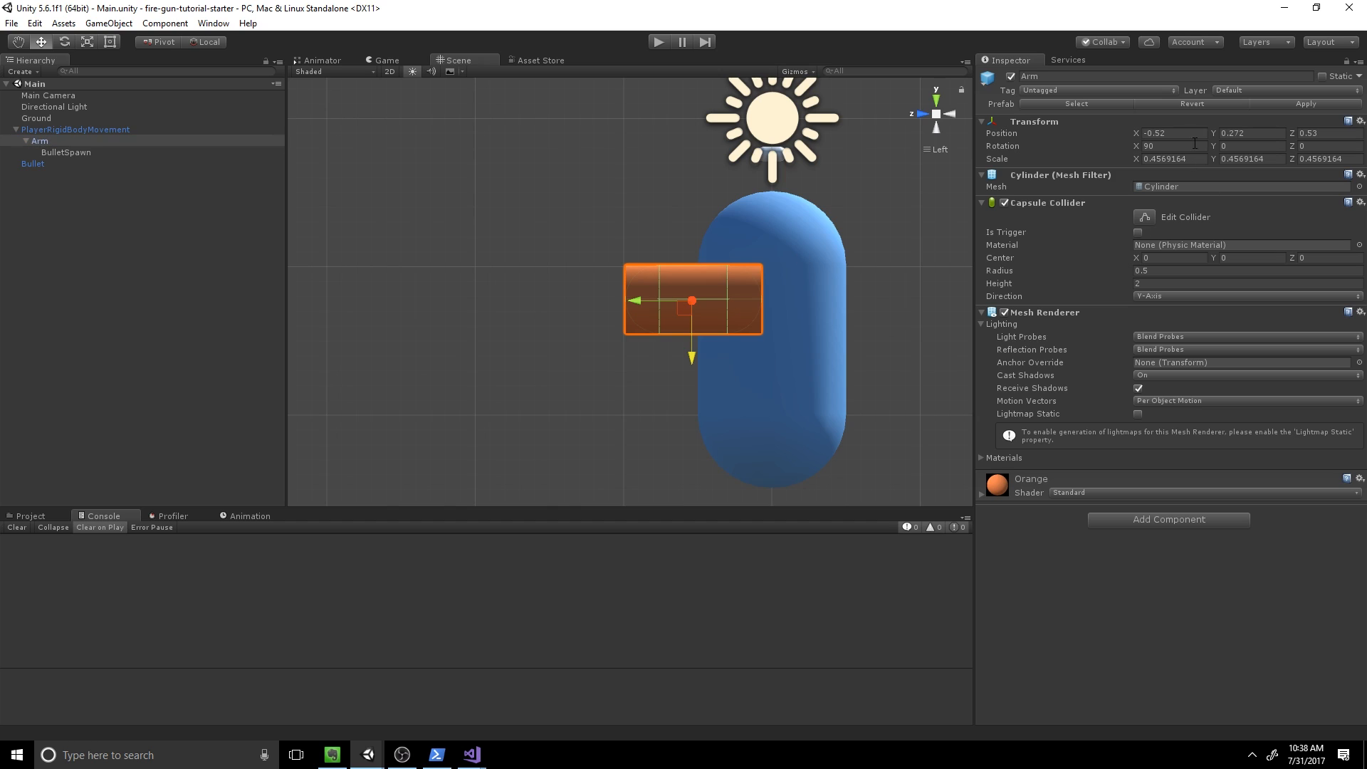
{"action": "left_click", "coordinate": [64, 153]}
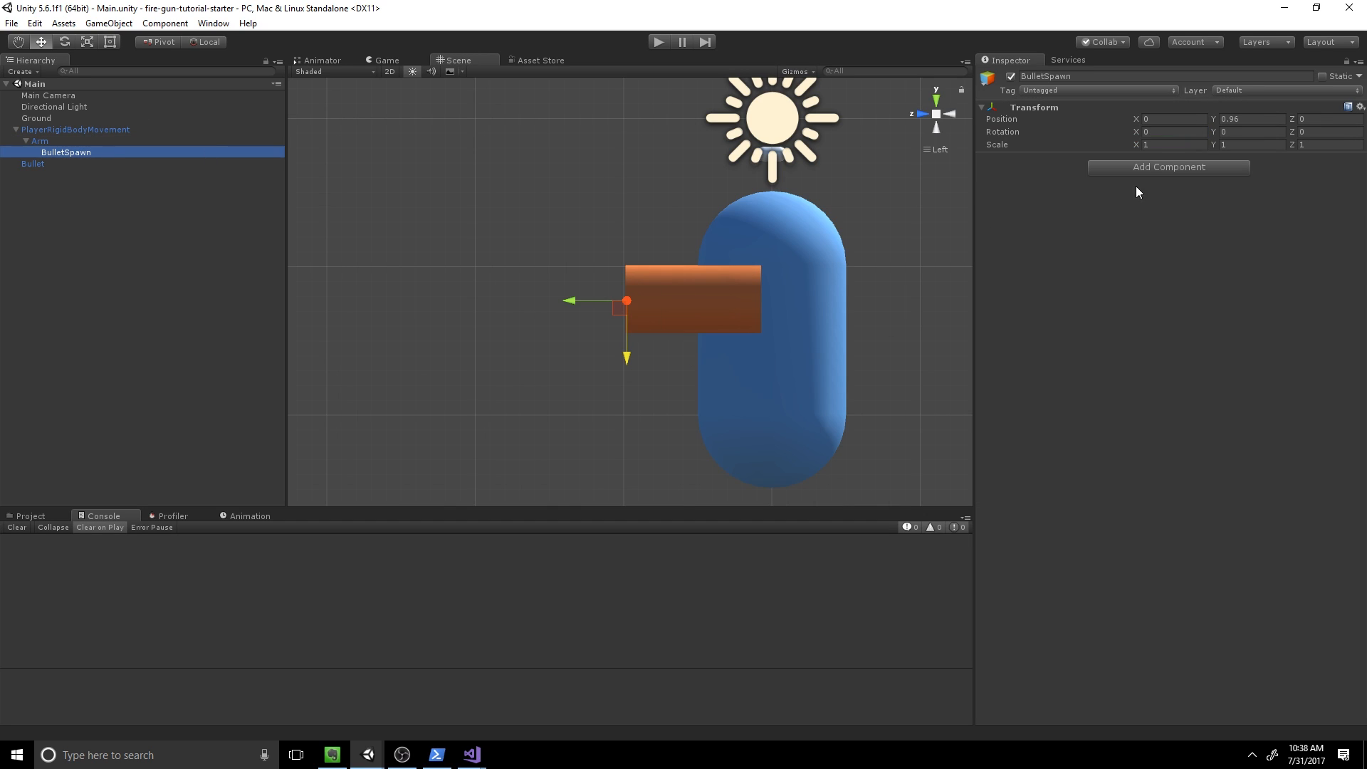
{"action": "mouse_move", "coordinate": [1121, 152]}
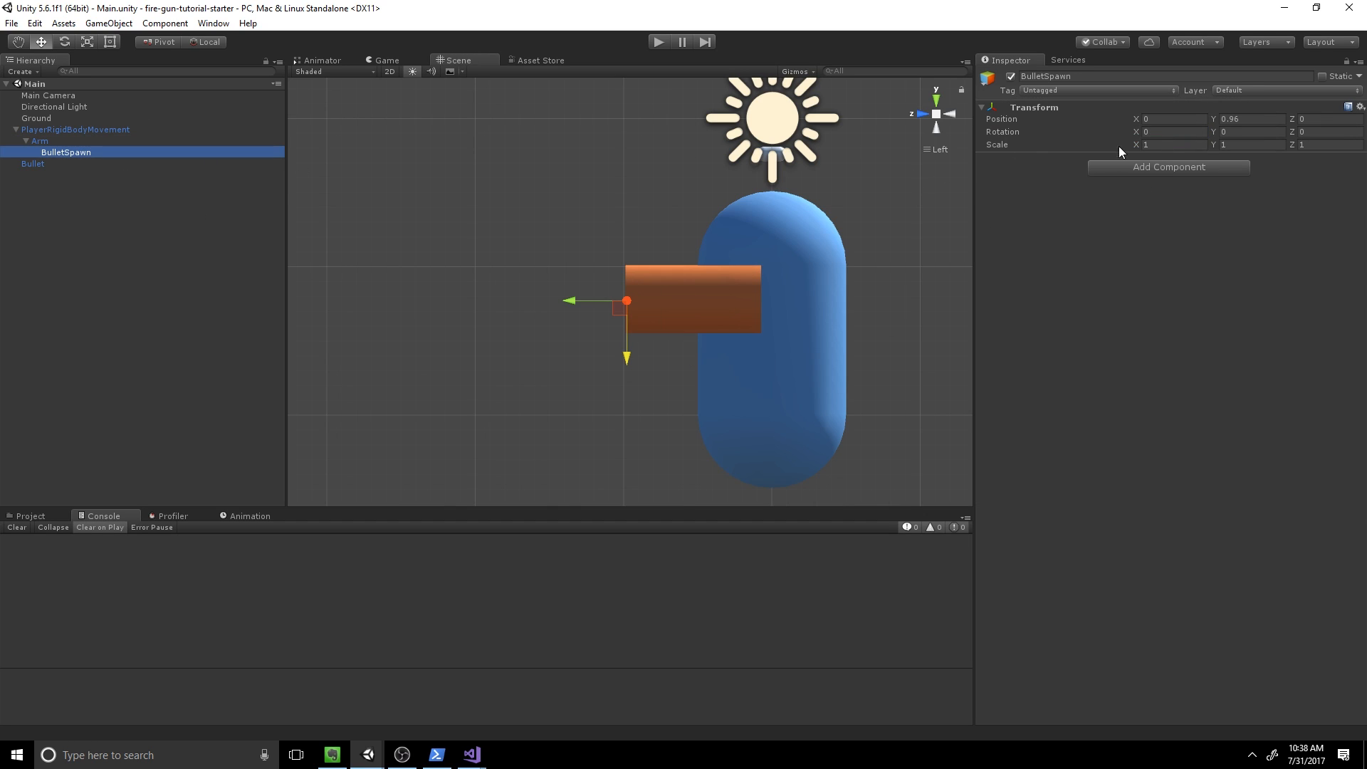
{"action": "type", "text": "-90"}
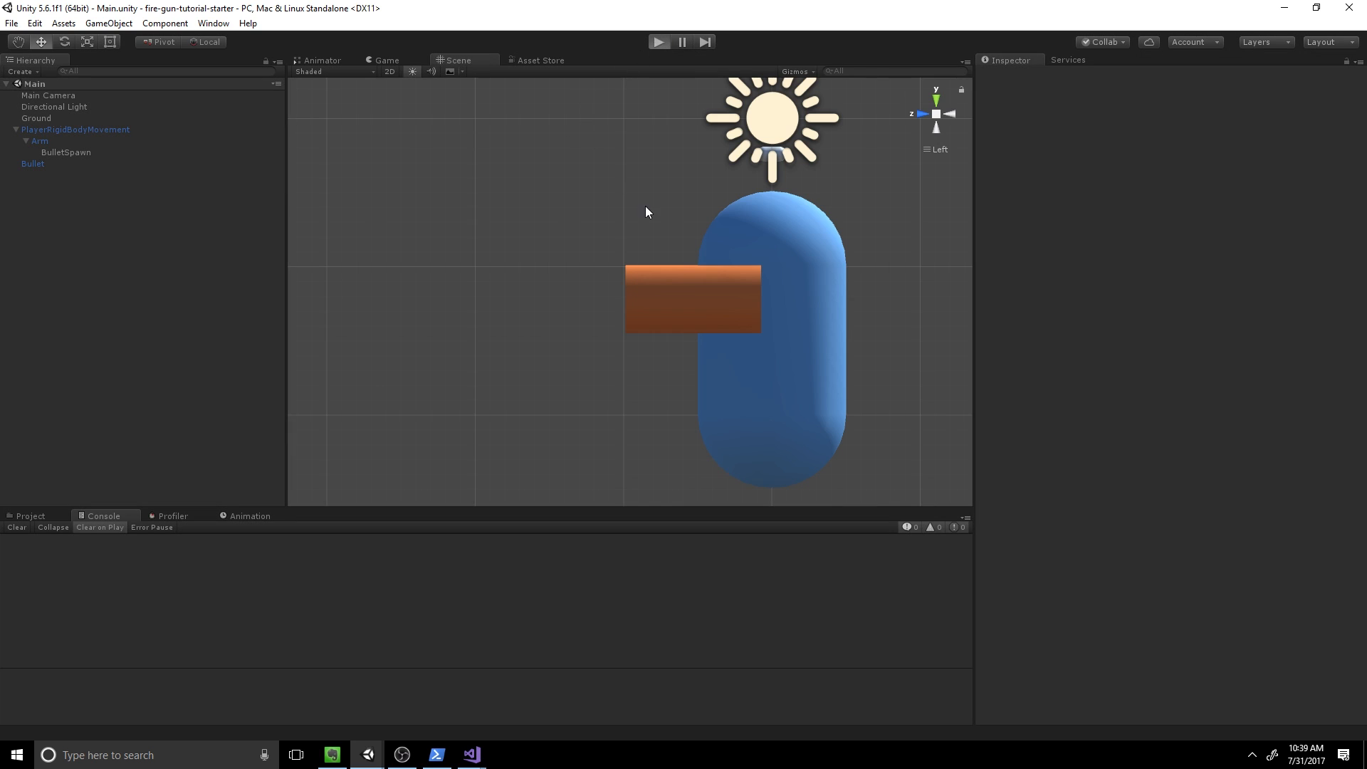
{"action": "left_click", "coordinate": [660, 41]}
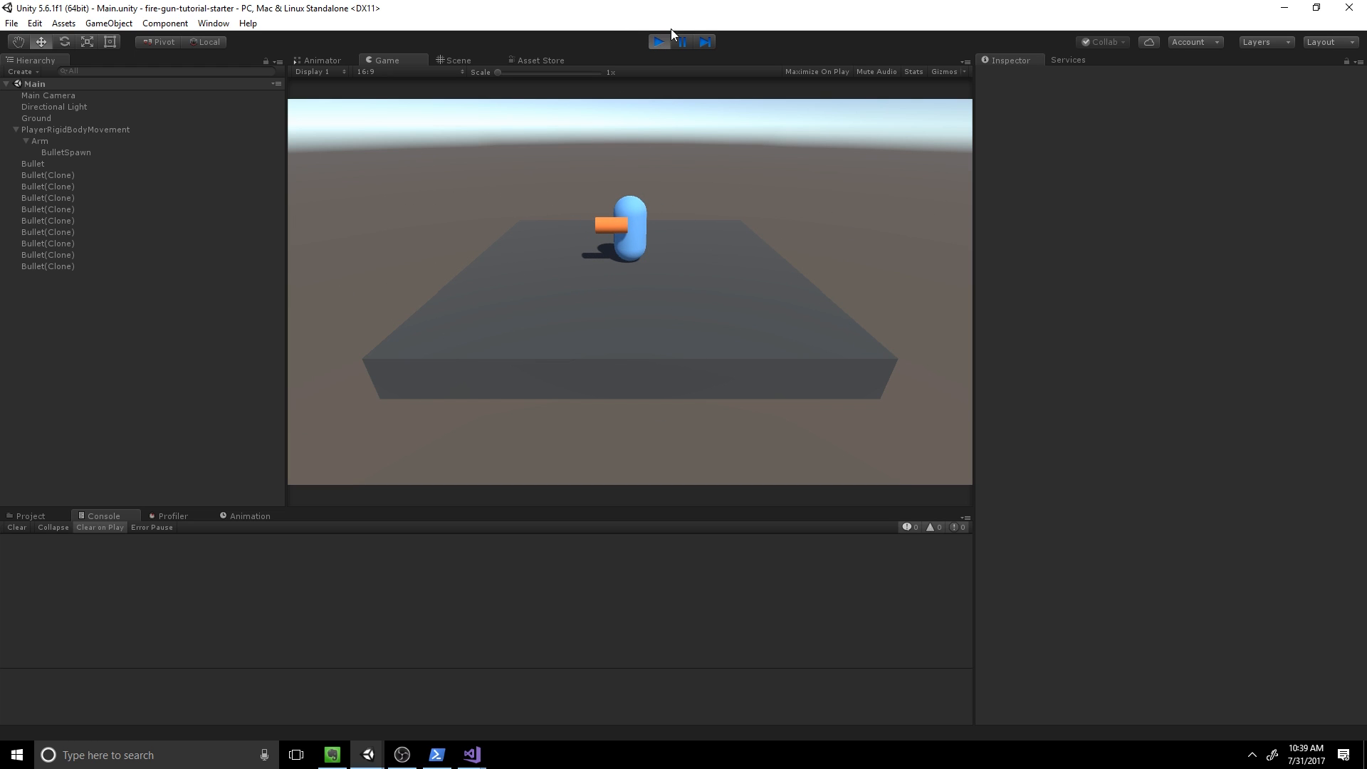
{"action": "left_click", "coordinate": [658, 41]}
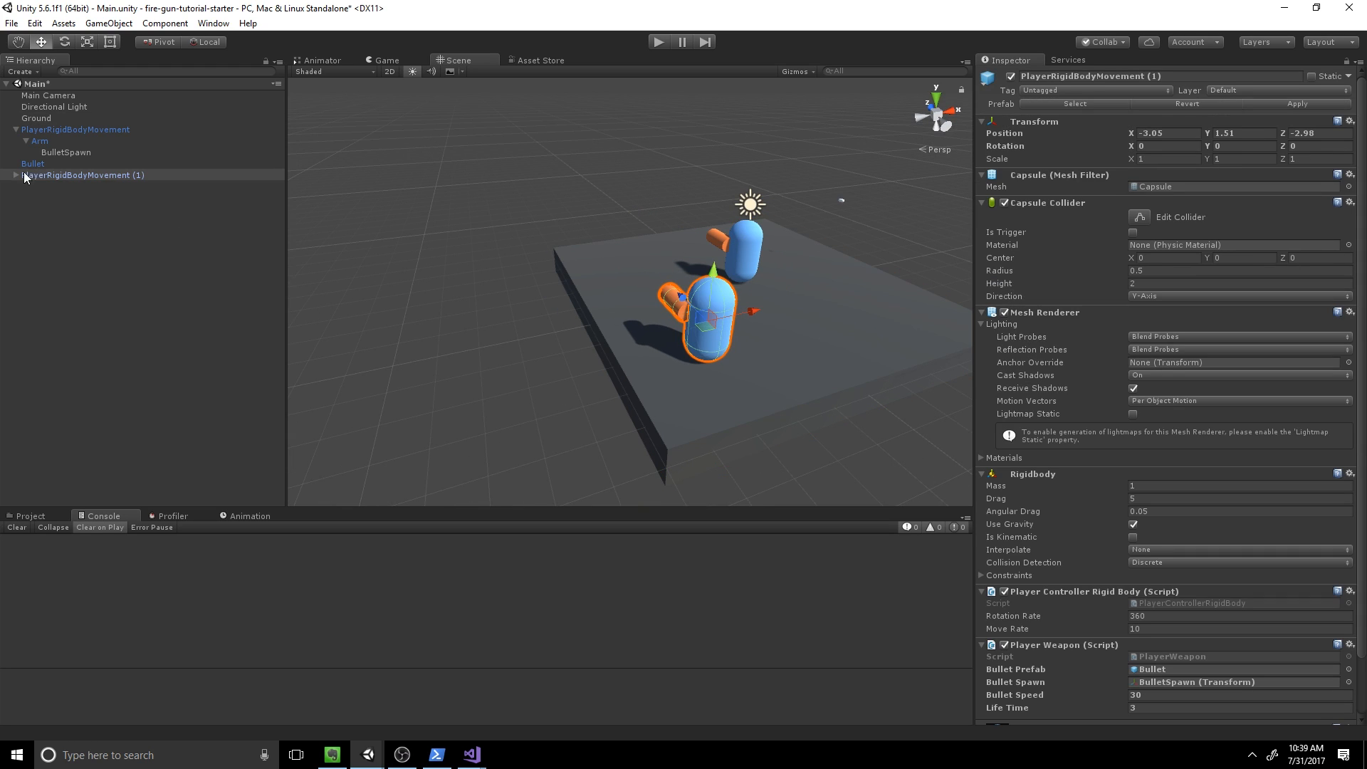
Step: Strip the duplicated capsule's Arm (breaking the prefab link), give it the Orange material and remove its weapon script
{"action": "left_click", "coordinate": [40, 185]}
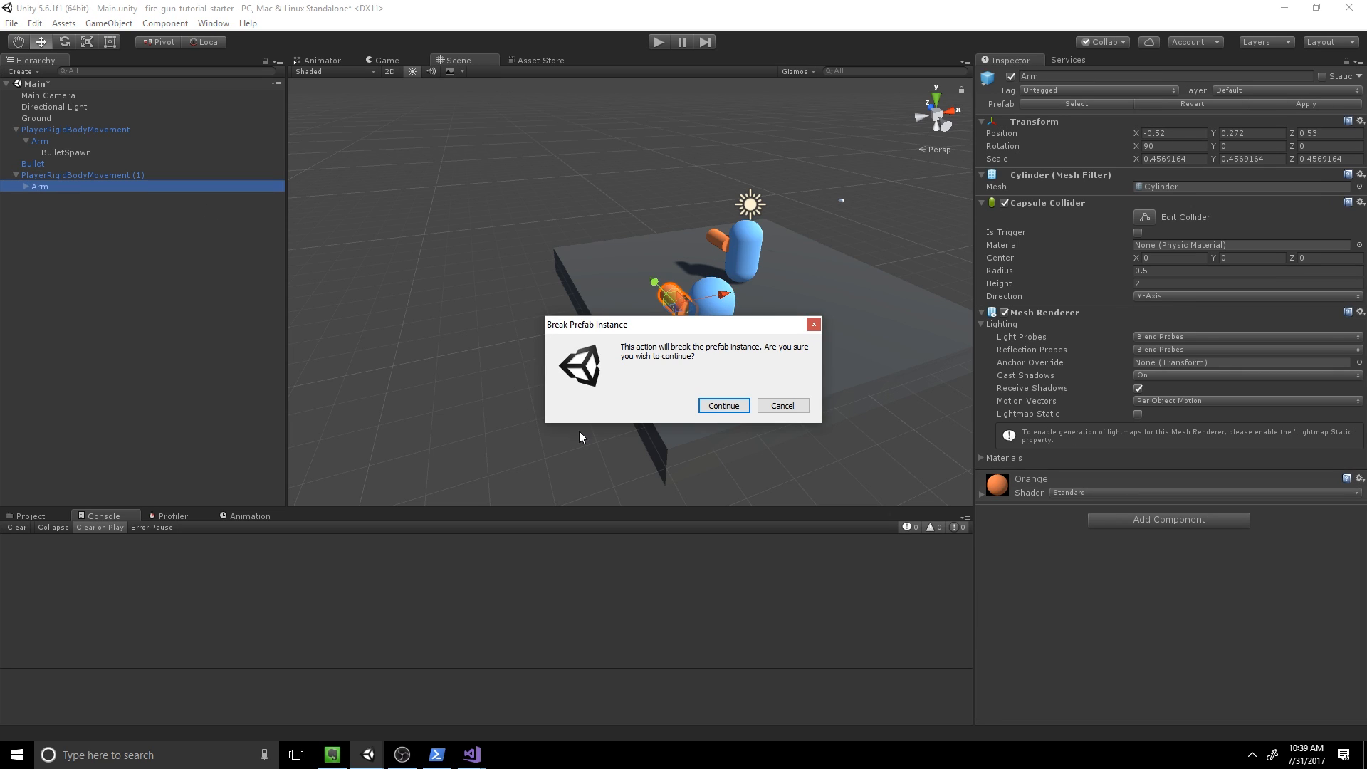
{"action": "left_click", "coordinate": [724, 406]}
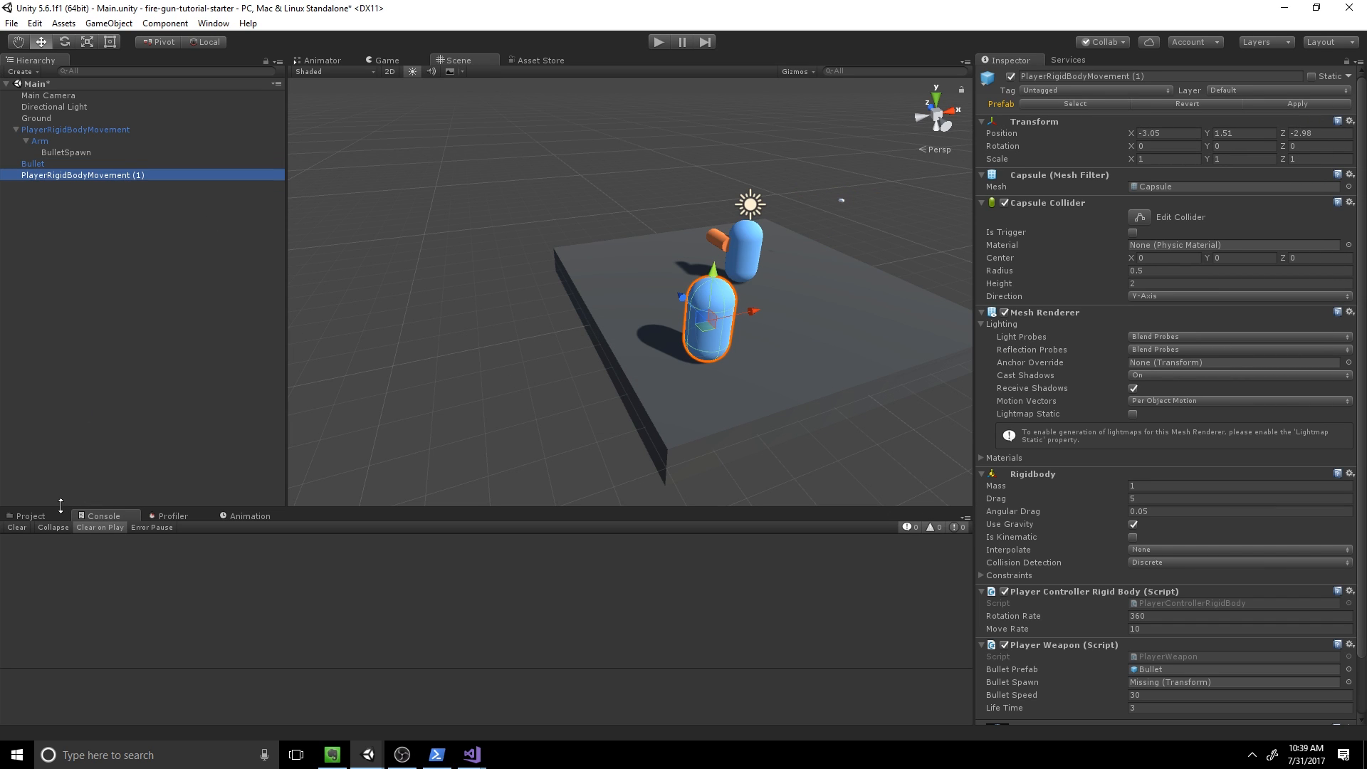
{"action": "left_click", "coordinate": [30, 515]}
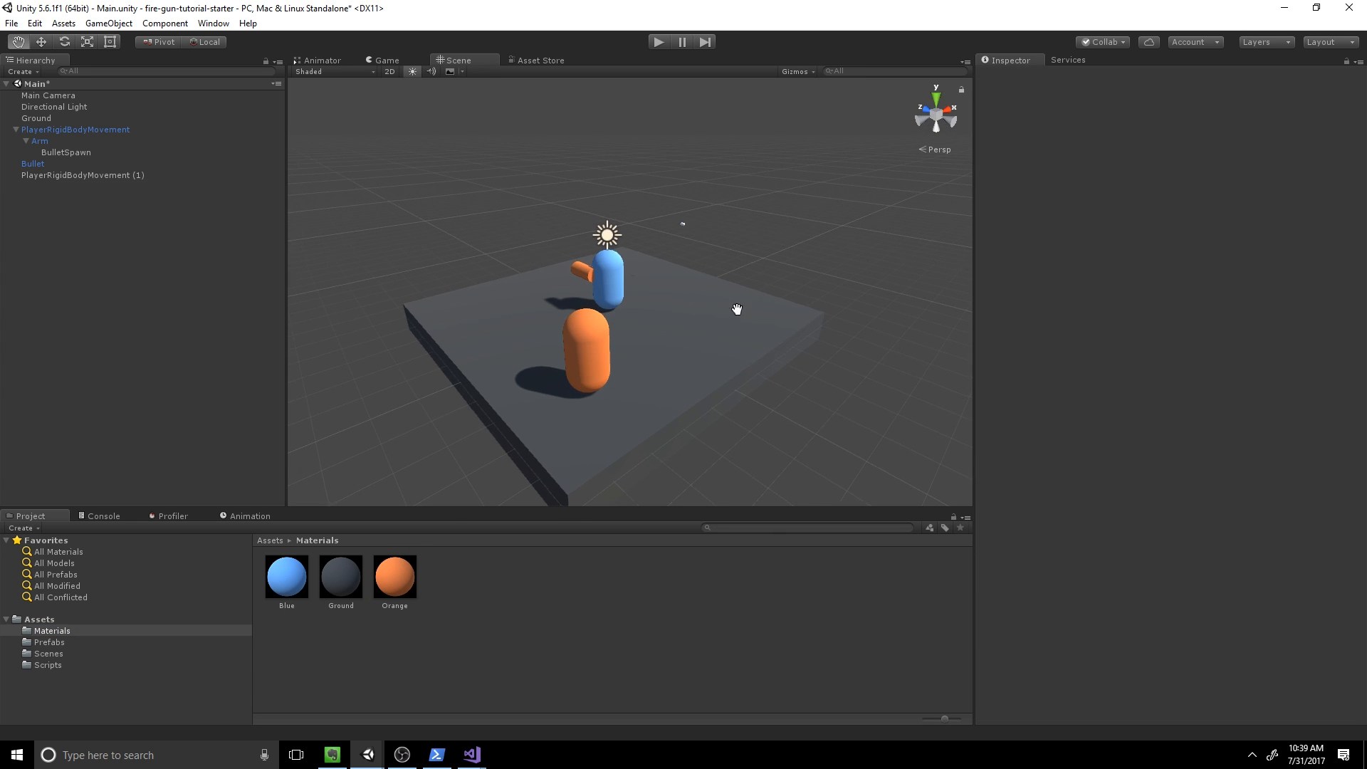
{"action": "left_click", "coordinate": [82, 174]}
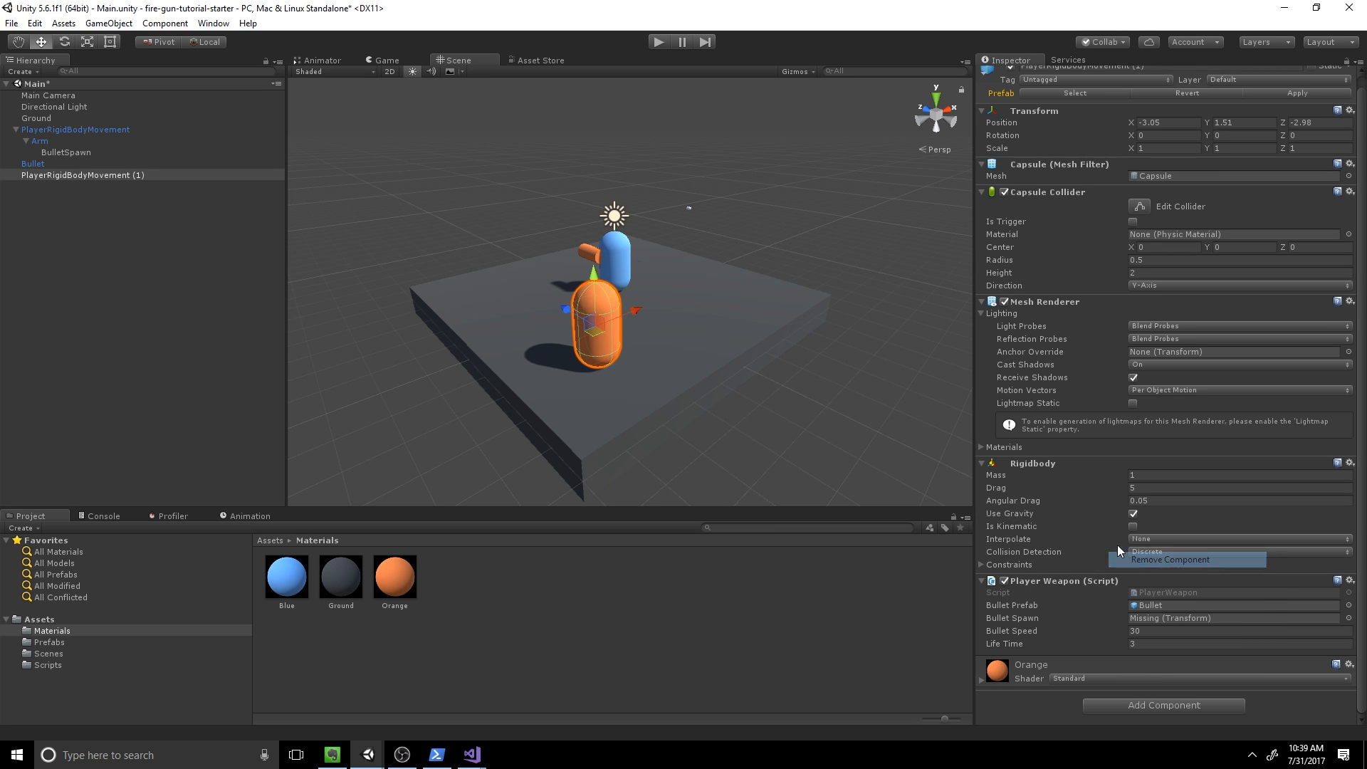
{"action": "left_click", "coordinate": [1175, 558]}
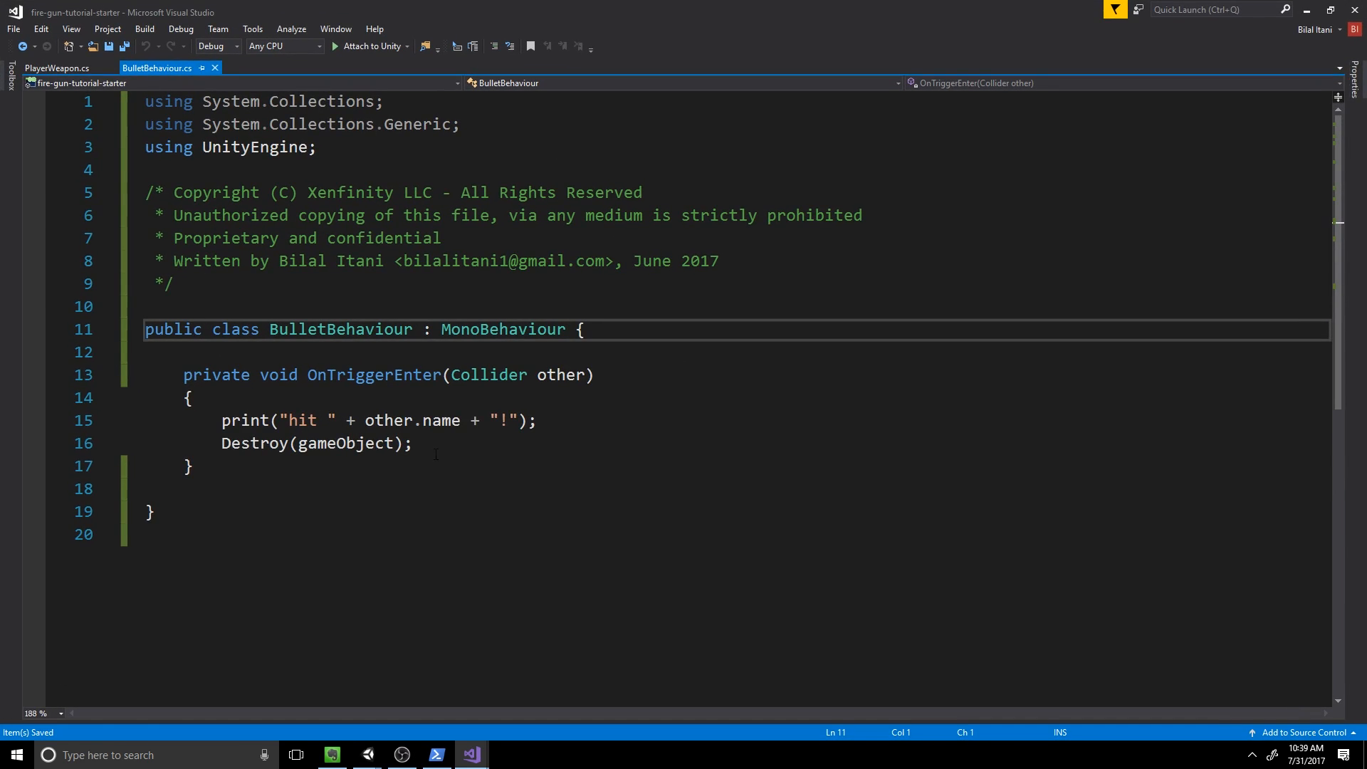
Step: Review OnTriggerEnter in BulletBehaviour.cs that prints the hit object's name and destroys the bullet
{"action": "left_click_drag", "start_coordinate": [222, 419], "coordinate": [411, 443]}
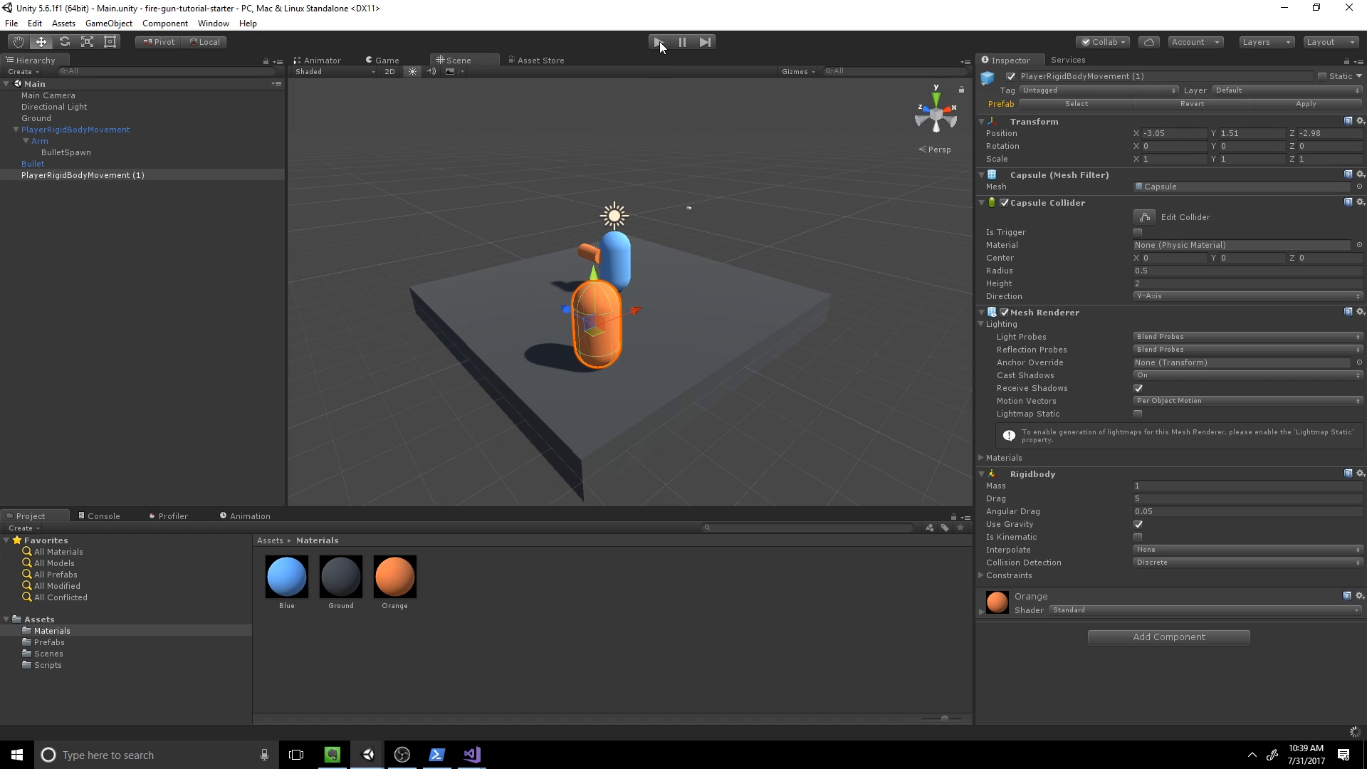
Step: Give the Bullet prefab a Rigidbody and the Bullet Behaviour script, then delete the loose Bullet object
{"action": "type", "text": "rigi"}
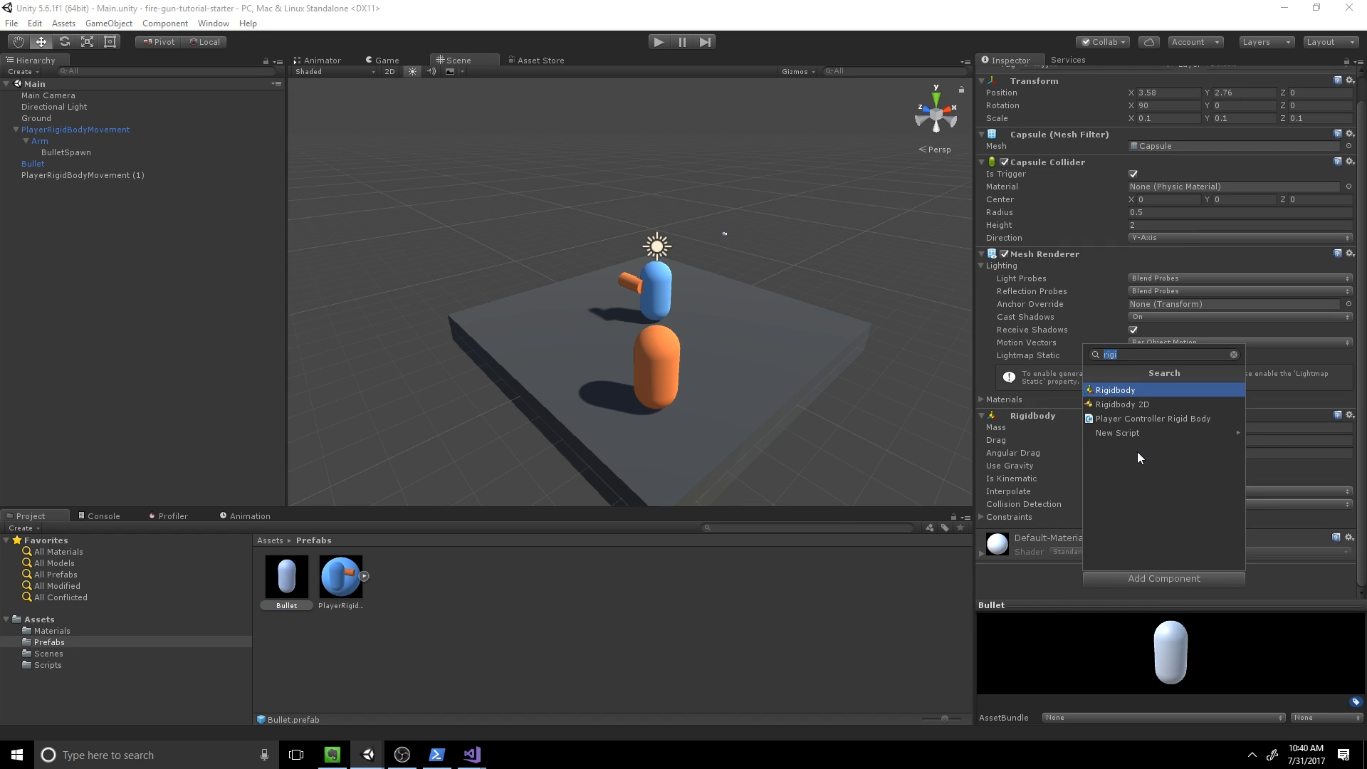
{"action": "type", "text": "bullet"}
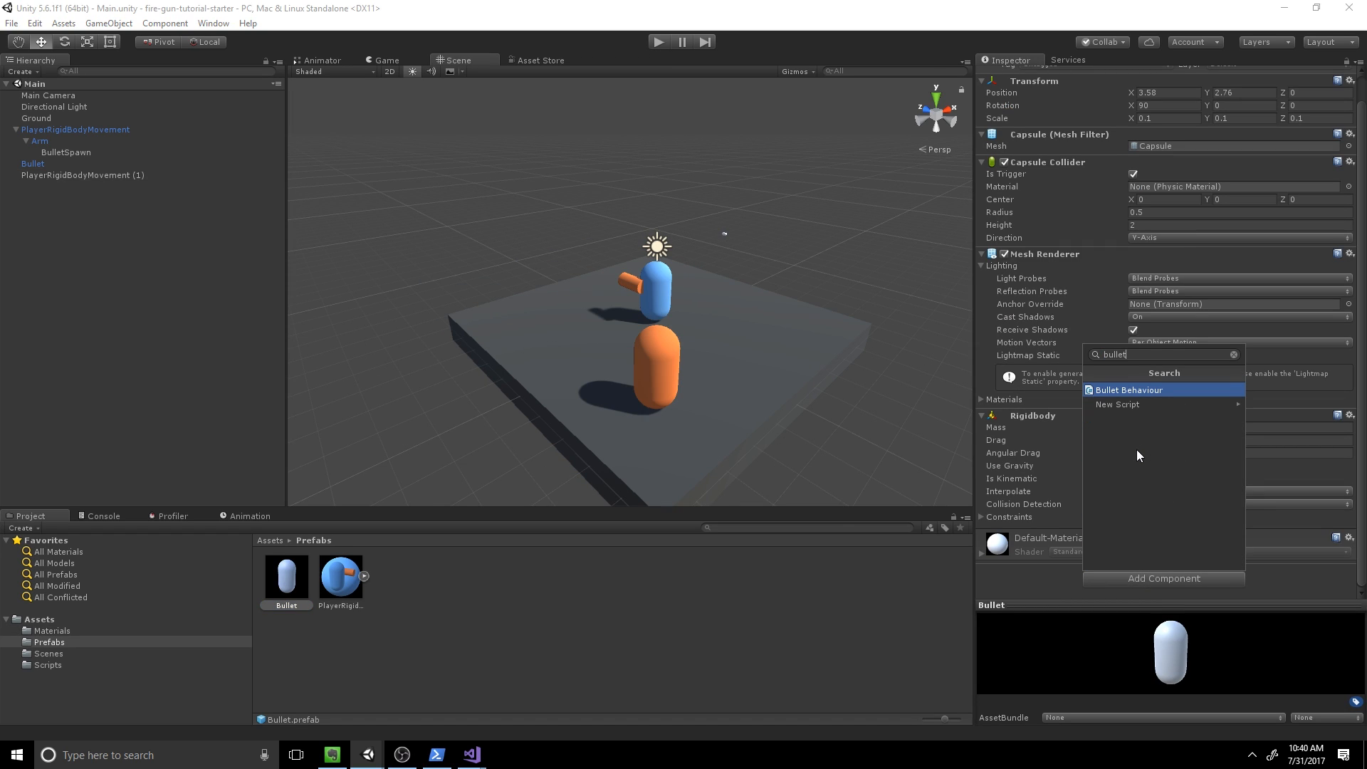
{"action": "left_click", "coordinate": [1129, 390]}
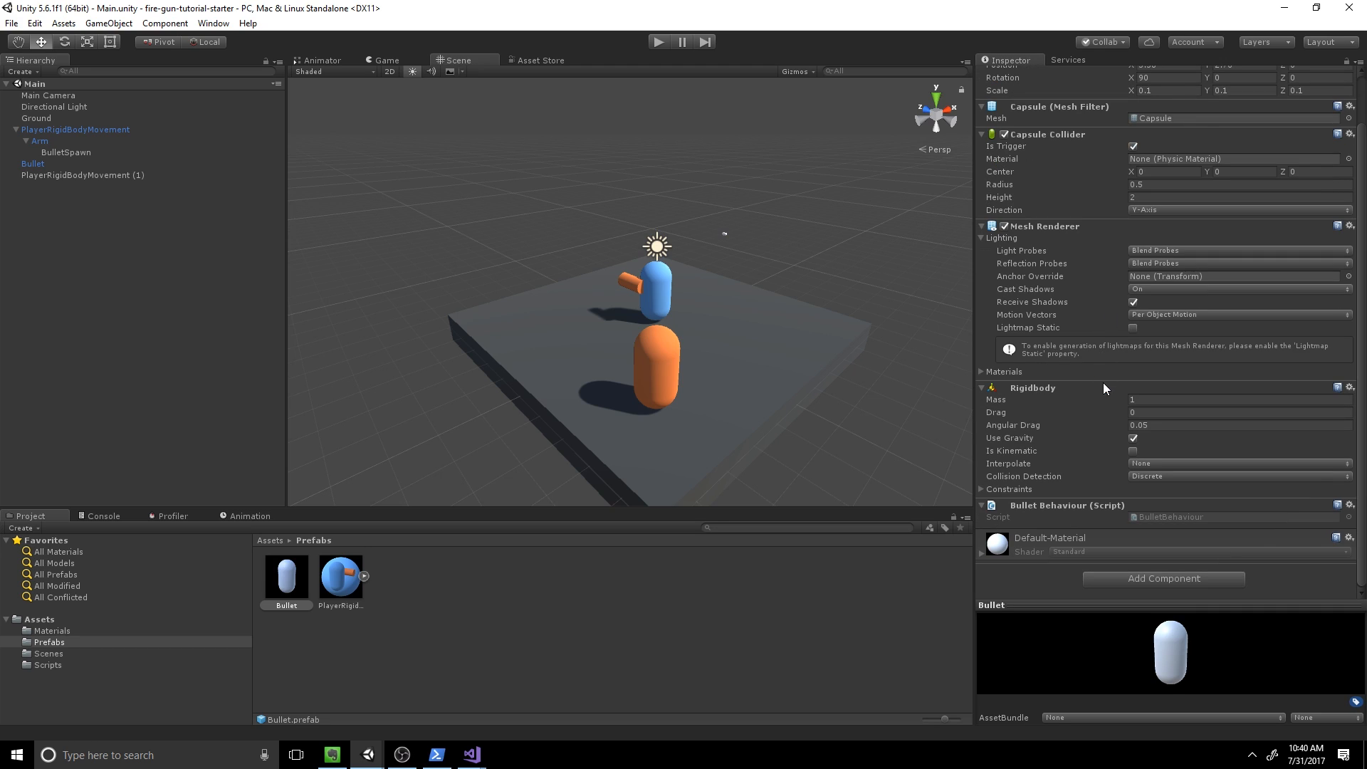
{"action": "left_click", "coordinate": [82, 175]}
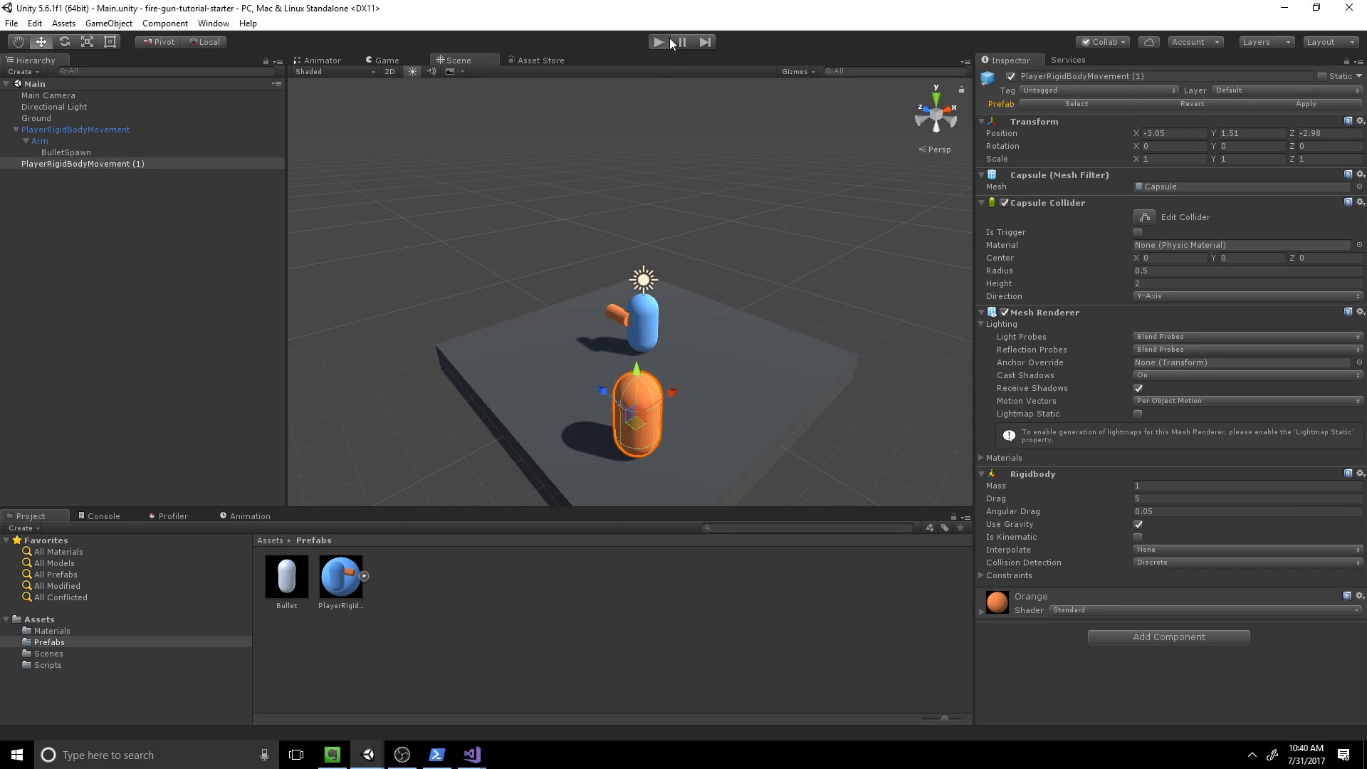
Step: Run the scene, shoot the orange capsule and read the 'hit PlayerRigidBodyMovement (1)!' console logs
{"action": "left_click", "coordinate": [660, 41]}
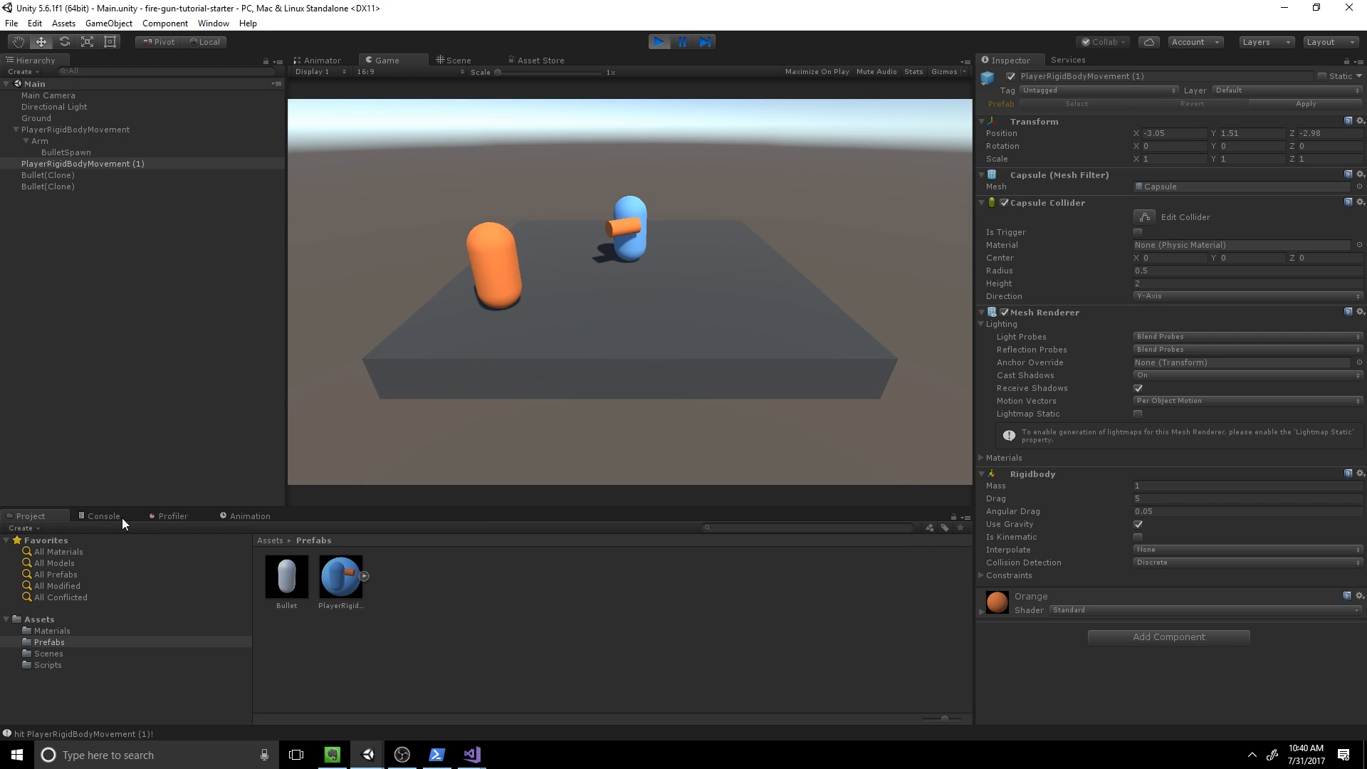
{"action": "left_click", "coordinate": [103, 516]}
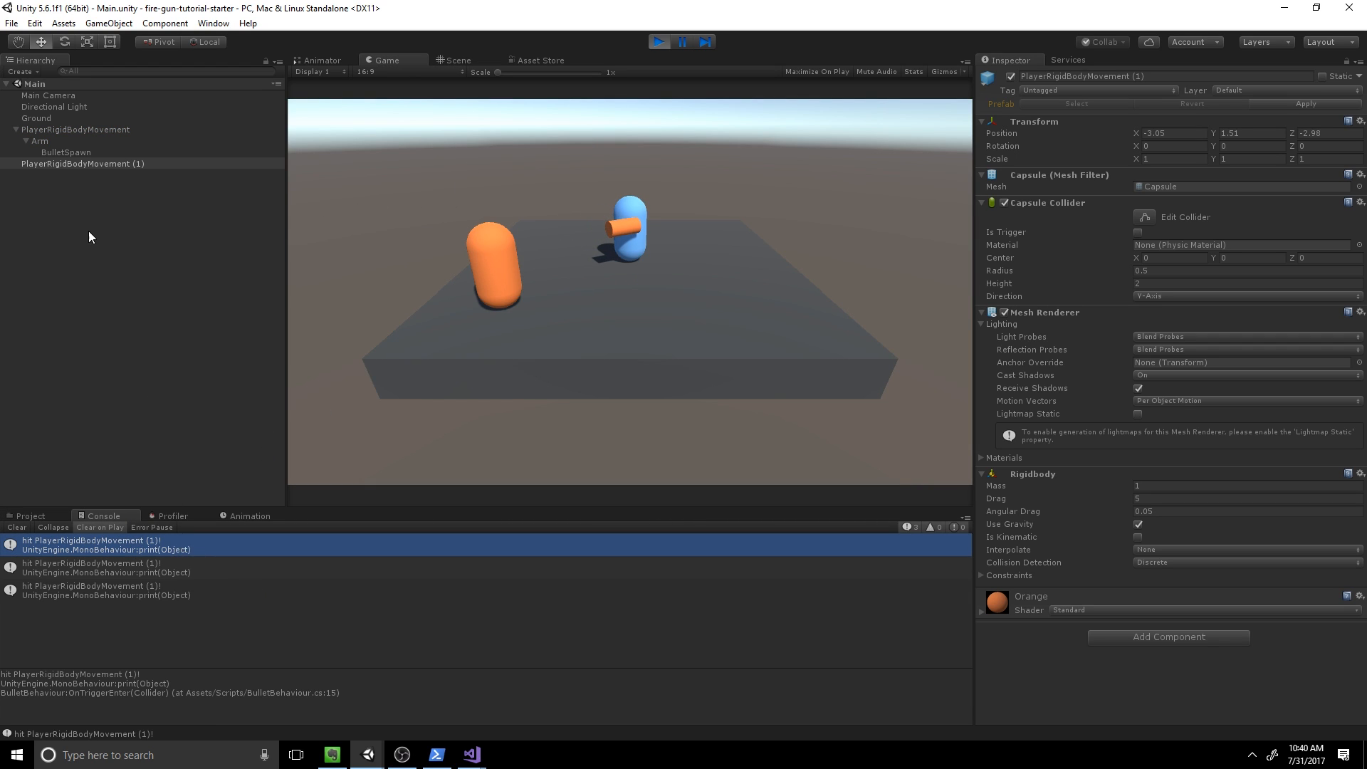